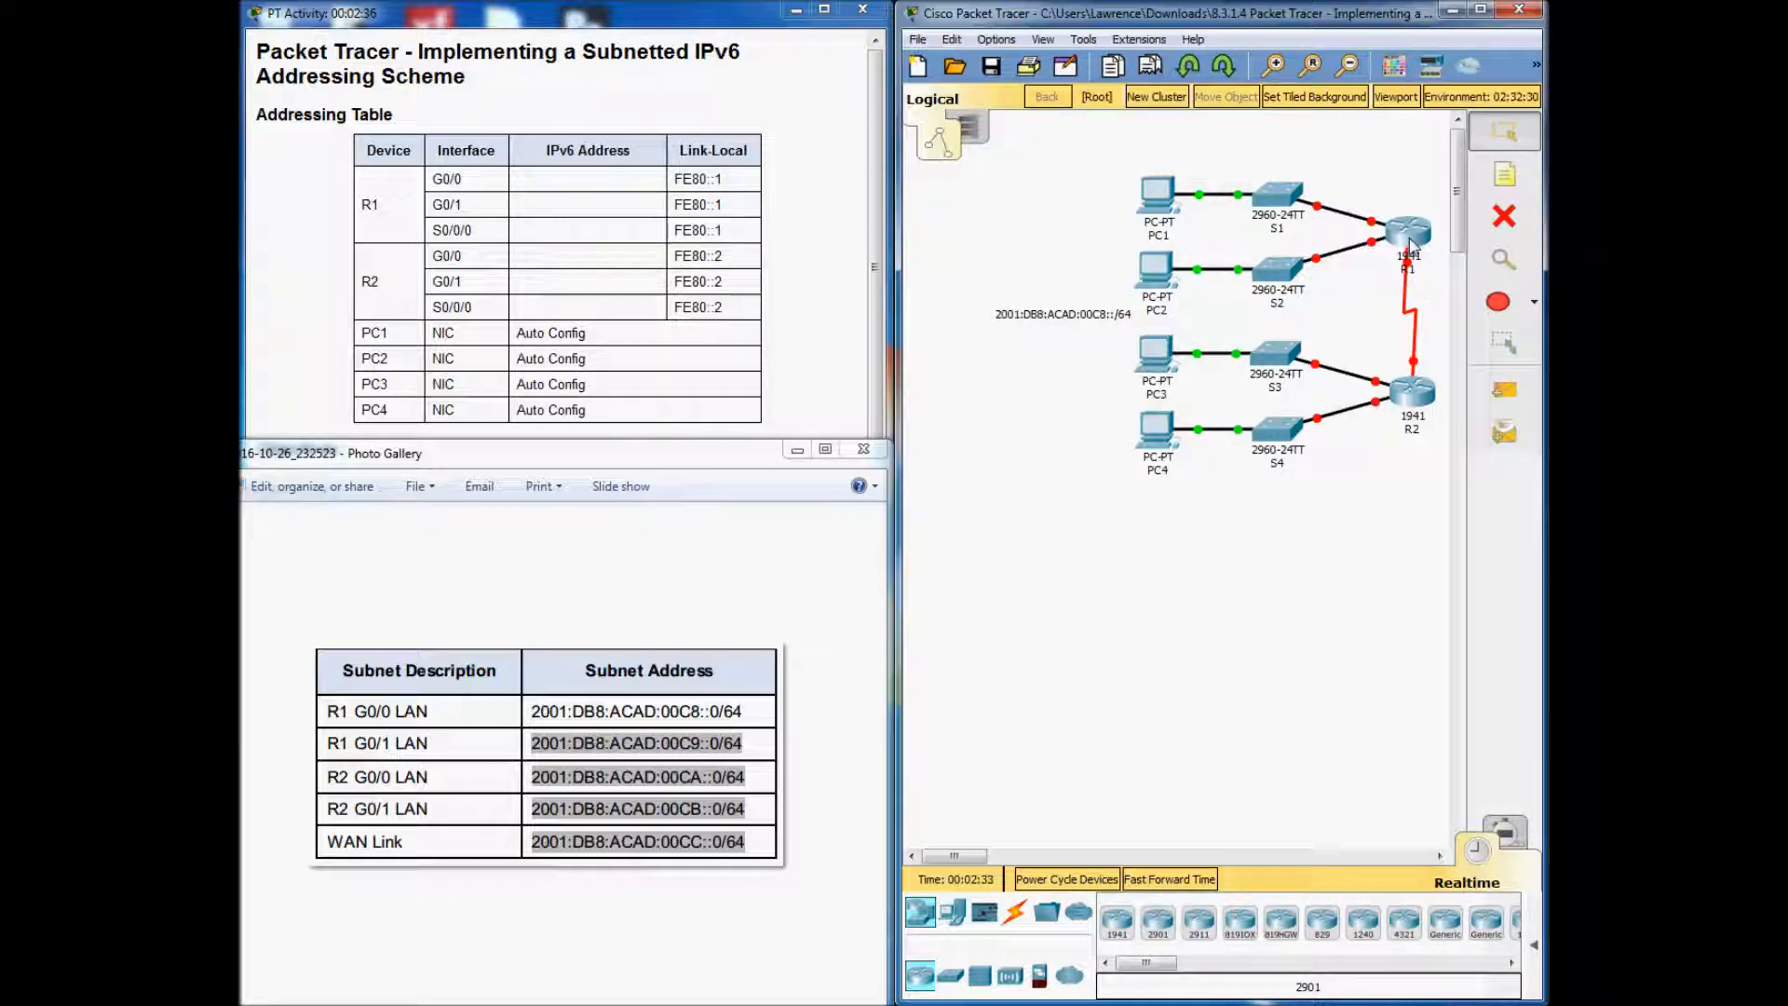
Open R1's command line and enter global configuration mode with en and conf t.
left_click(1413, 234)
type("conf t")
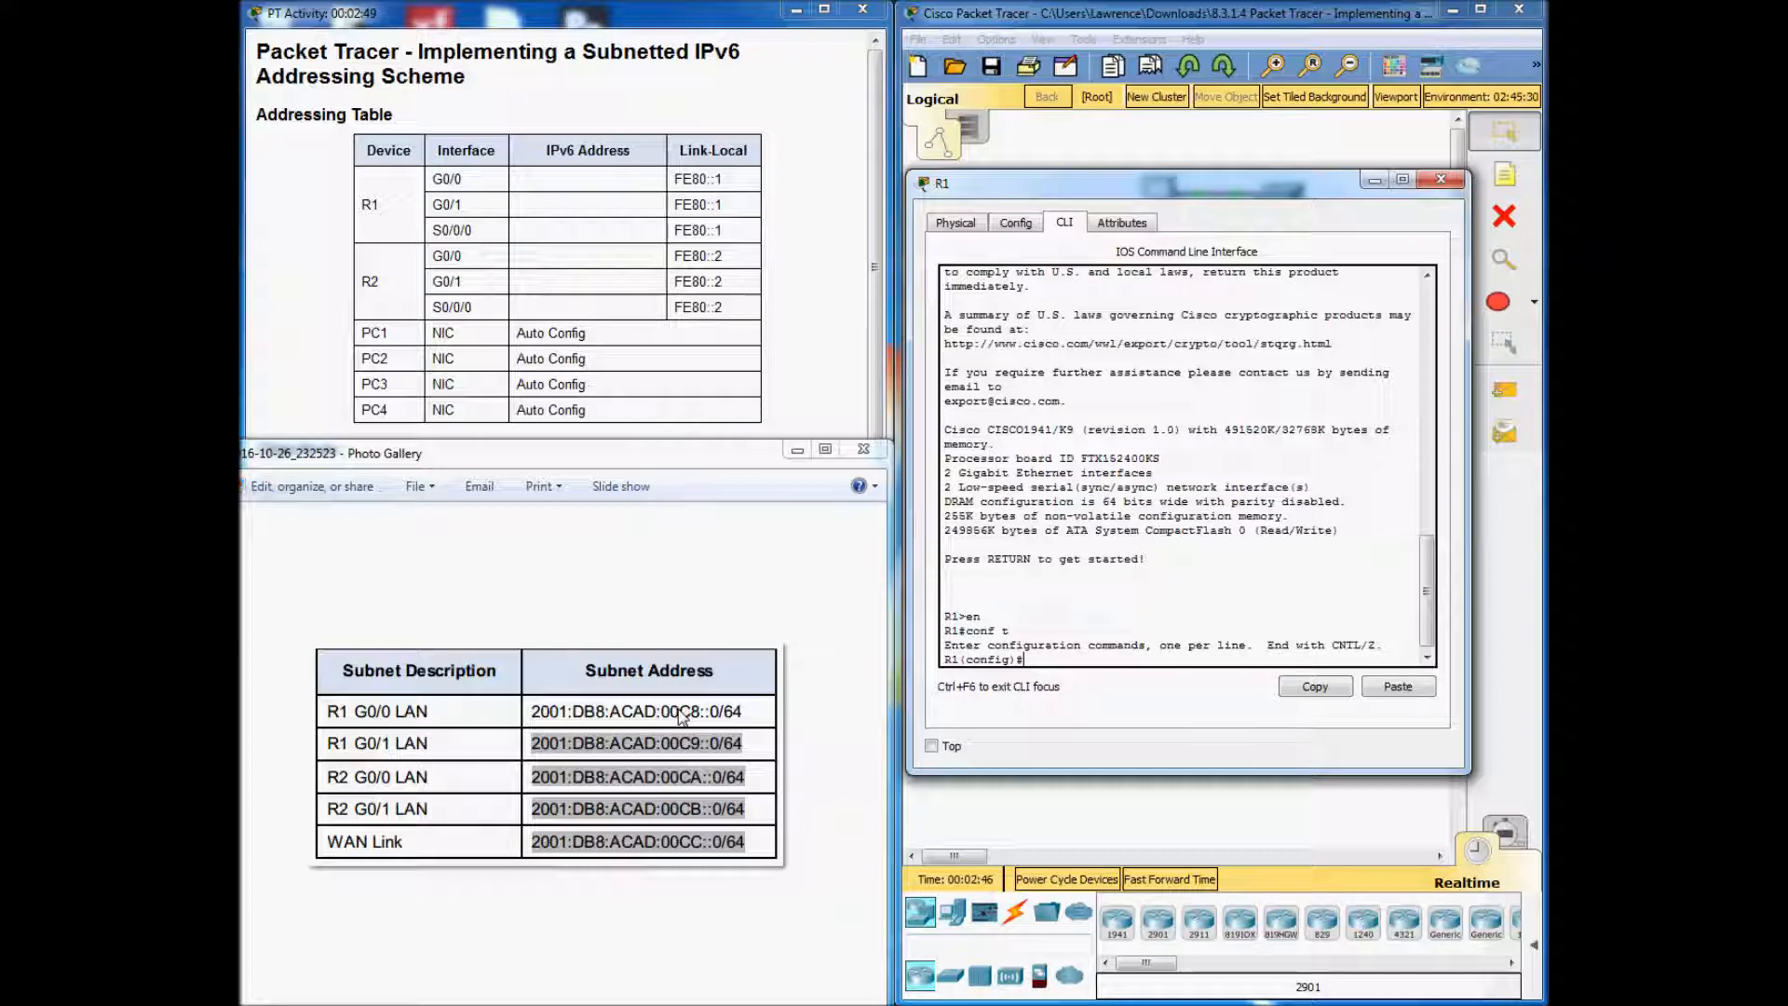
mouse_move(704, 658)
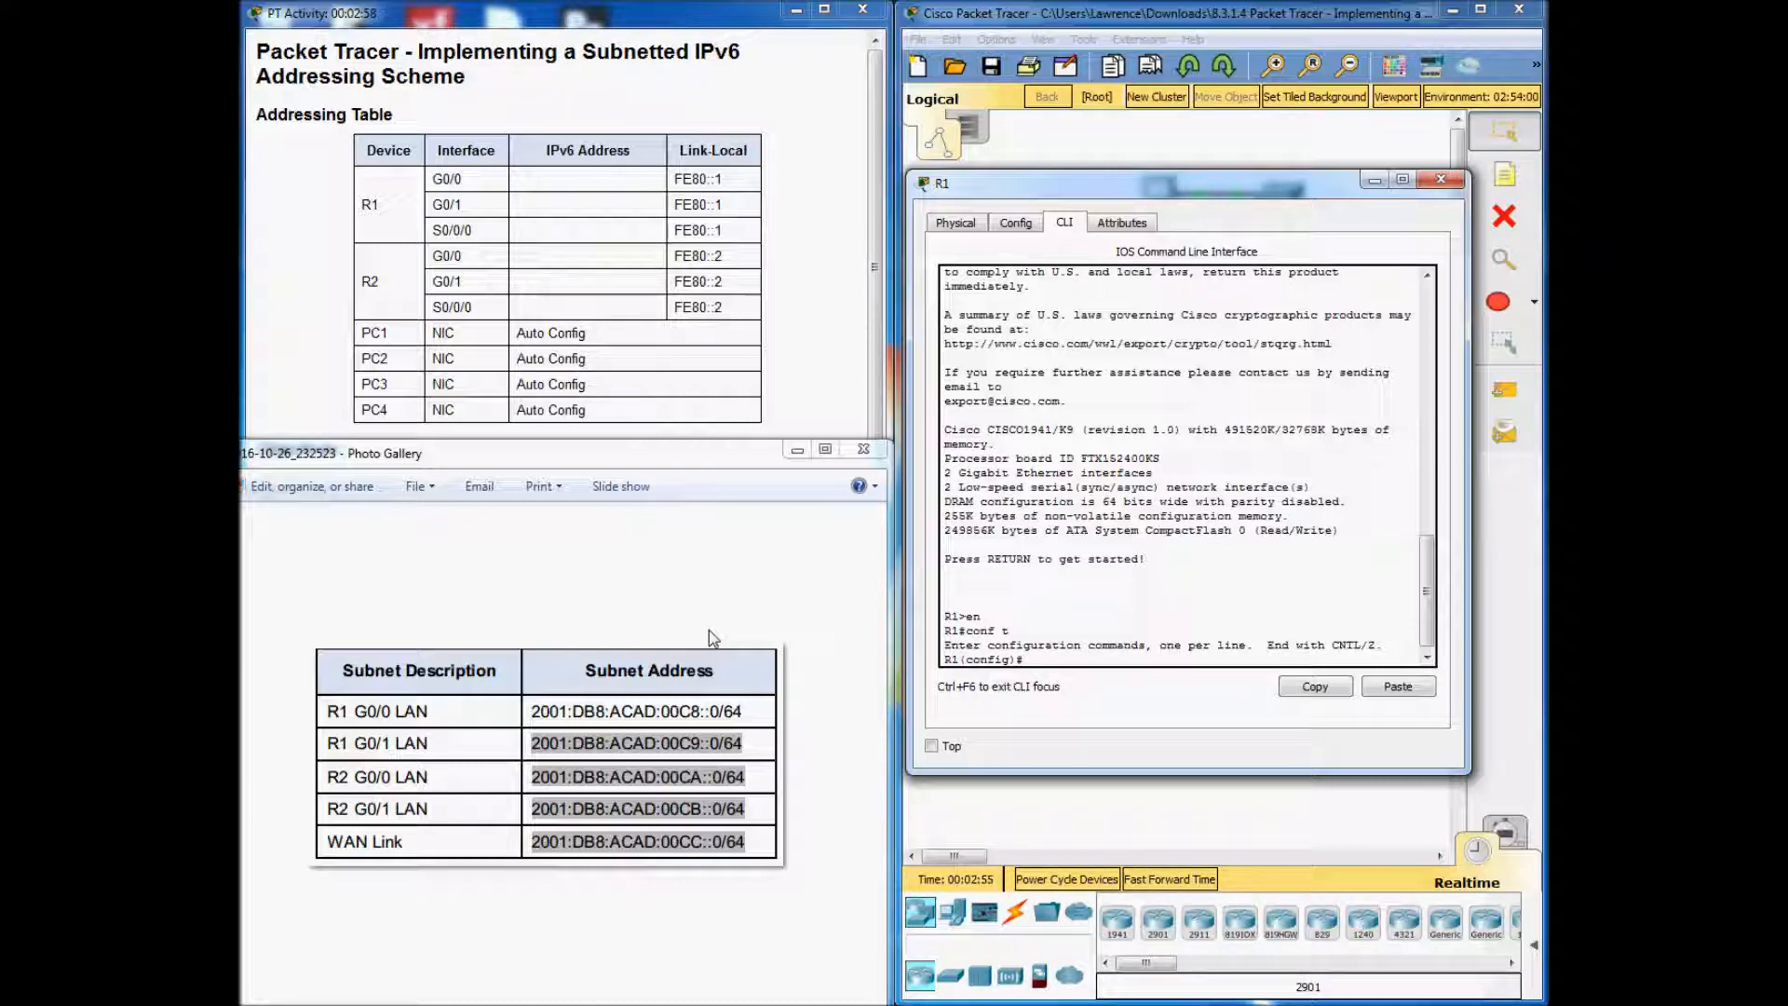
On R1's G0/0, assign global IPv6 address 2001:DB8:ACAD:00C8::1/64.
type("int g0/0")
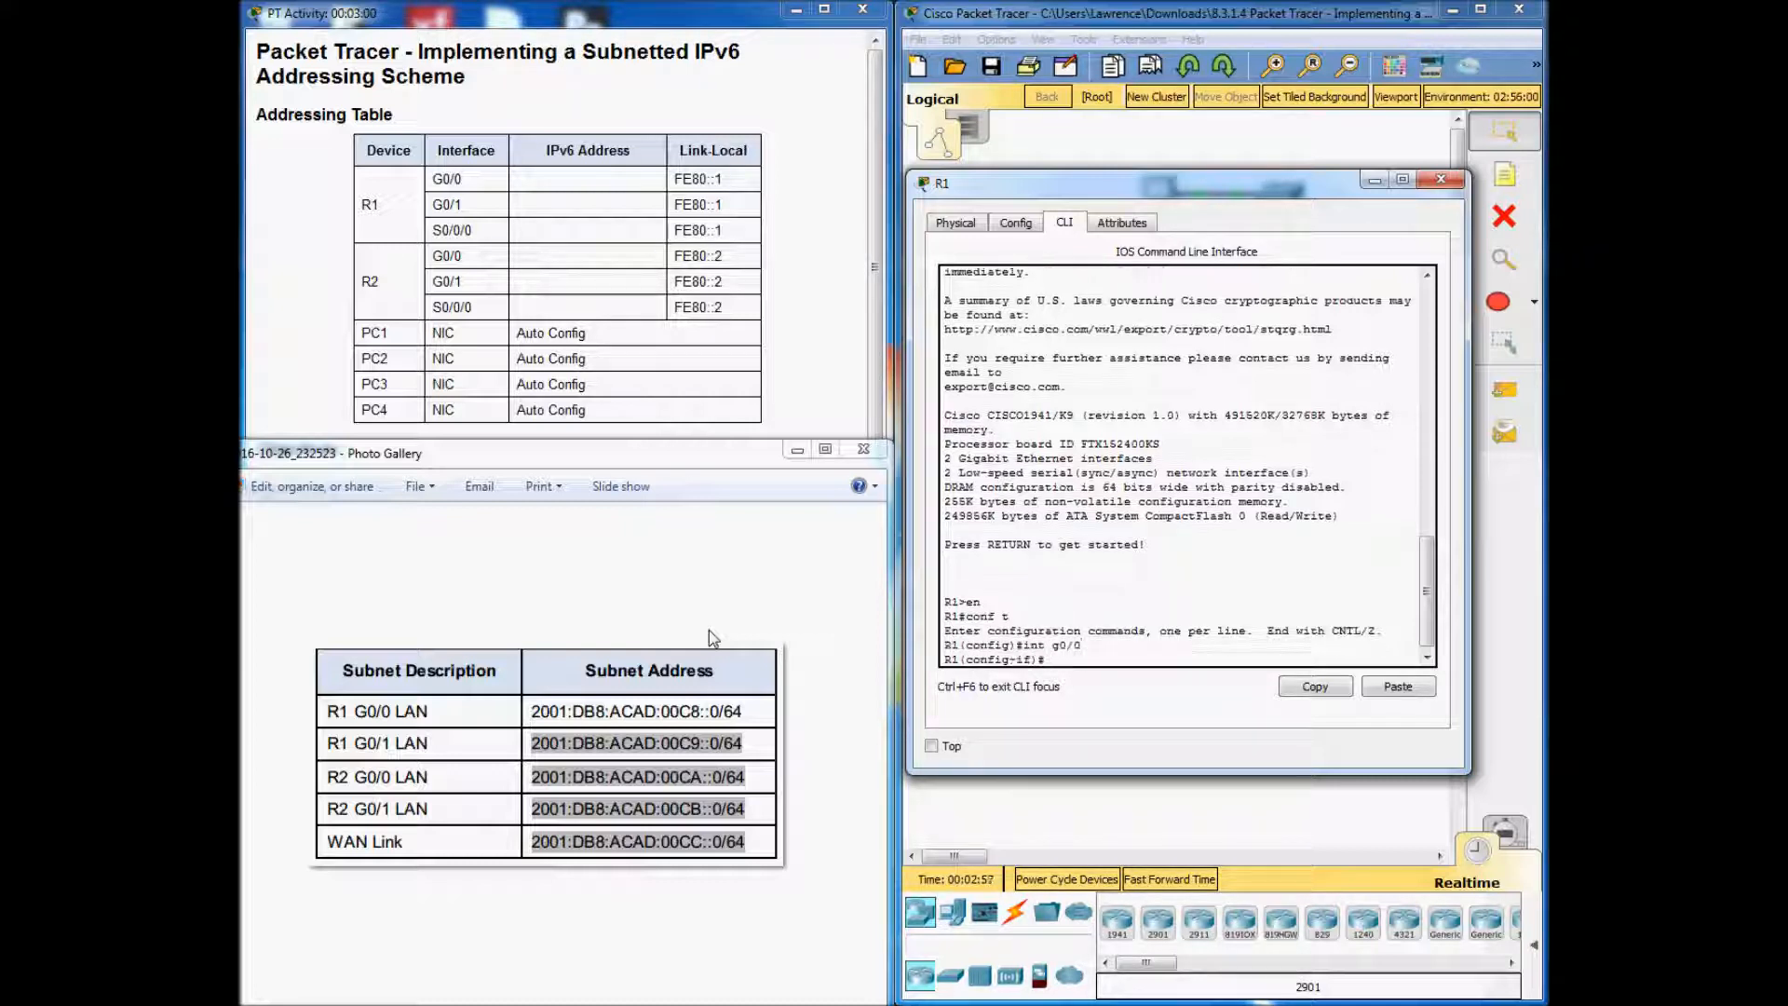
type("ipv6 add")
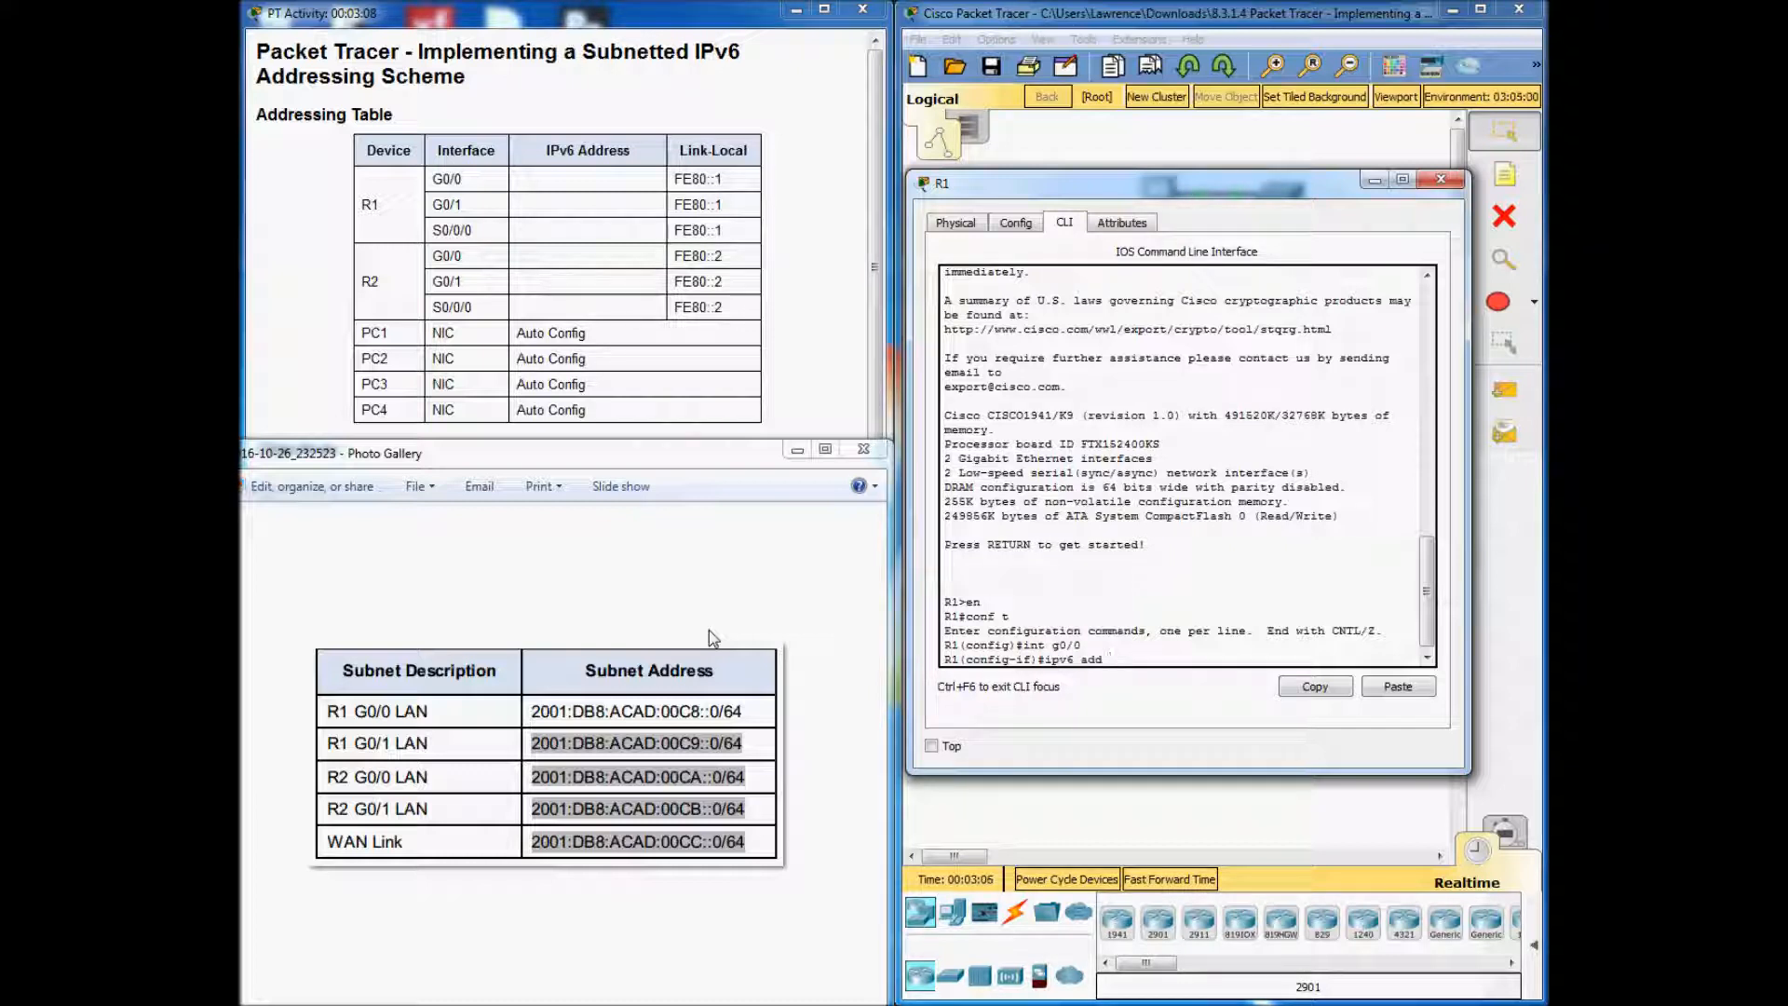
type("200")
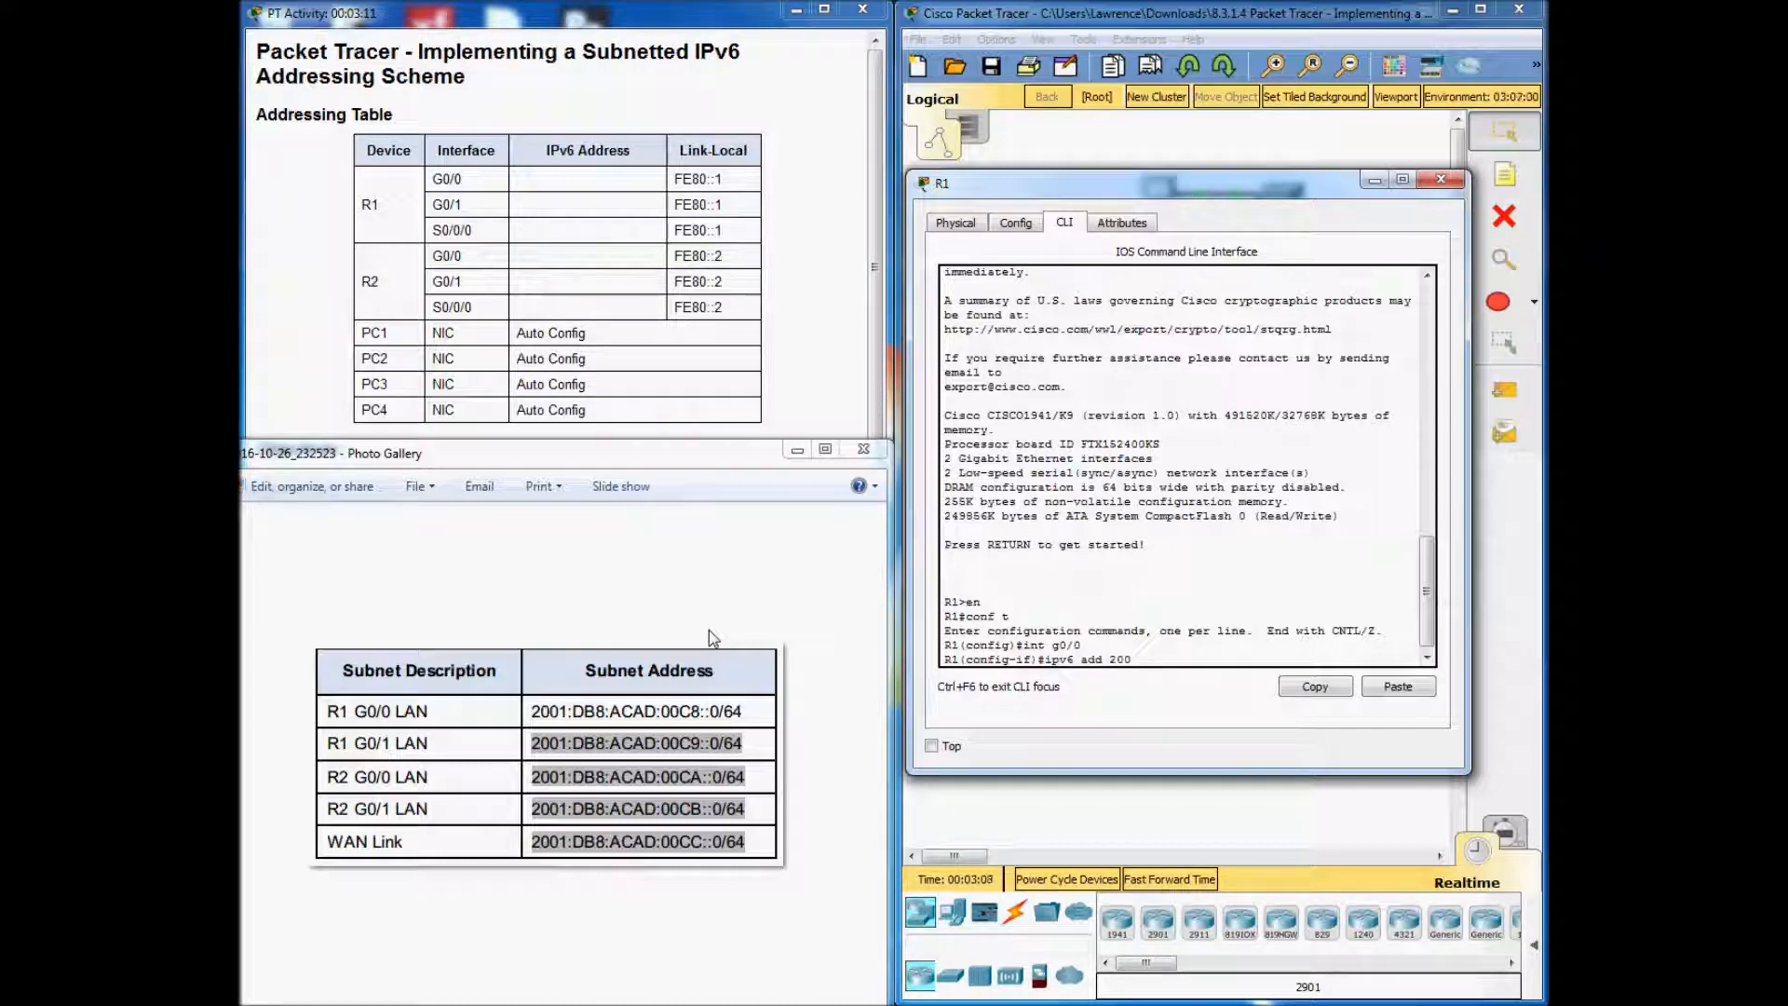
type("2001:DB8:")
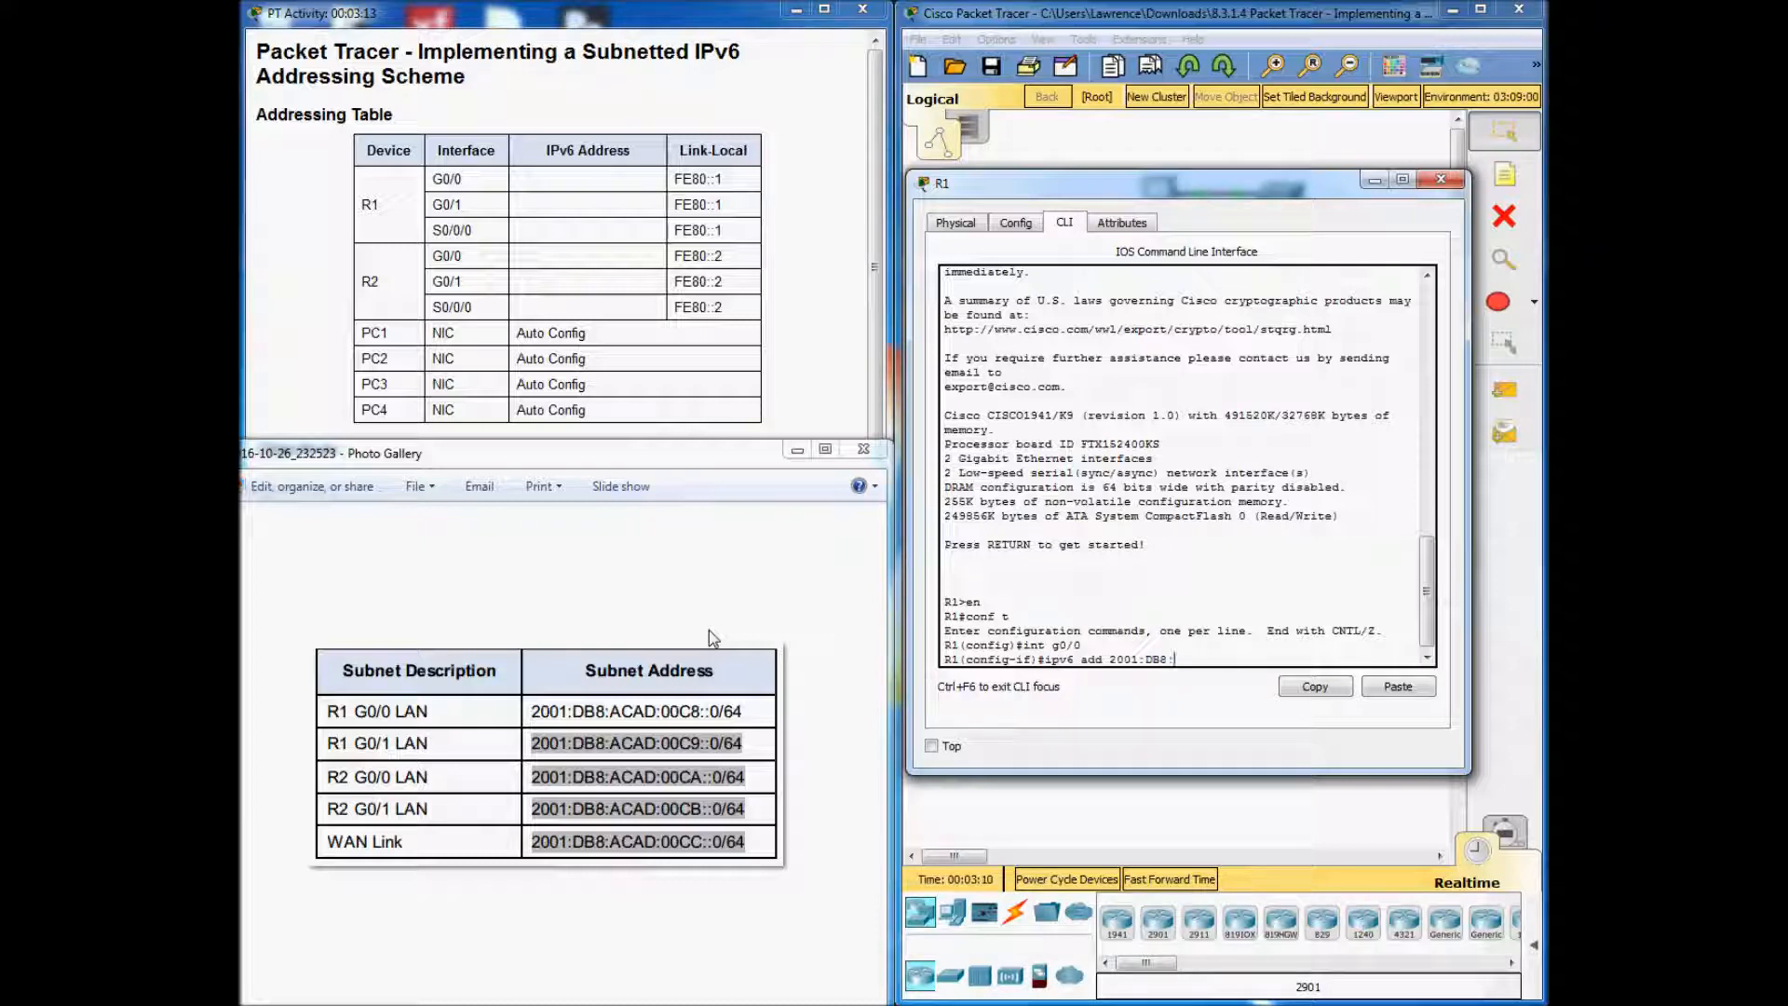
type("ACAD:00c8")
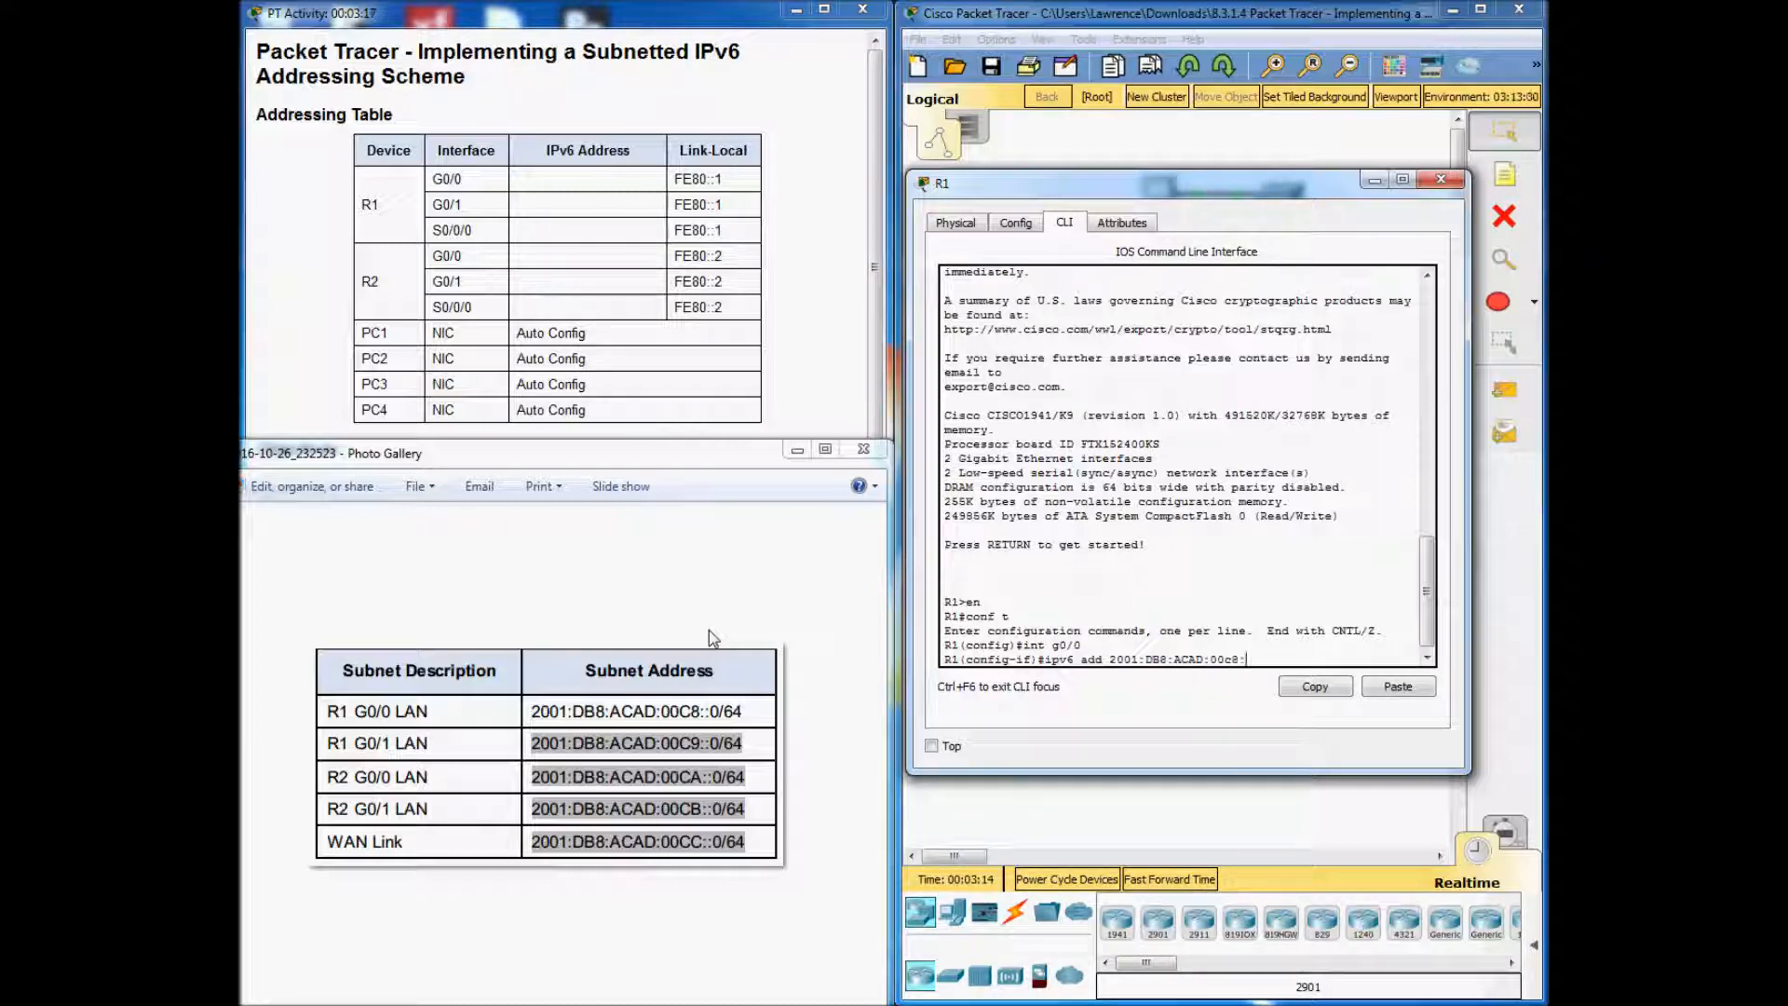
type(":")
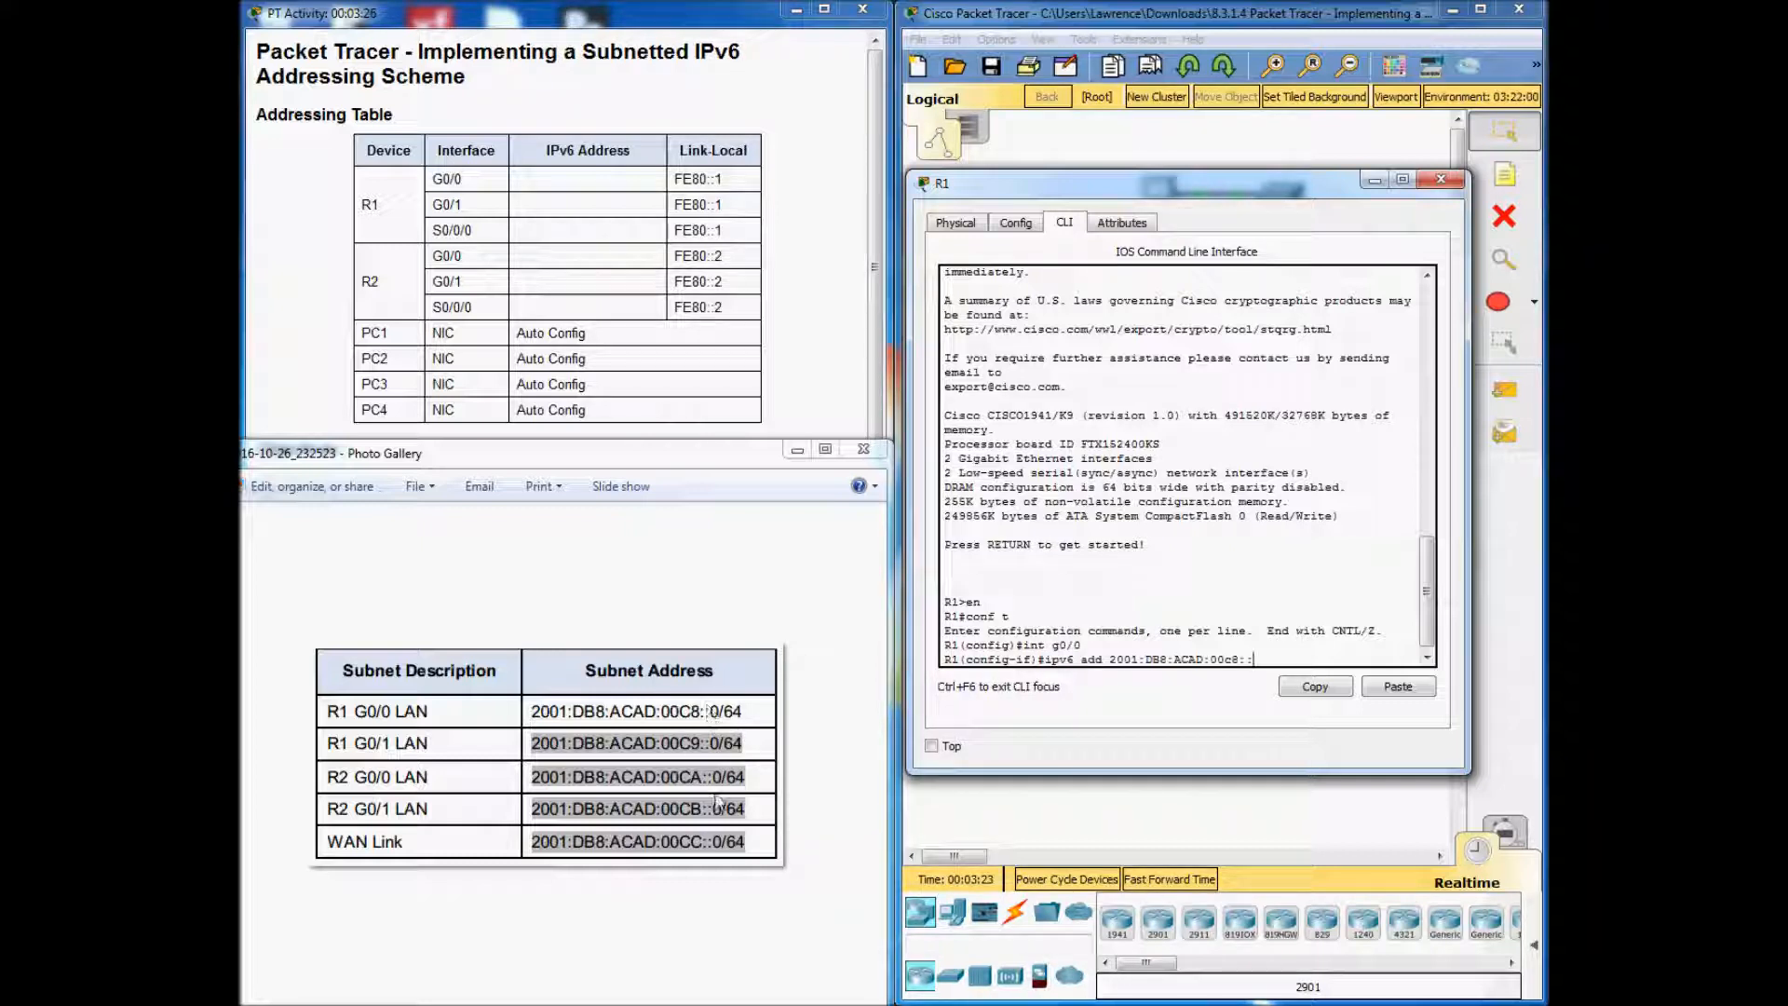
type("1/64")
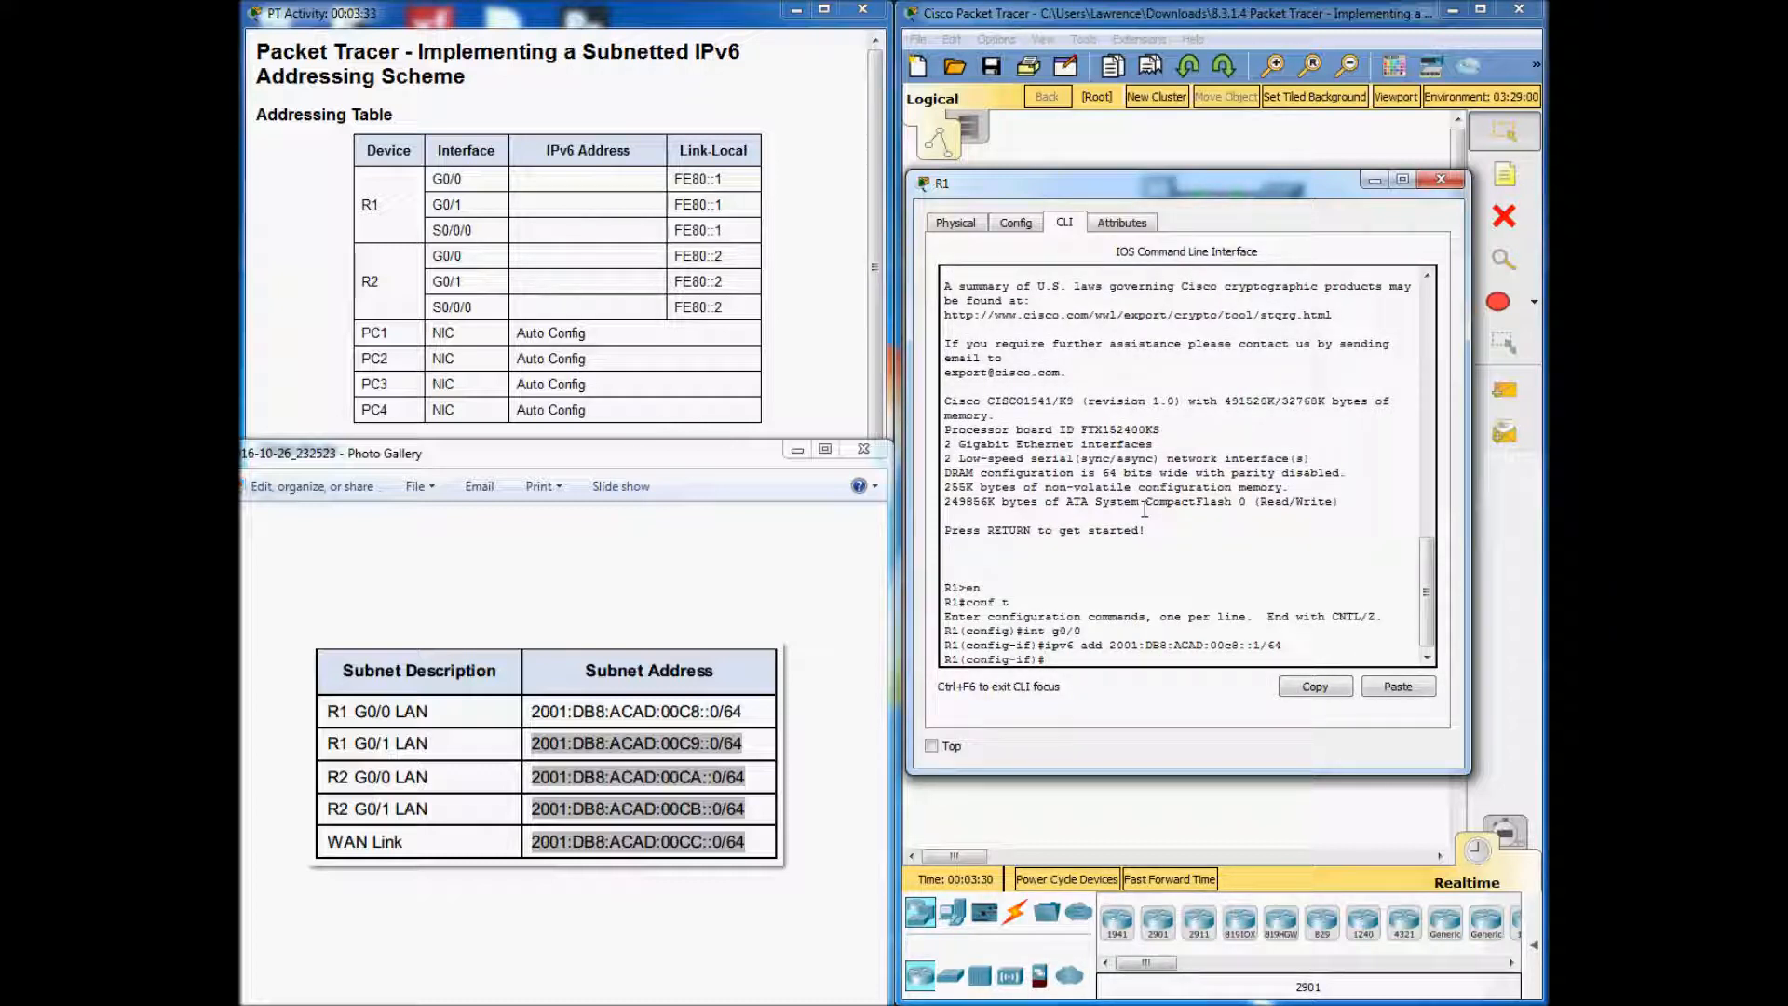
Add link-local FE80::1 to R1's G0/0 and enable the interface.
type("i")
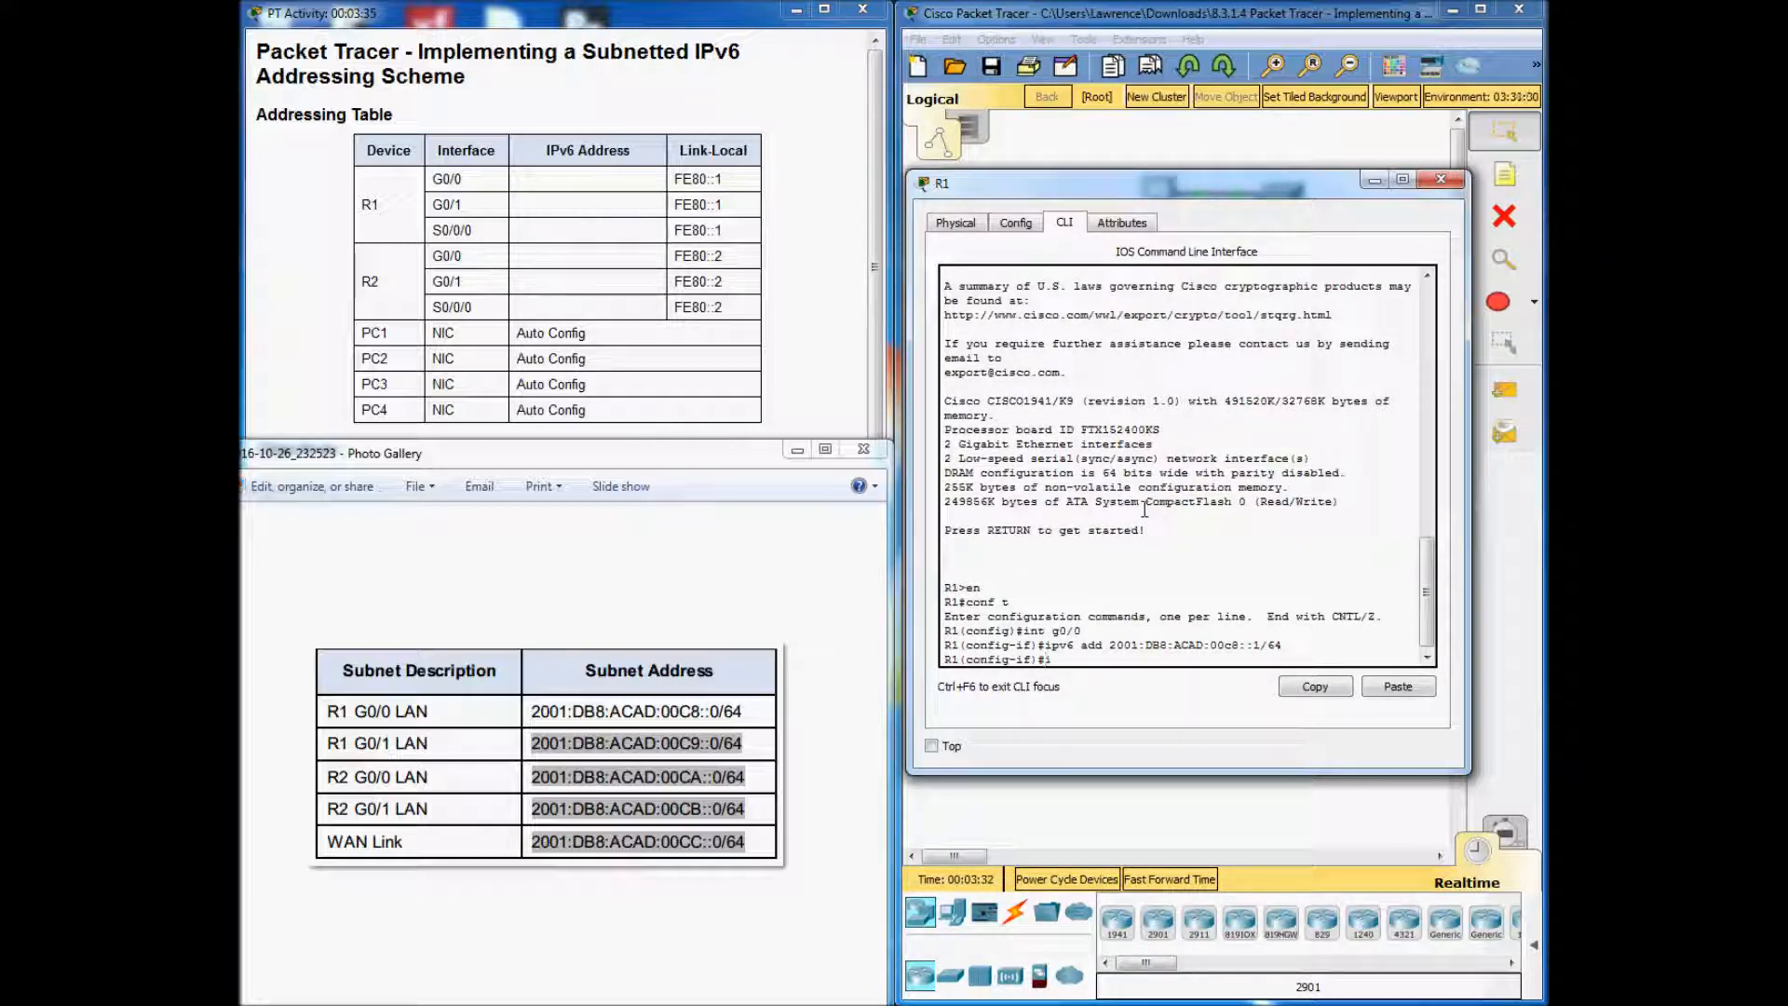
type("ipv6 add")
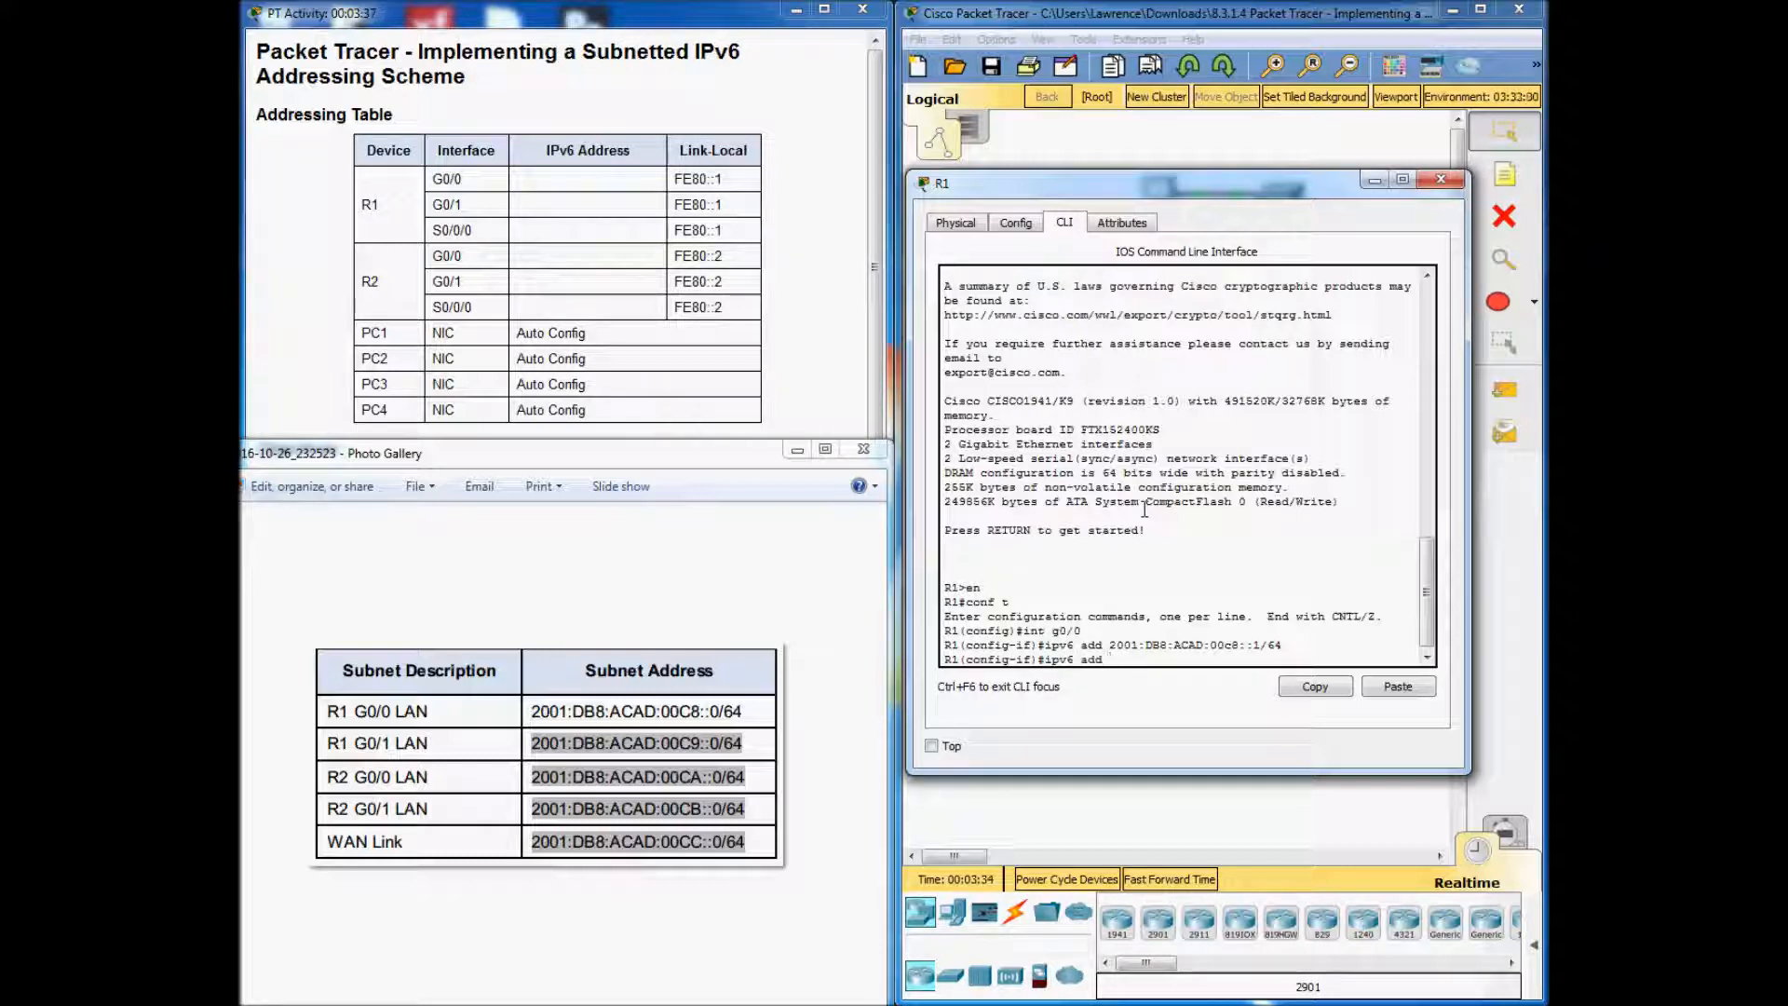
type("FE80::")
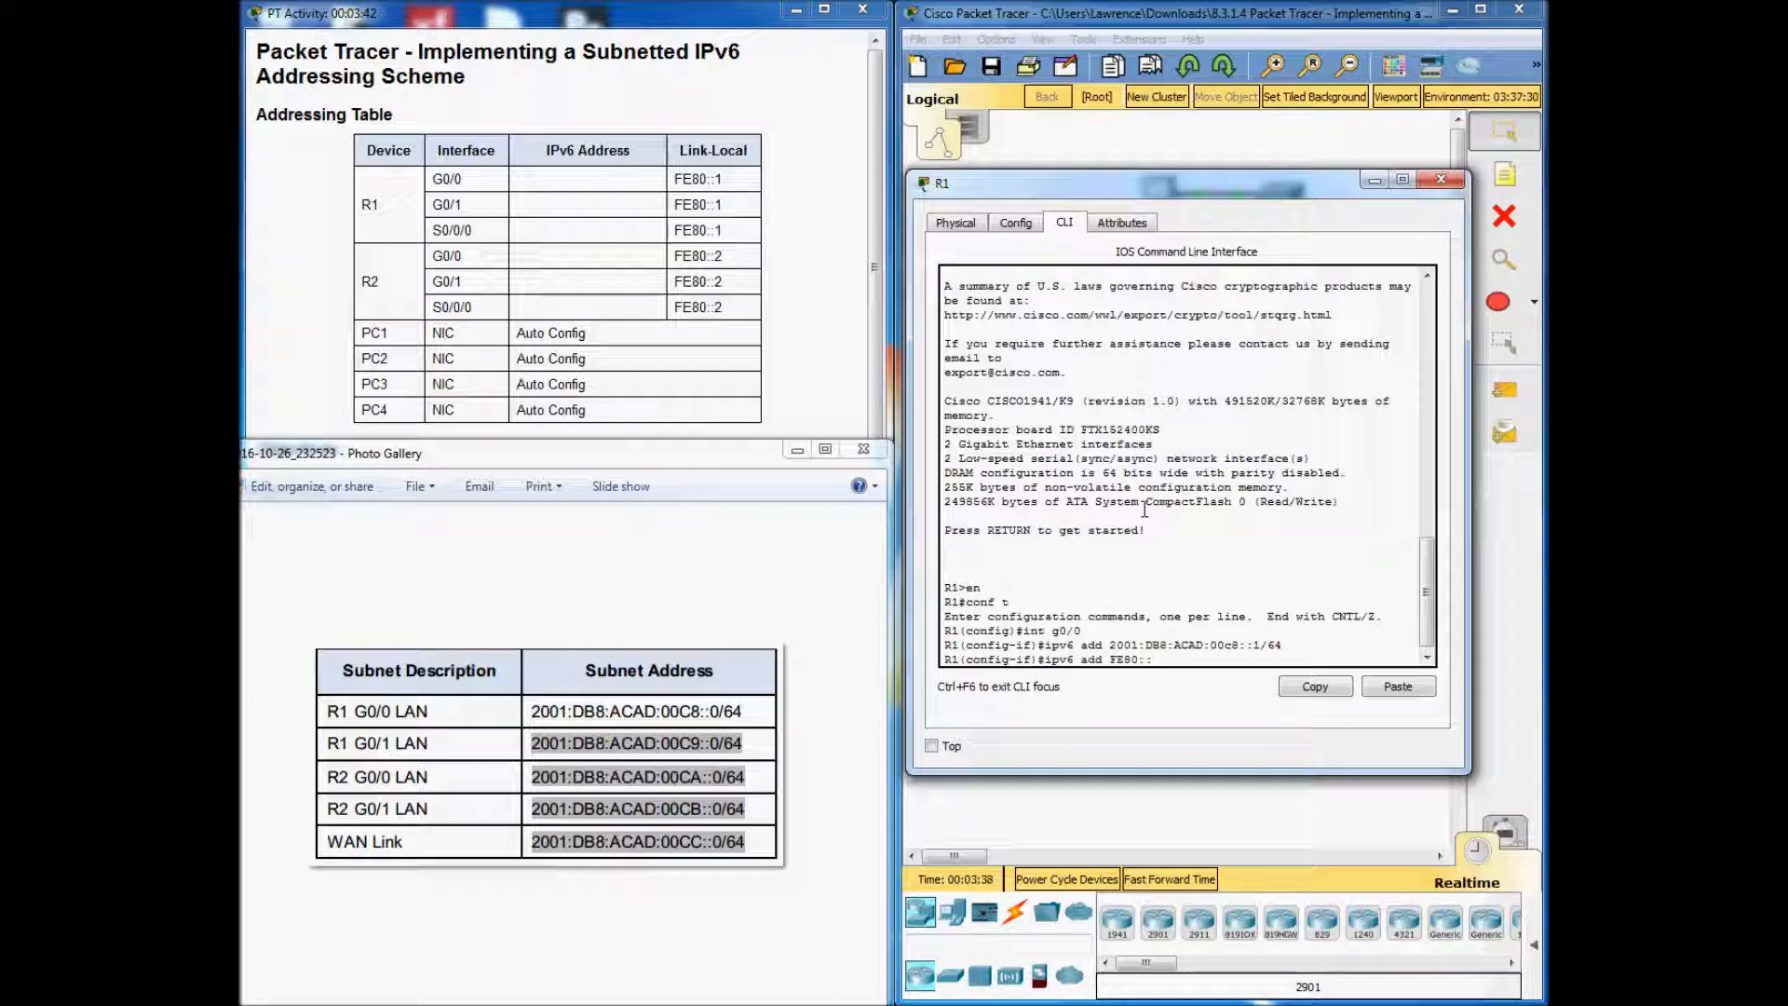
type("1 link-local")
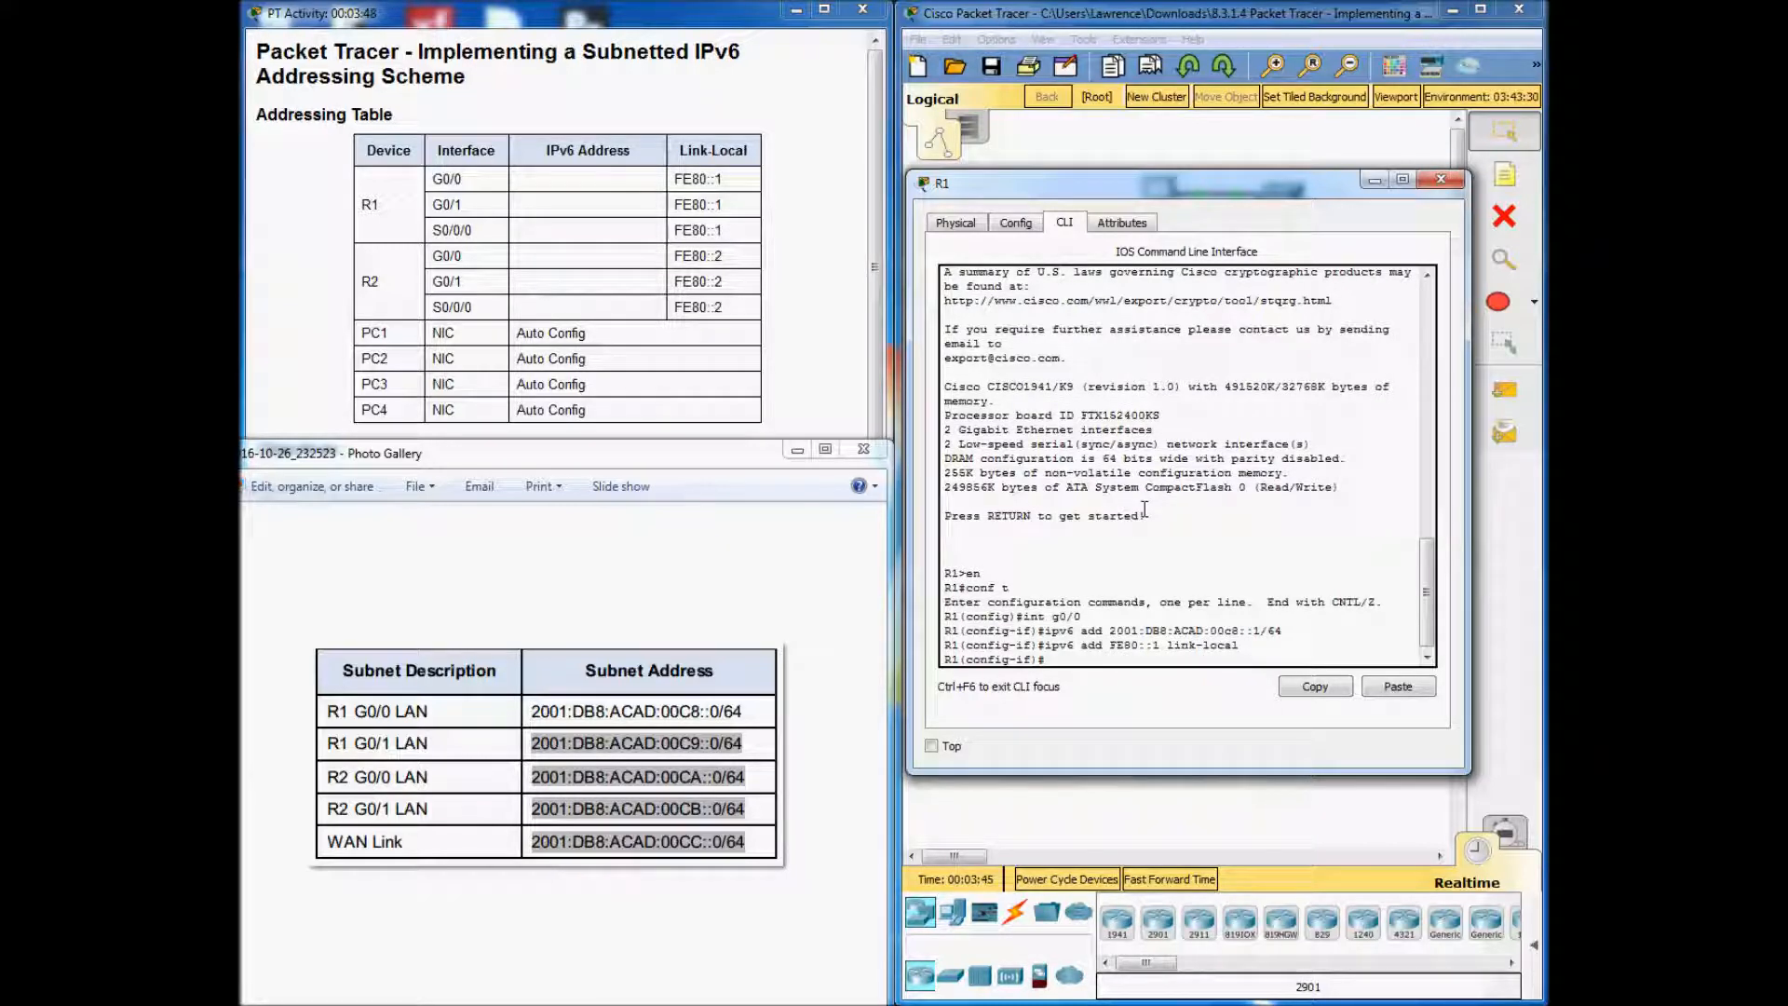
type("no shutdown")
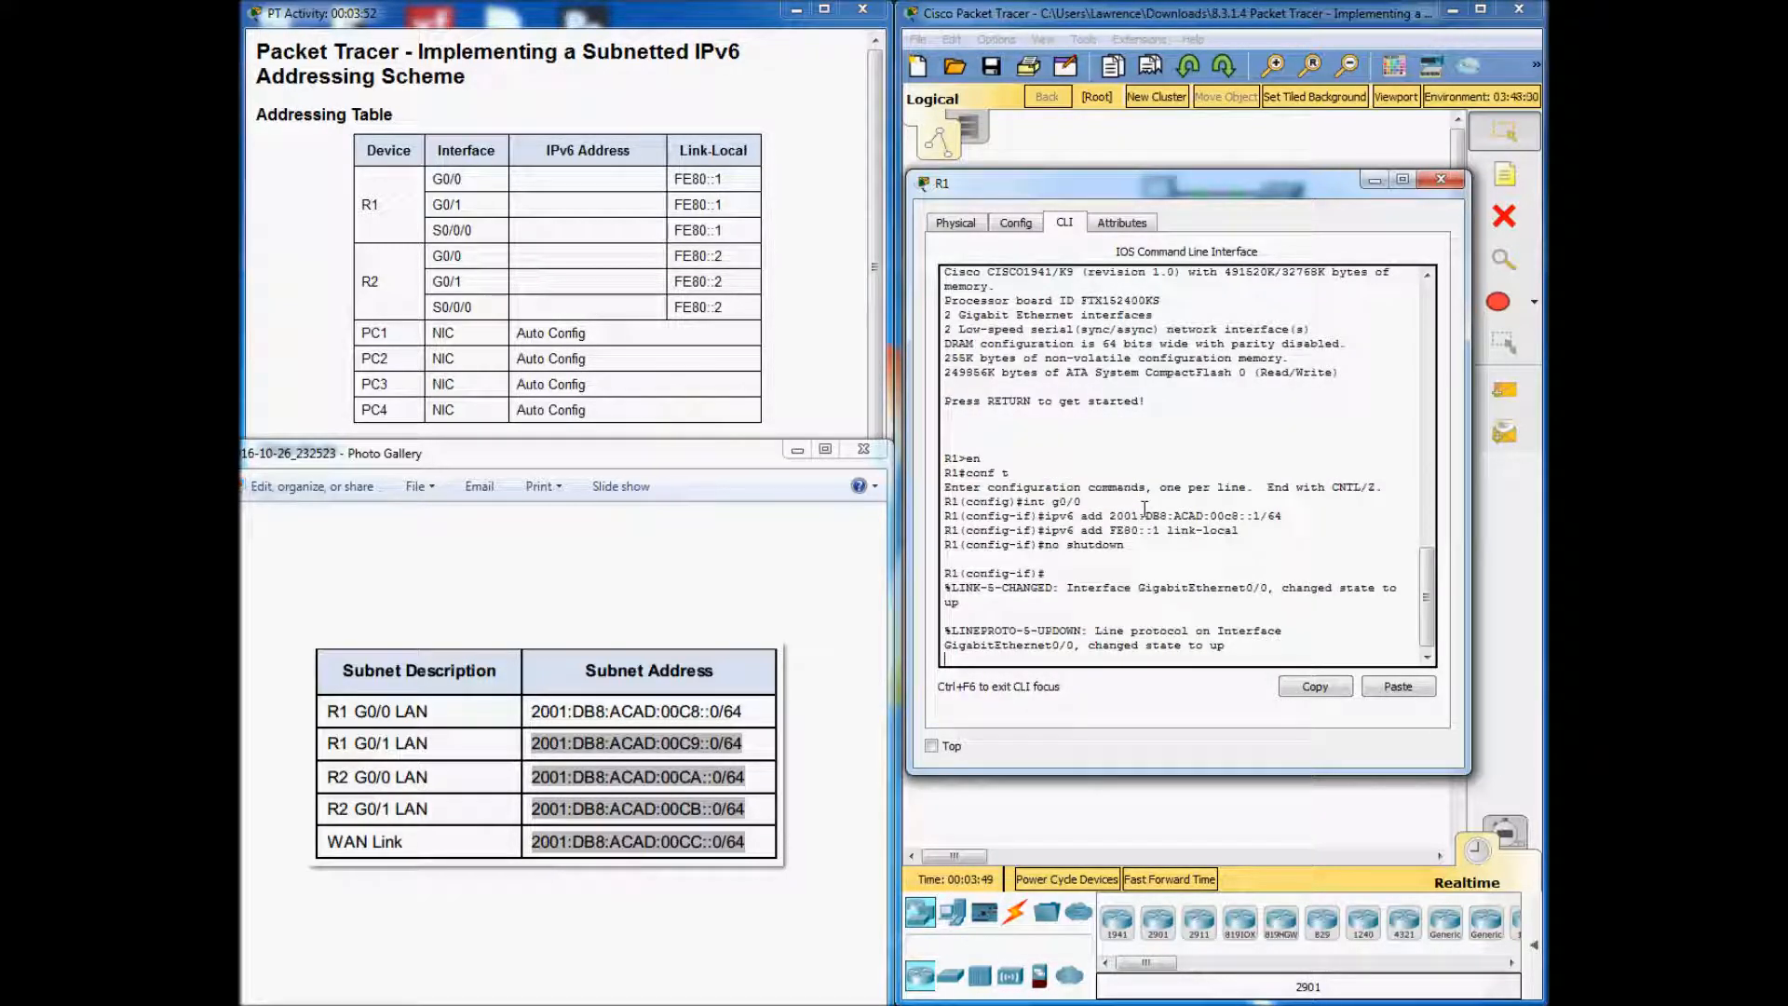
left_click(1441, 179)
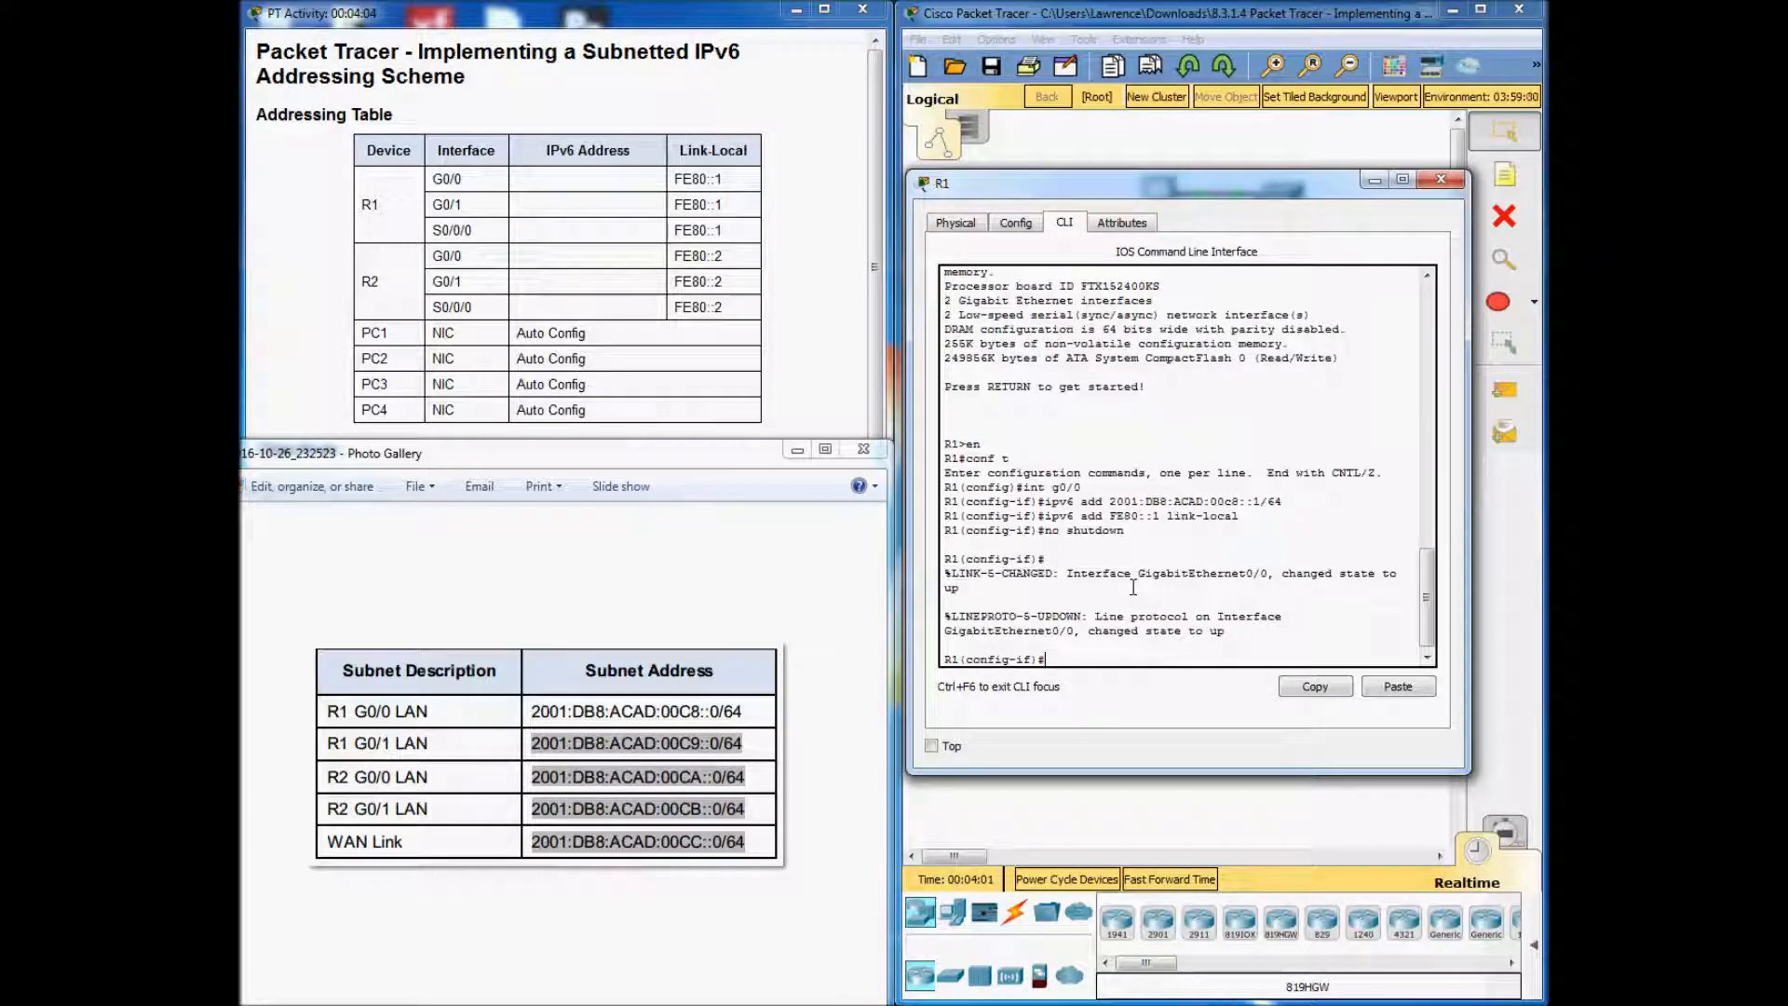
Give R1's G0/1 2001:DB8:ACAD:C9::1/64 and link-local FE80::1, then no shutdown.
type("ex")
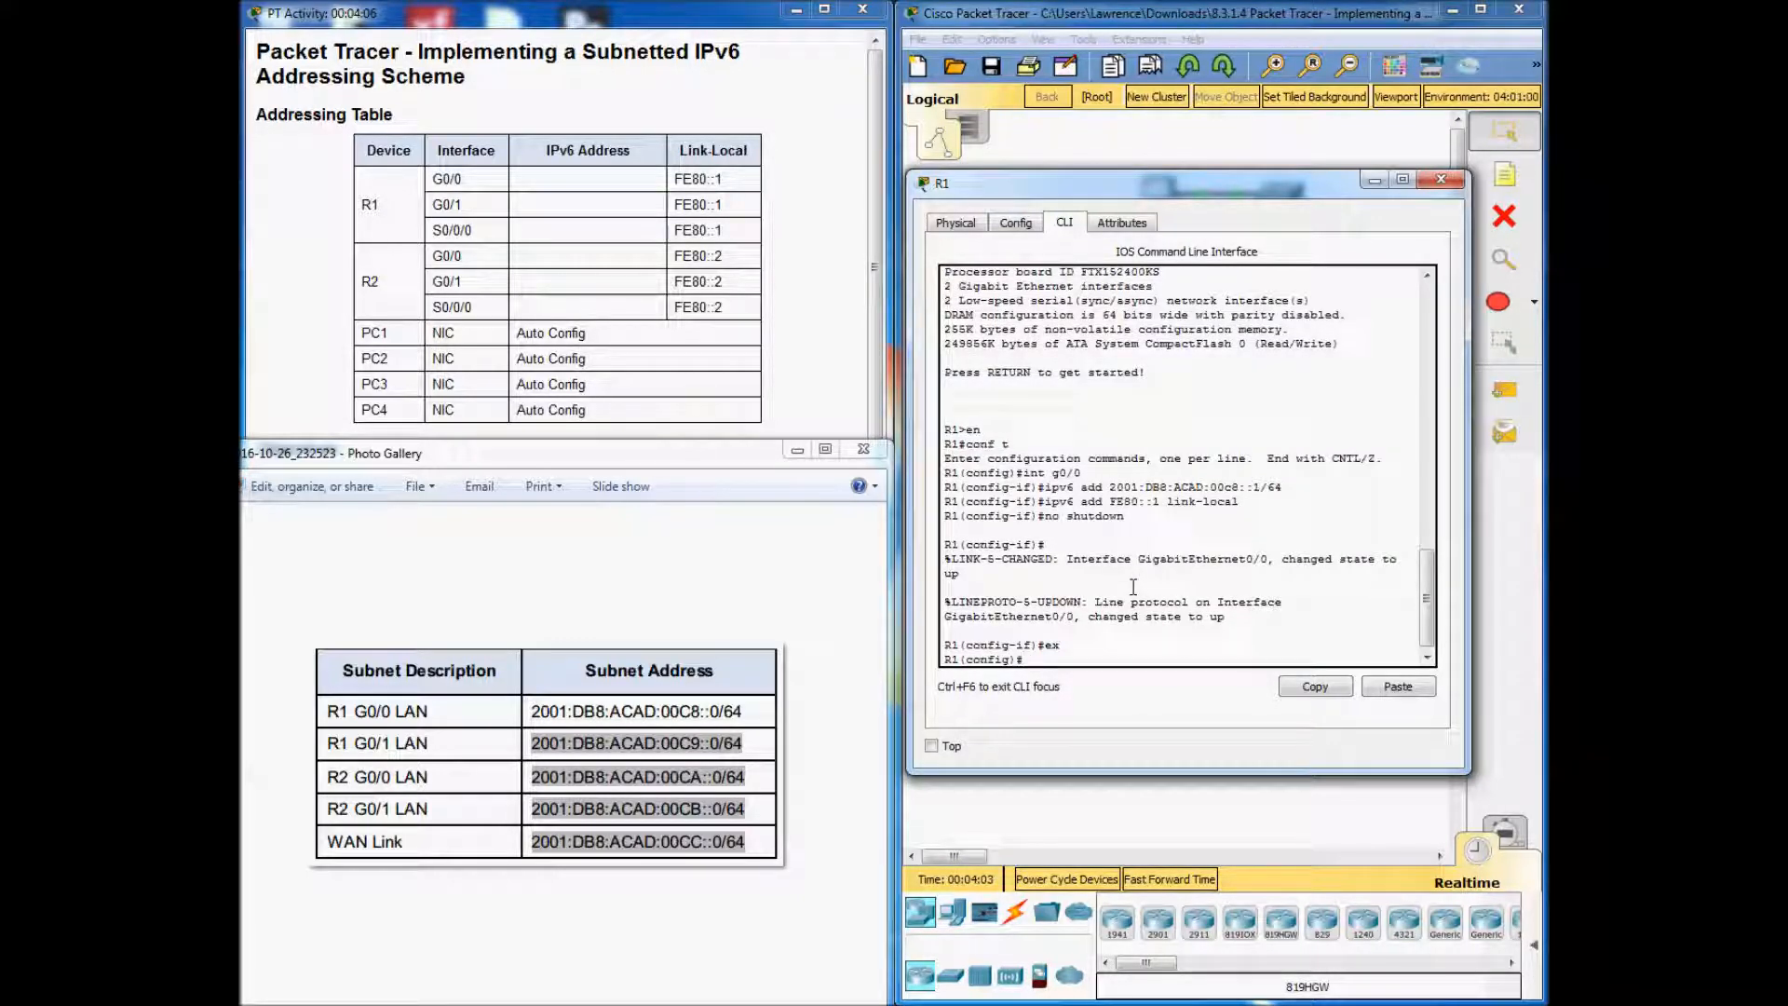
type("int g0/1")
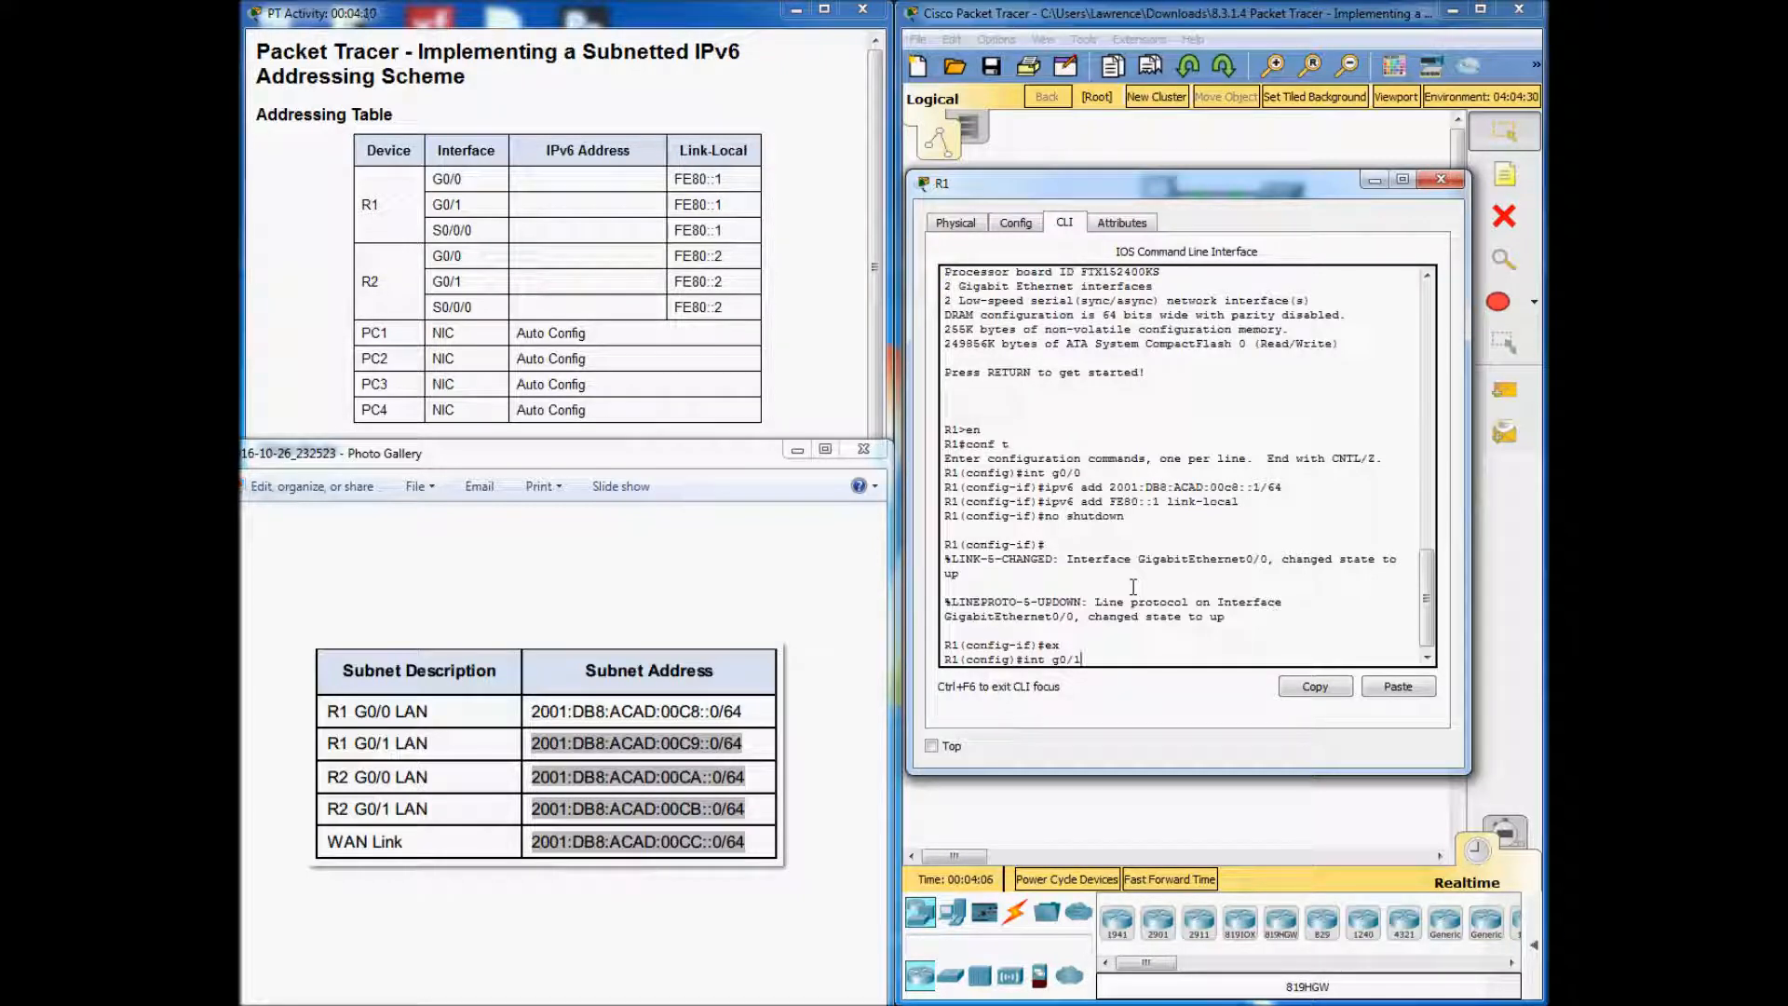
type("ipv6 add")
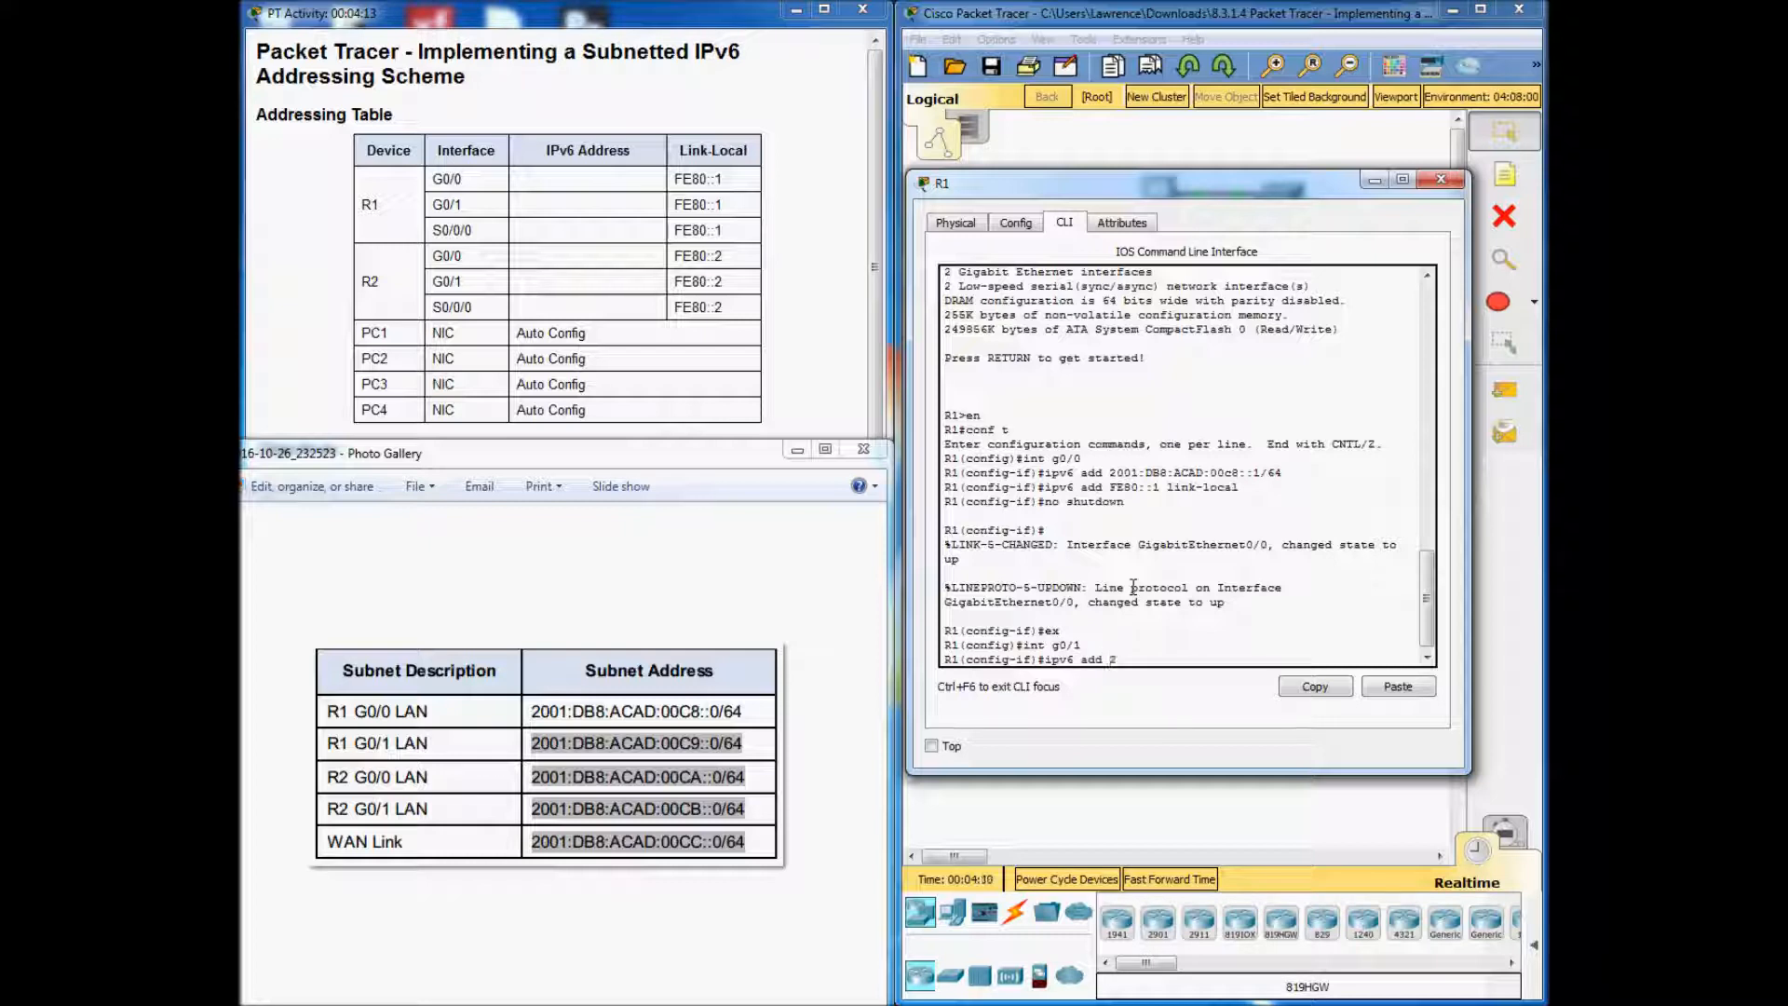
type("2001:DB8:ACAD:C9")
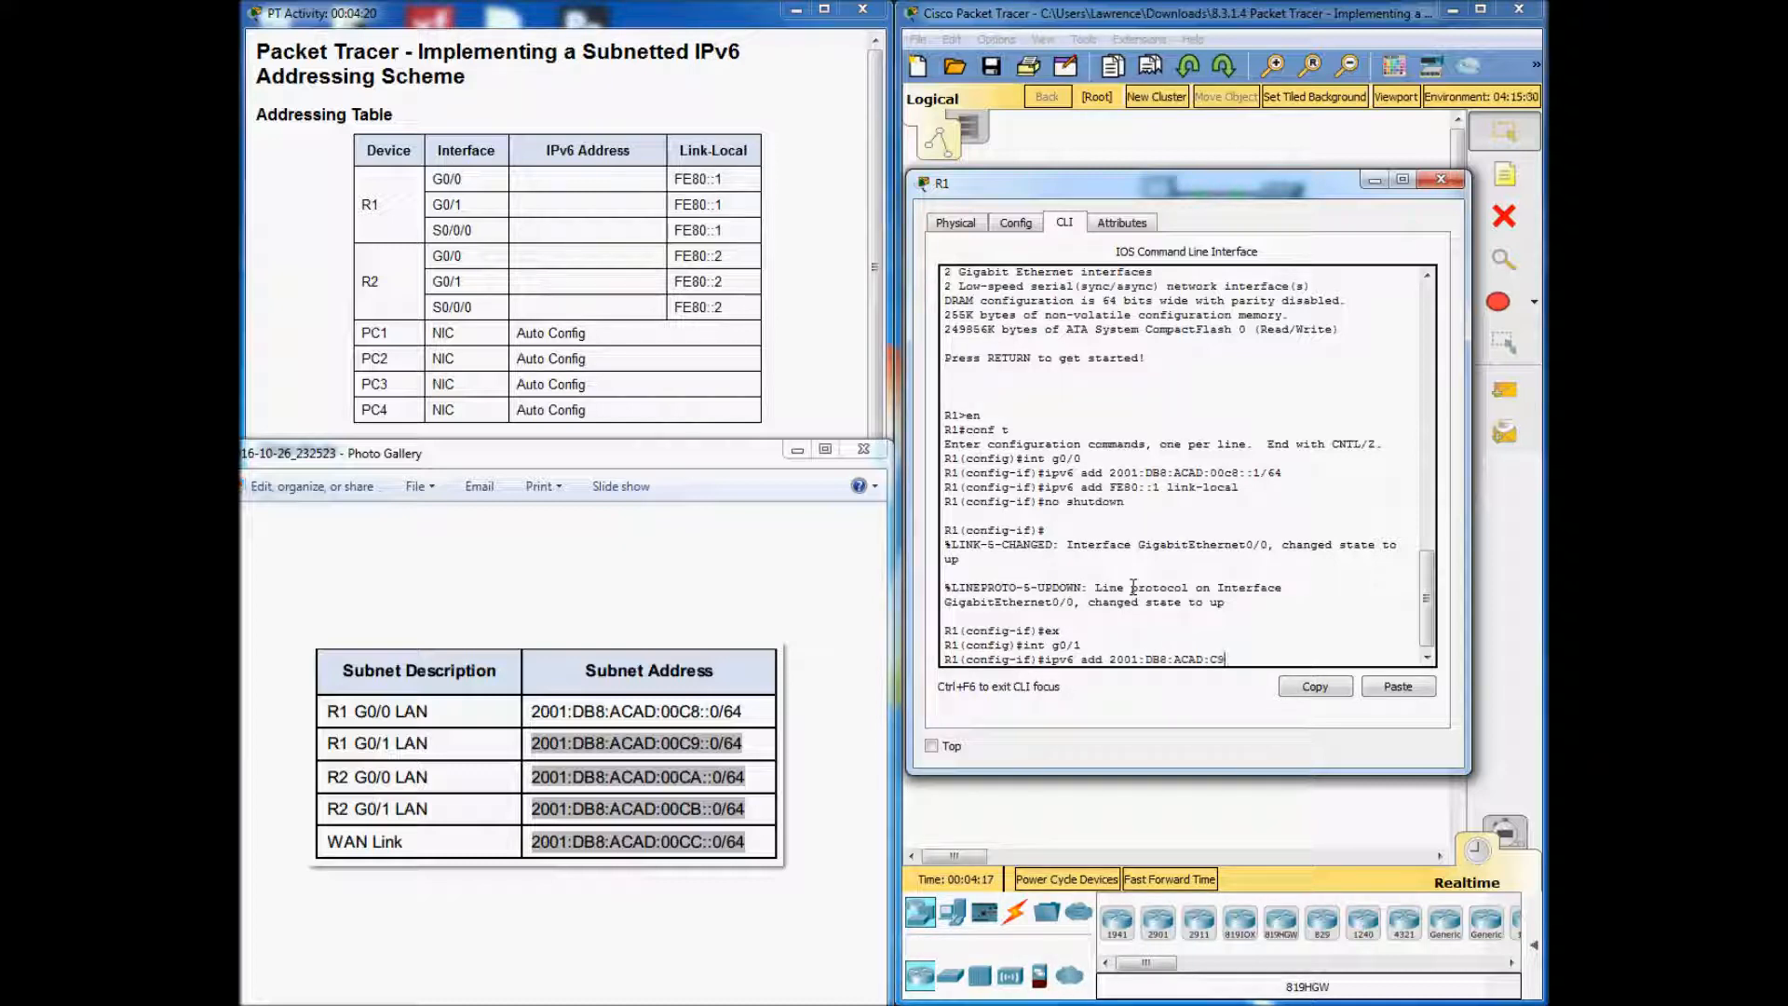
type("::1/64")
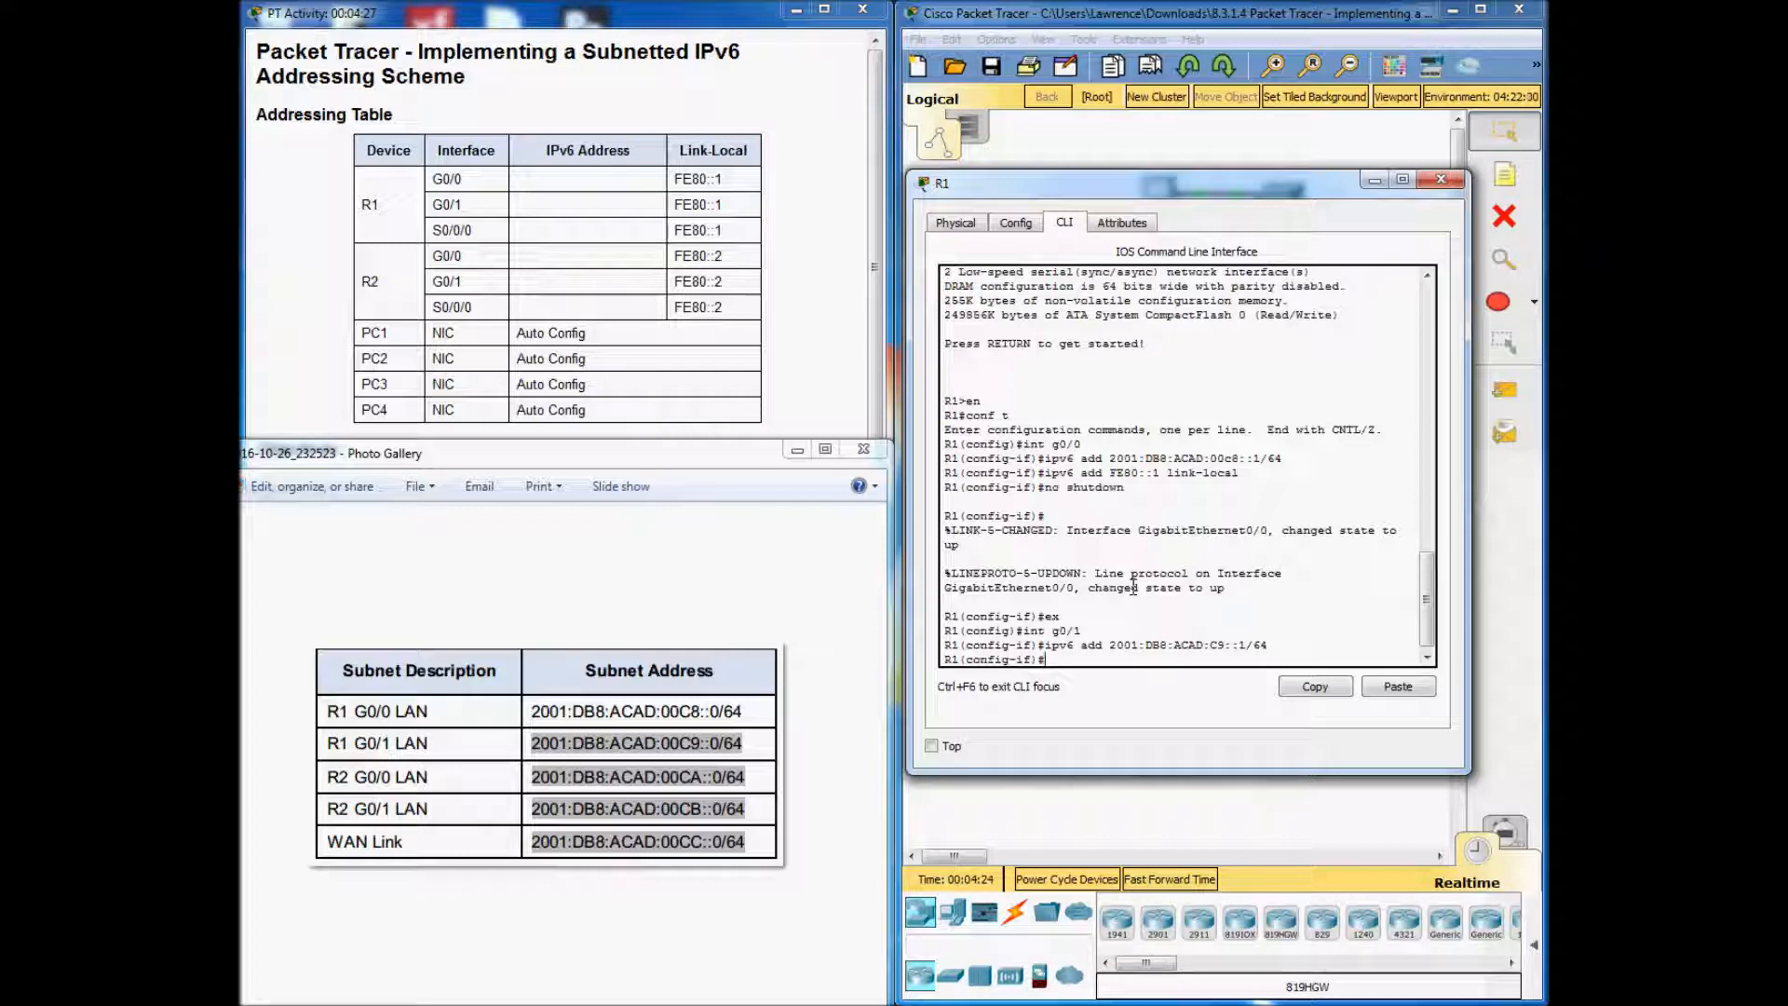
type("ipv6 add FE80::")
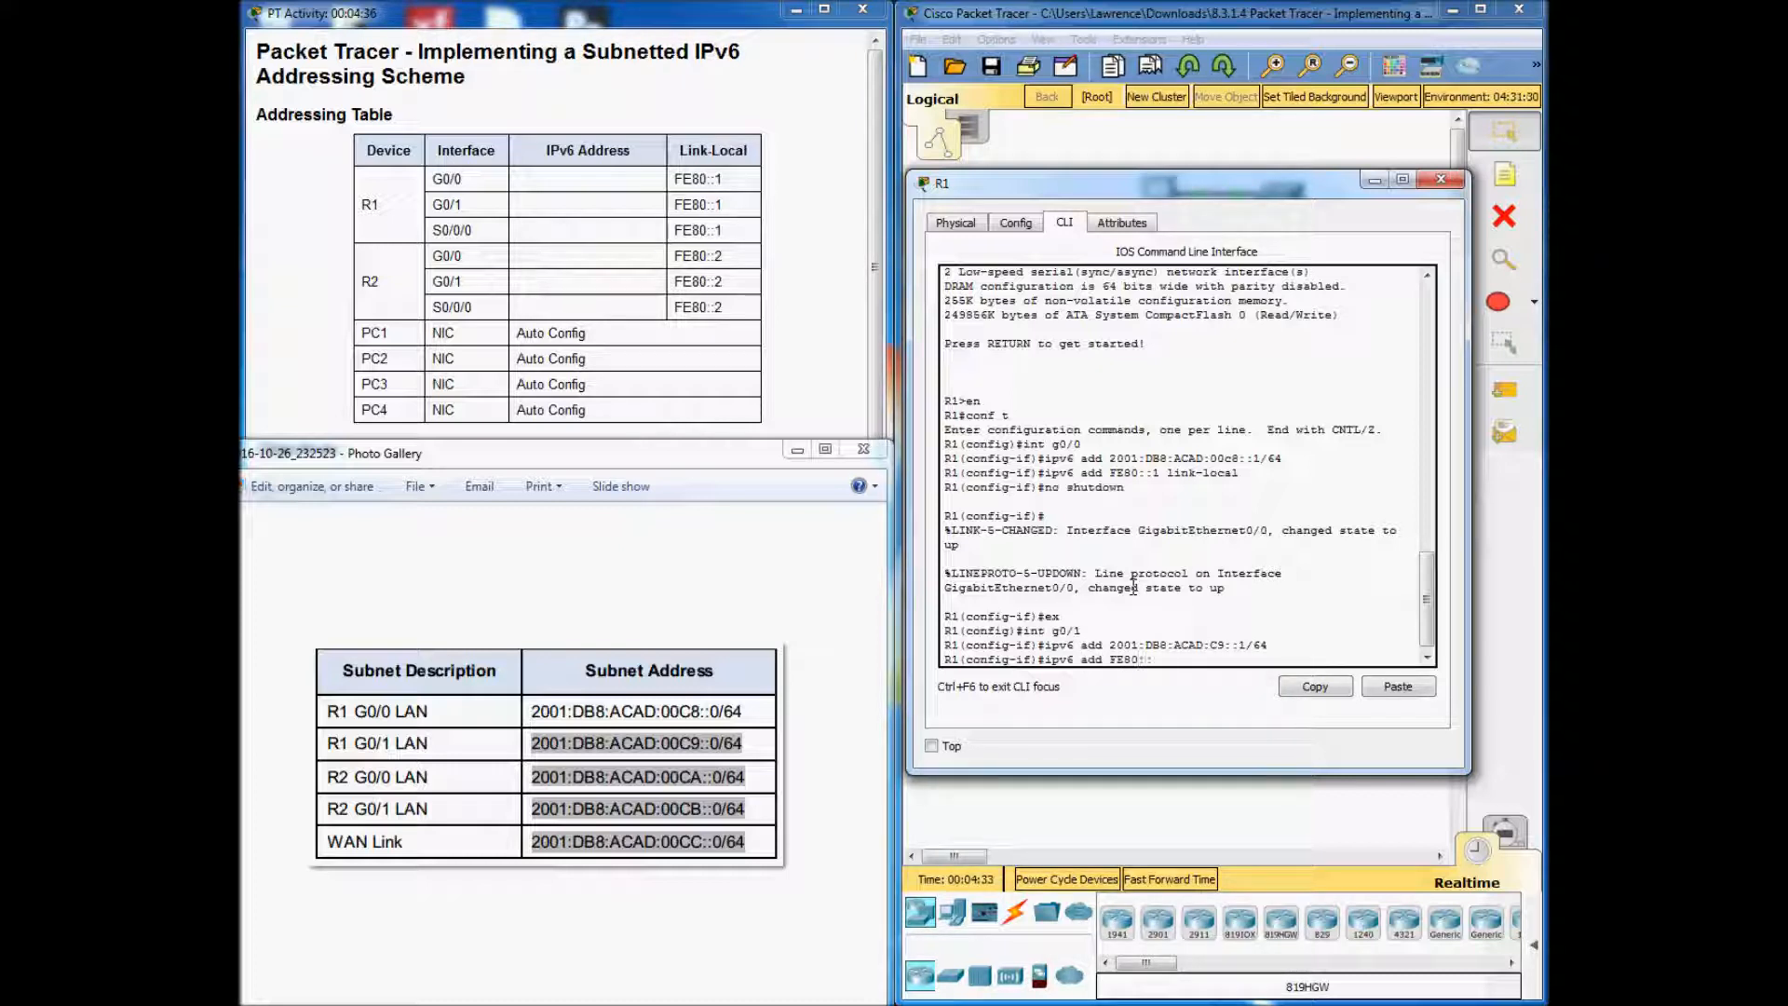
type("link-local")
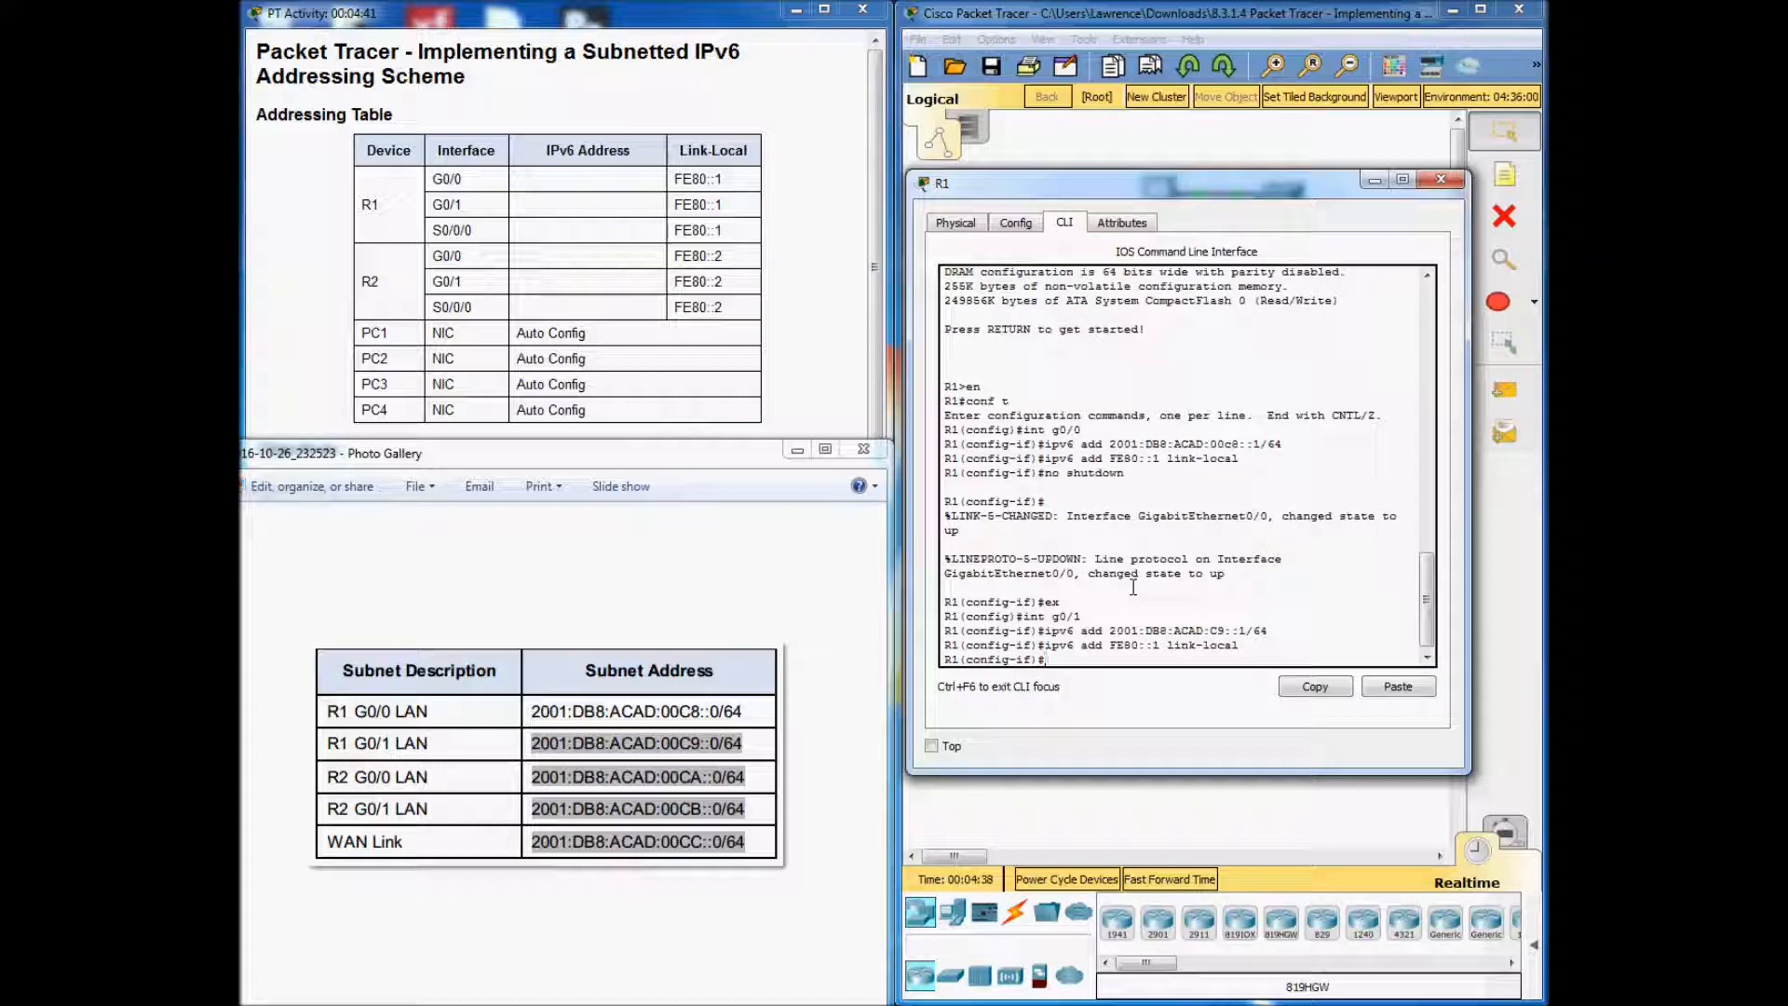
type("no shut")
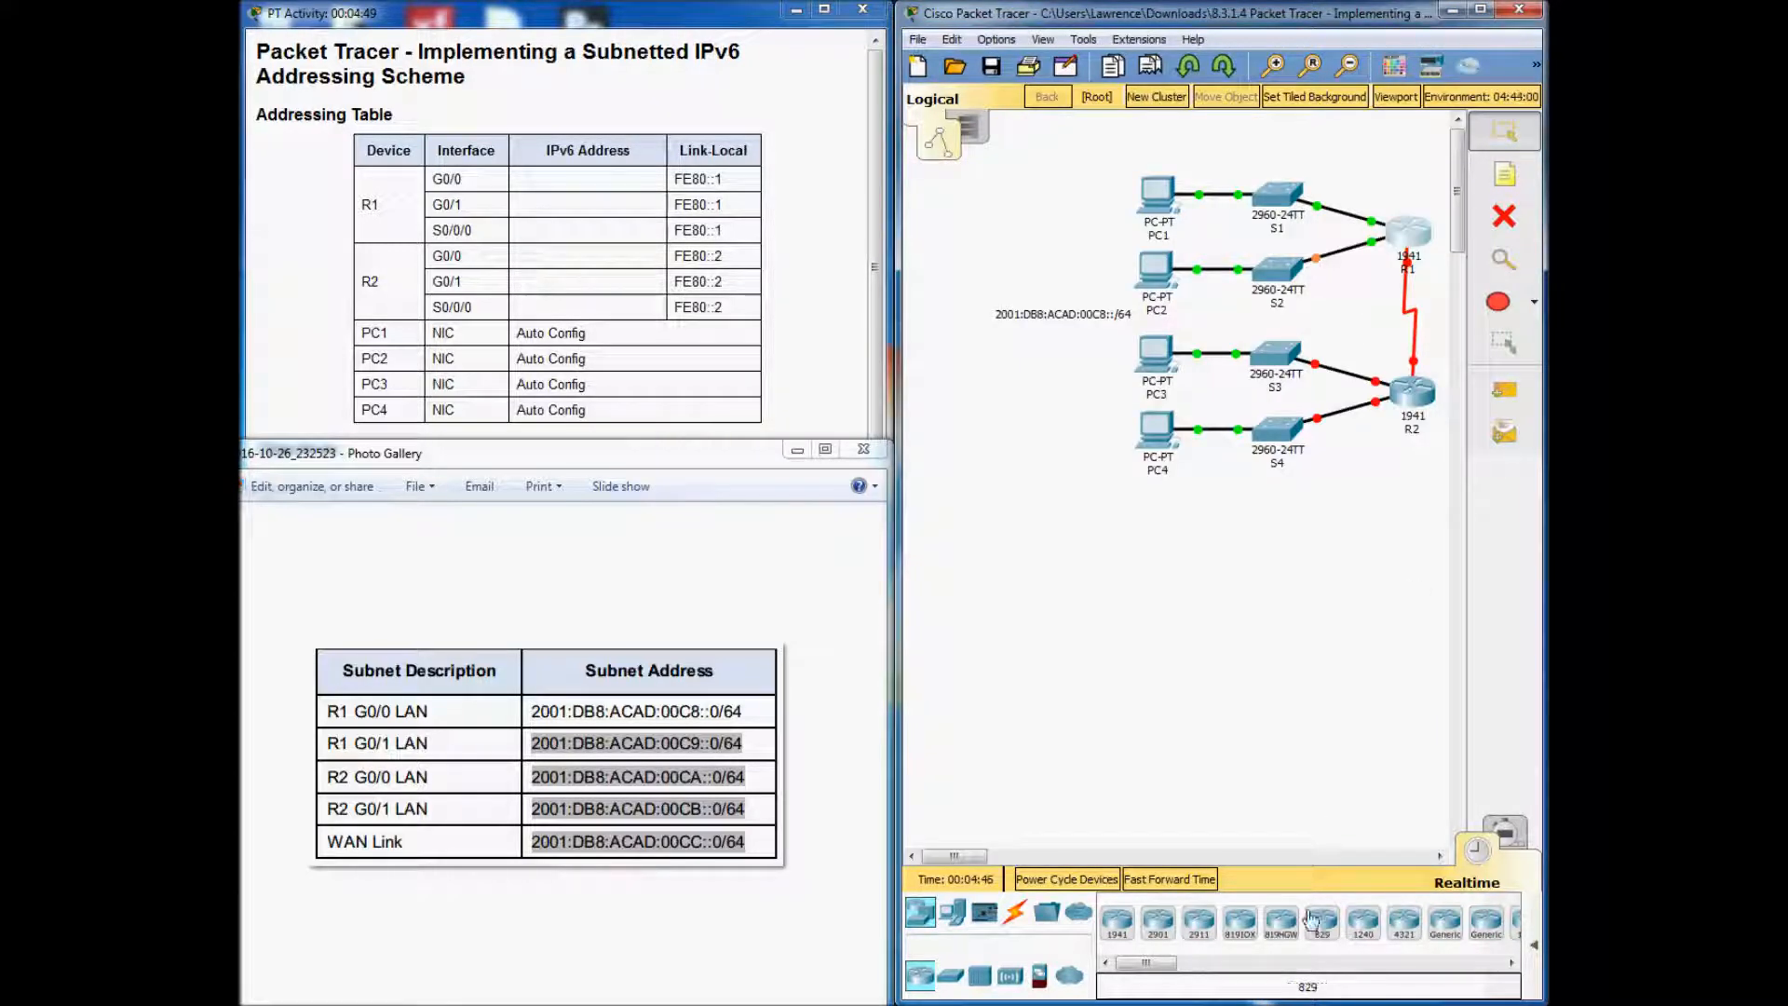
Return to R1's CLI, exit G0/1, and enter interface S0/0/0.
left_click(1408, 234)
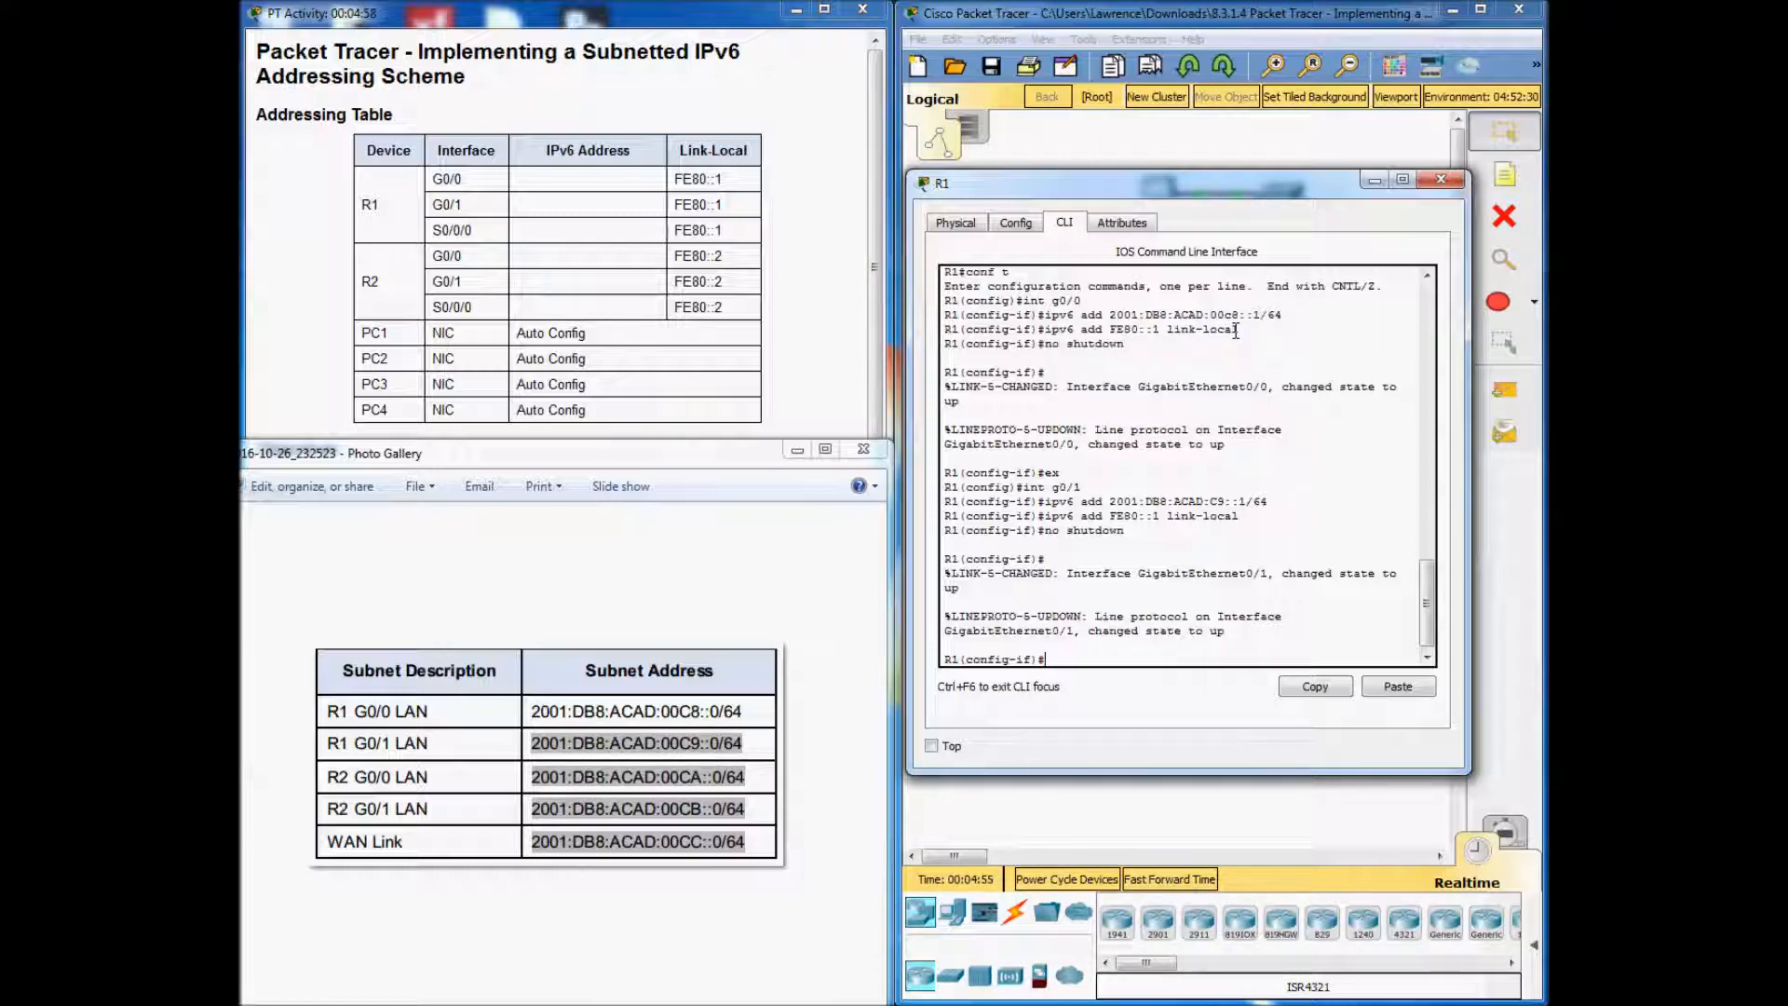
type("ex")
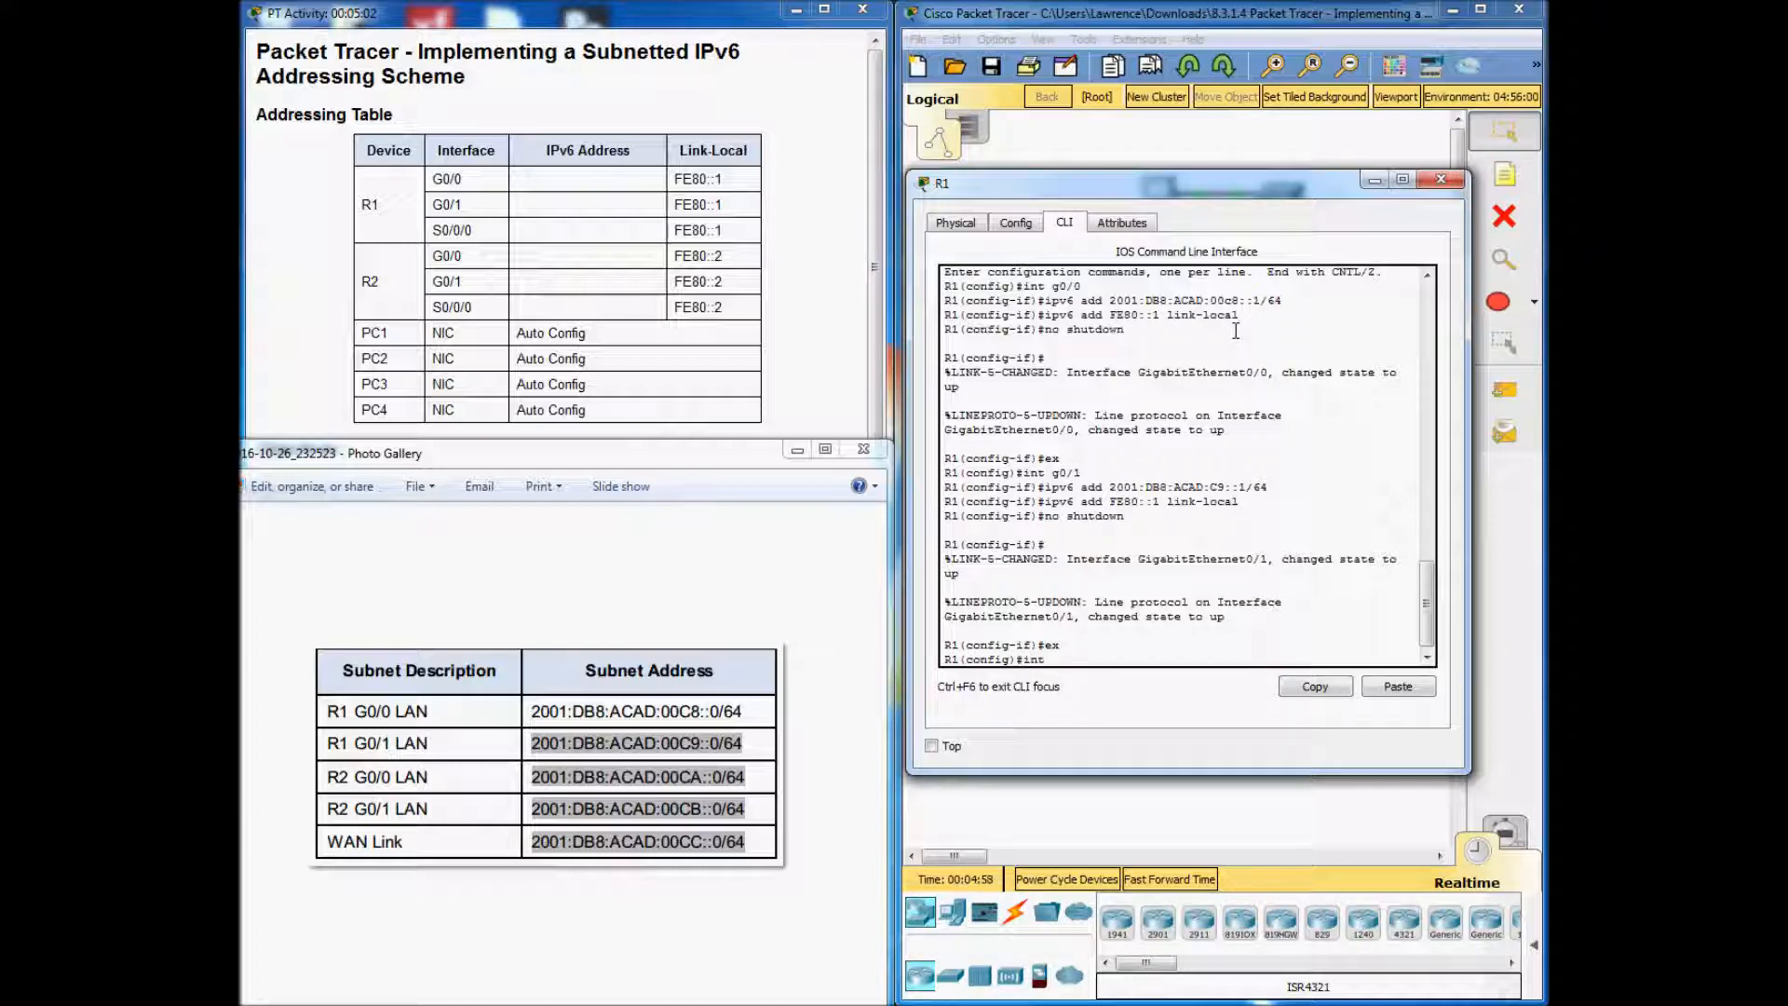
type("s0/0/0")
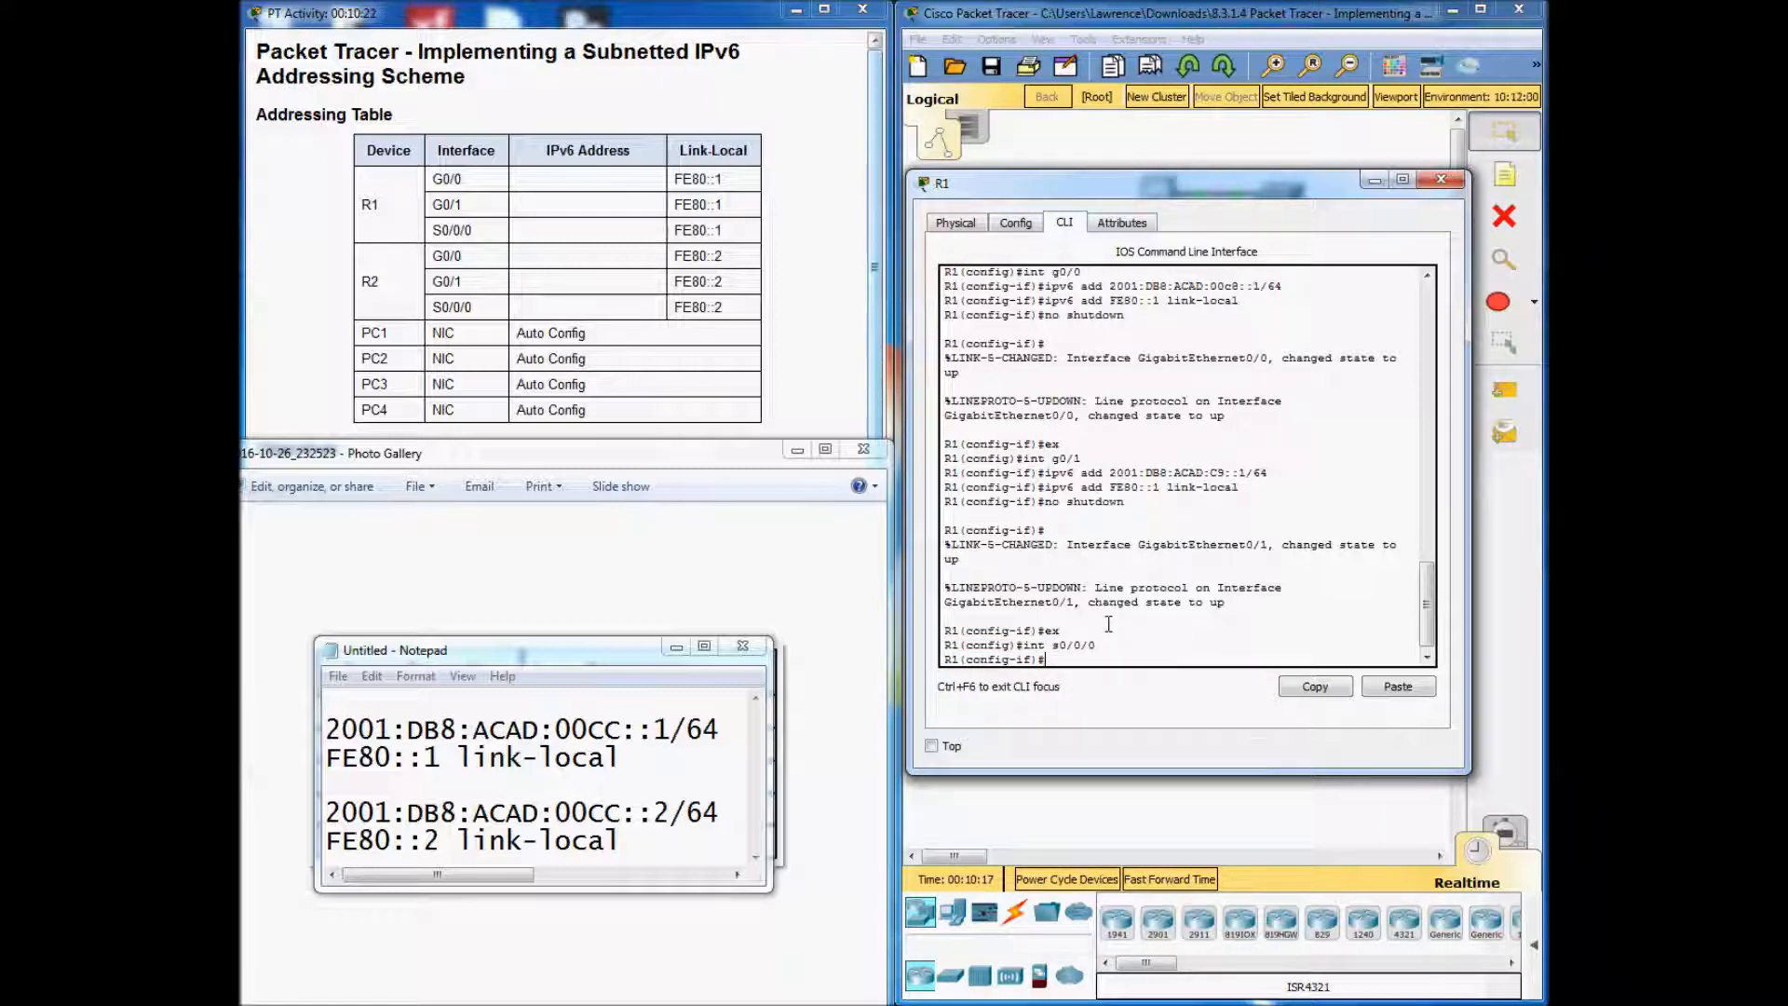
Give R1's S0/0/0 2001:DB8:ACAD:00CC::1/64, link-local FE80::1, and enable it.
type("ipv6 add")
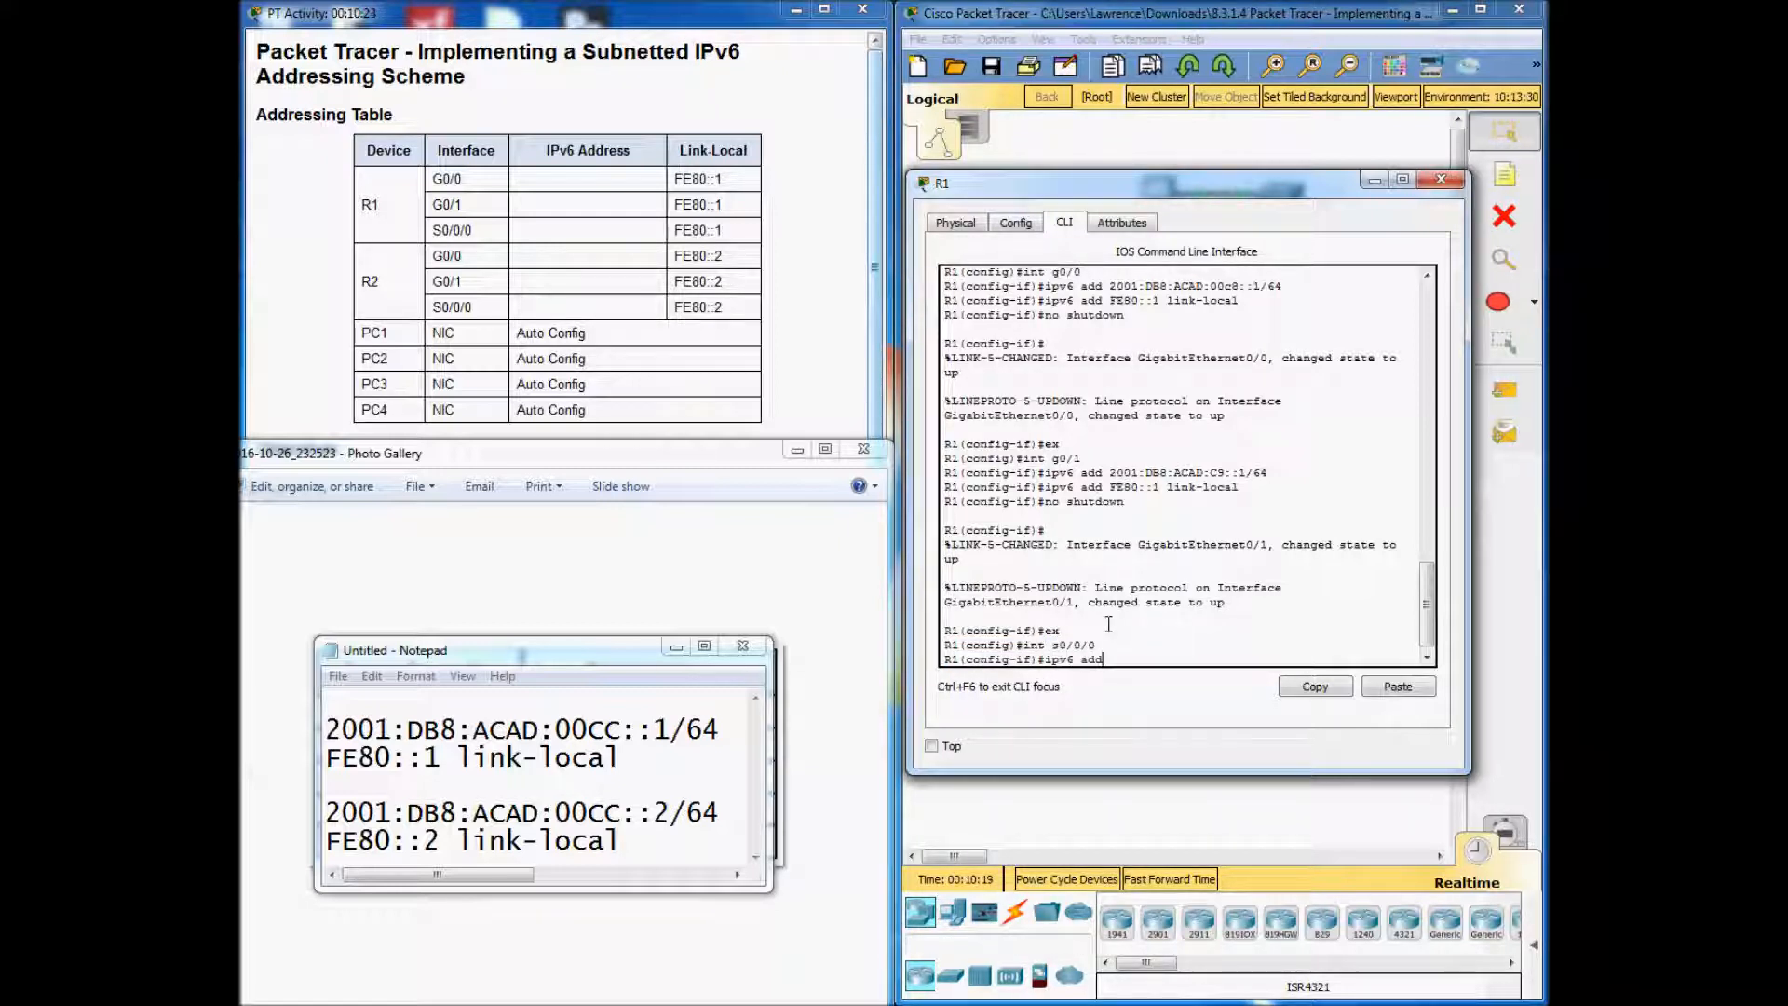
type("2001:")
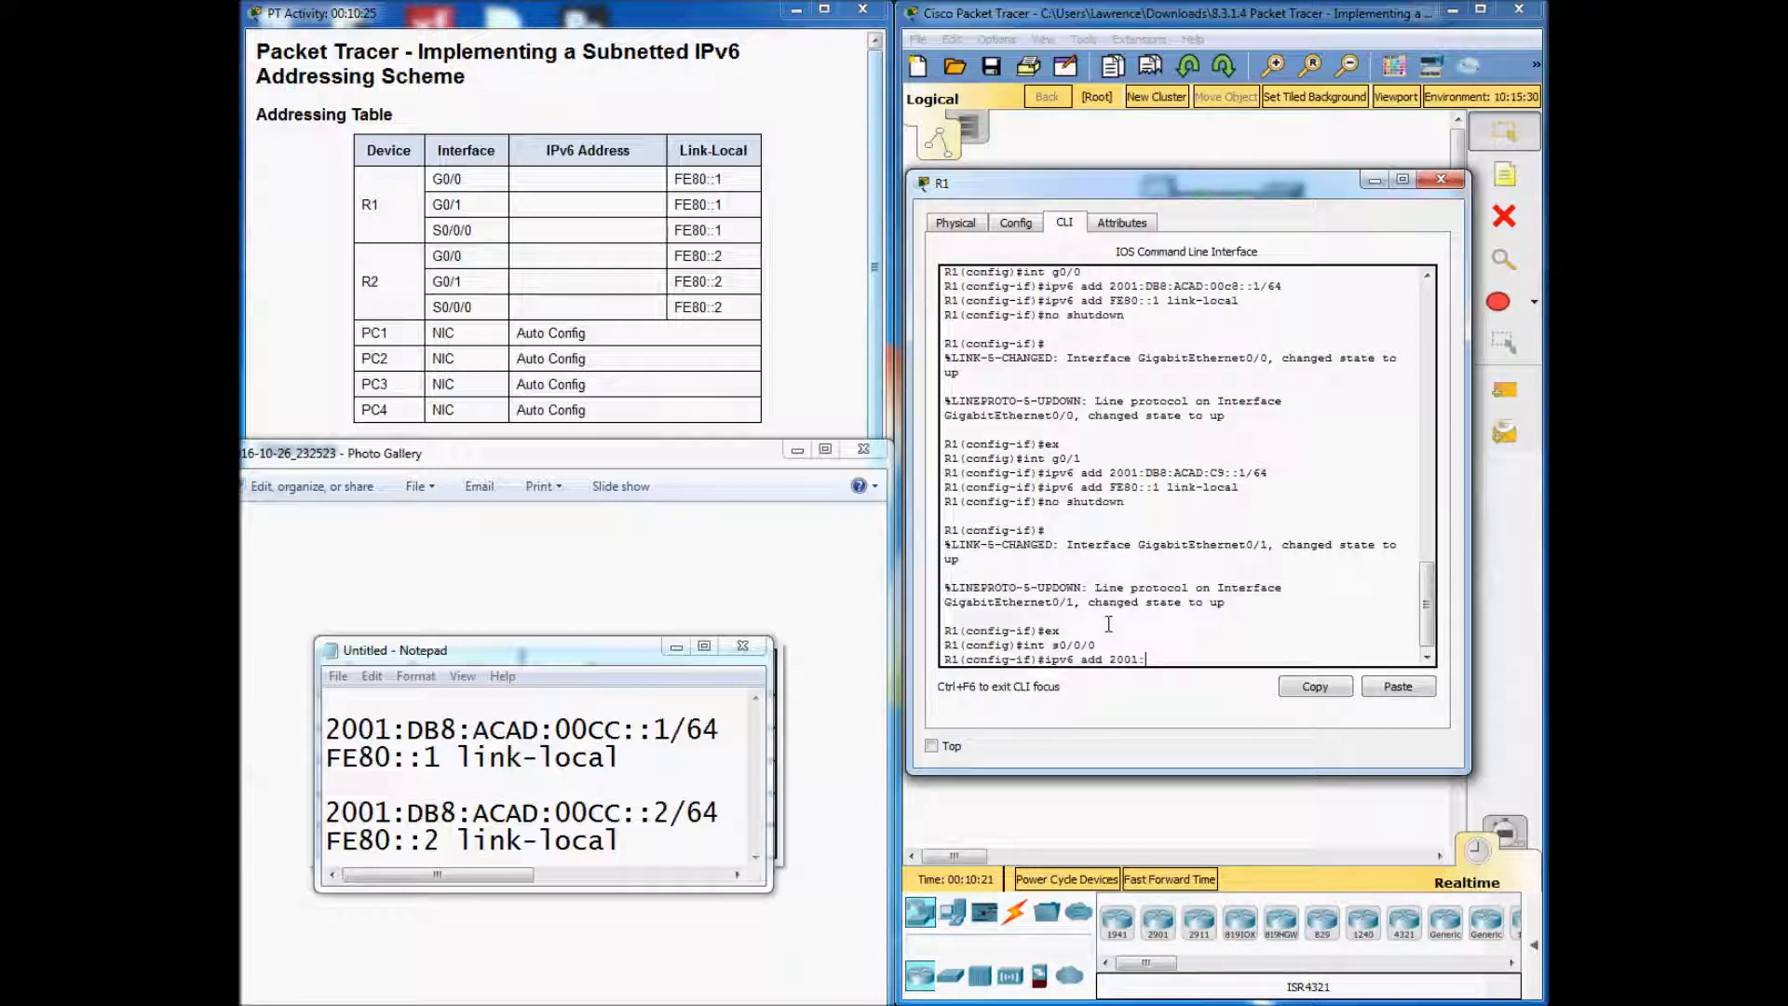
type("DB8:ACAD:00cc::")
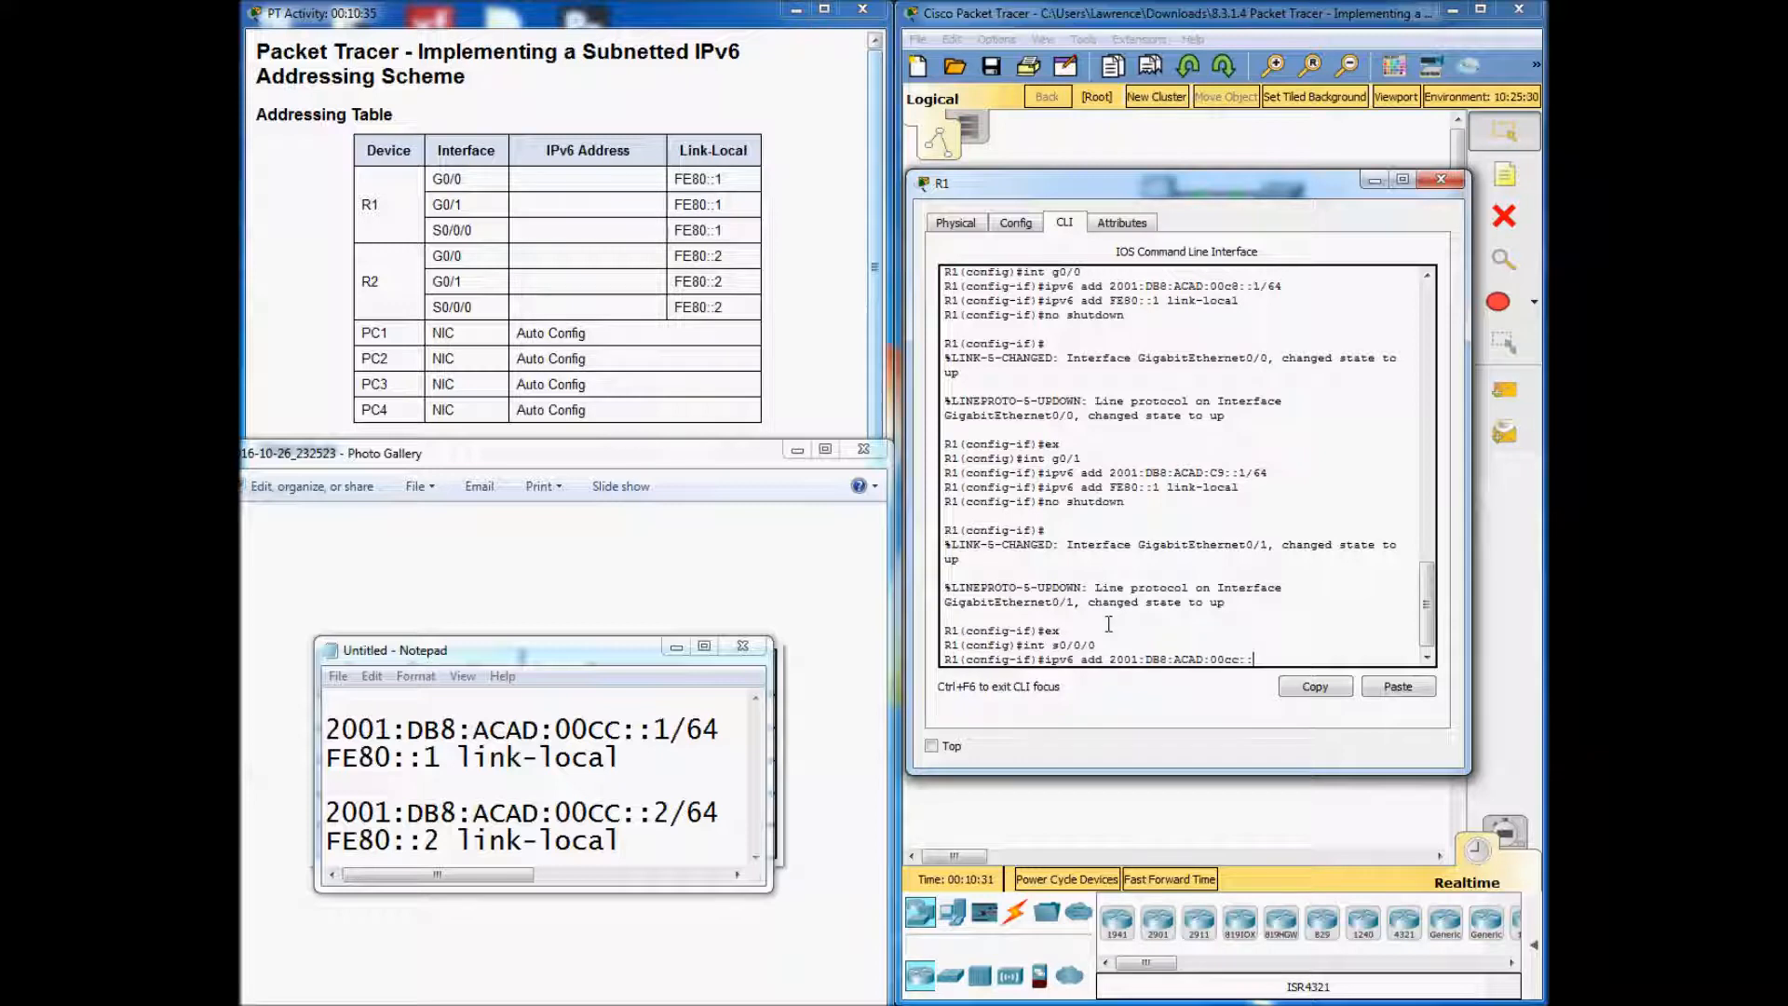
type("1/64")
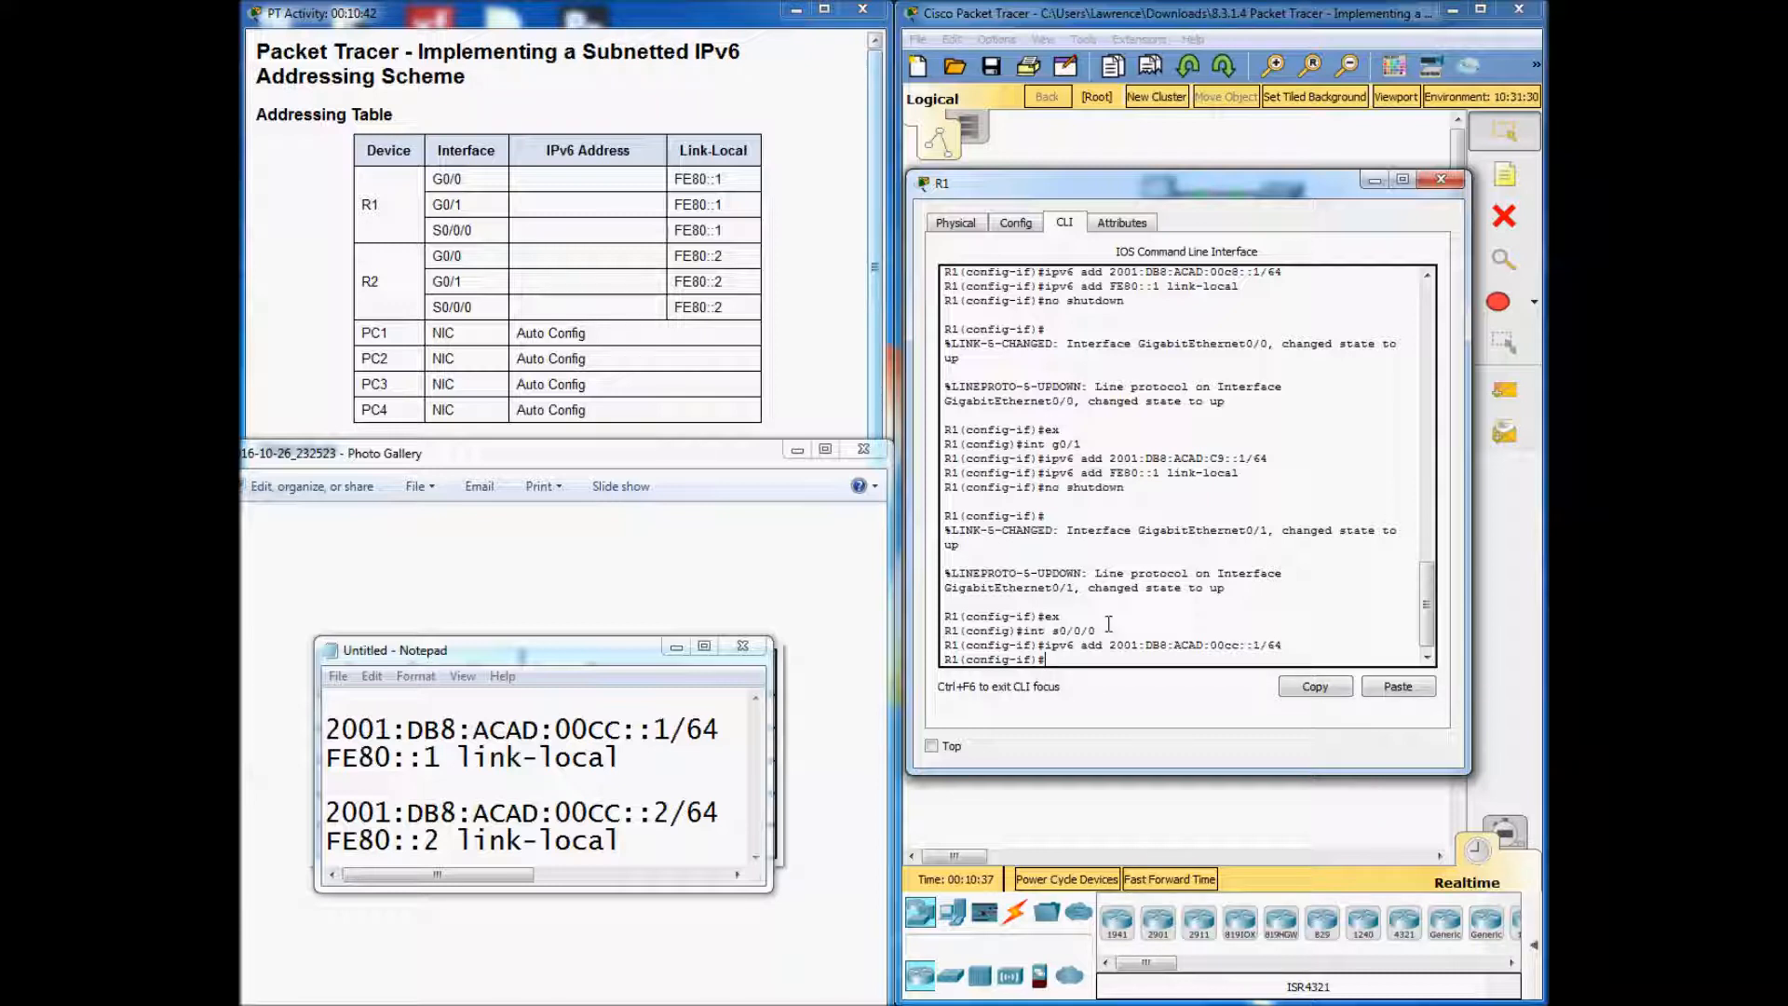
type("ipv6 add")
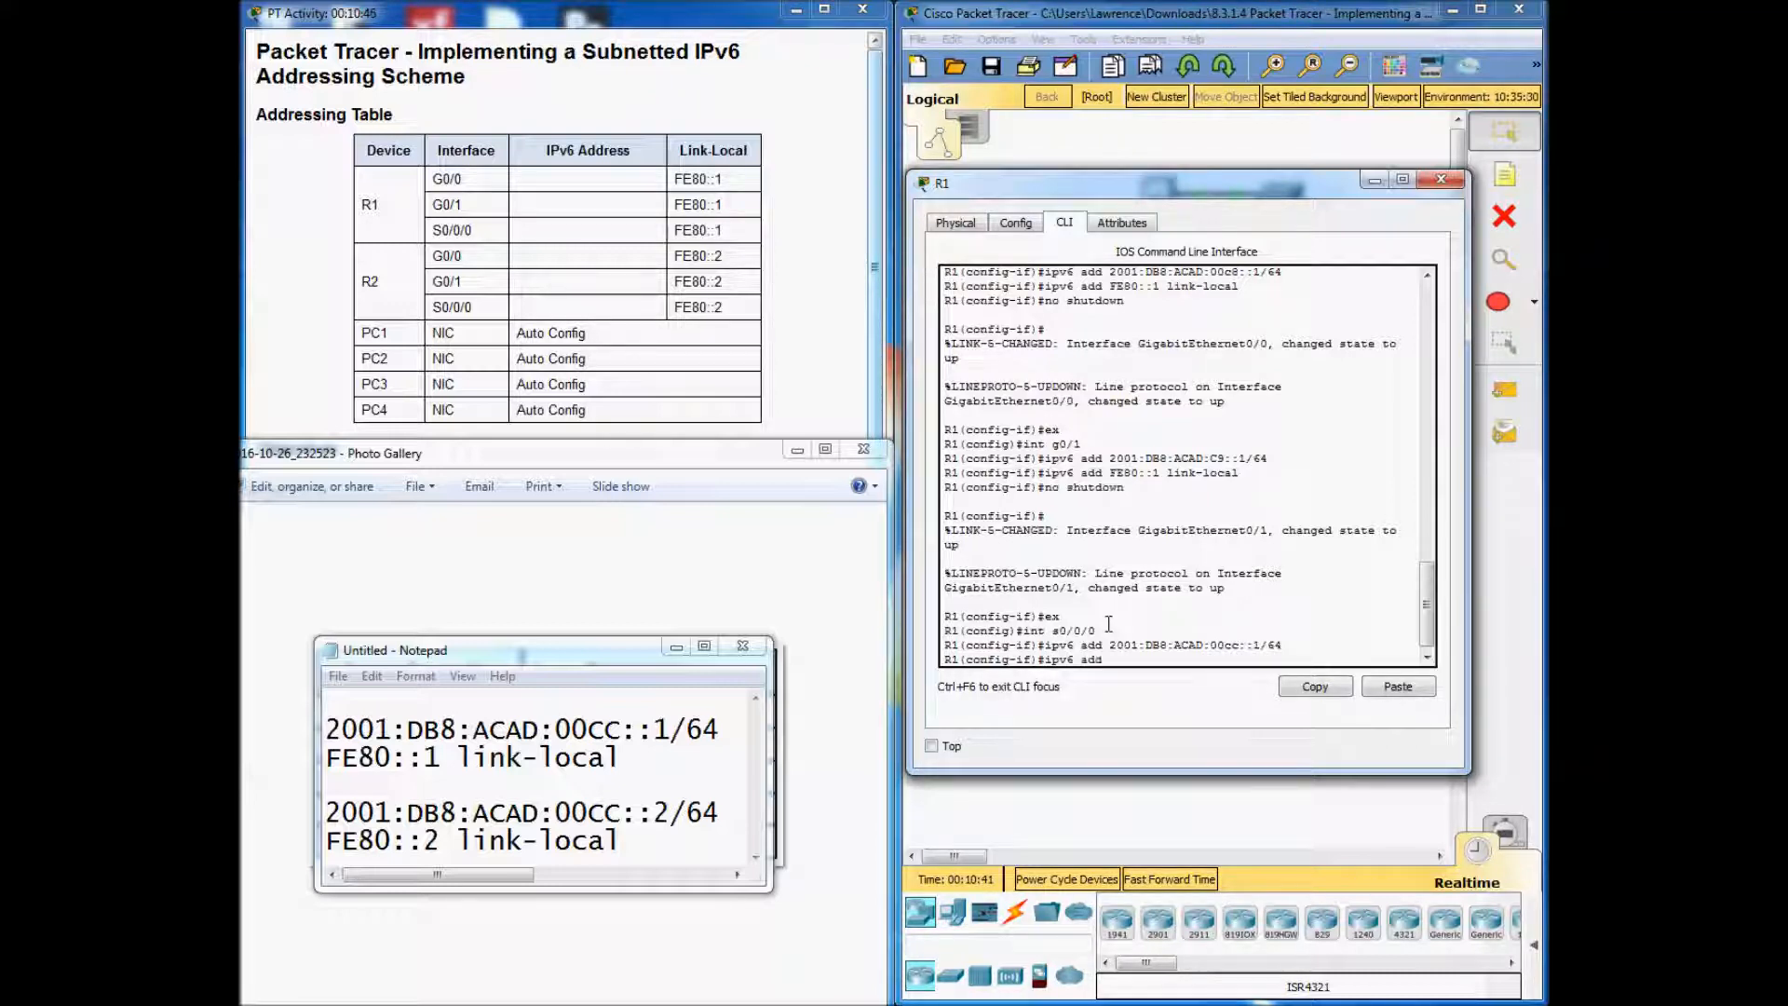
type("FE80::1 link-local")
type("no shutdown")
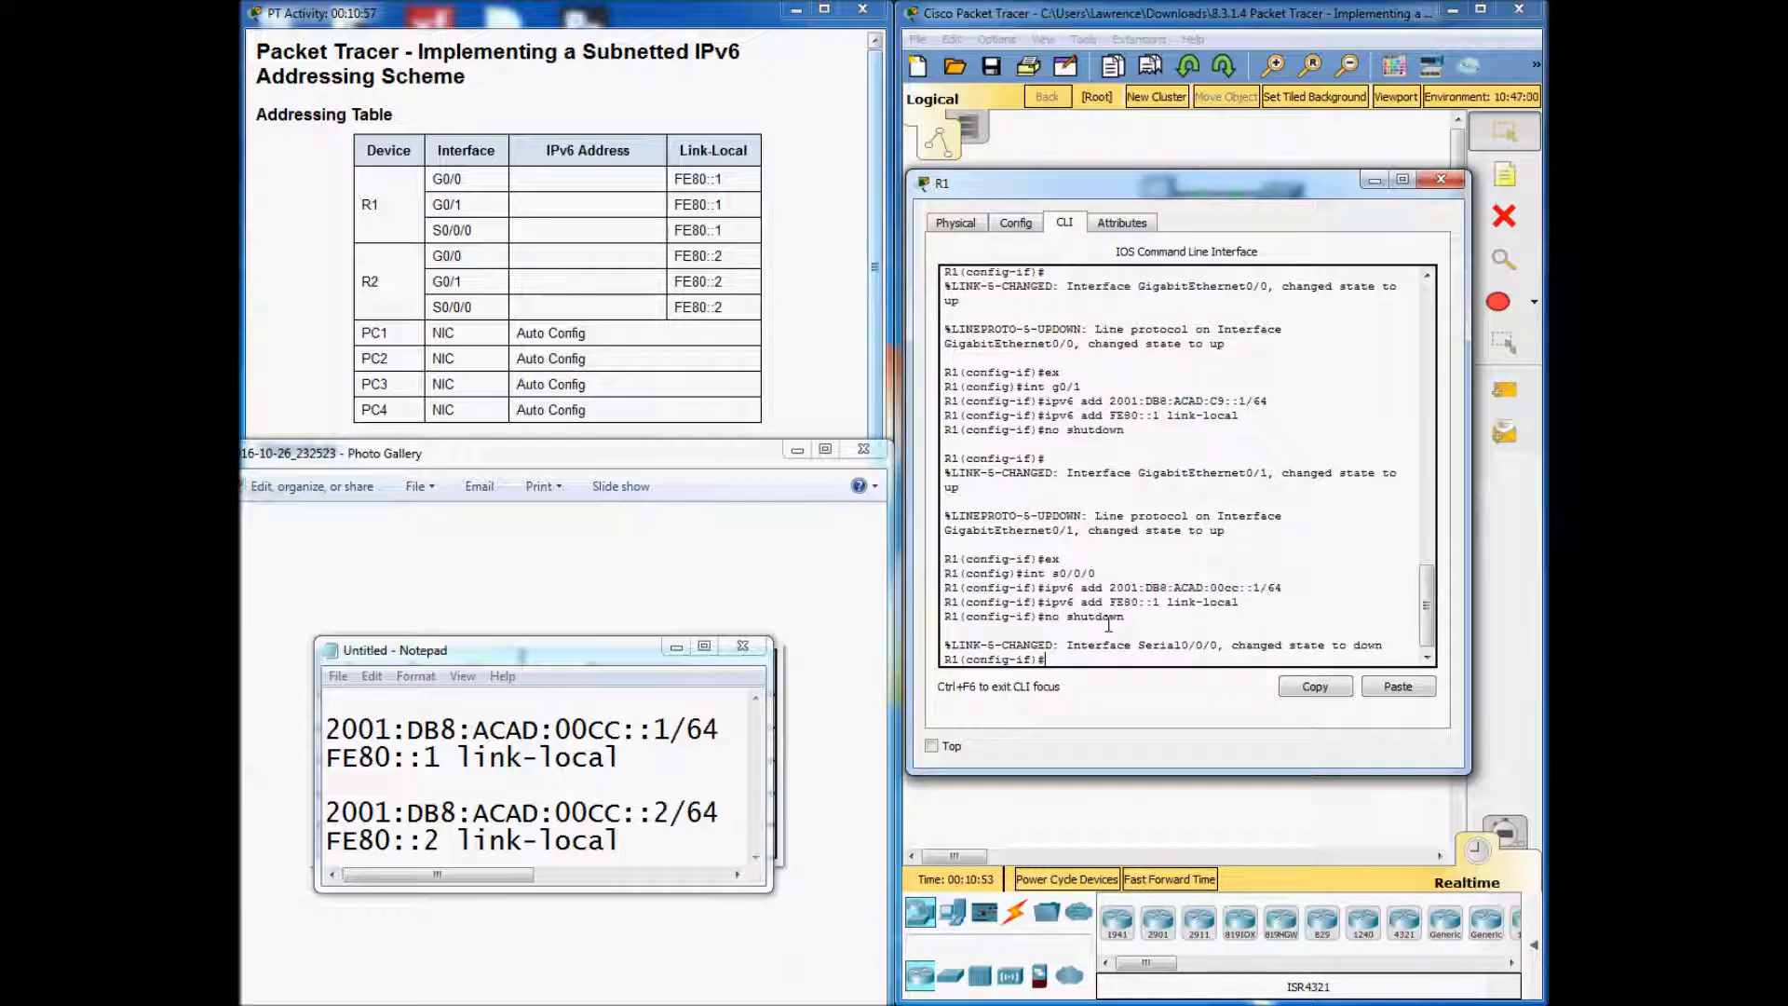
left_click(1441, 180)
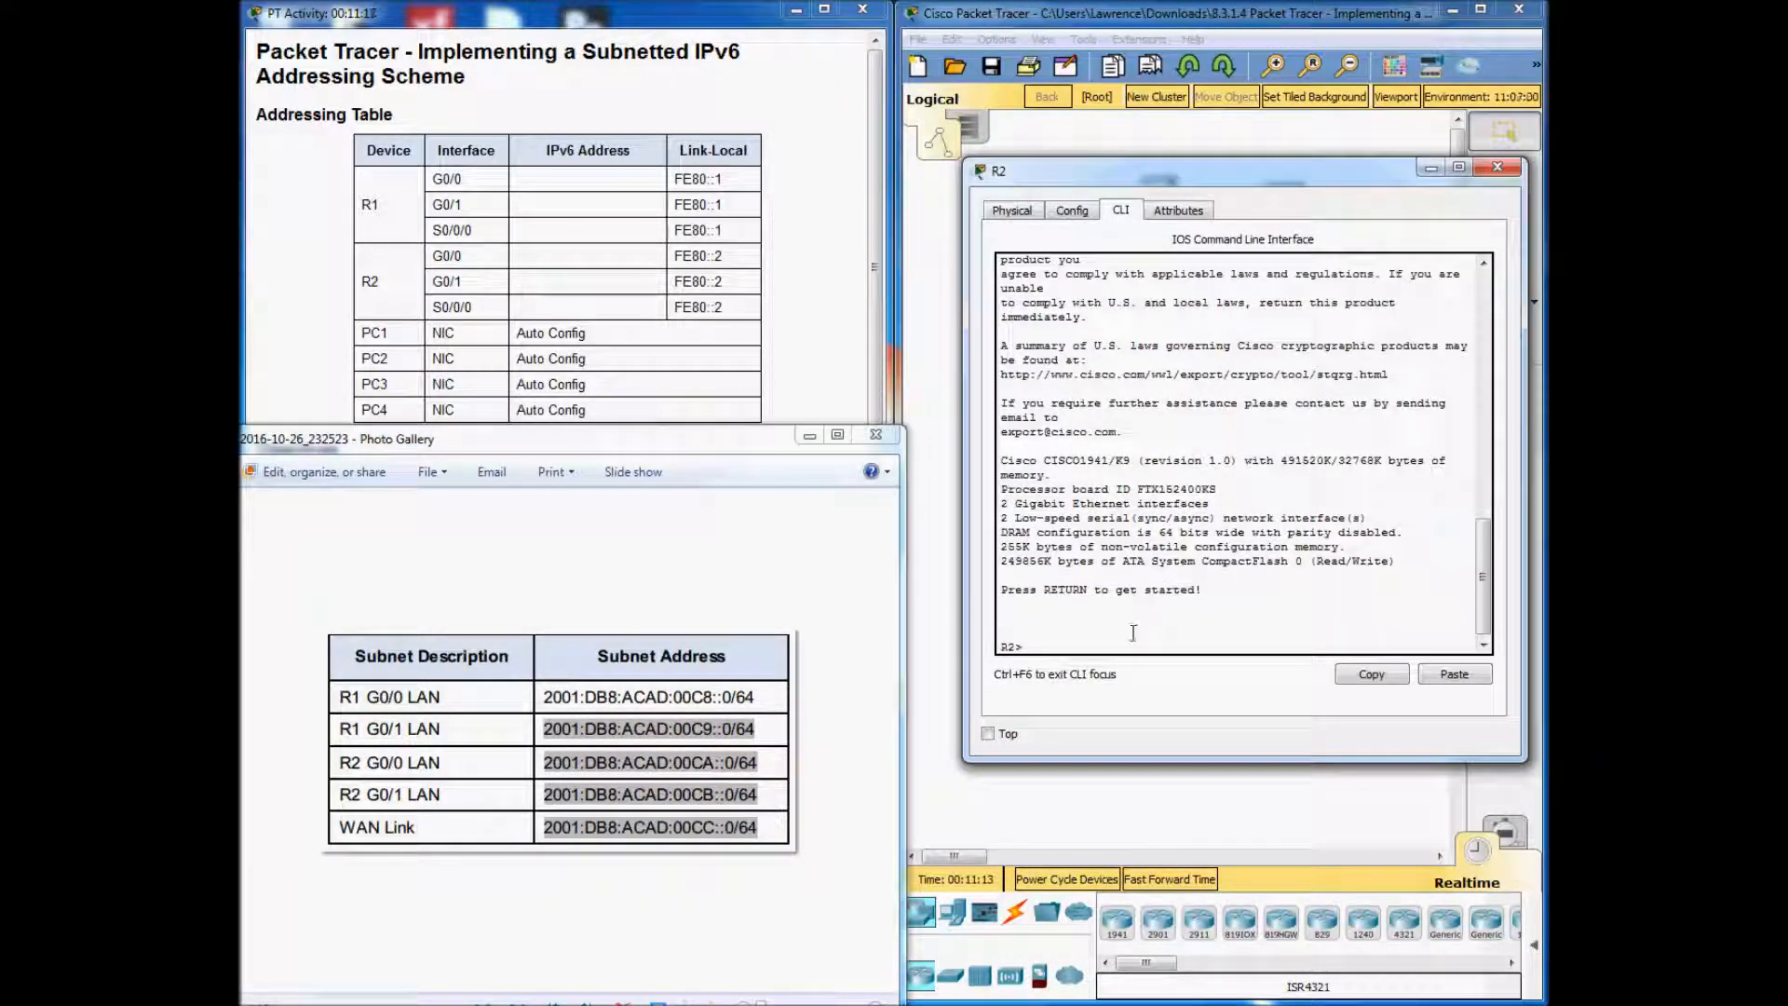
On R2, enter global config and give G0/0 address 2001:DB8:ACAD:00CA::1/64.
type("en")
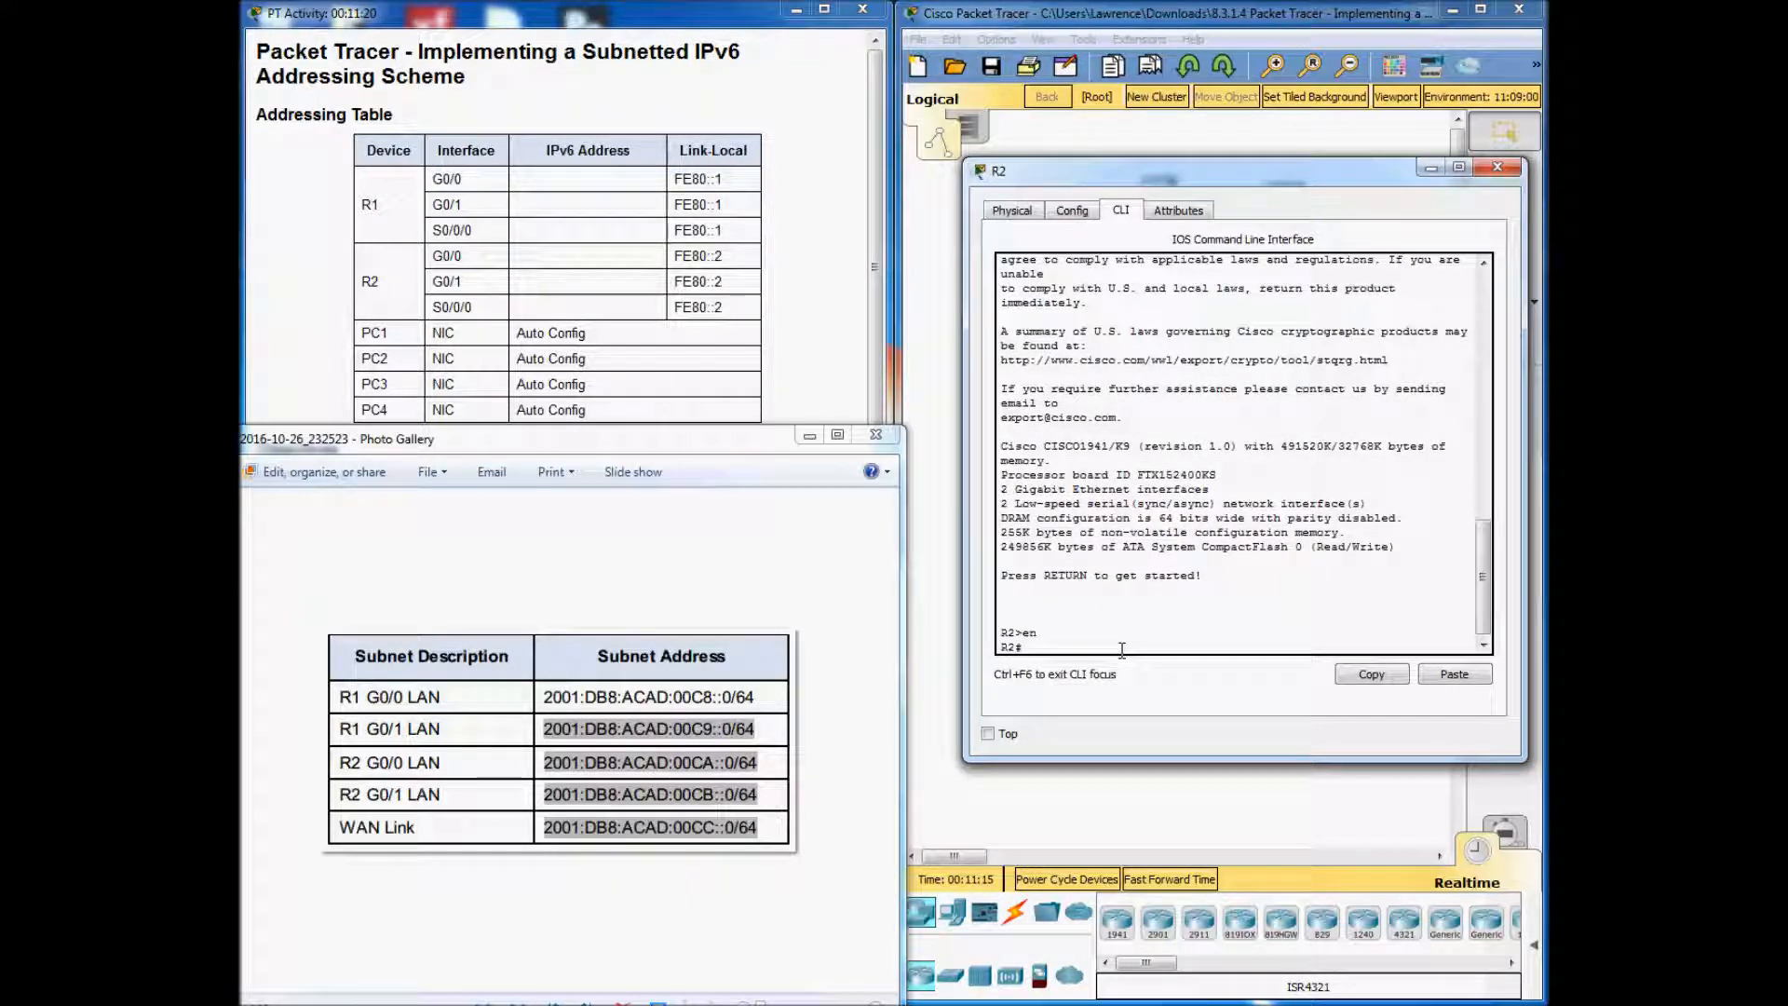
type("config t")
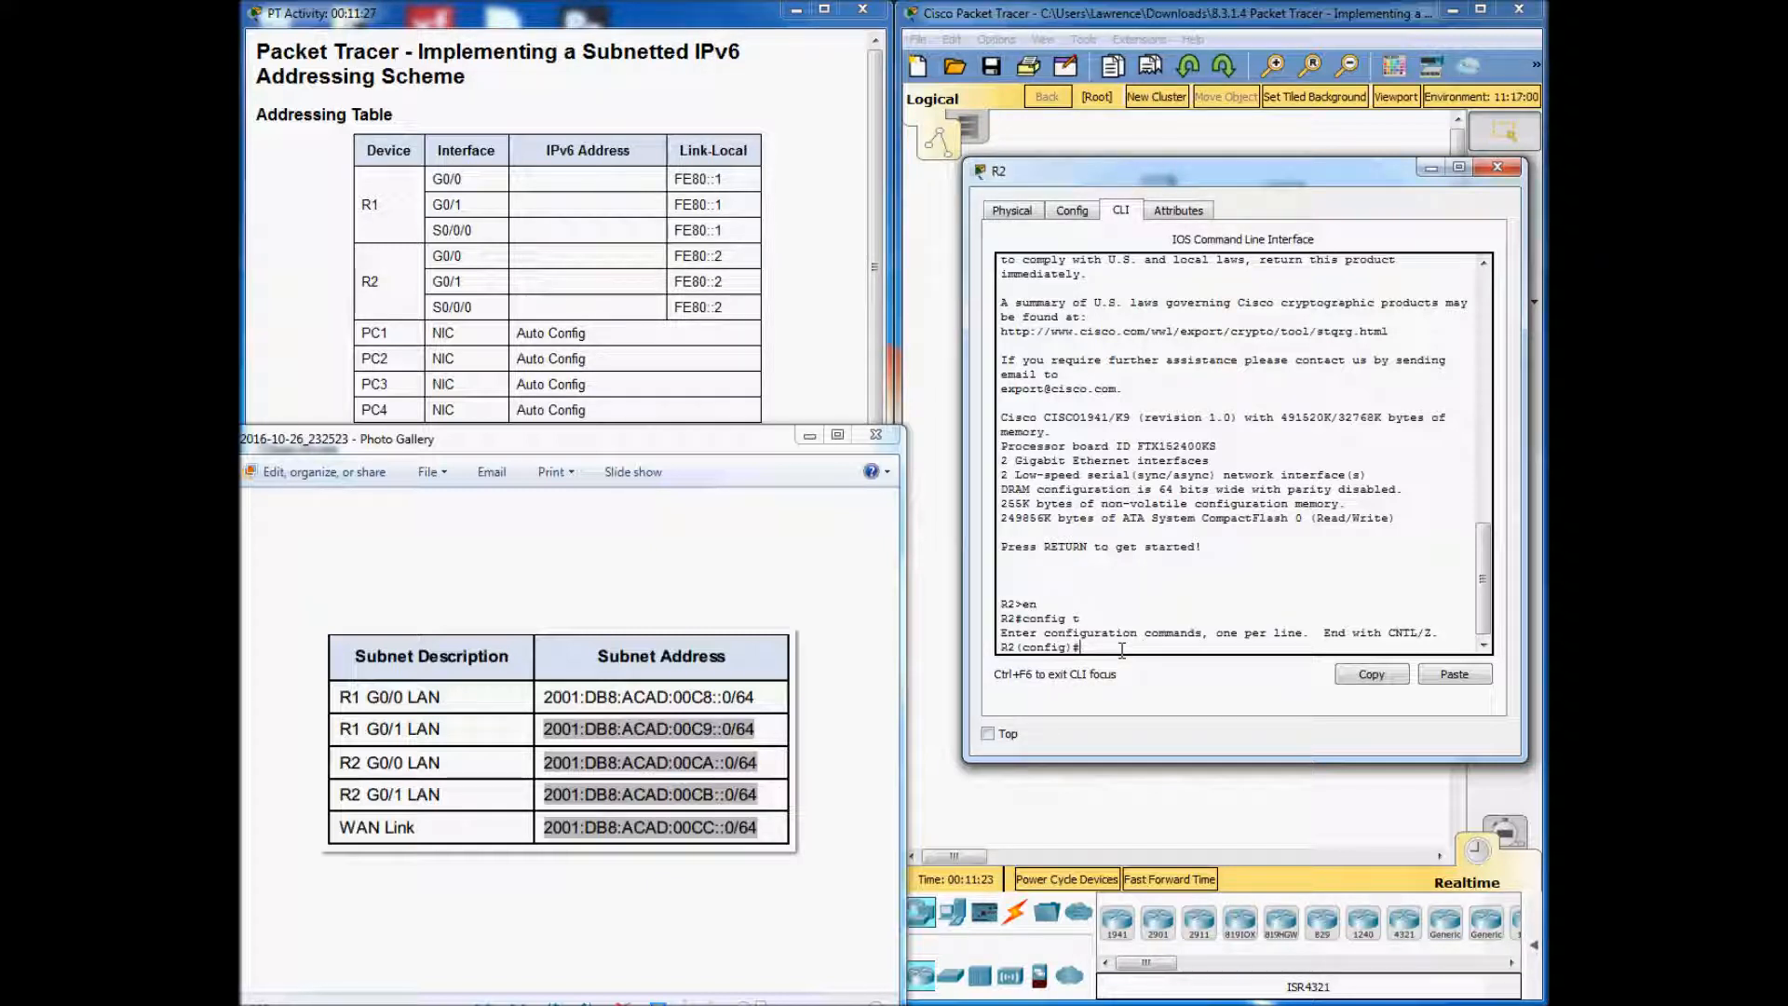
type("int g")
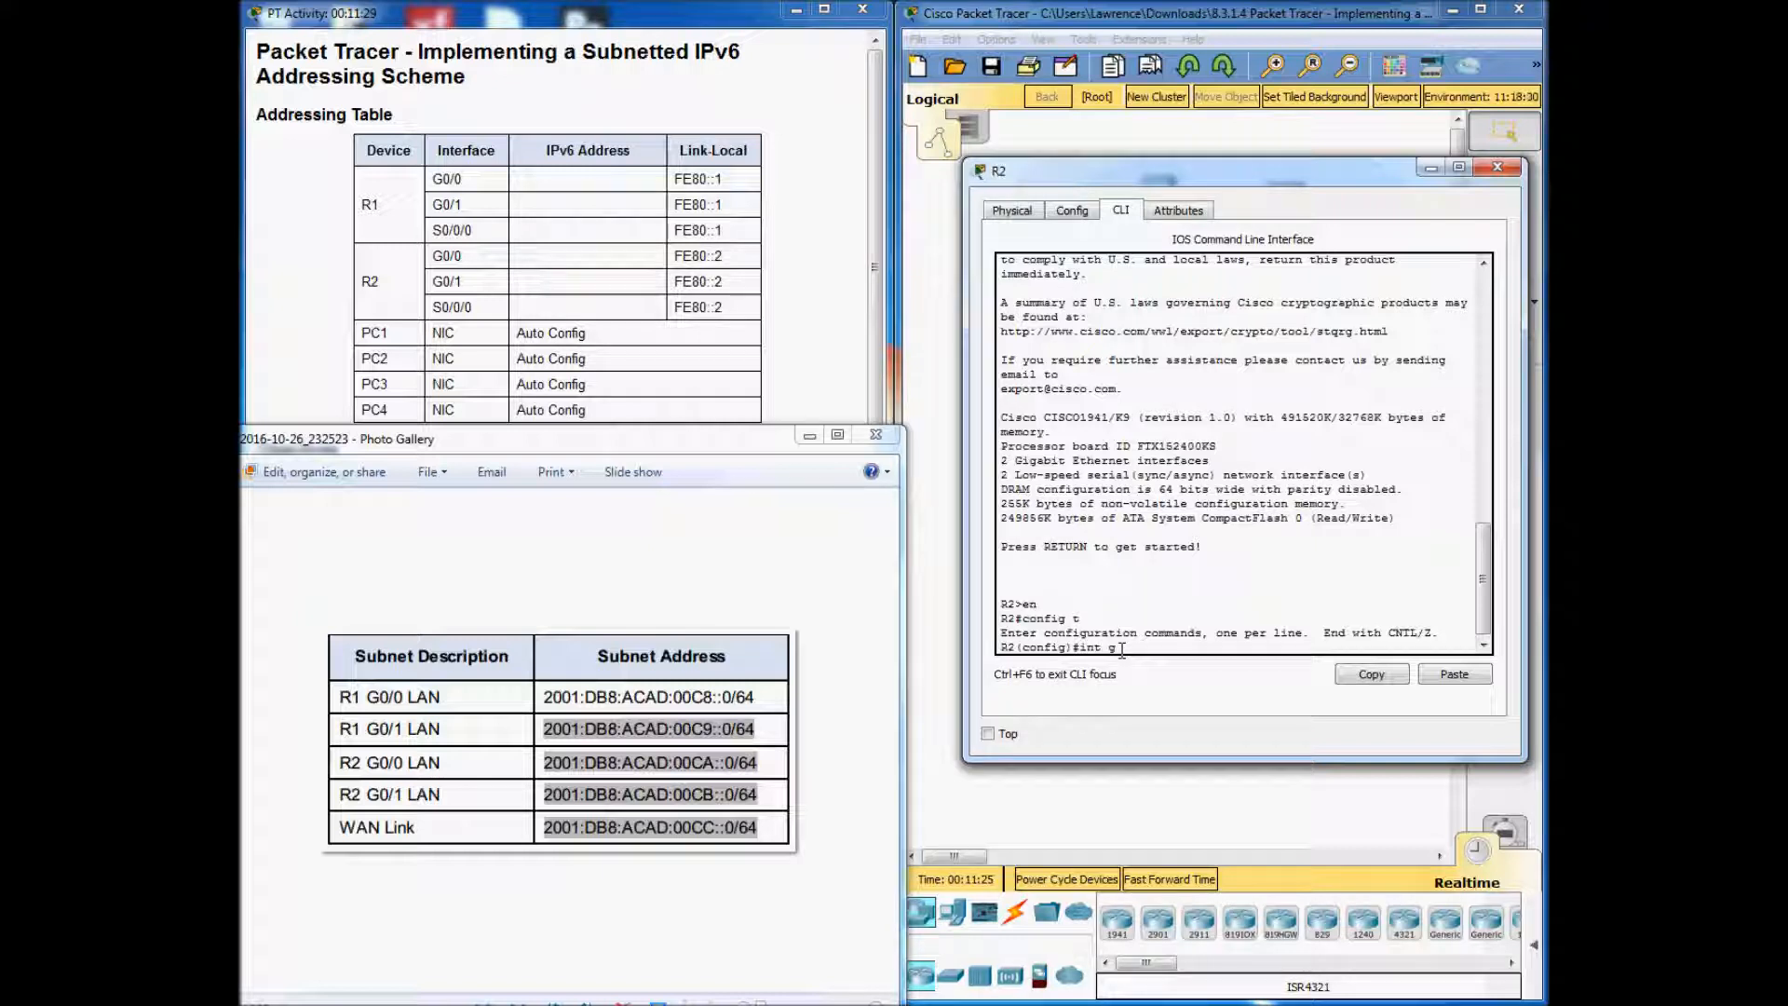
type("0/0")
type("ipv6 add 2")
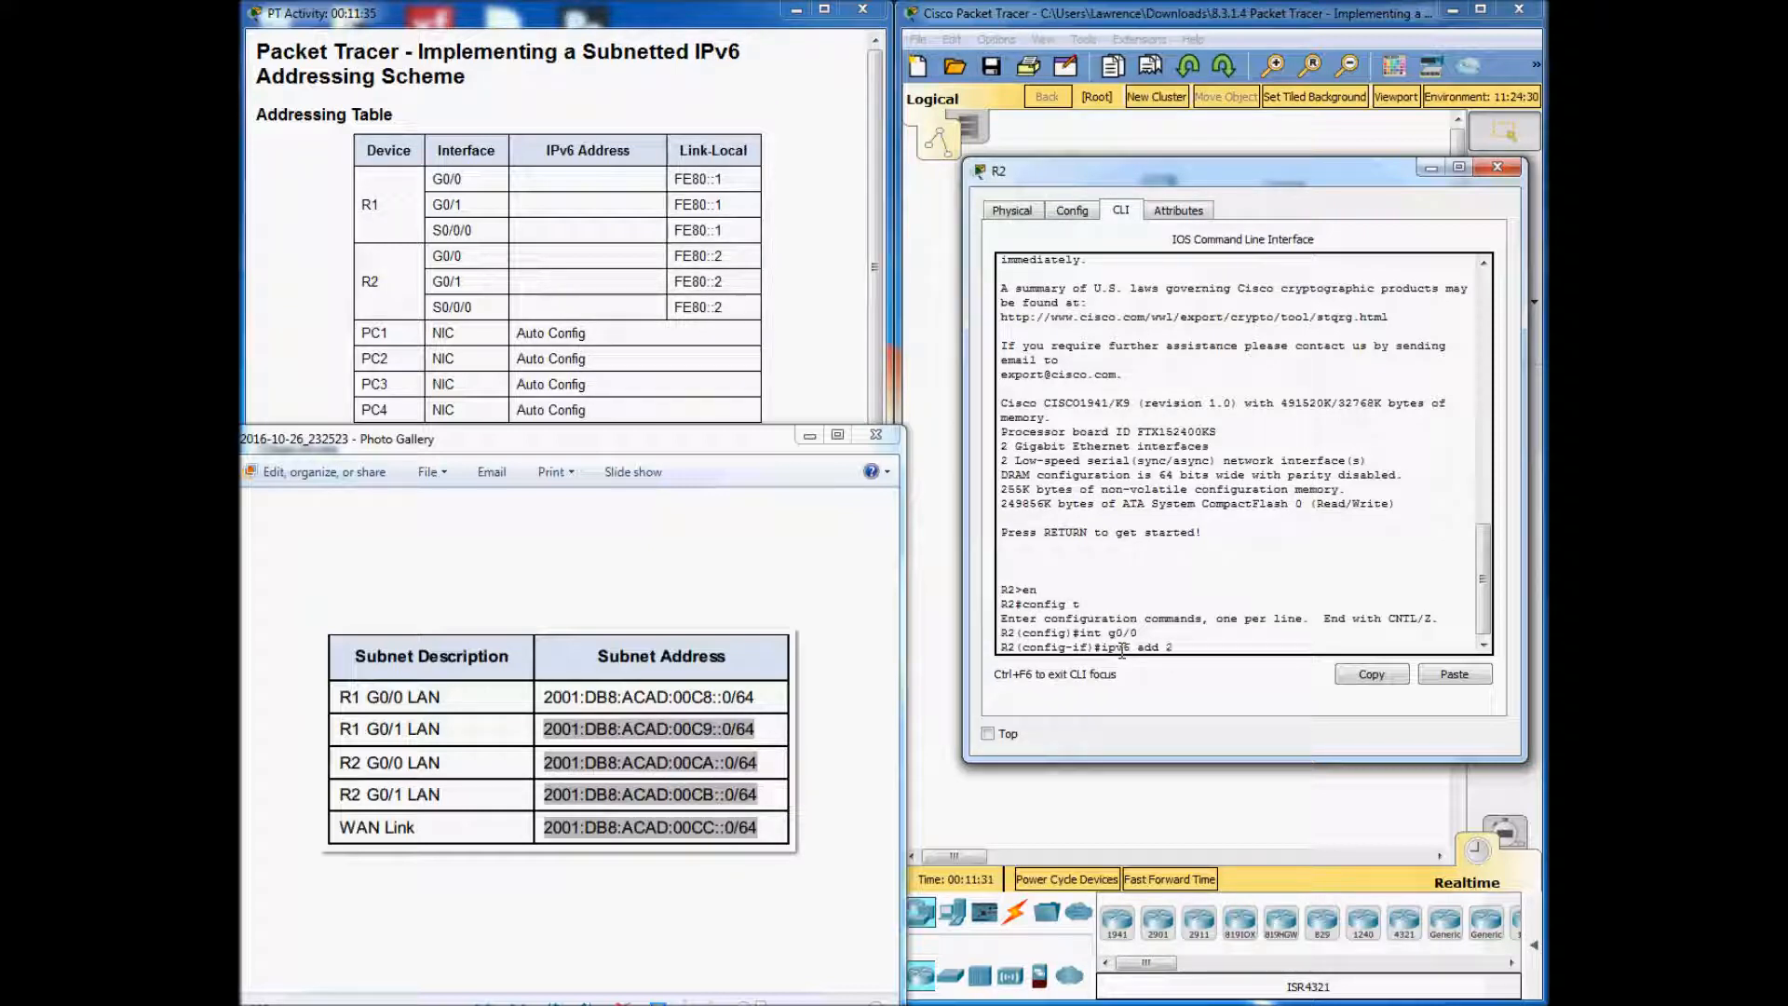
type("001:")
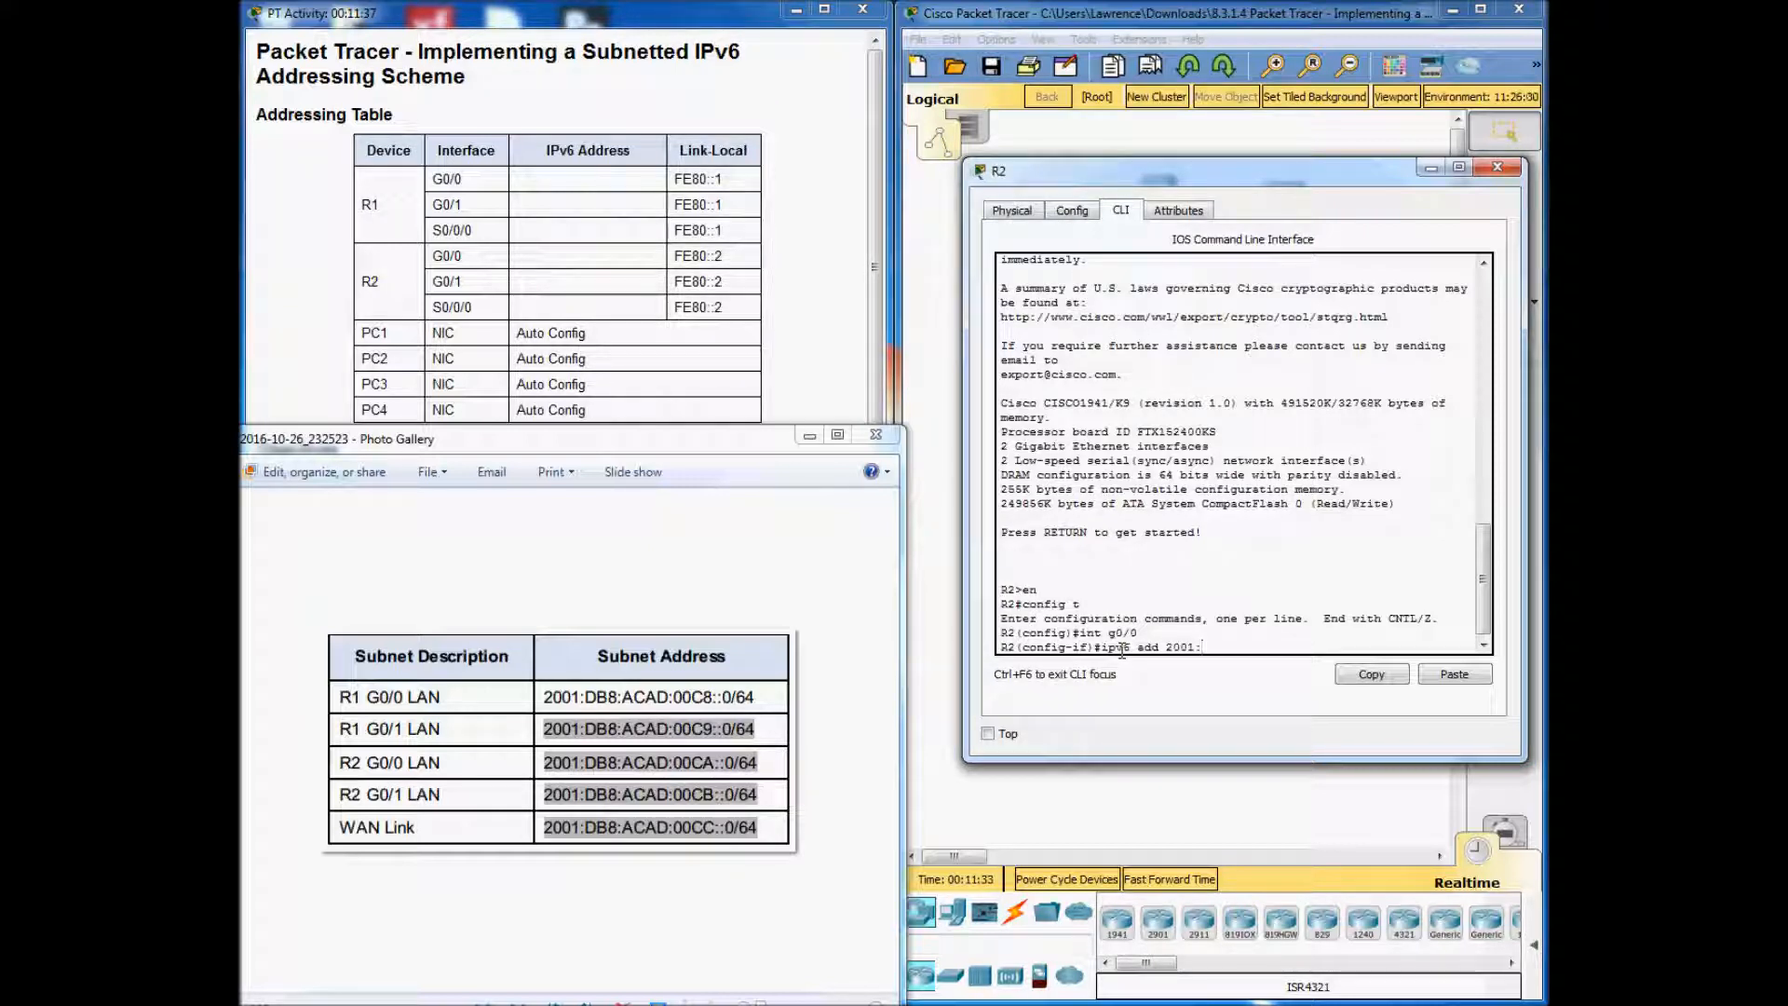
type("DB8")
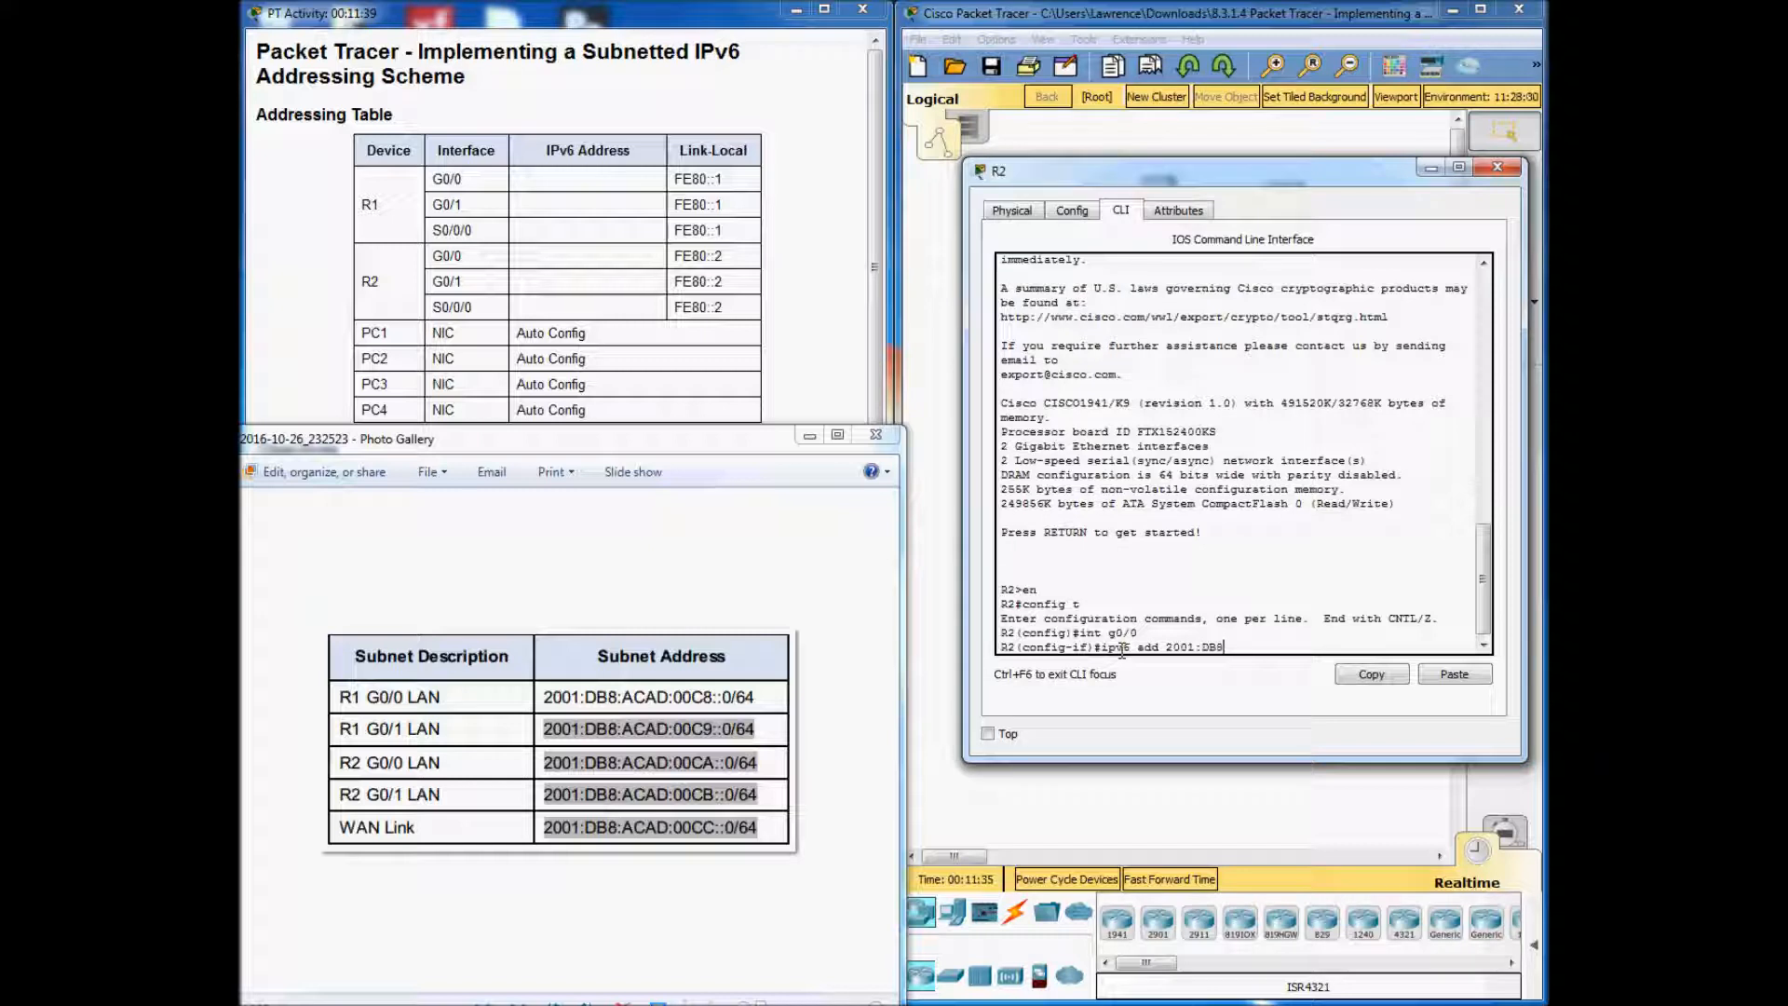
type("ACAD:")
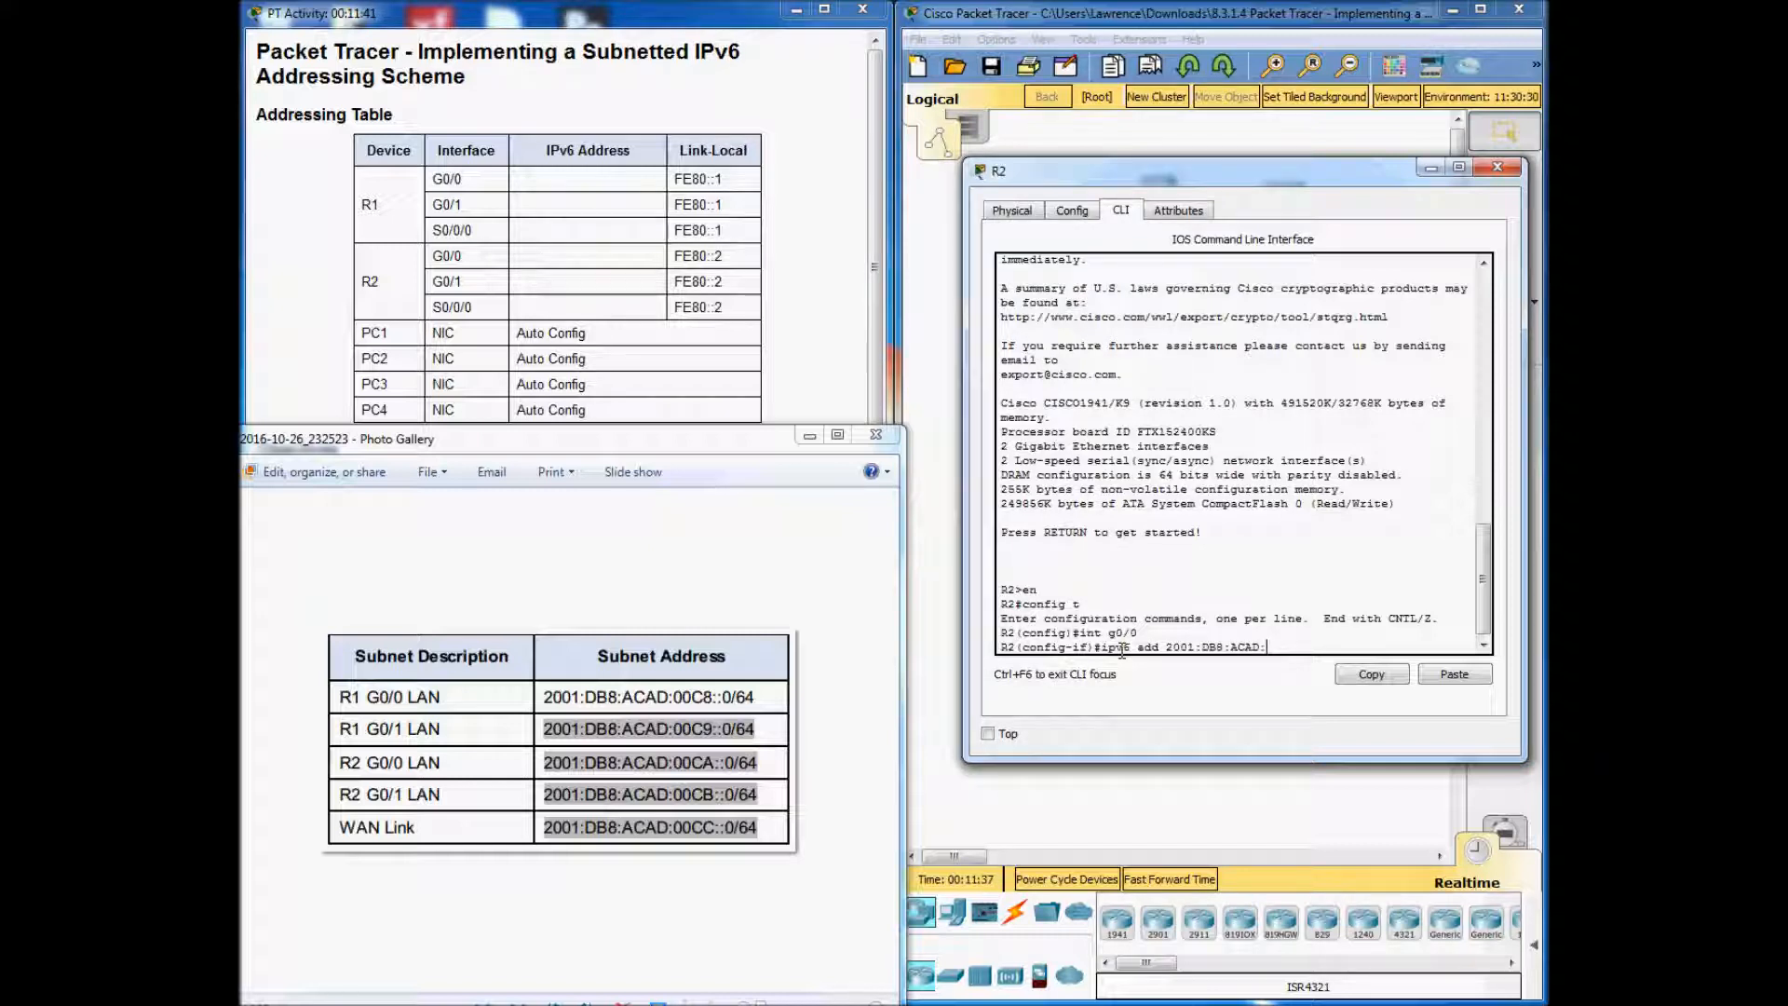
type("00CA")
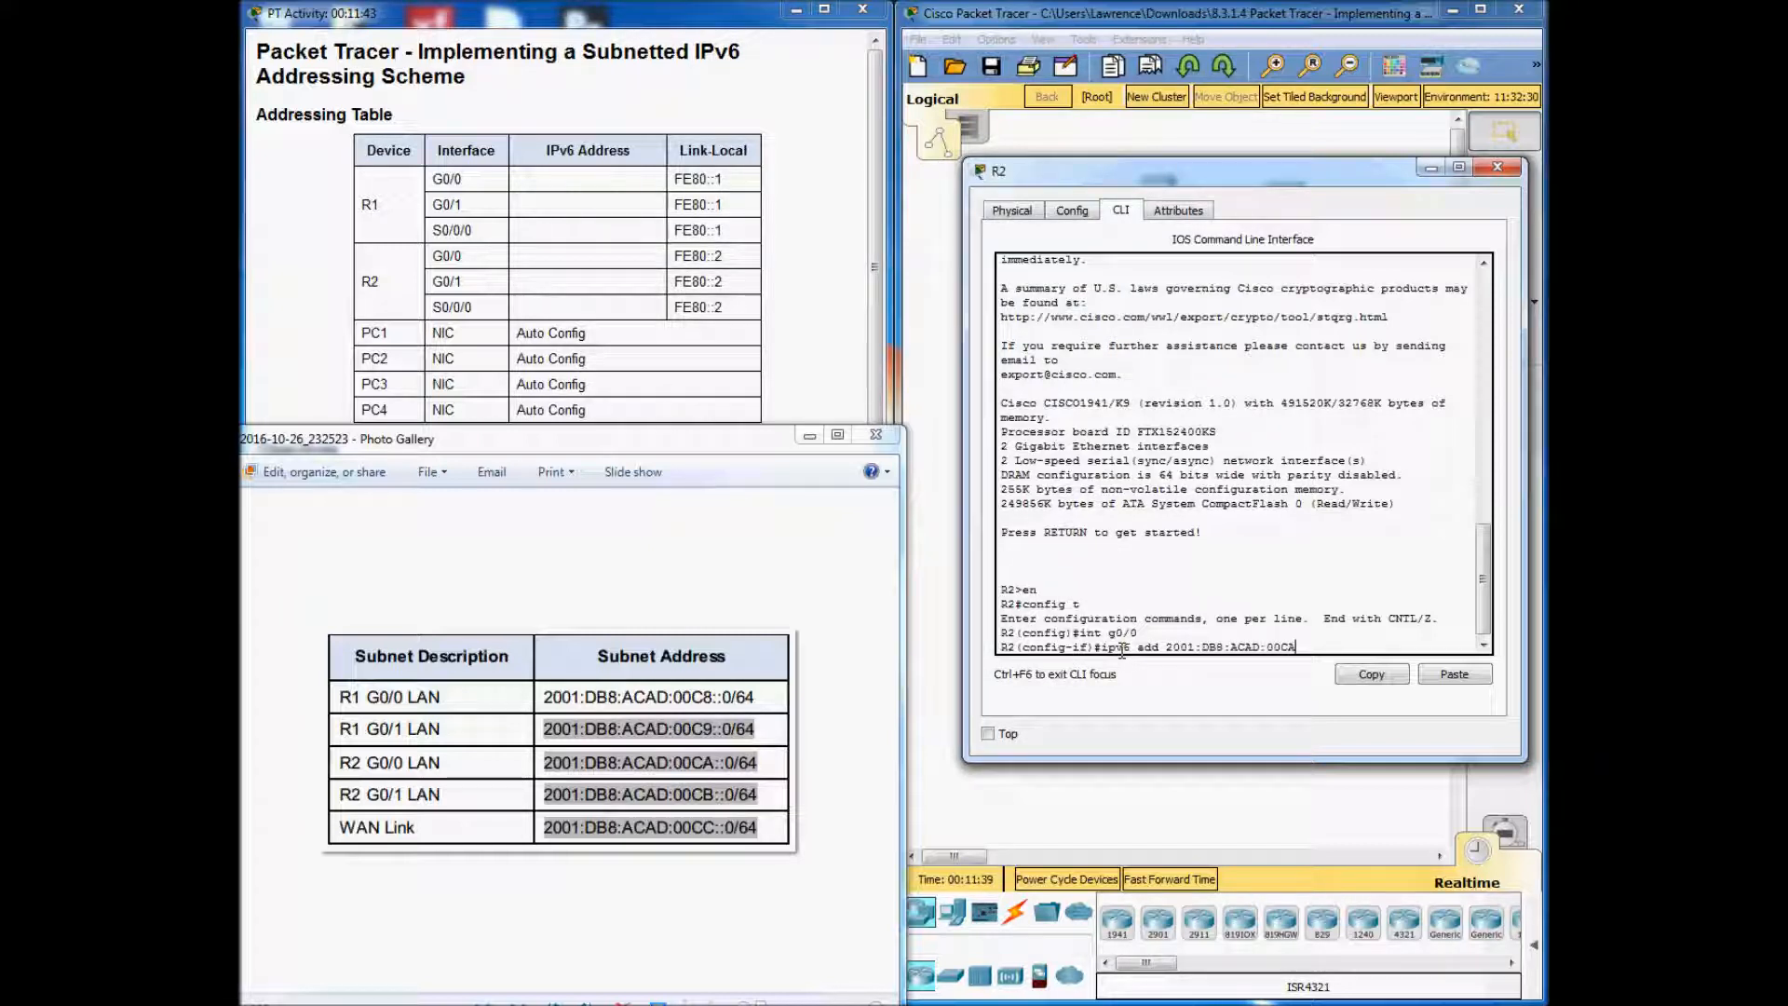
type("::1/64")
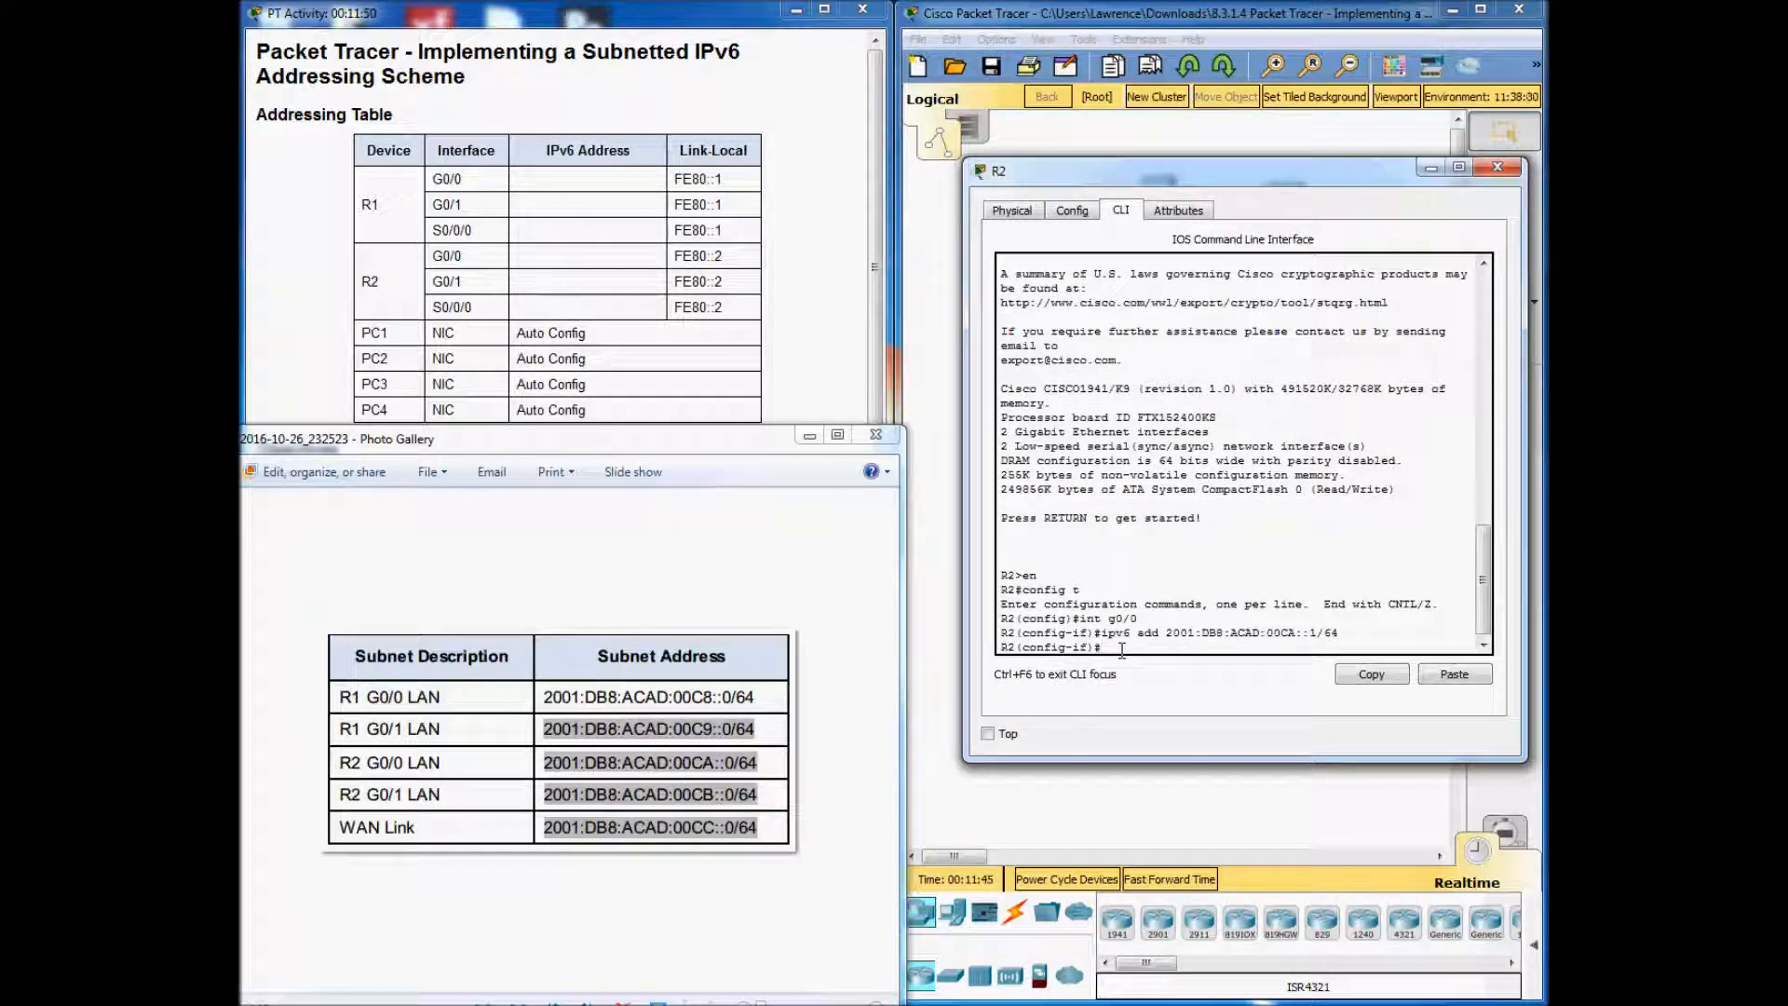
Add link-local FE80::2 to R2's G0/0 and bring it up.
type("ipv6 add")
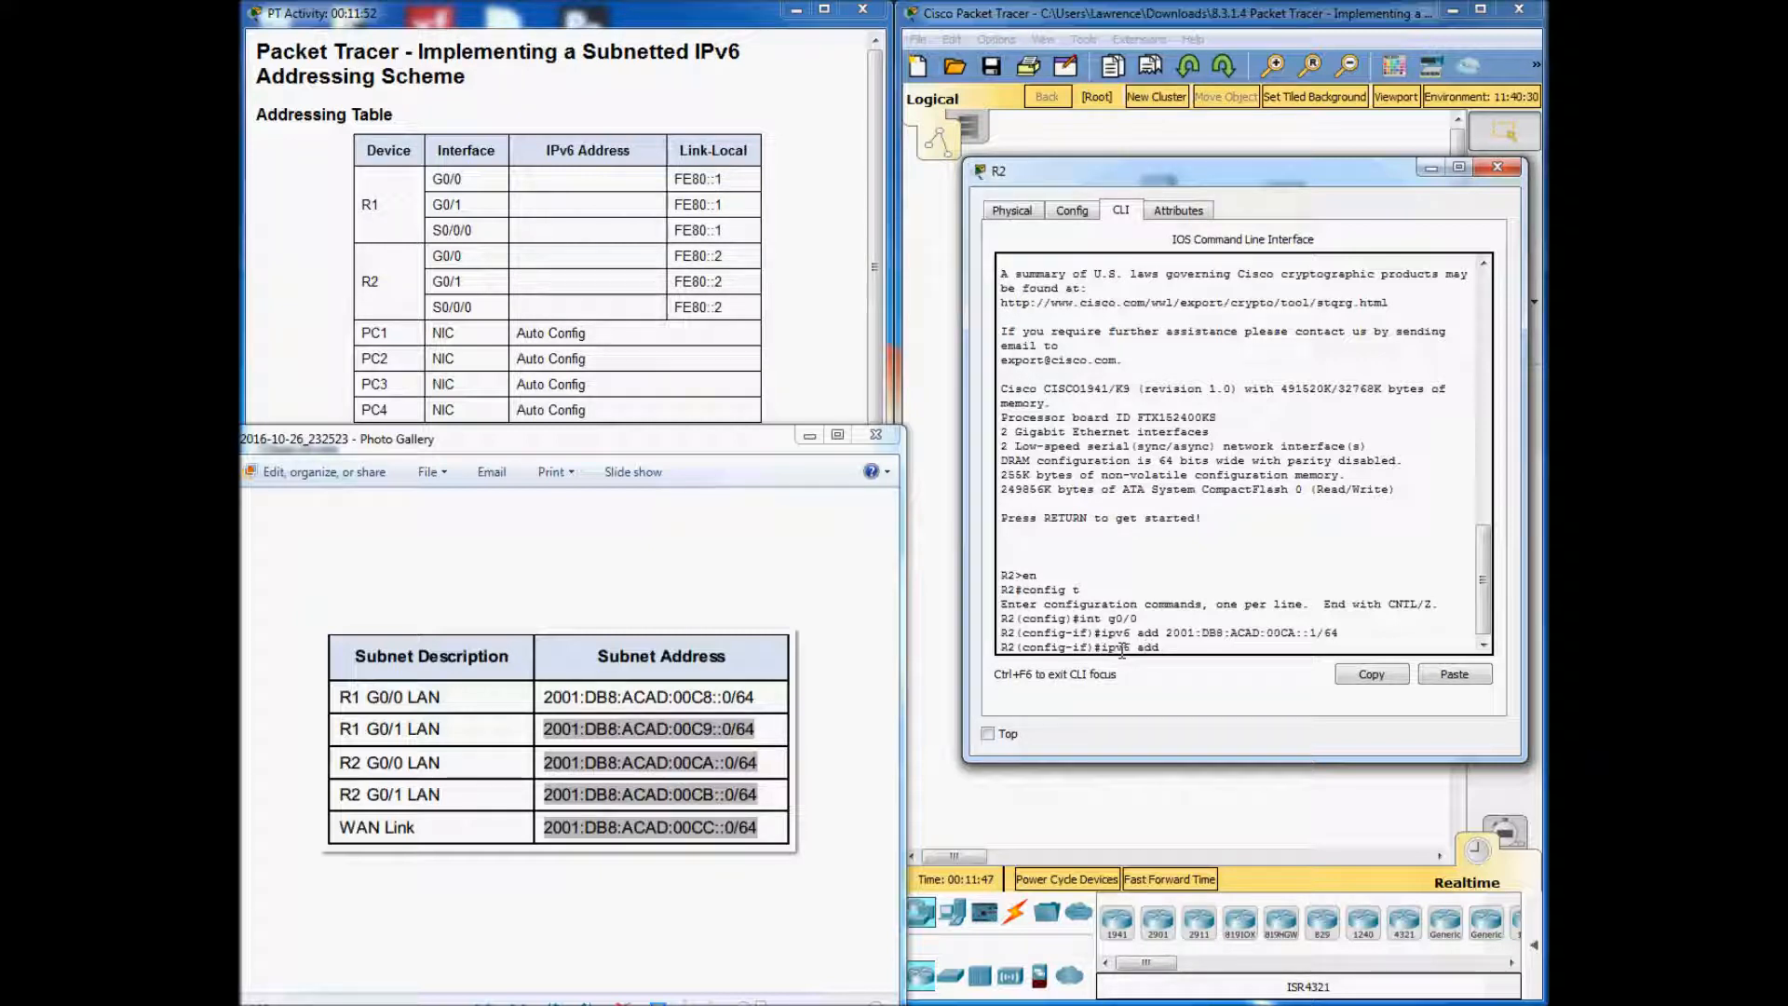
type("FE80::")
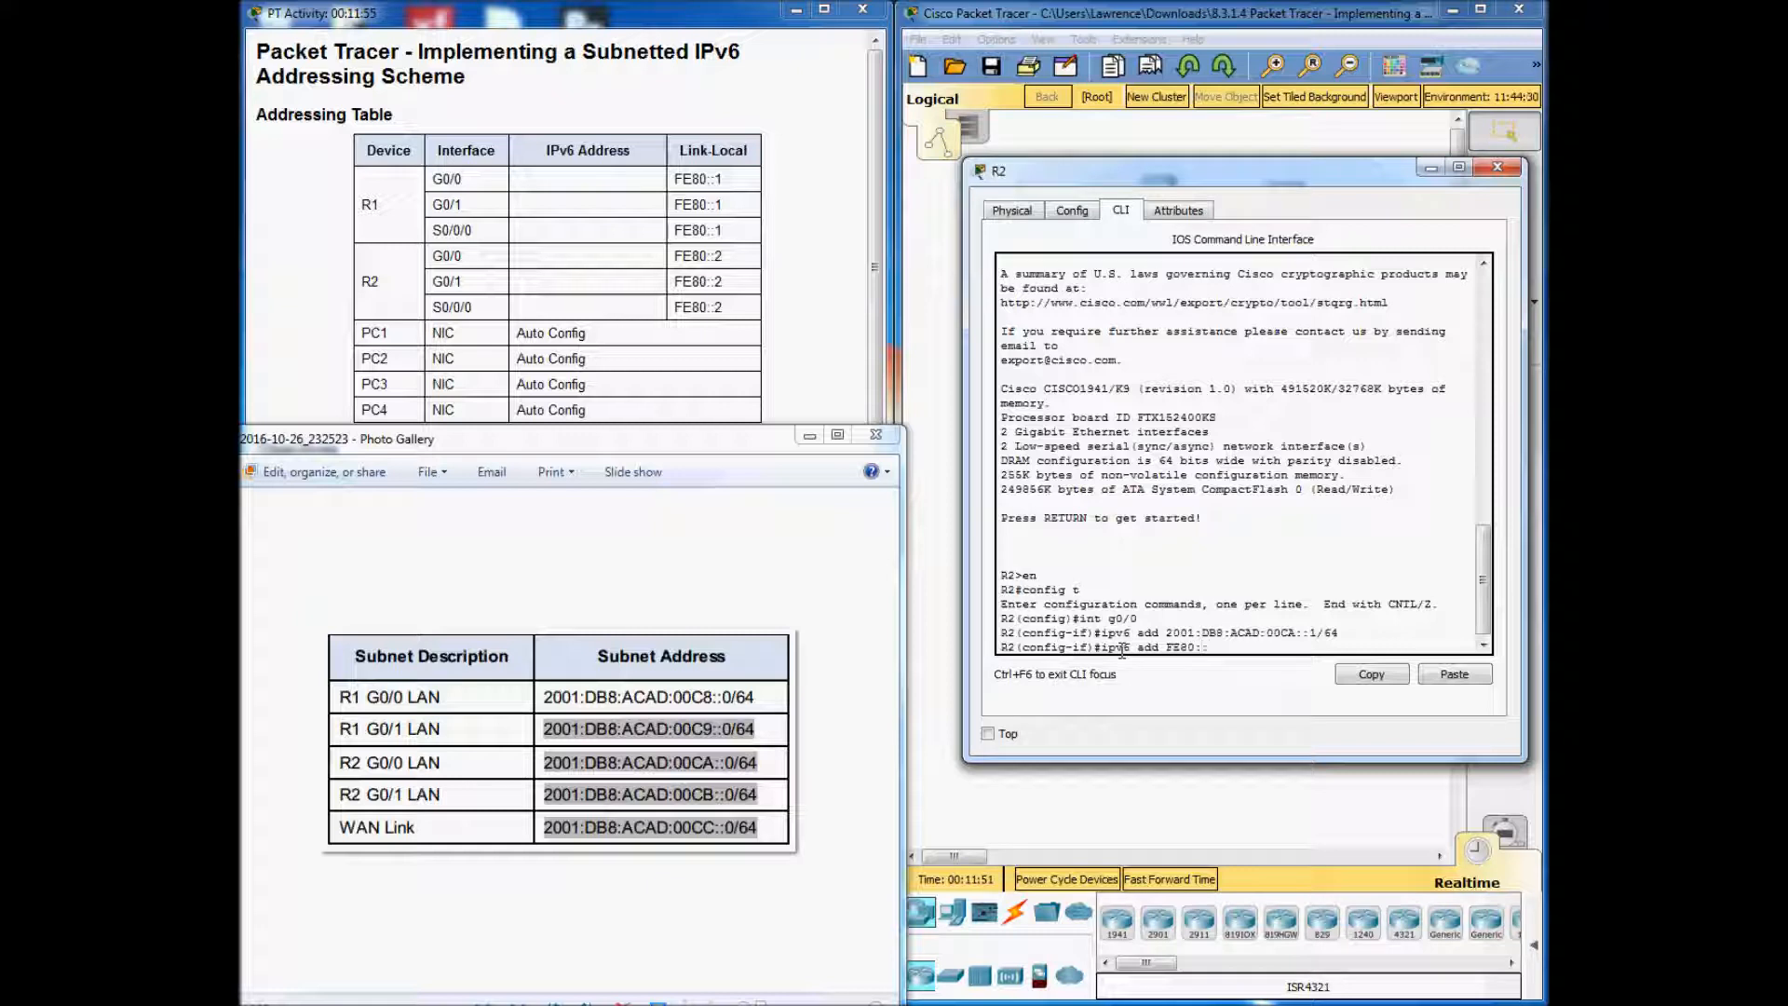
type("2")
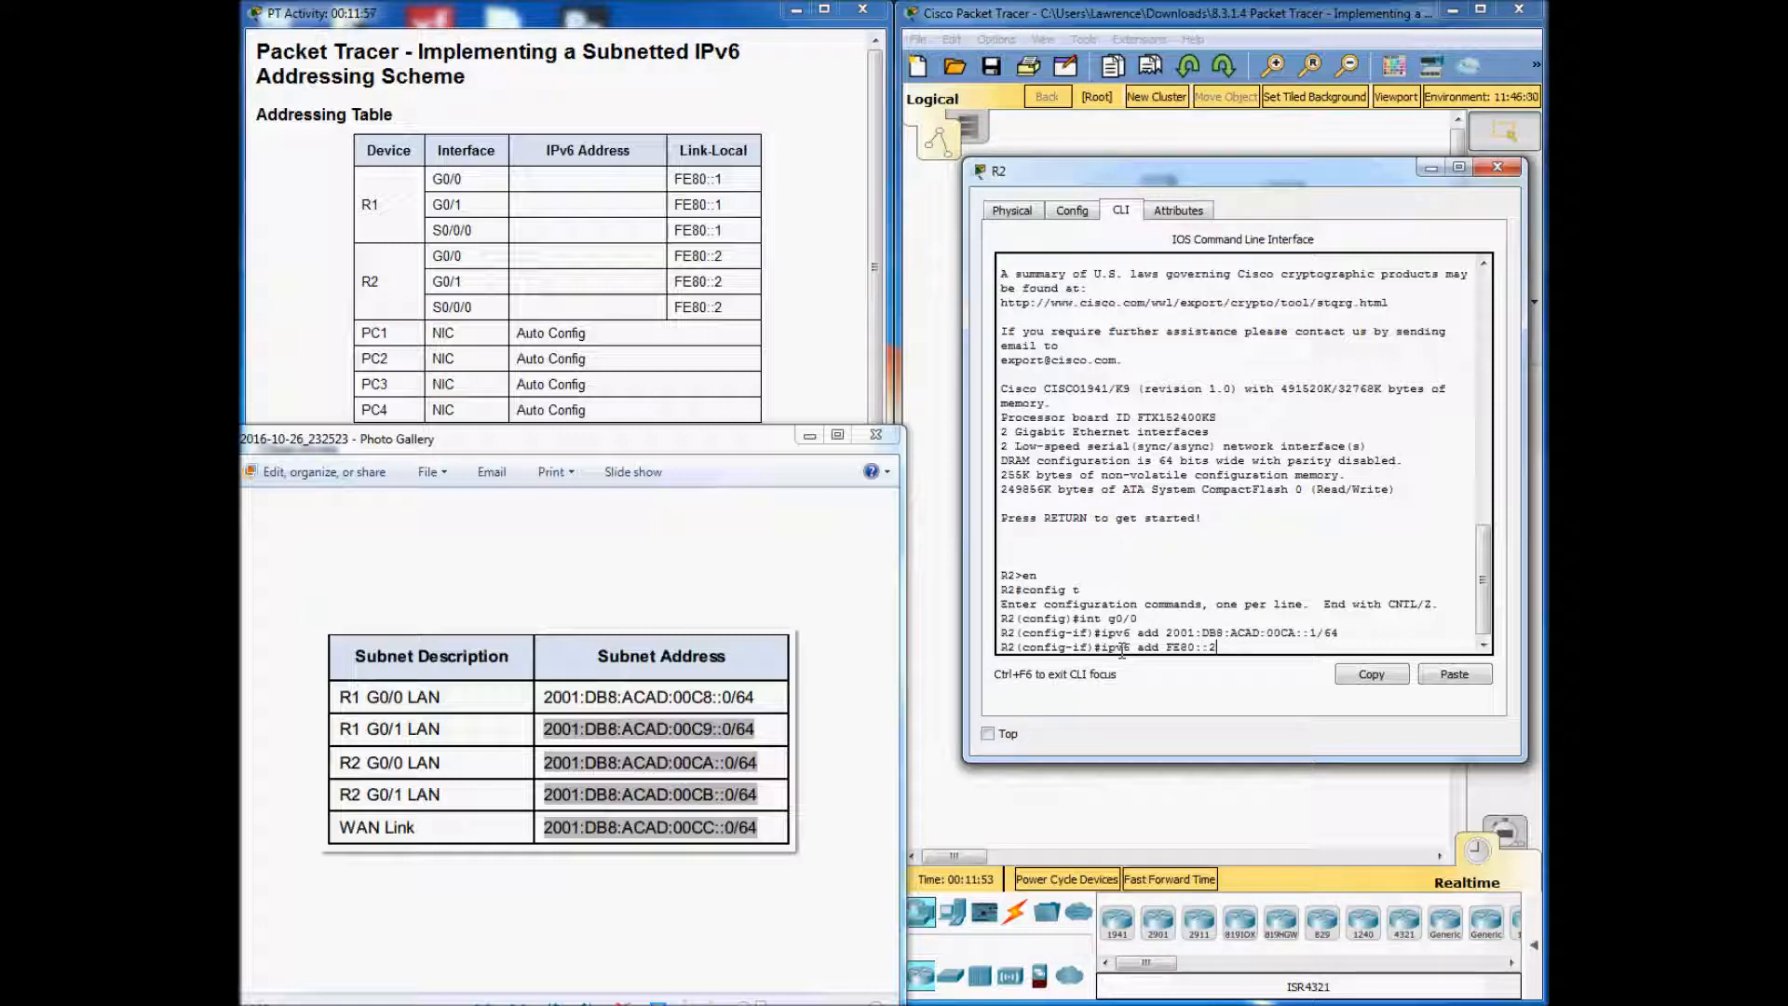
type("link-local")
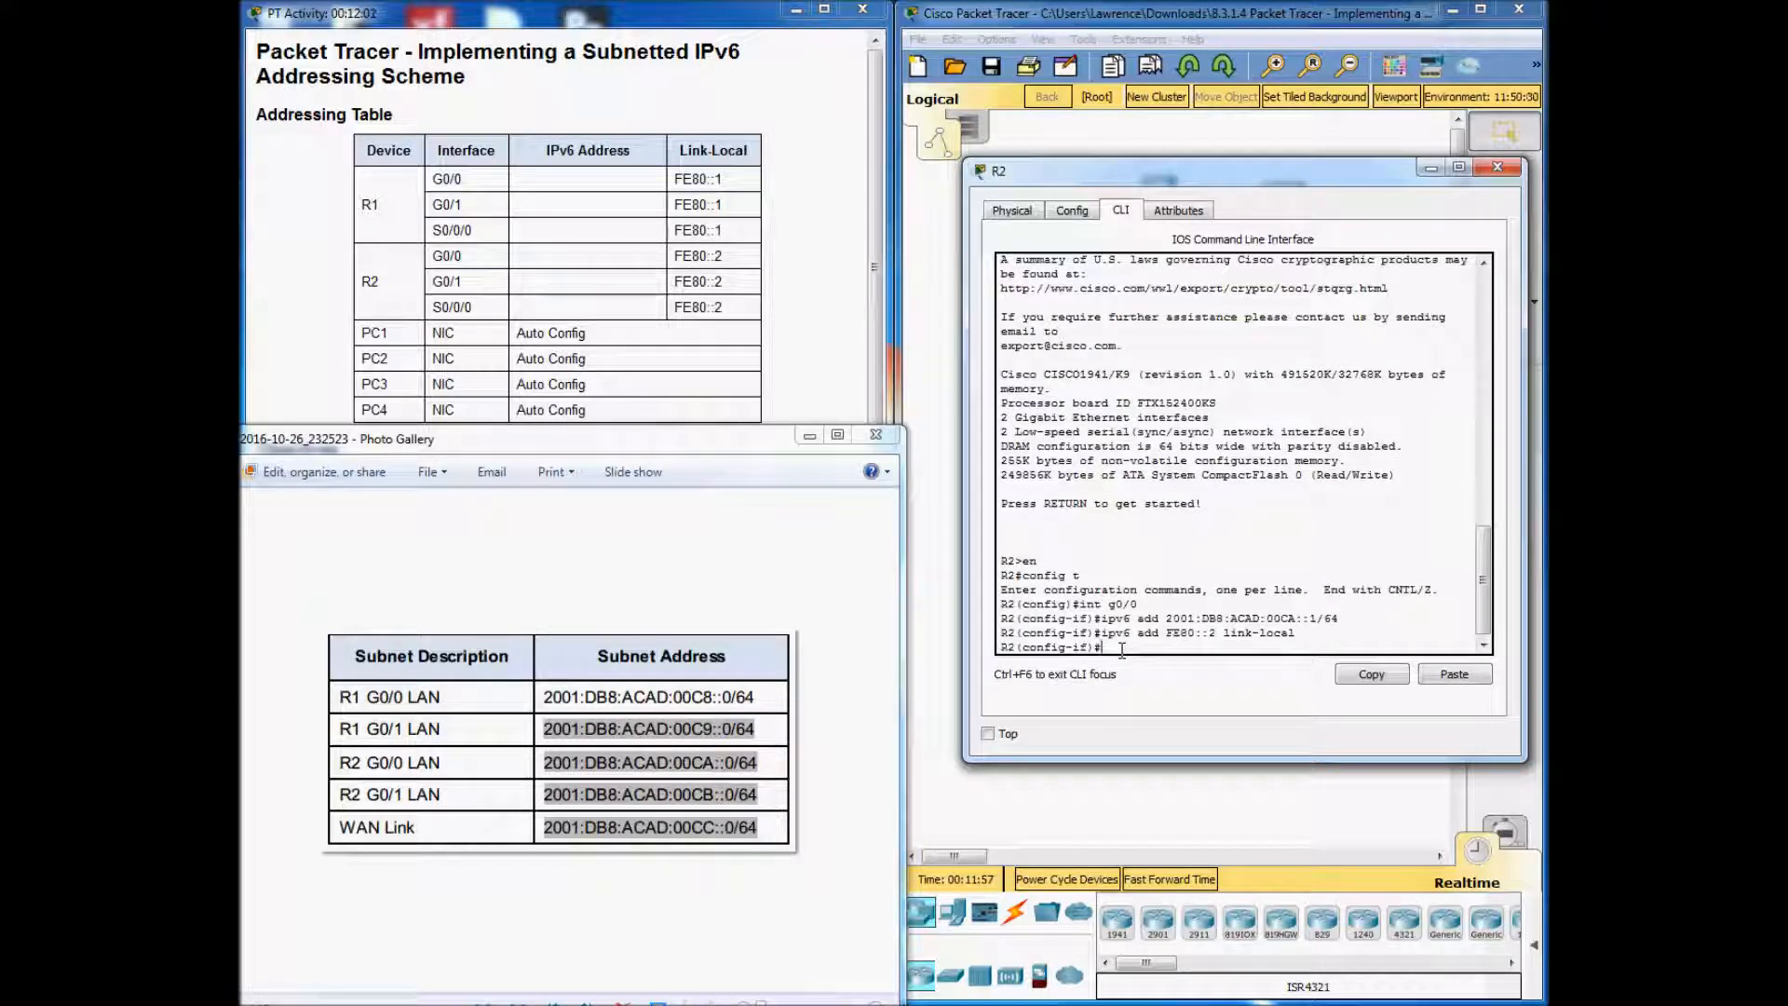
type("no shut")
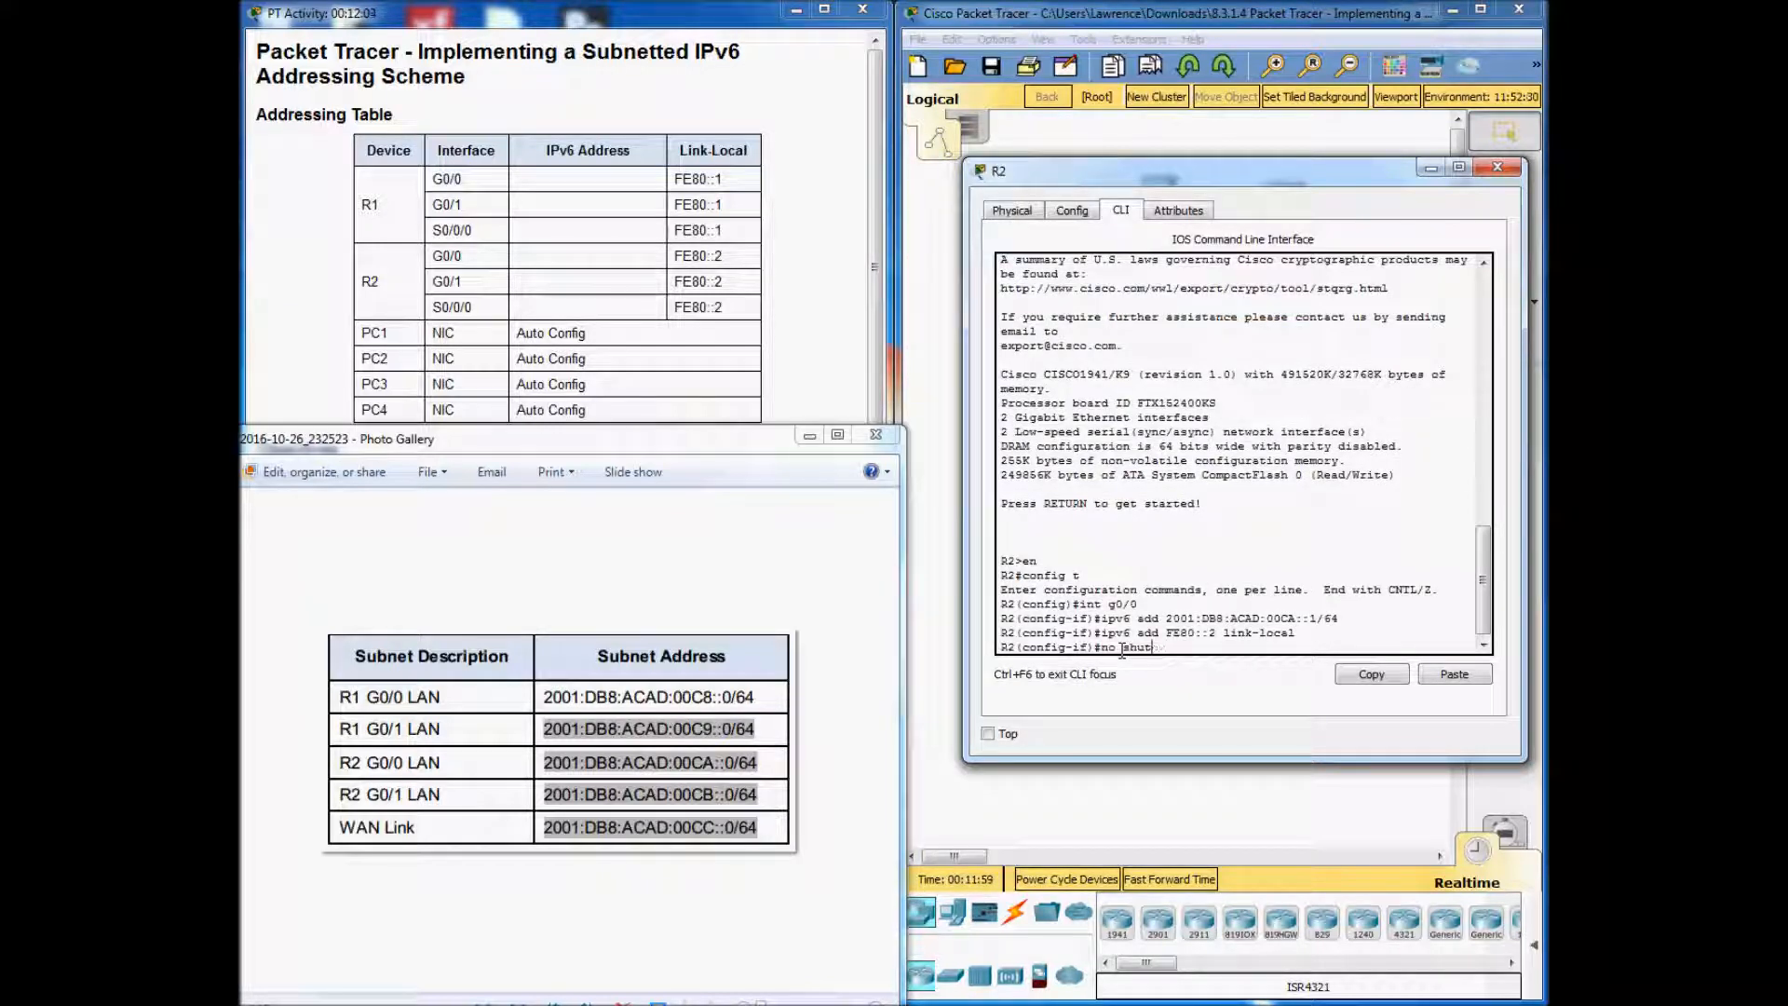
key("enter")
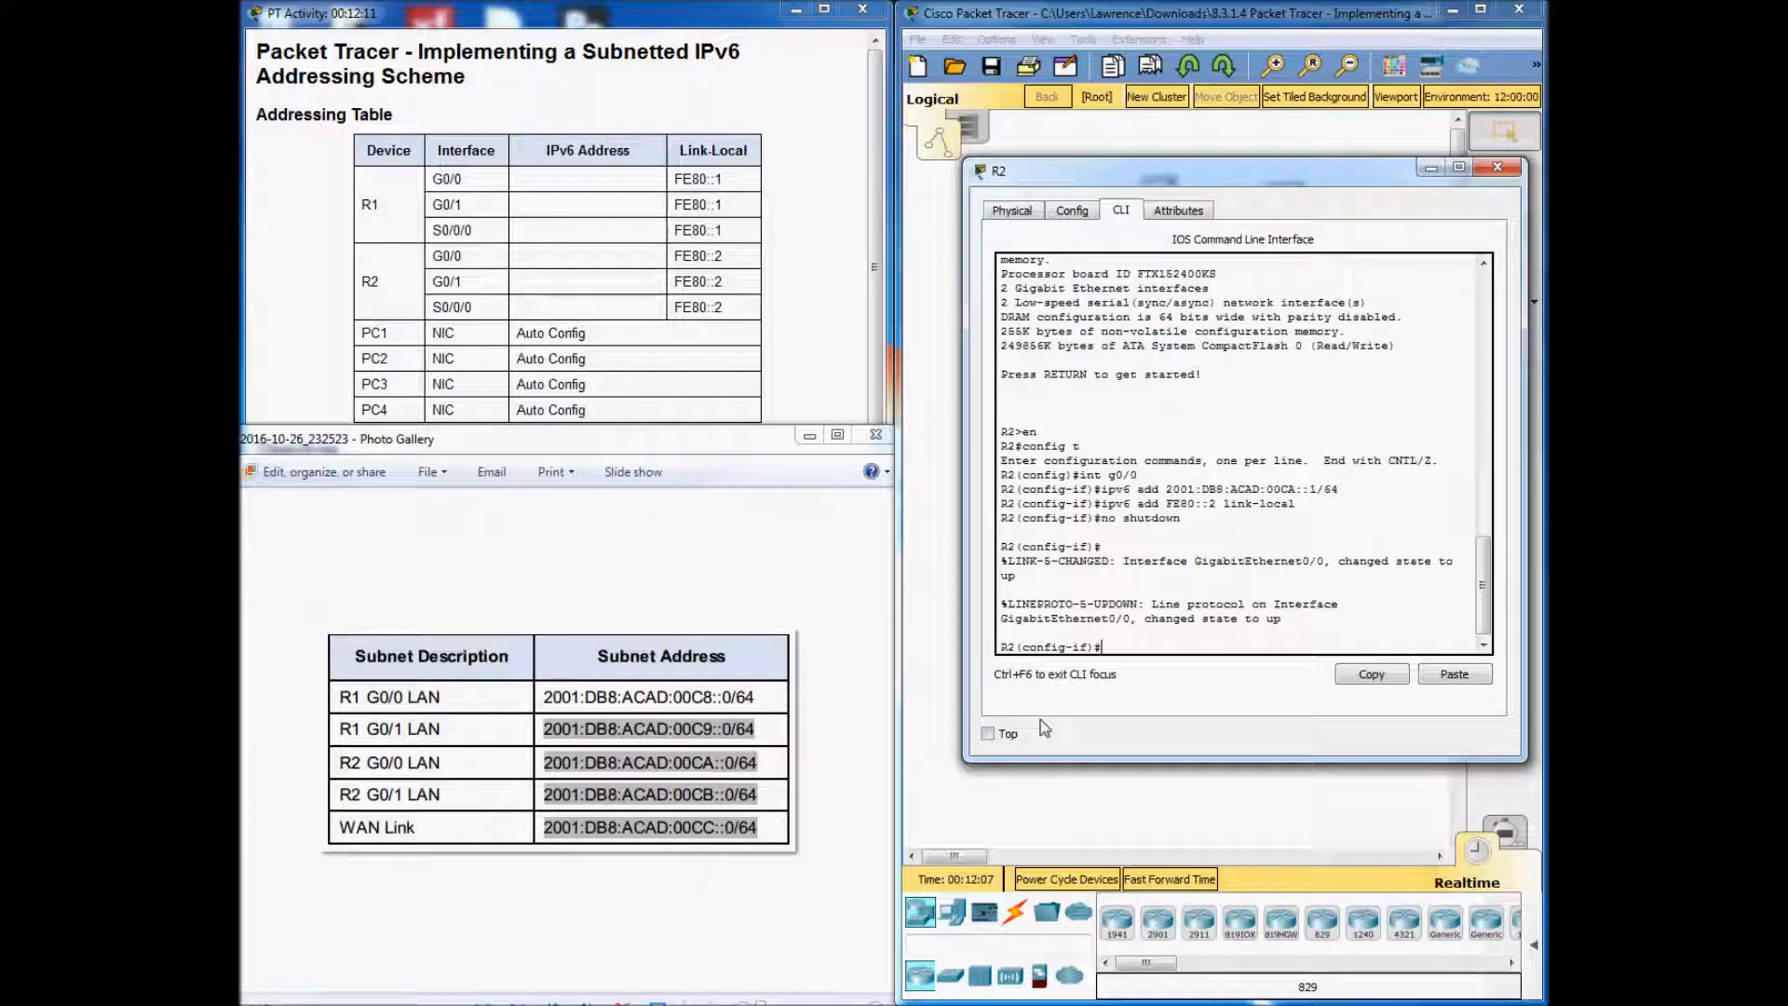
Enter R2's G0/1 and assign global address 2001:DB8:ACAD:00CB::1/64.
type("ex")
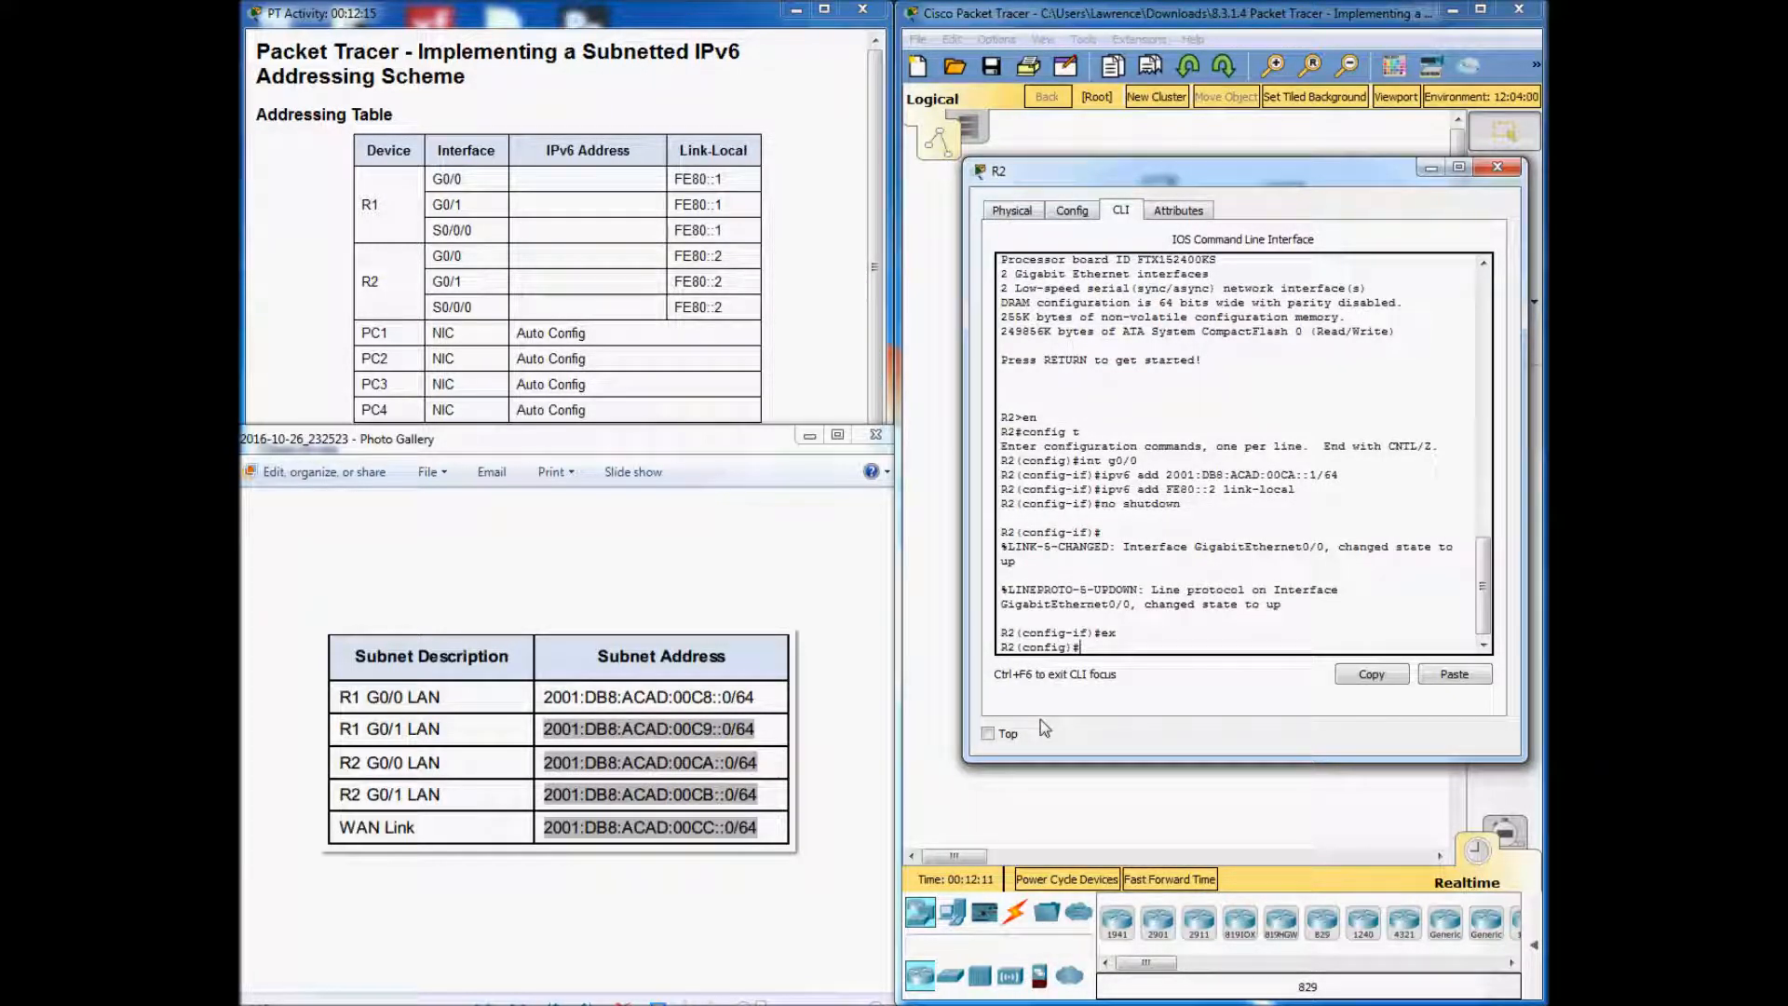
type("int g0/1")
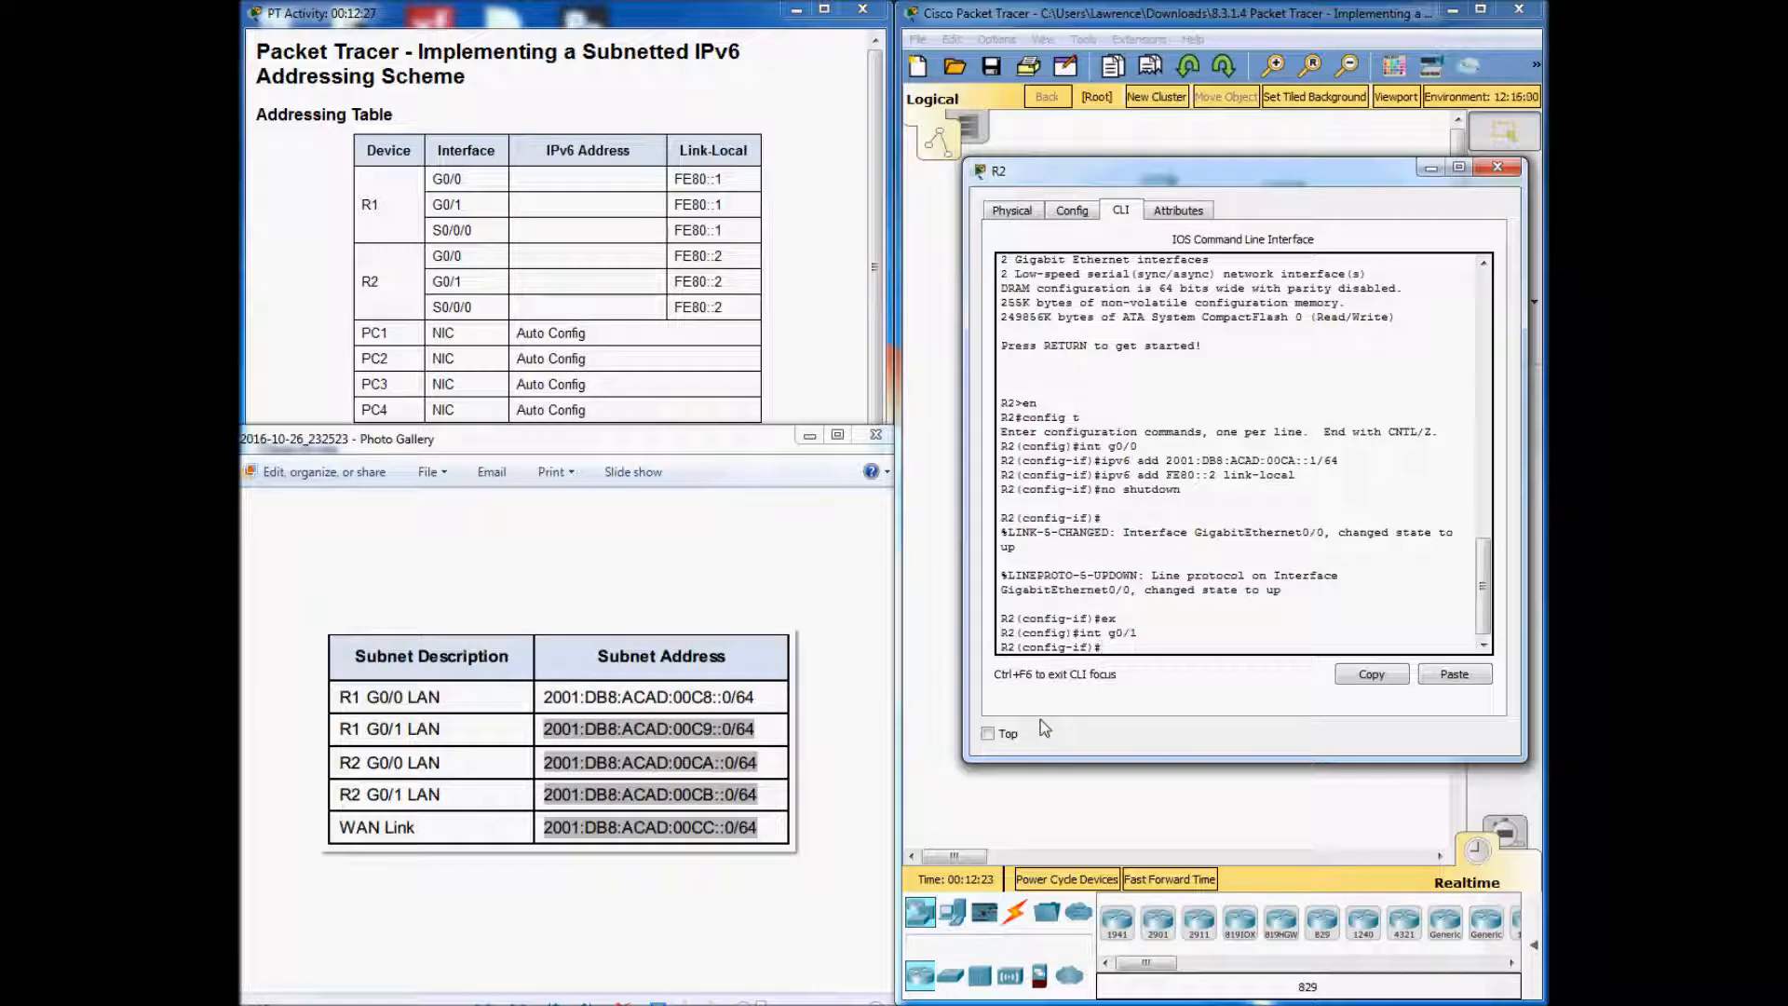
type("ipv6 add")
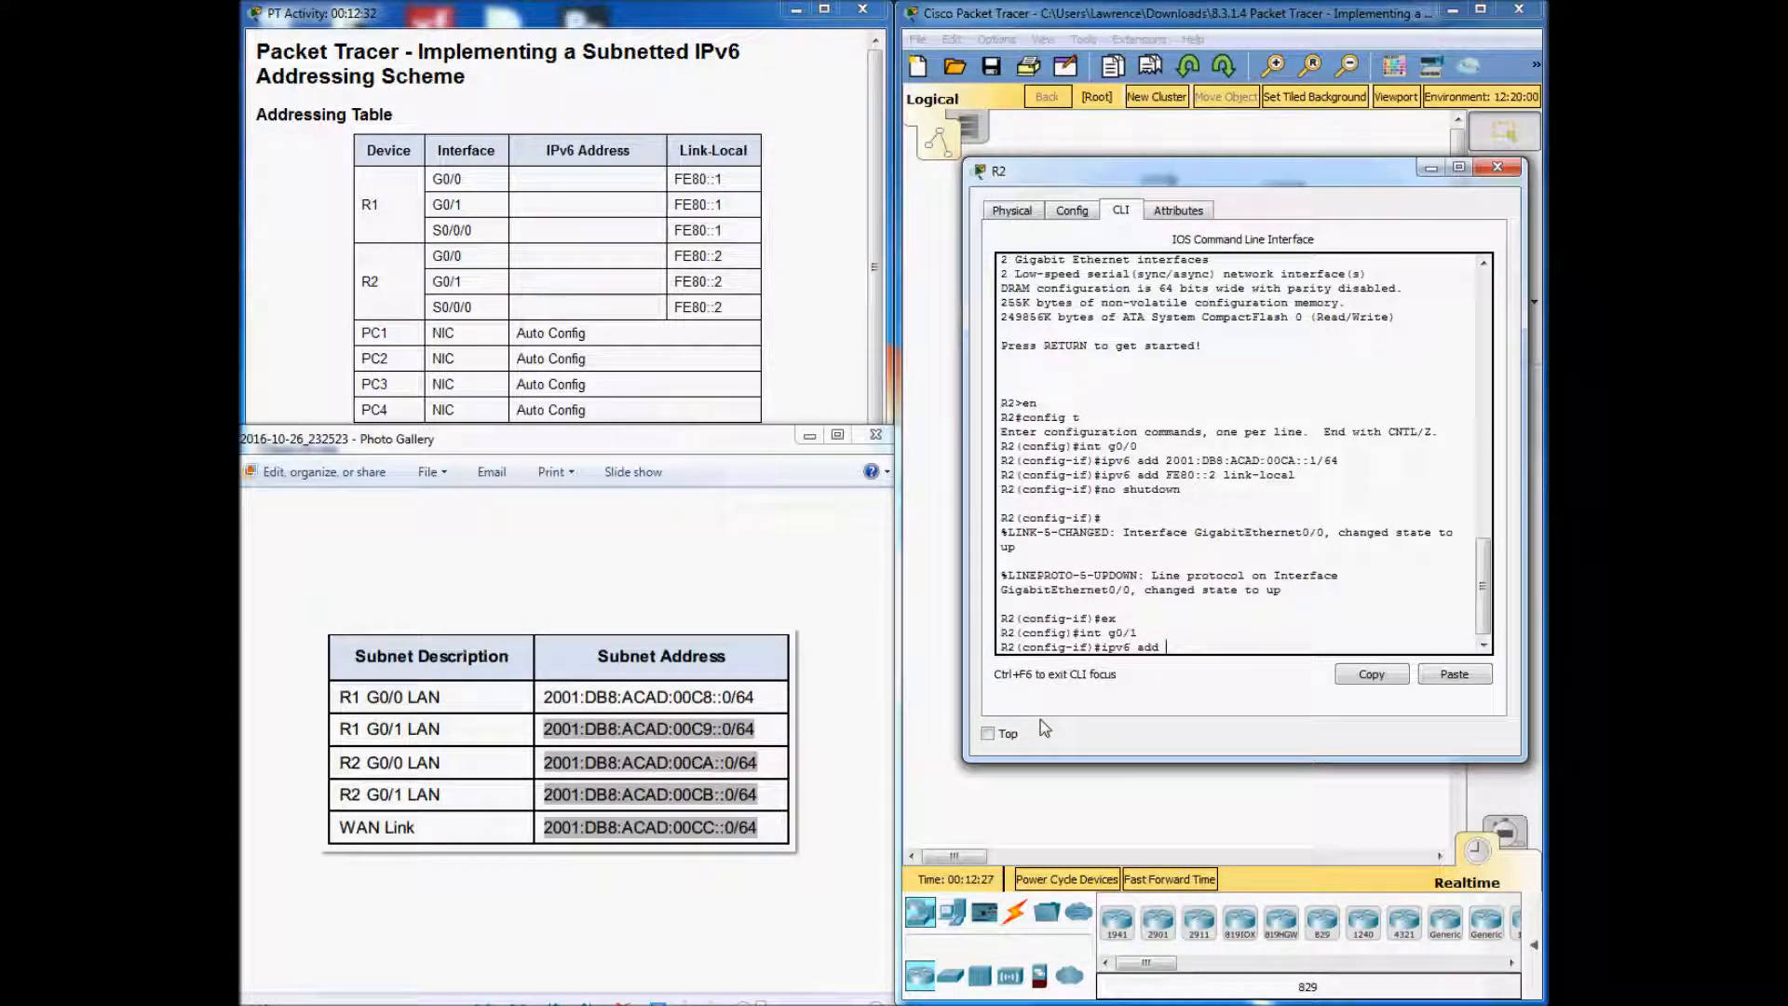
type("2001:")
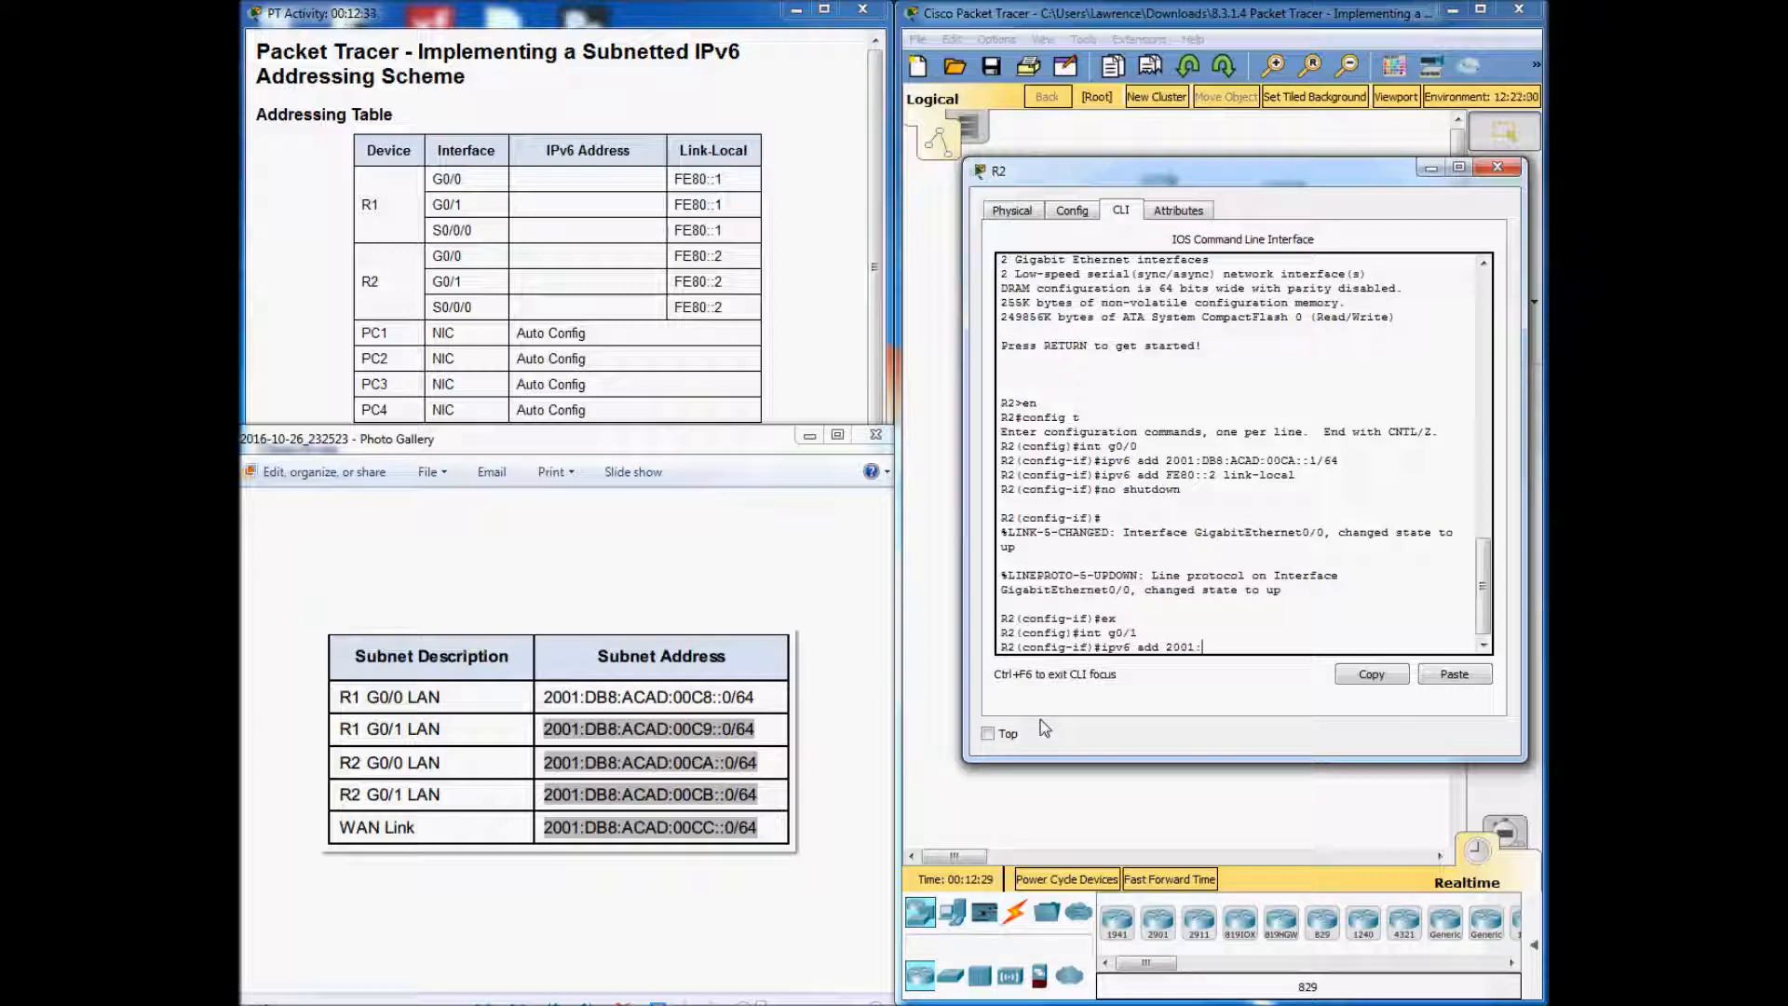
type("DB8:")
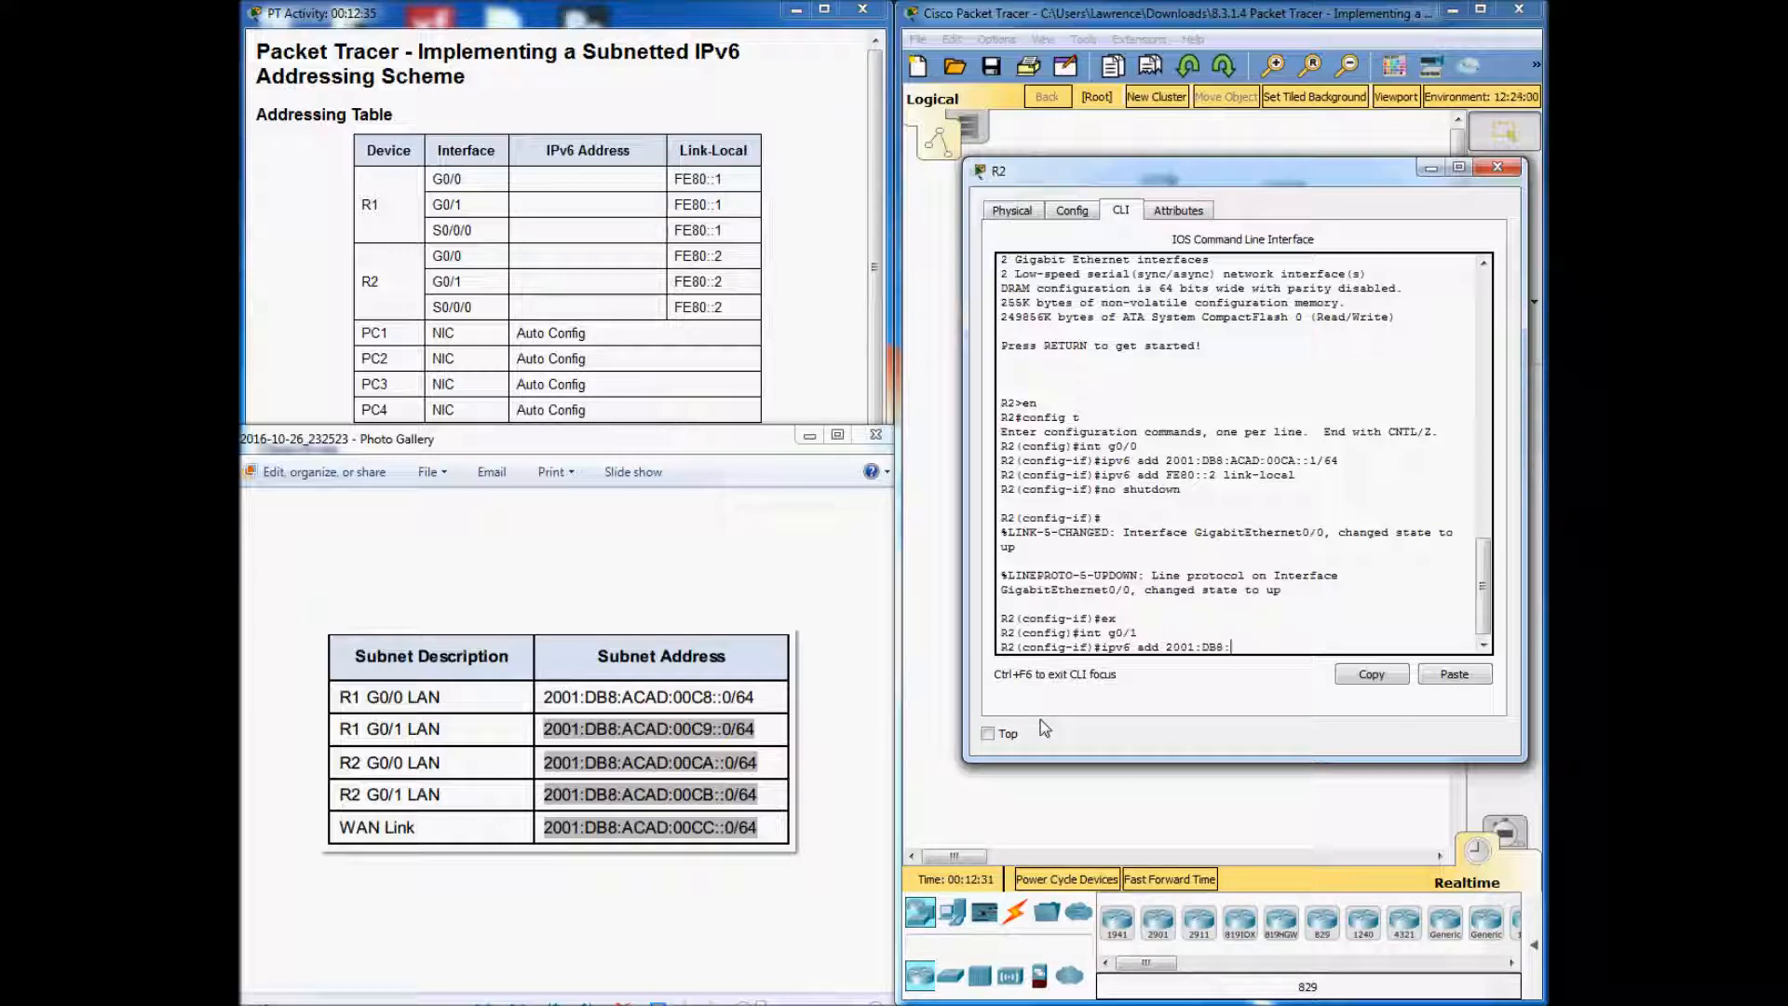
type("ACAD:")
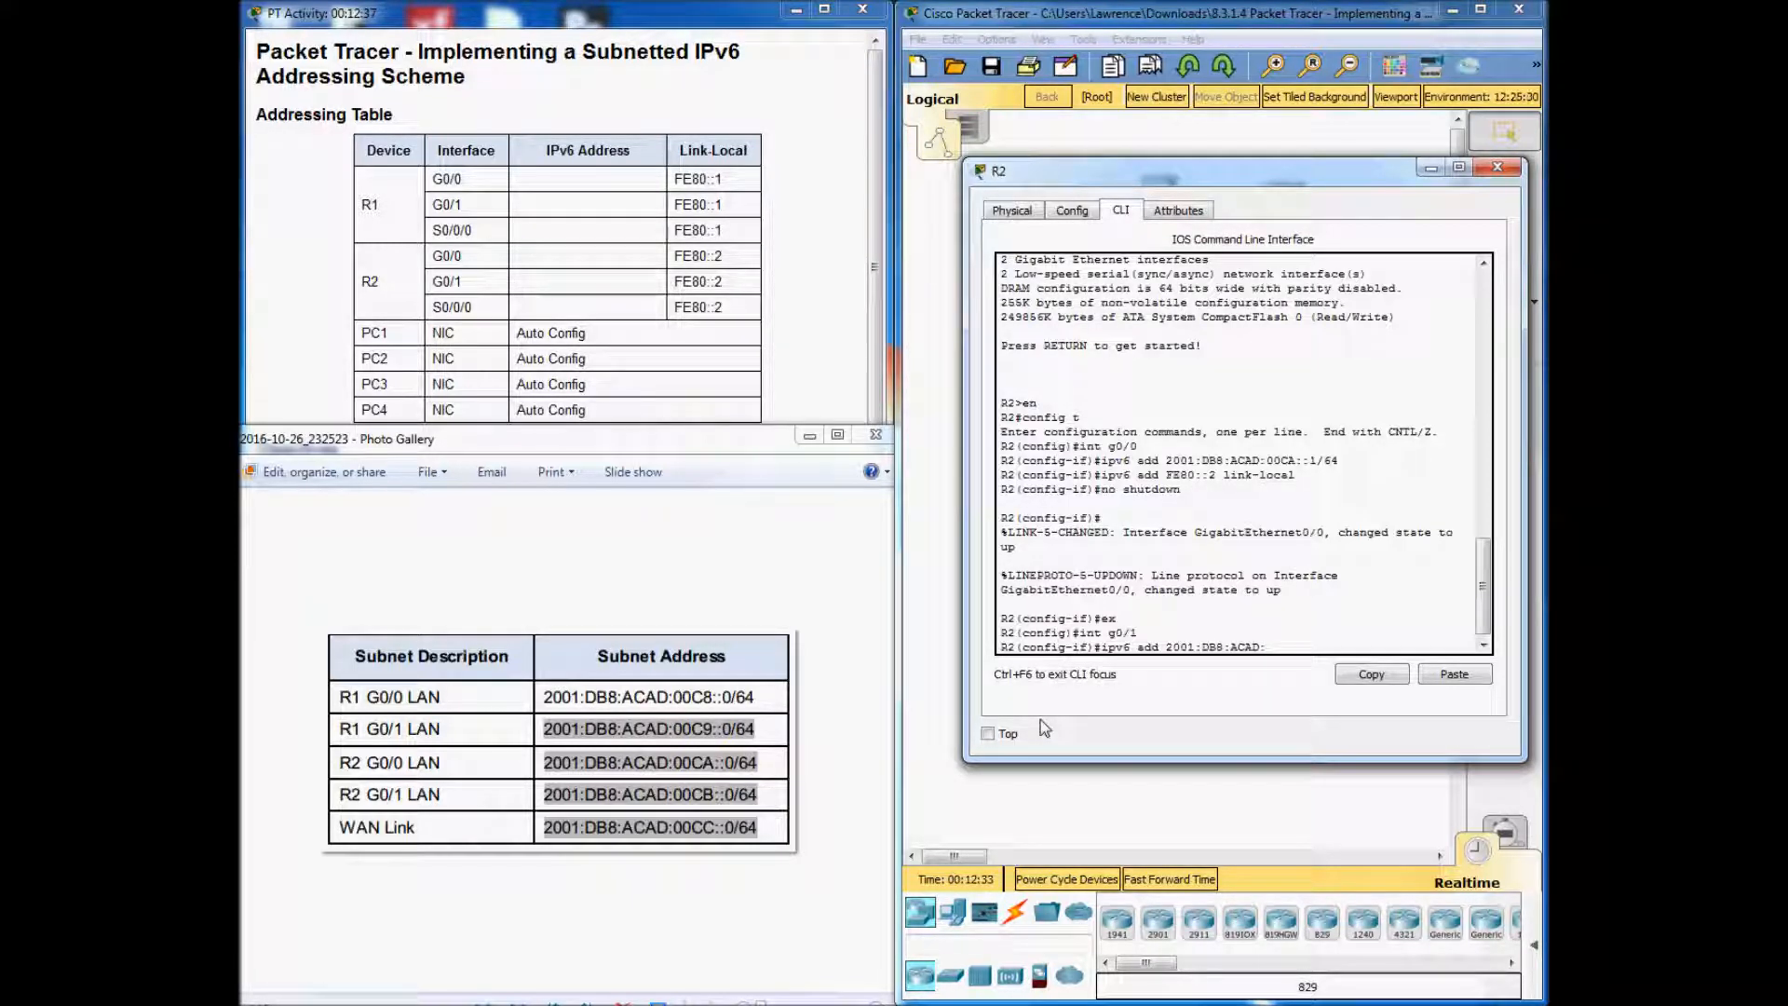
type("00CB::1/64")
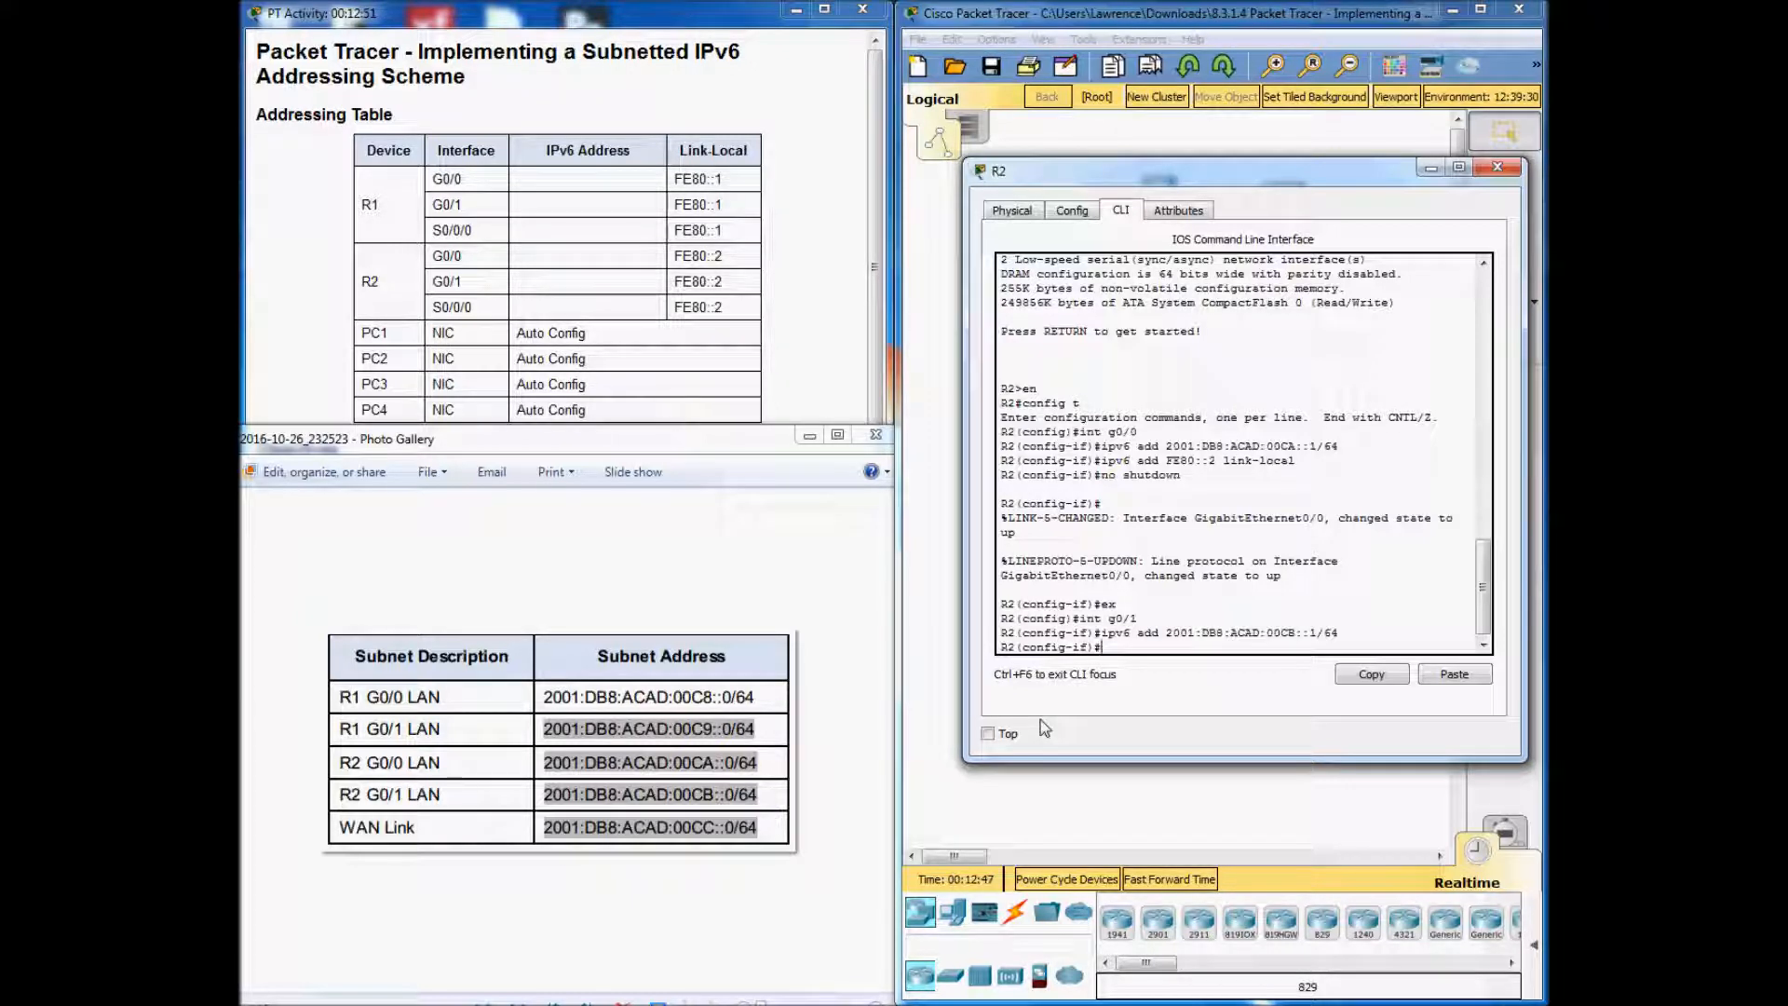
Add link-local FE80::2 to R2's G0/1 and enable the interface.
type("ipv6 add")
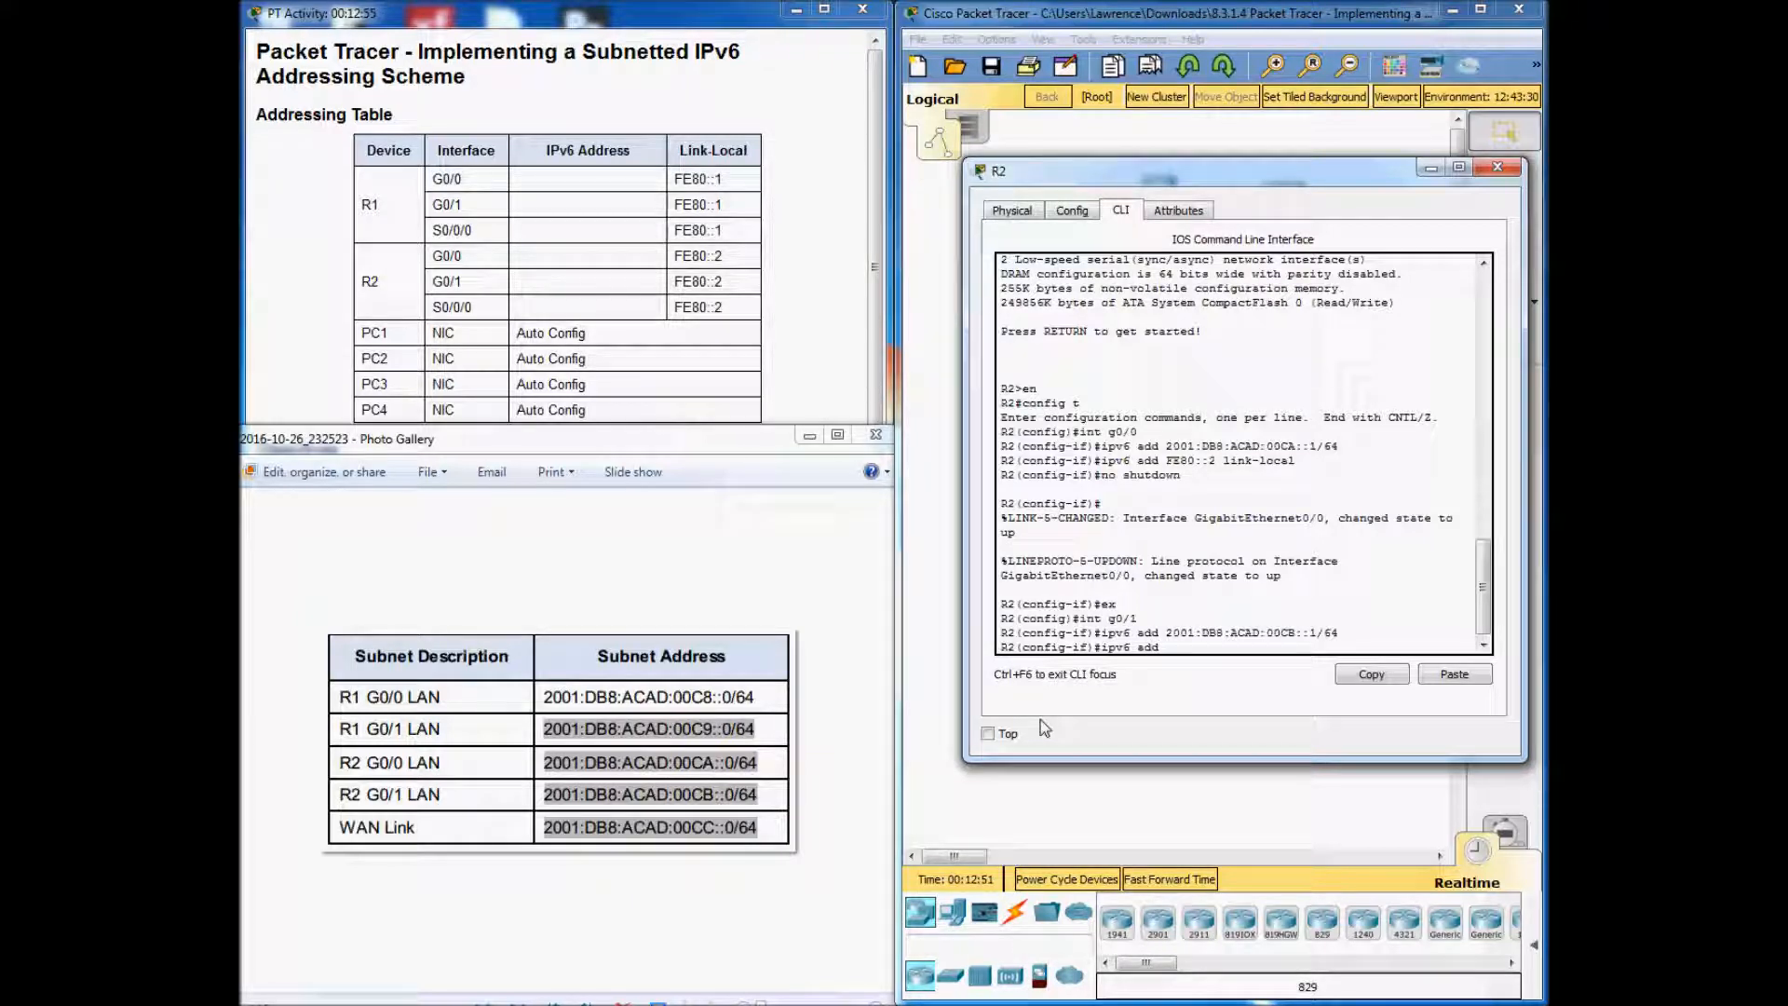
type("FE80::2 l")
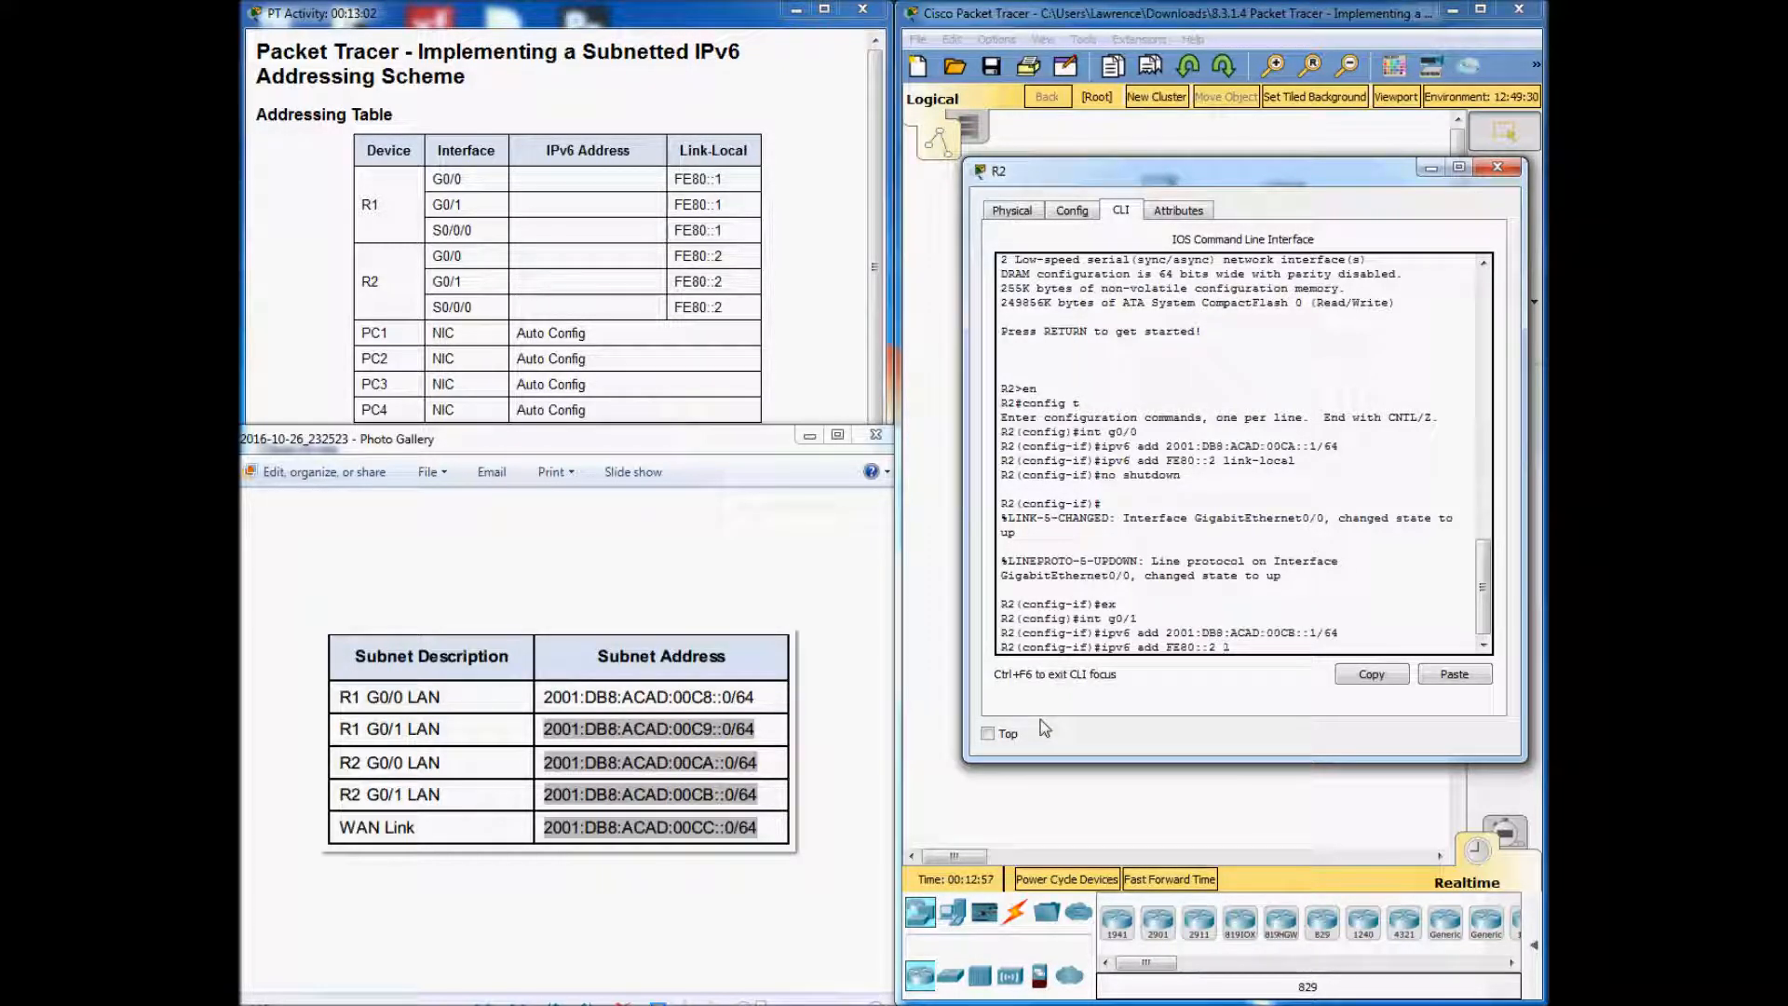
type("ink-local")
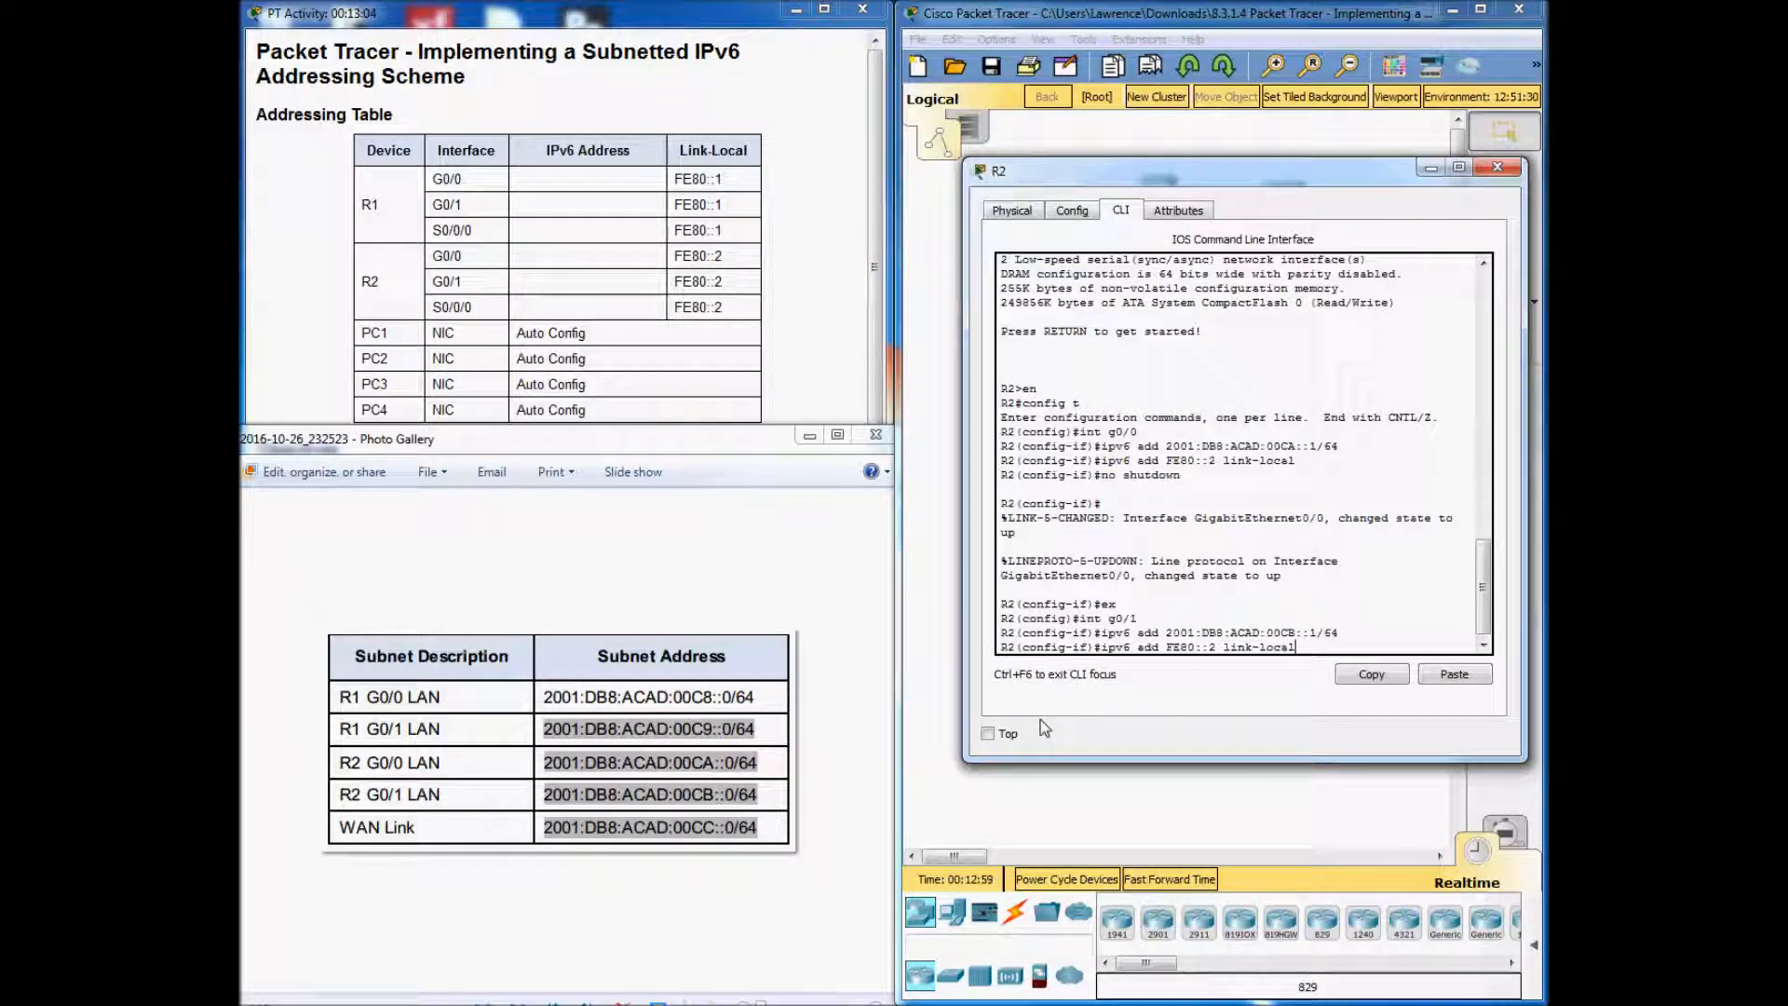
type("no shutdown")
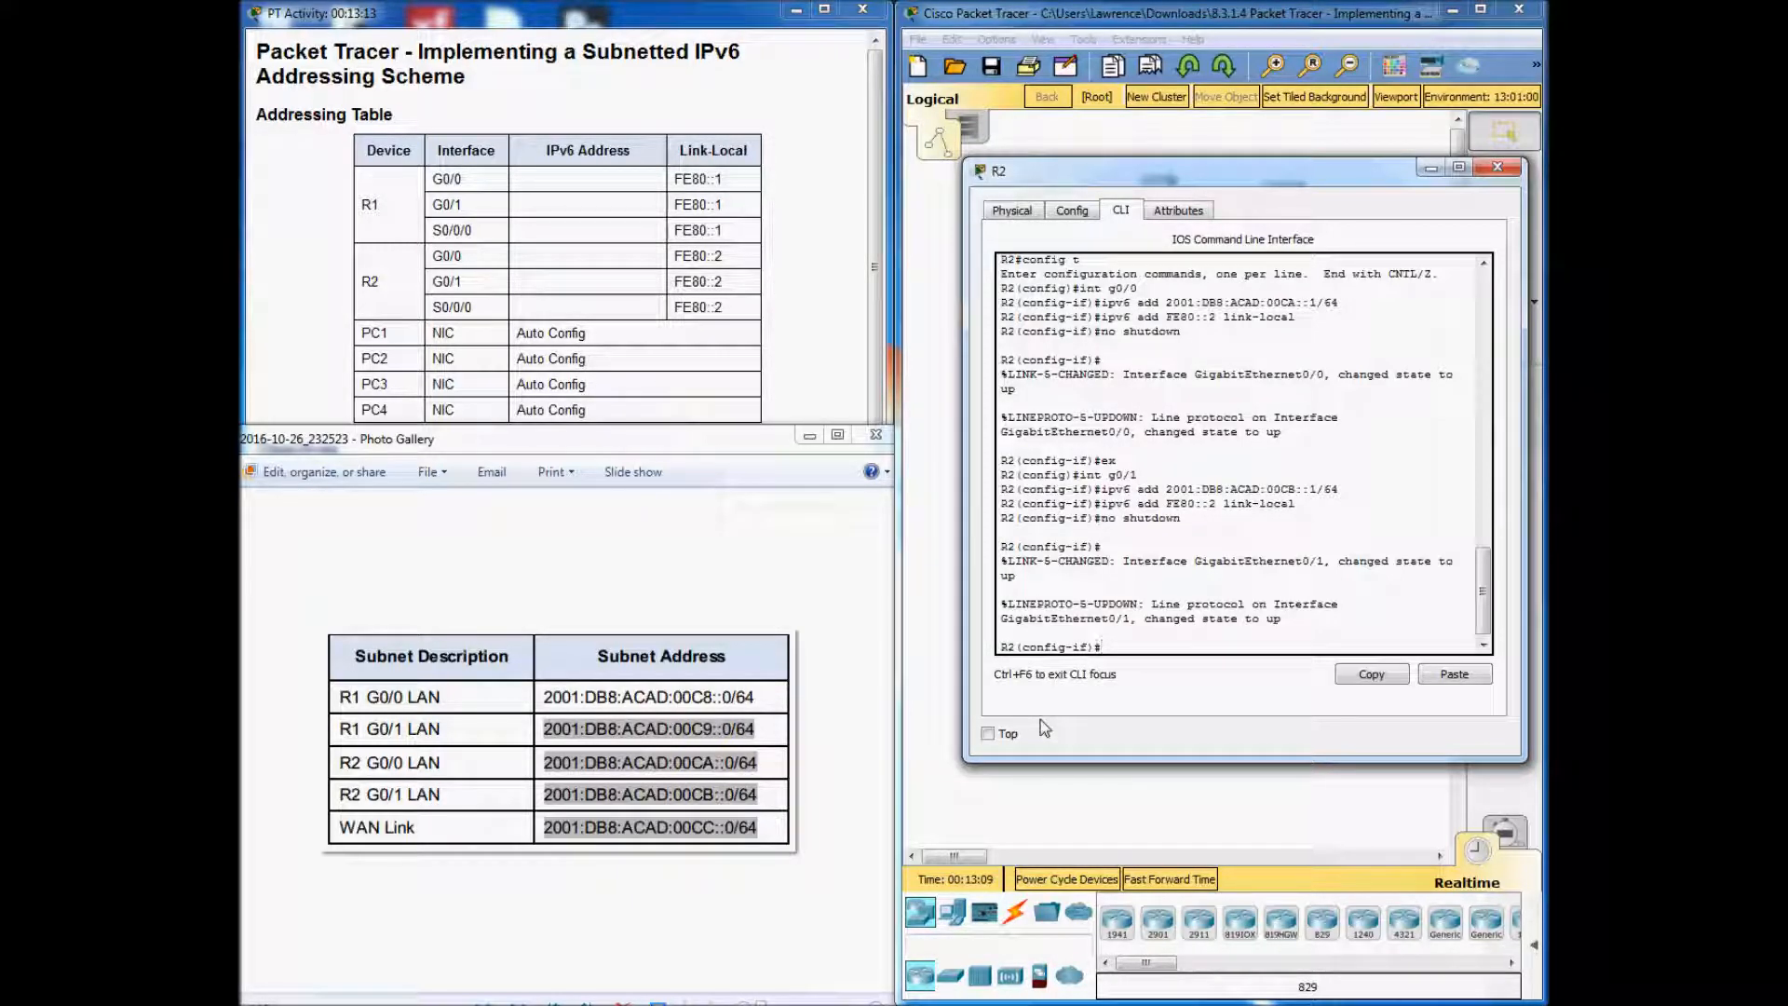
Enter R2's S0/0/0 and assign global address 2001:DB8:ACAD:00CC::2/64.
type("ex")
type("int")
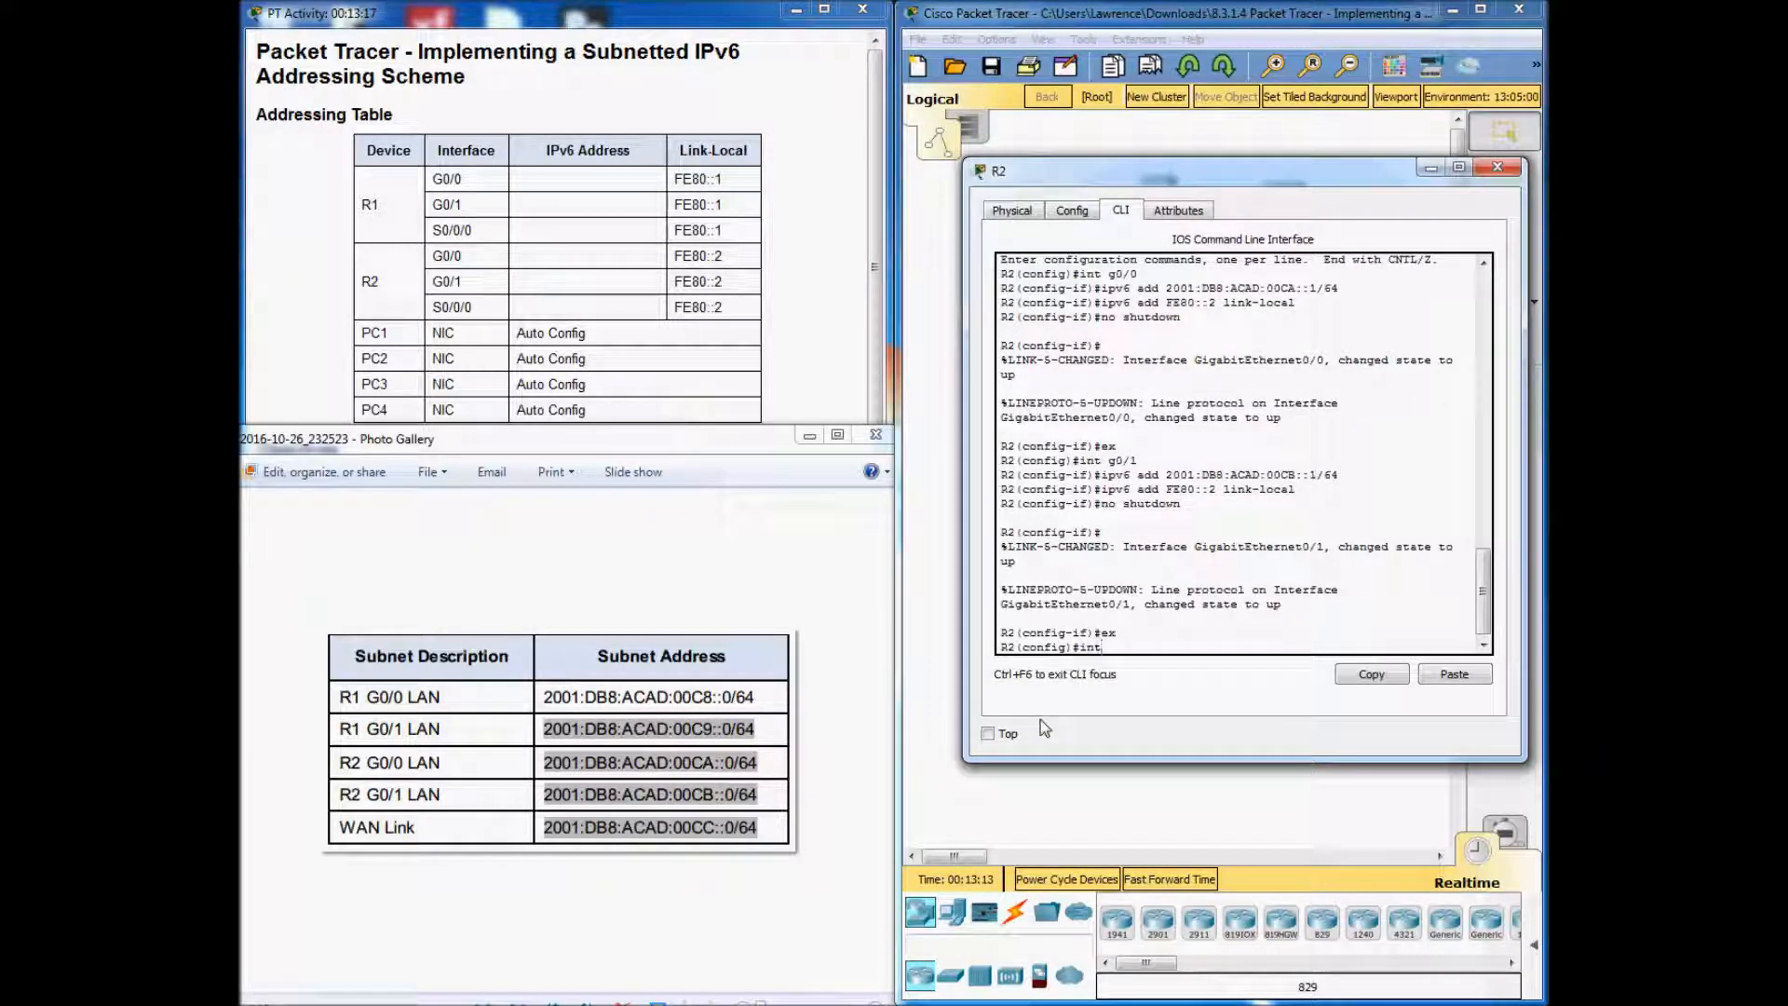
type("s0/0/0")
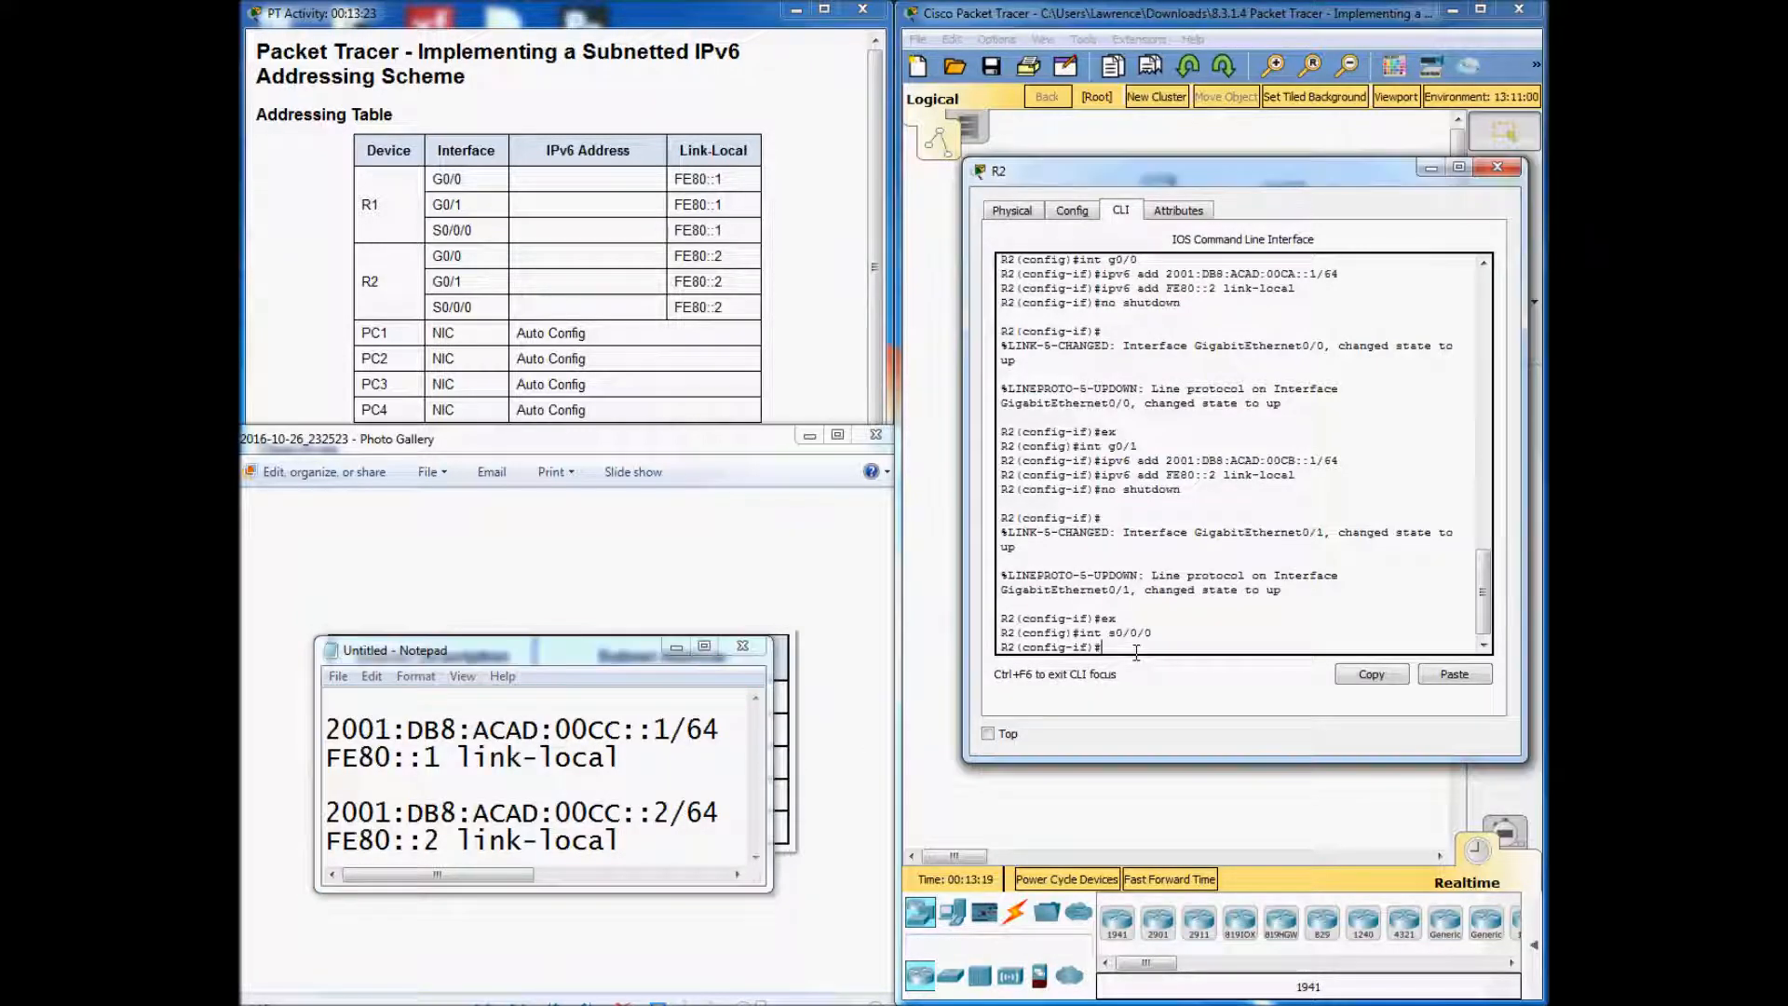
type("ipv6 add")
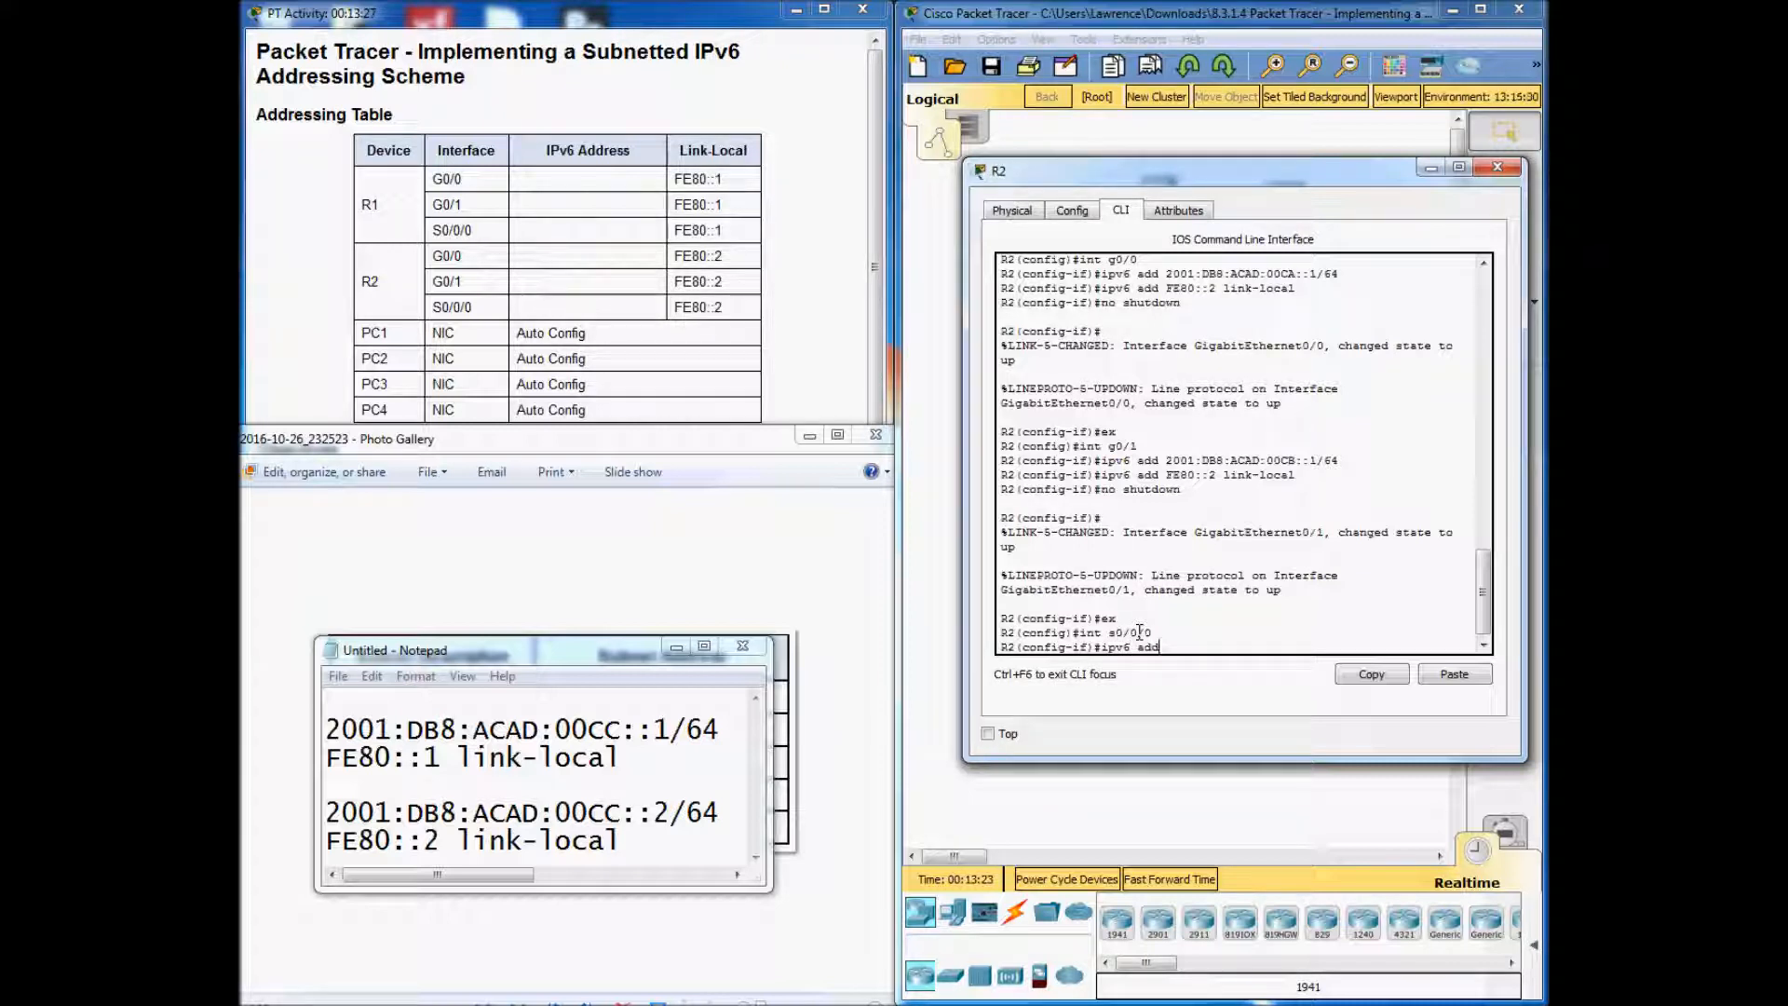
type("2001:DB")
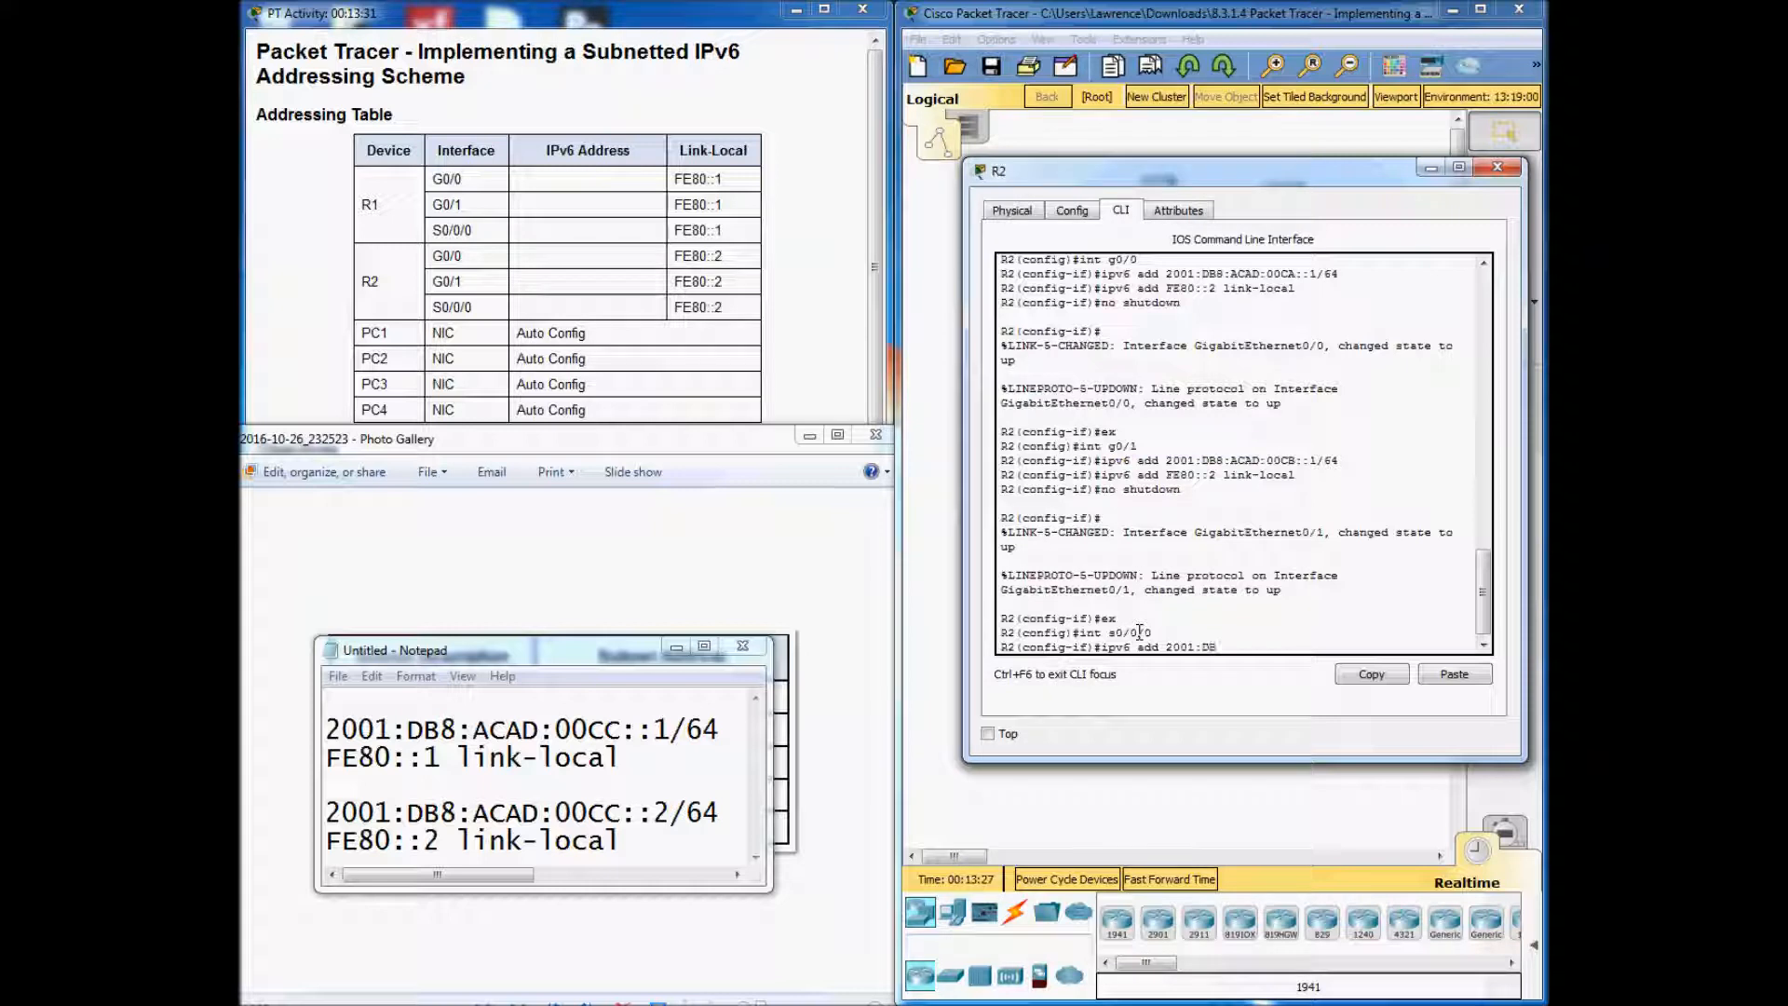
type("ACAD")
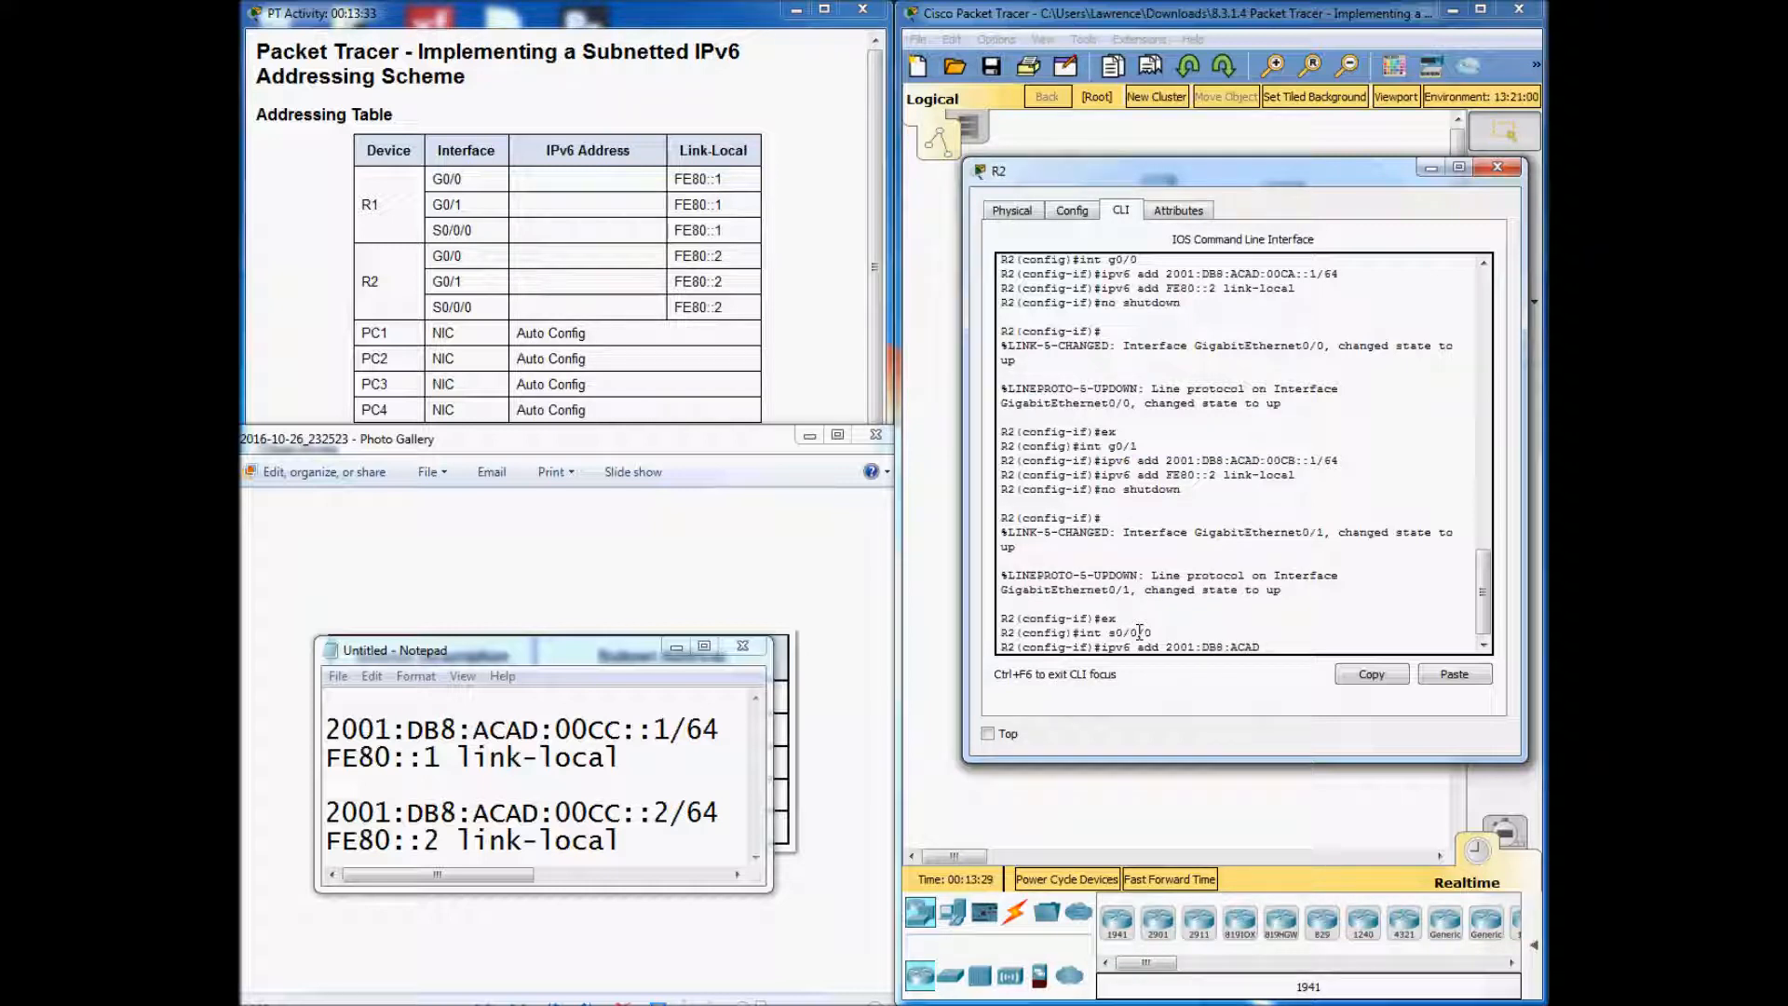
type("00cc")
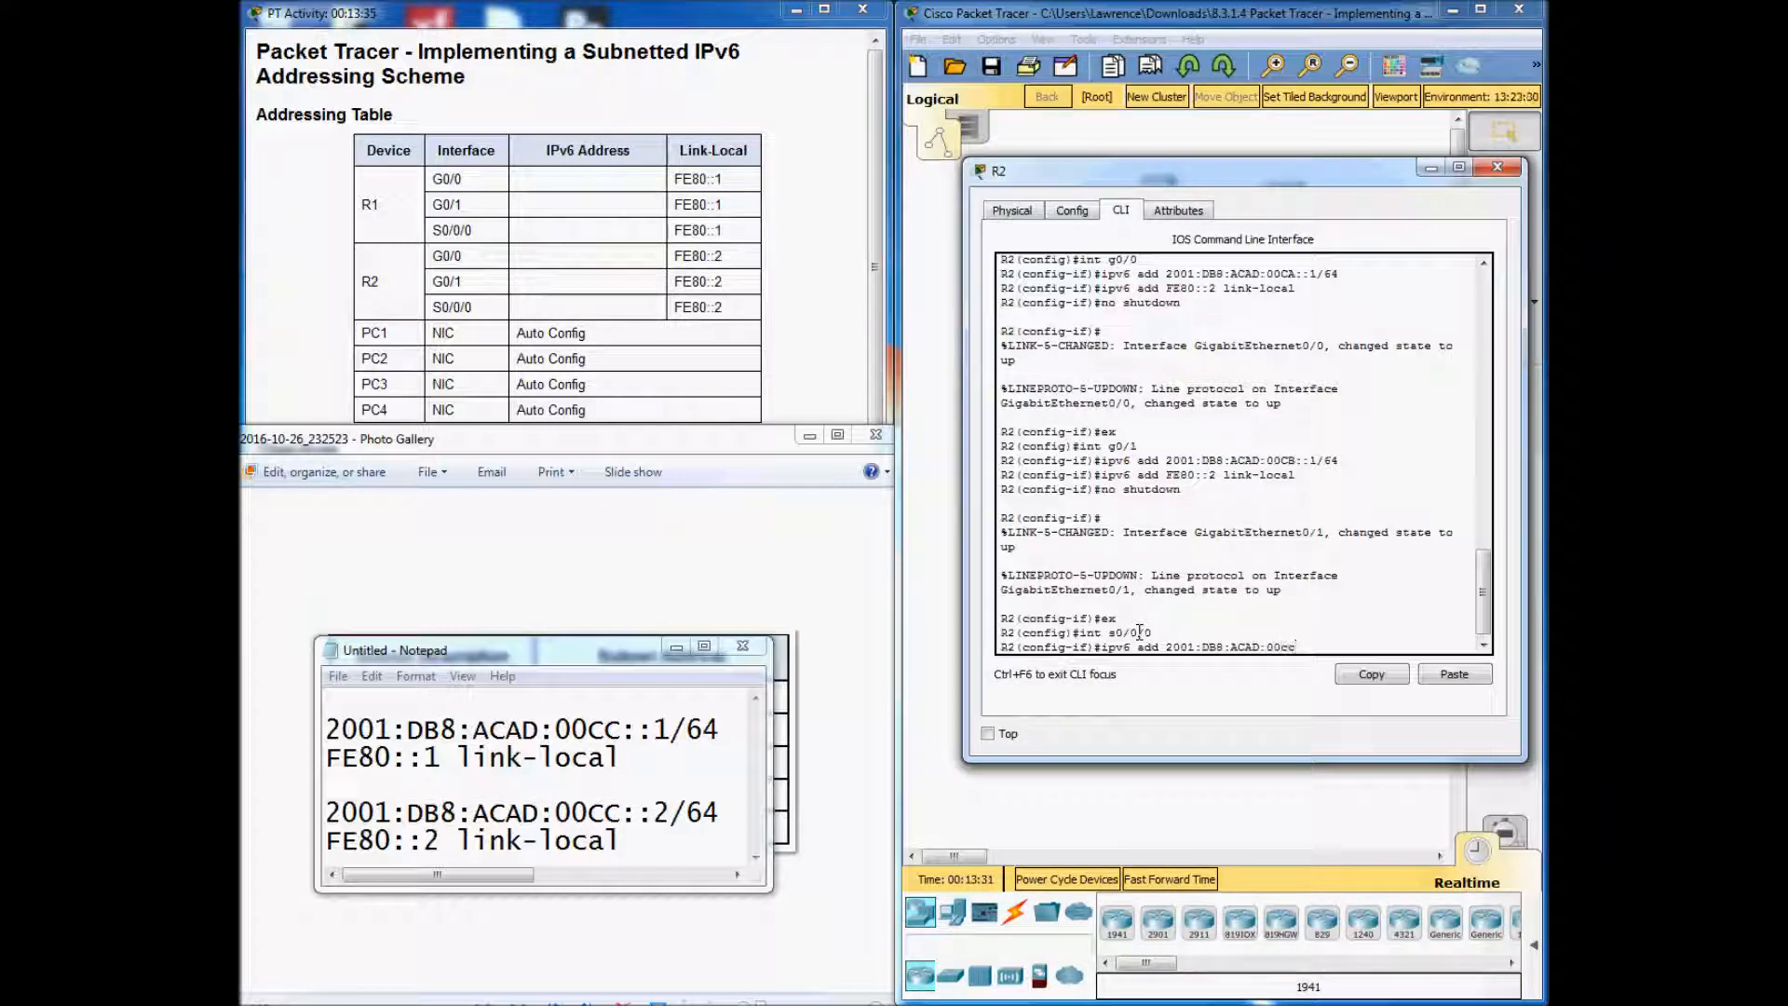
type("::2")
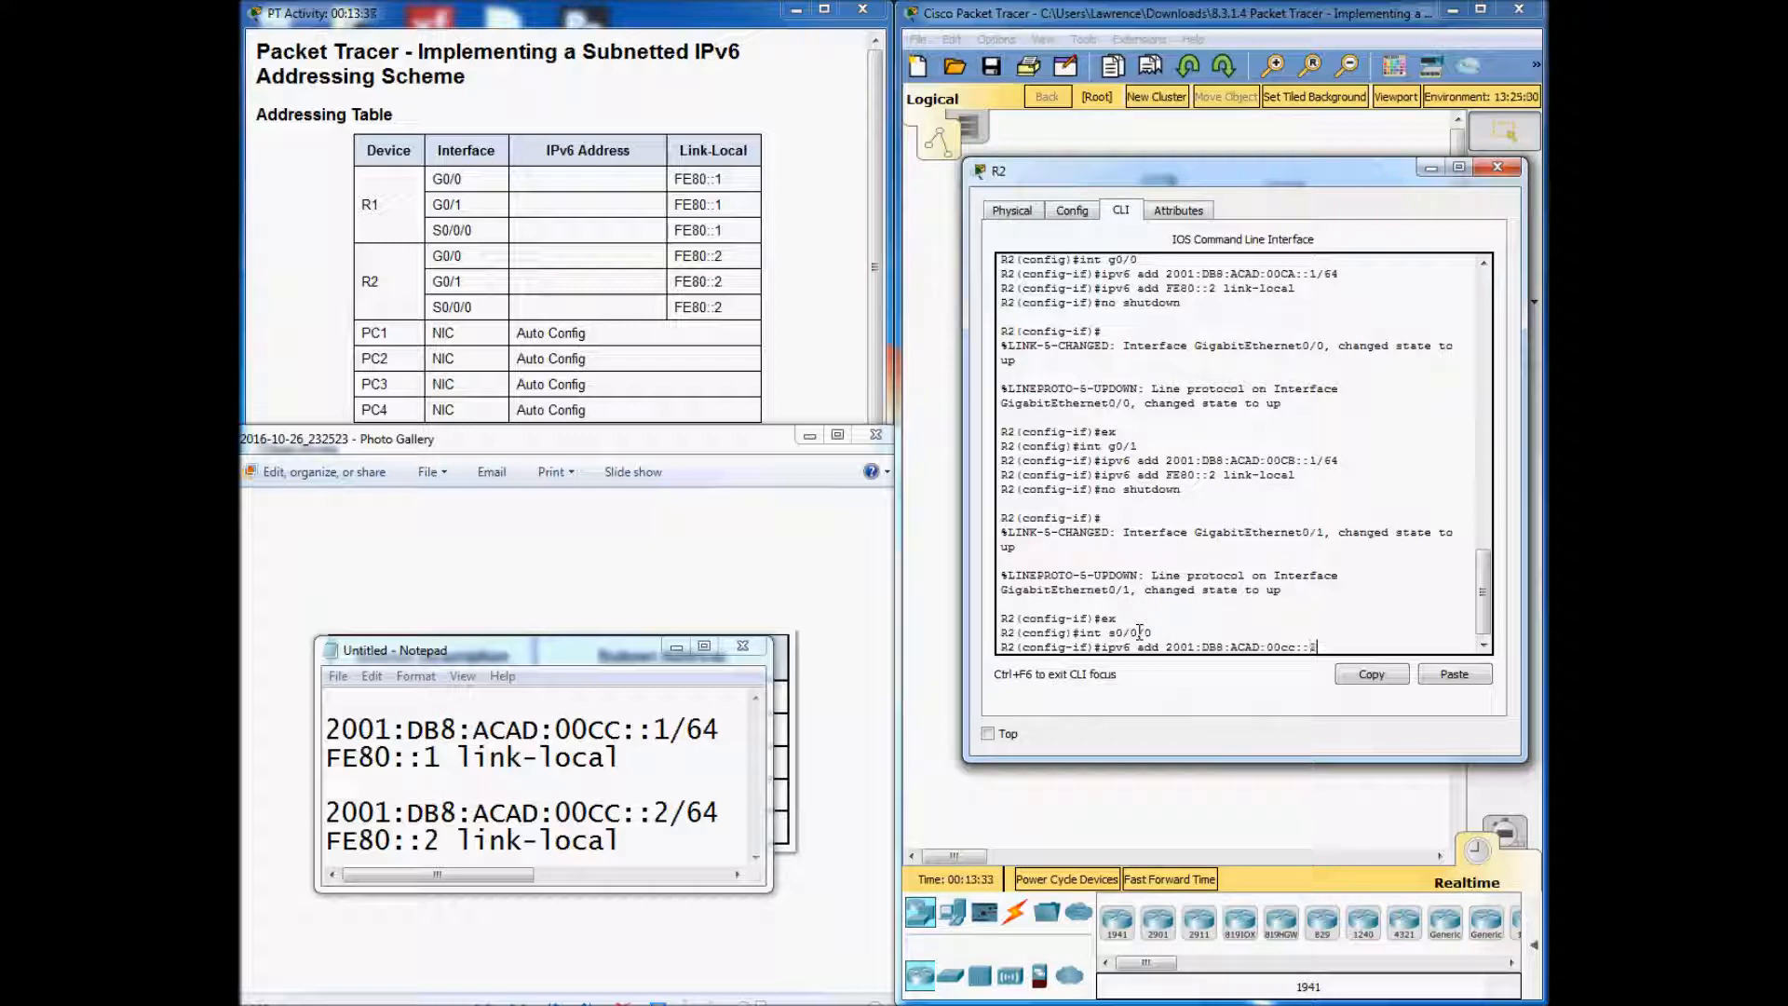
type("2/64")
type("ipv6 add")
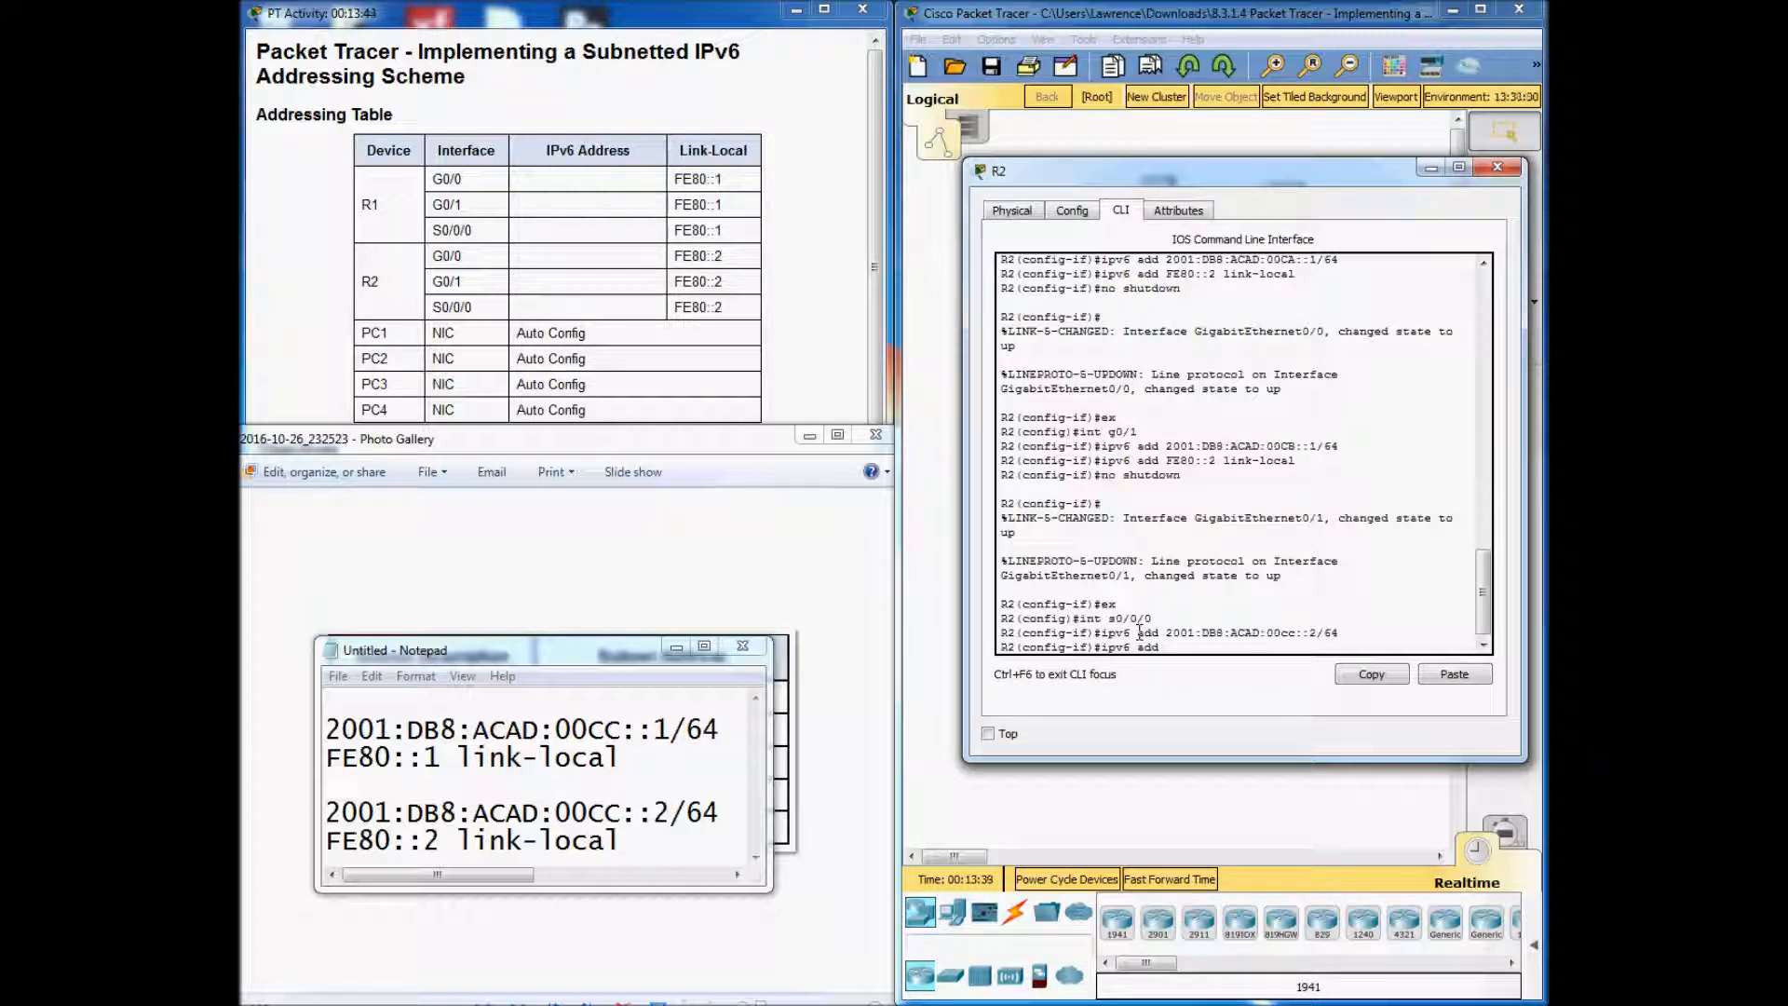
Add link-local FE80::2 to R2's S0/0/0 and bring the serial interface up.
type("FE:")
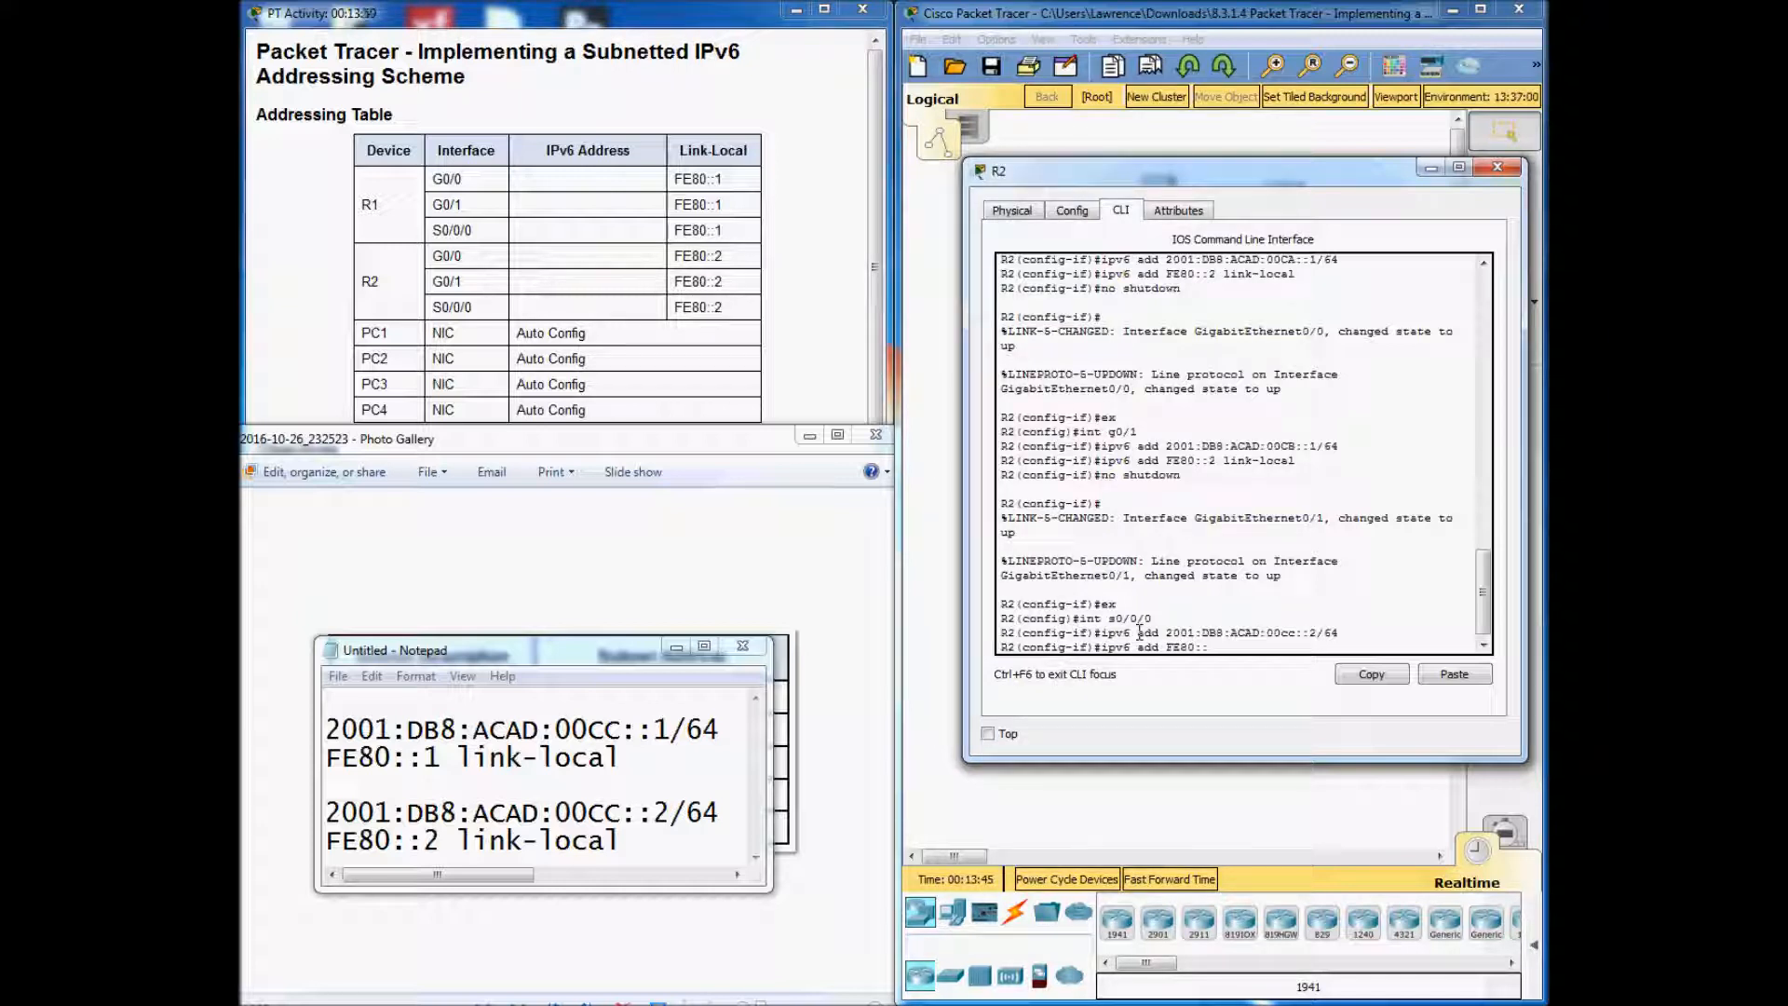
type("link-local")
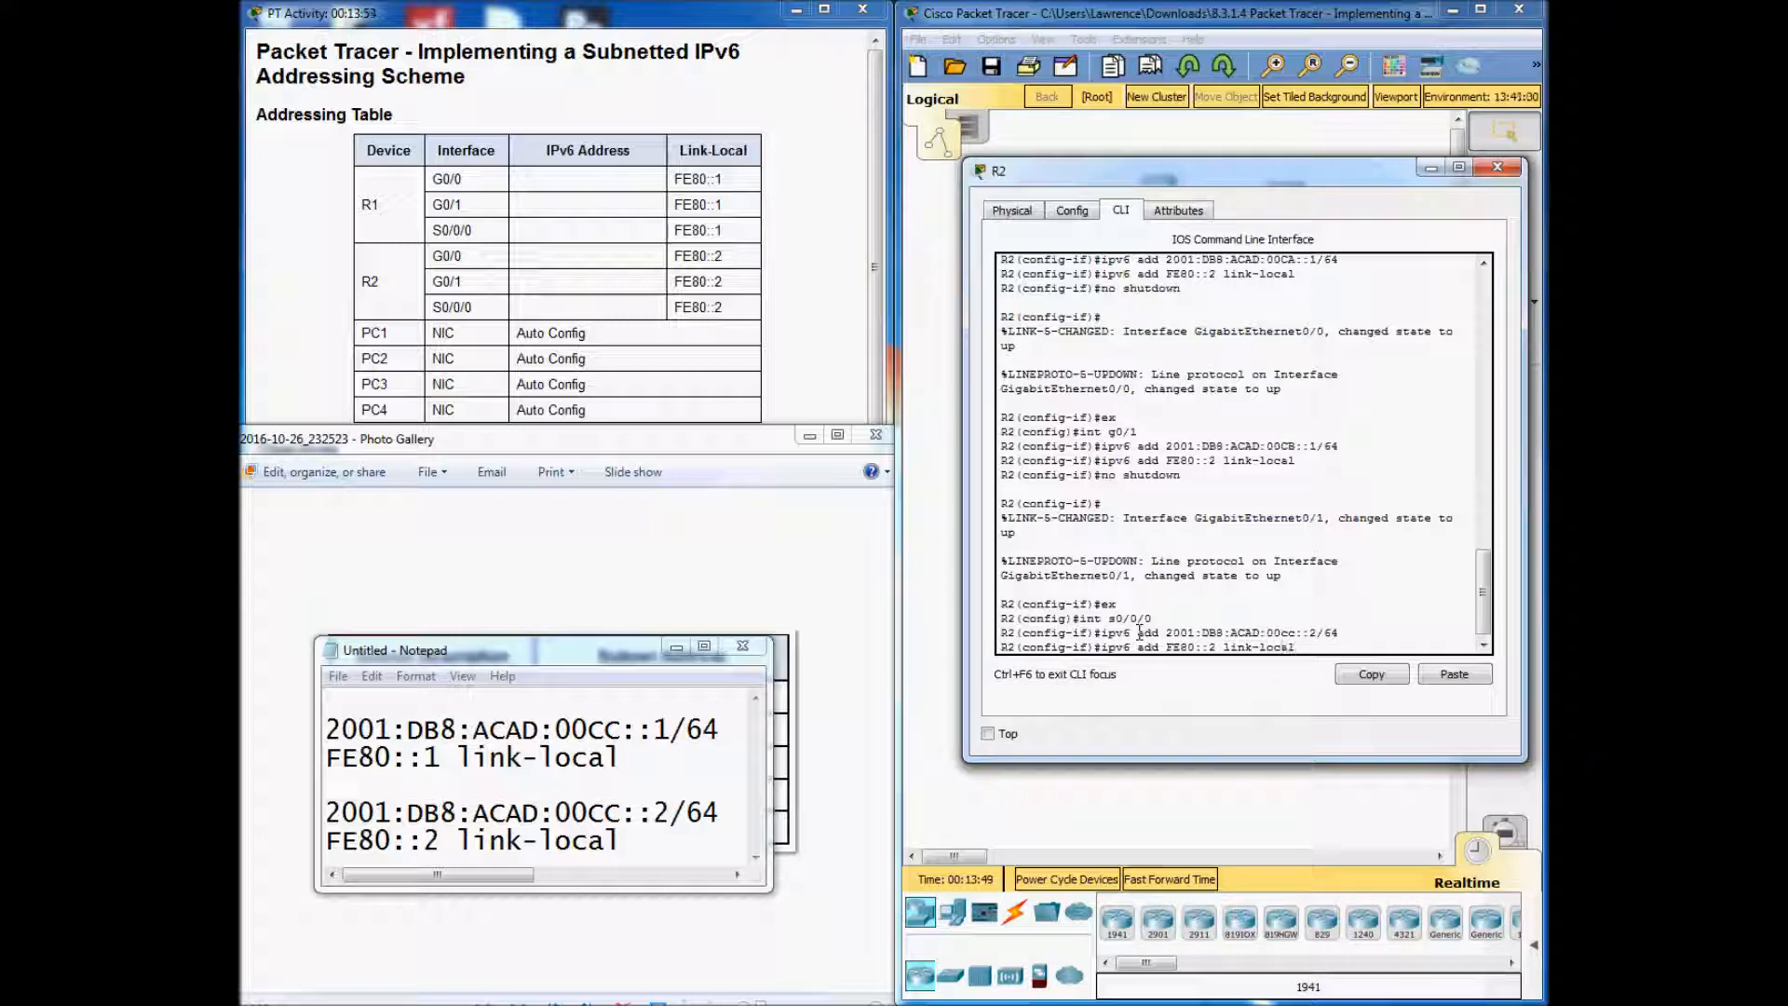
type("no shut")
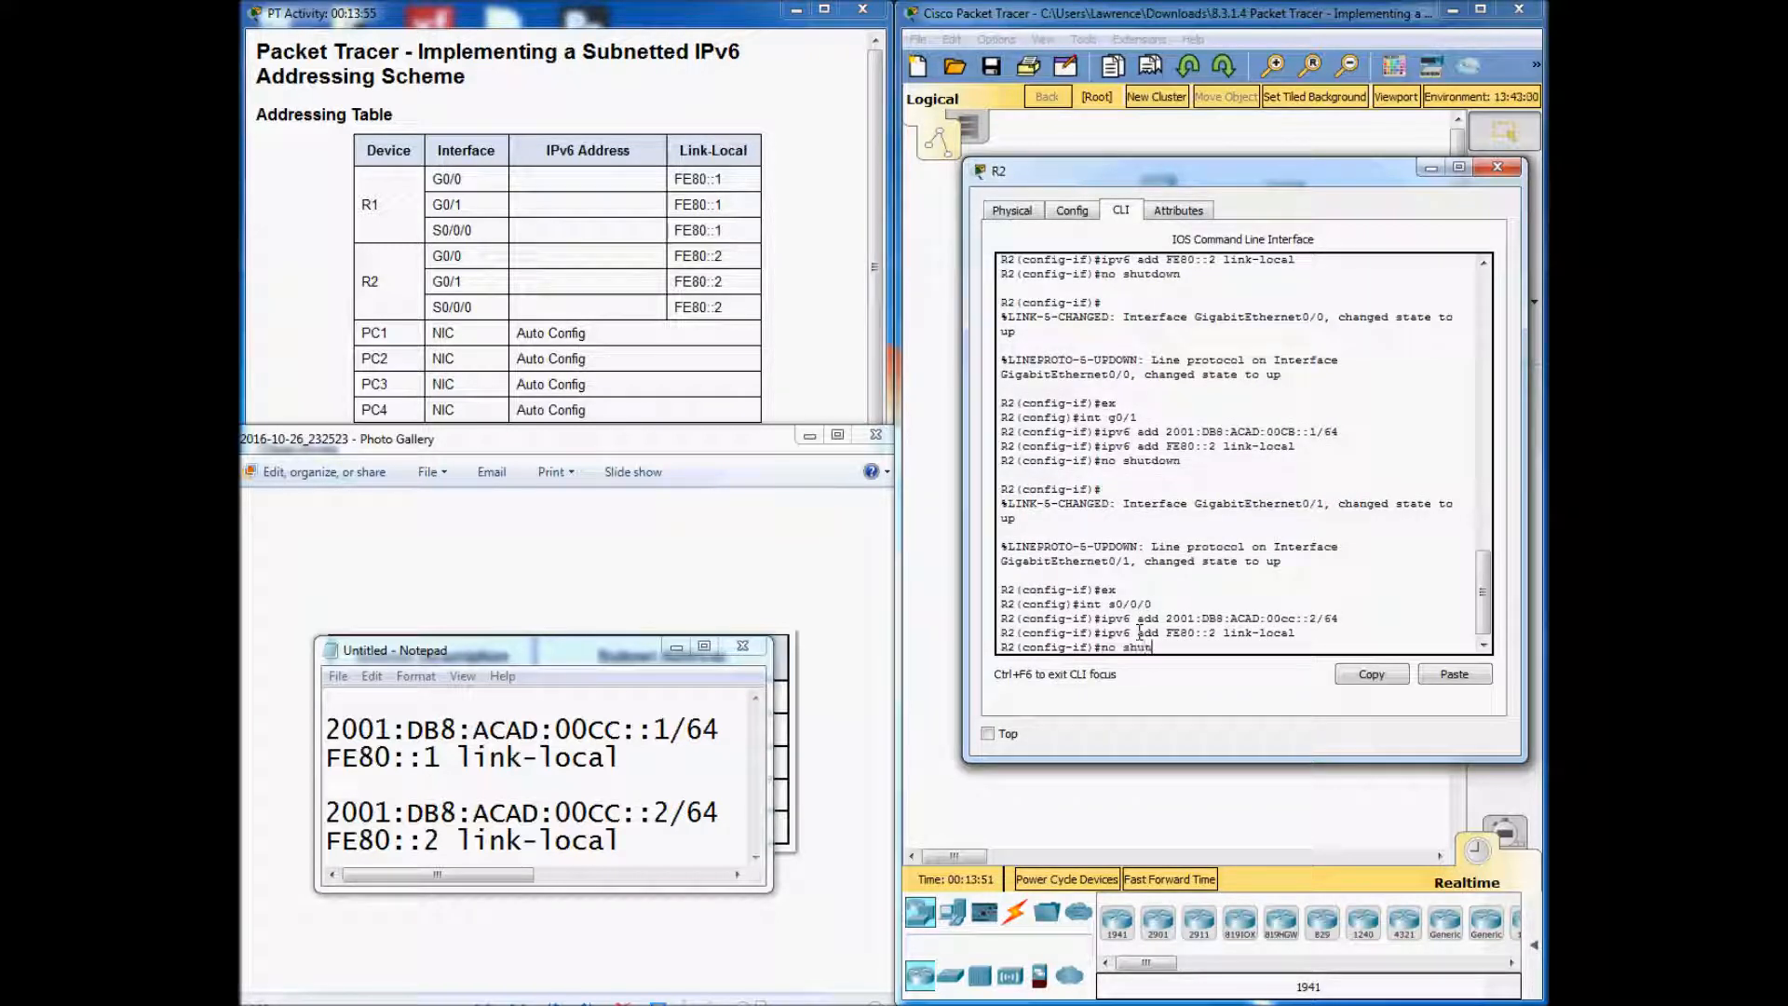
key("enter")
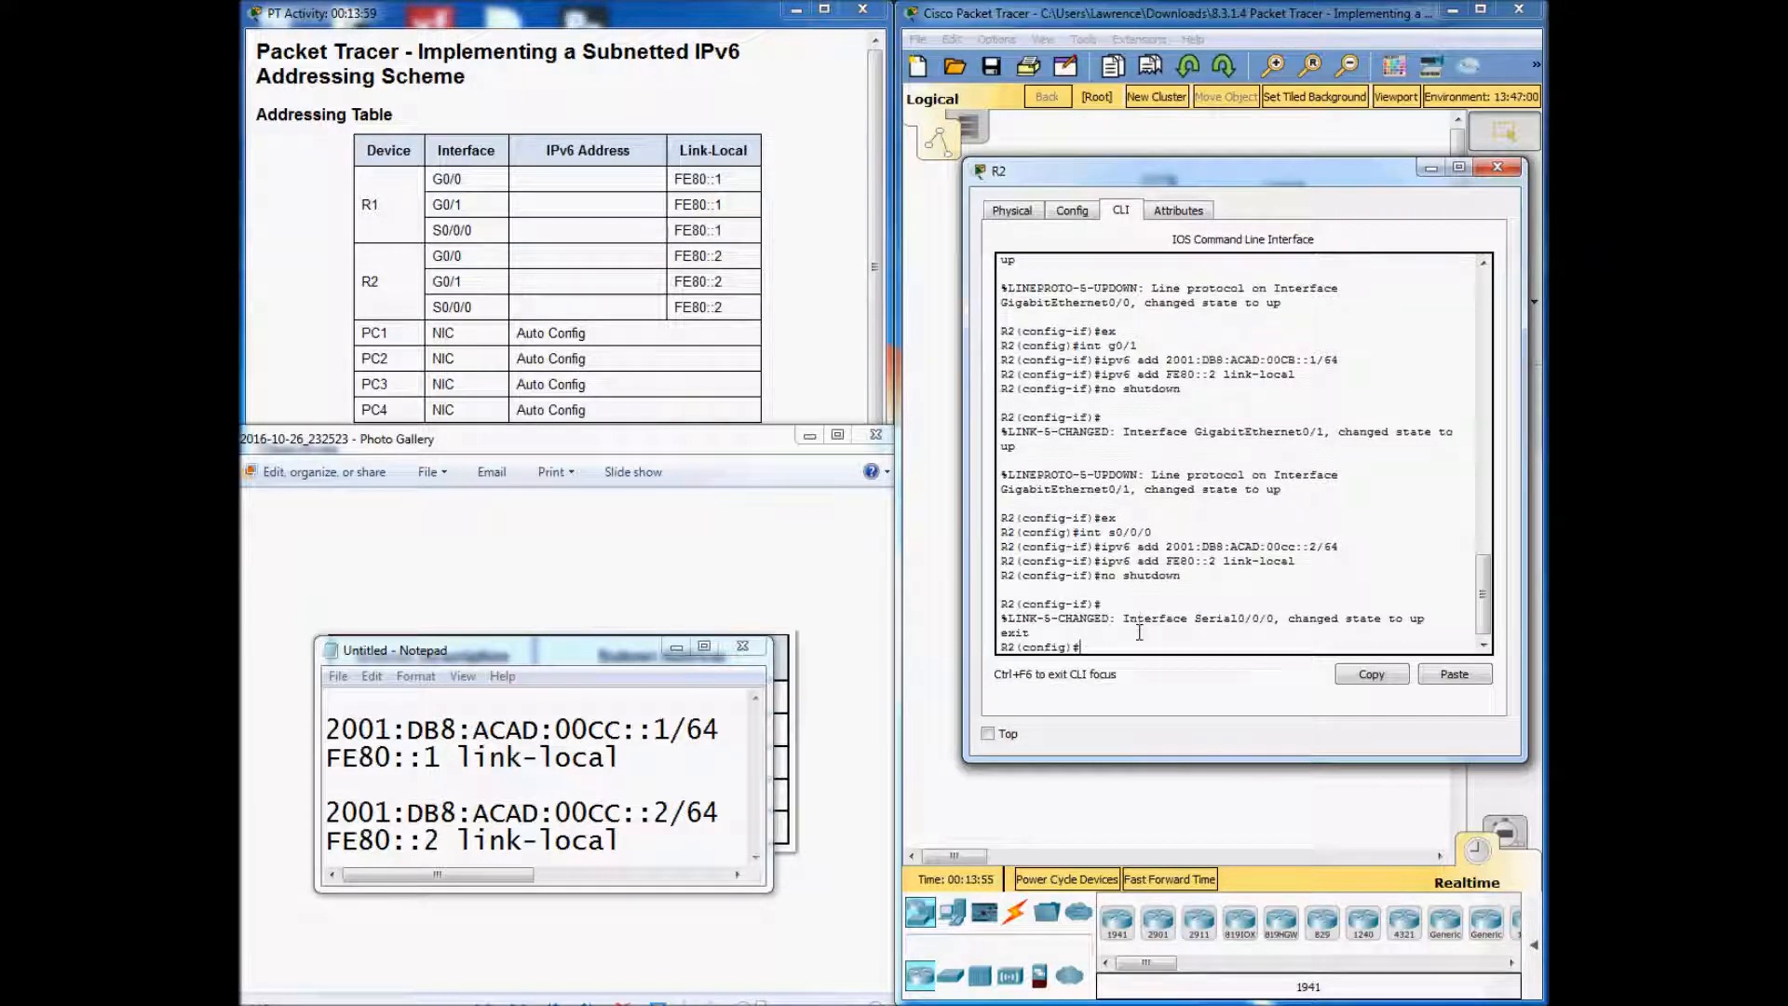
mouse_move(1280, 920)
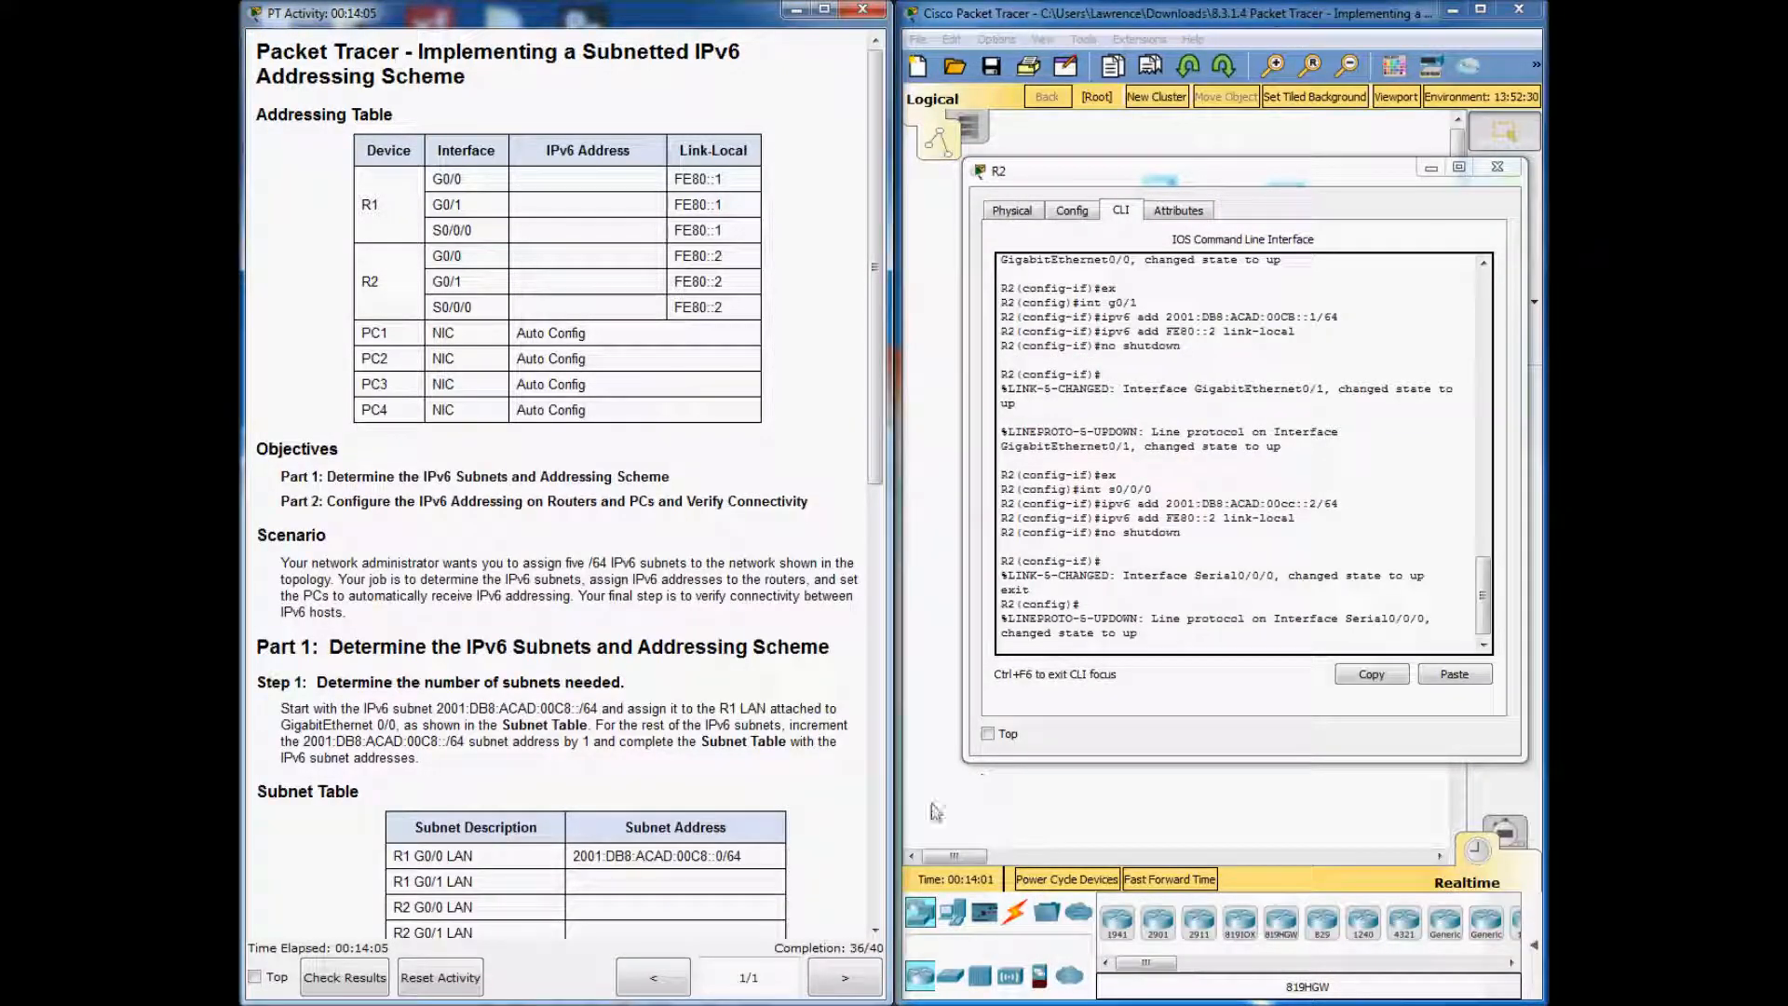
Scroll the activity instructions and close R2's CLI window.
scroll("down", 3)
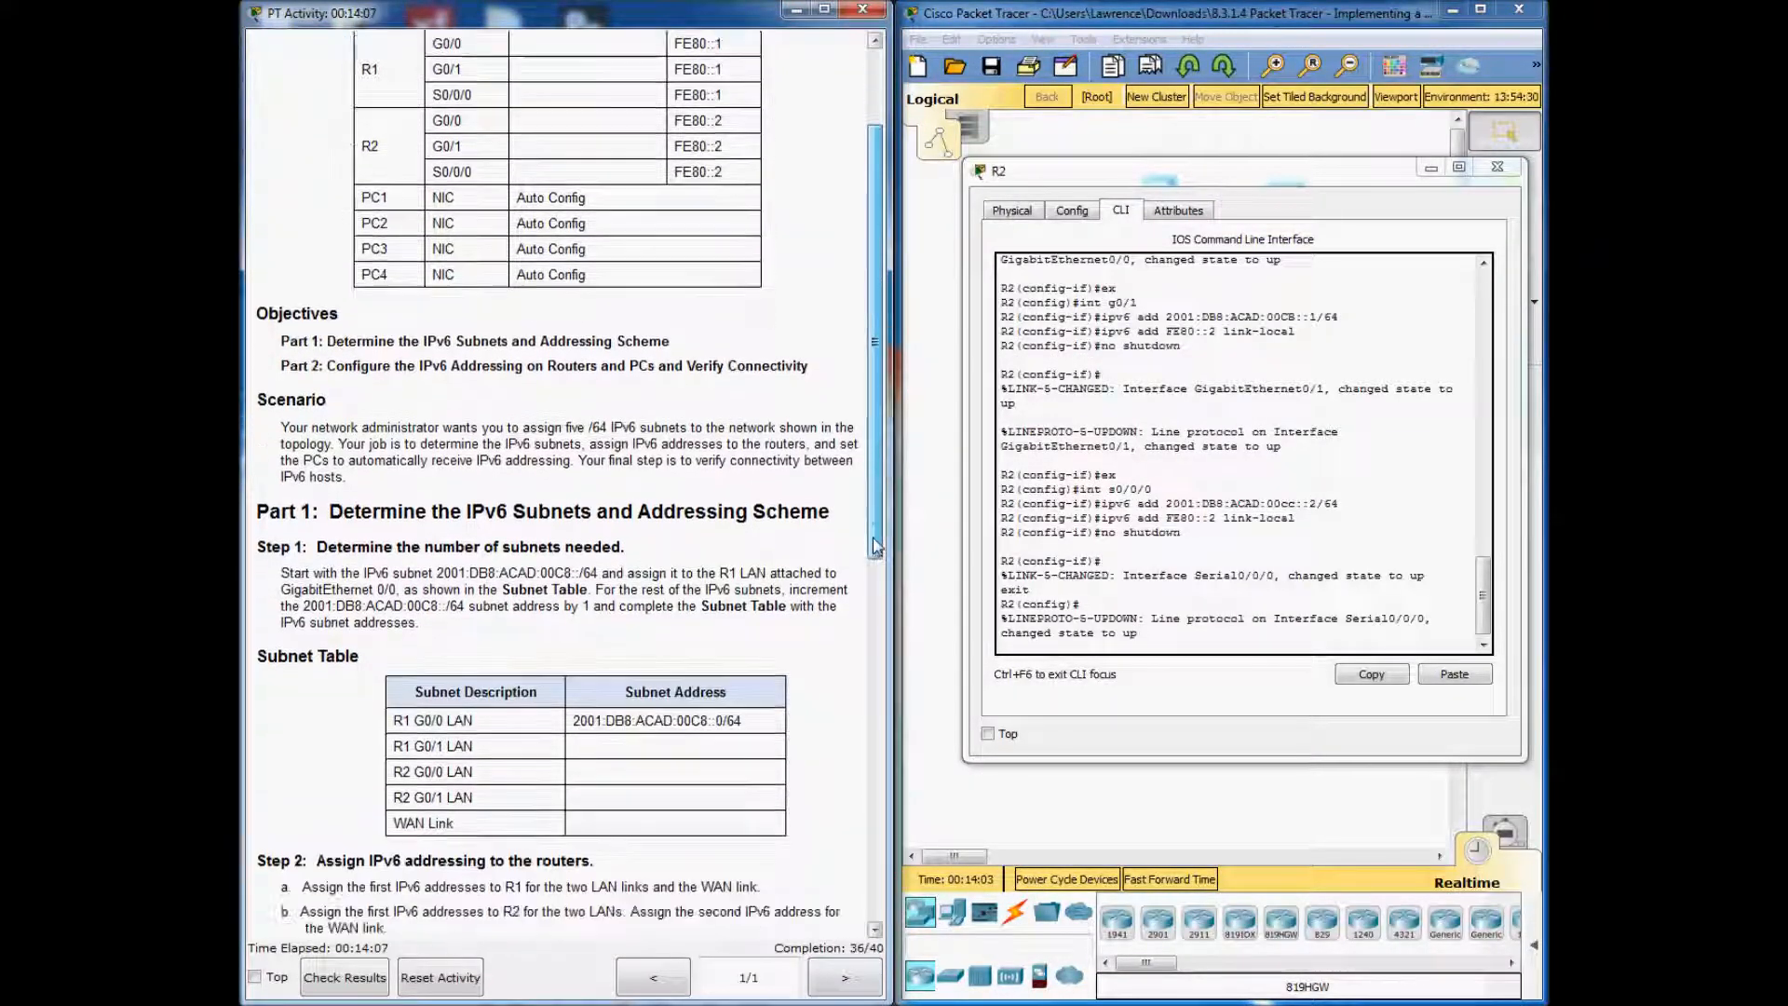
scroll("down", 3)
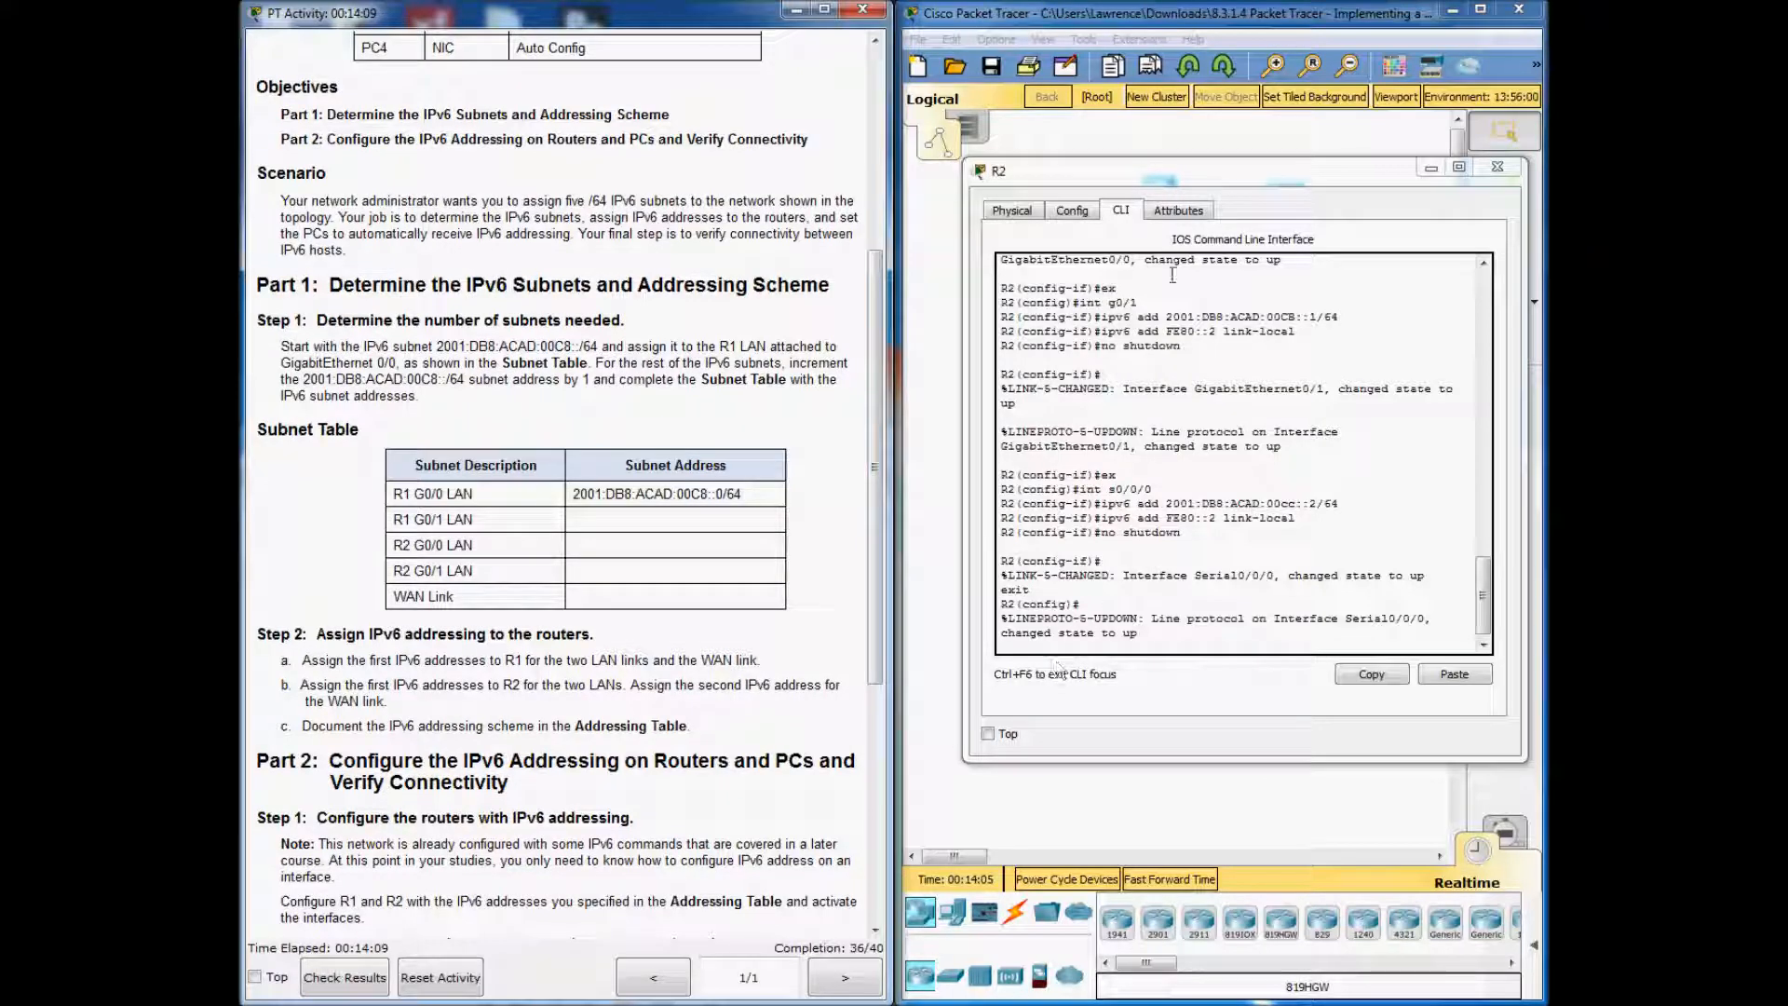
left_click(1498, 166)
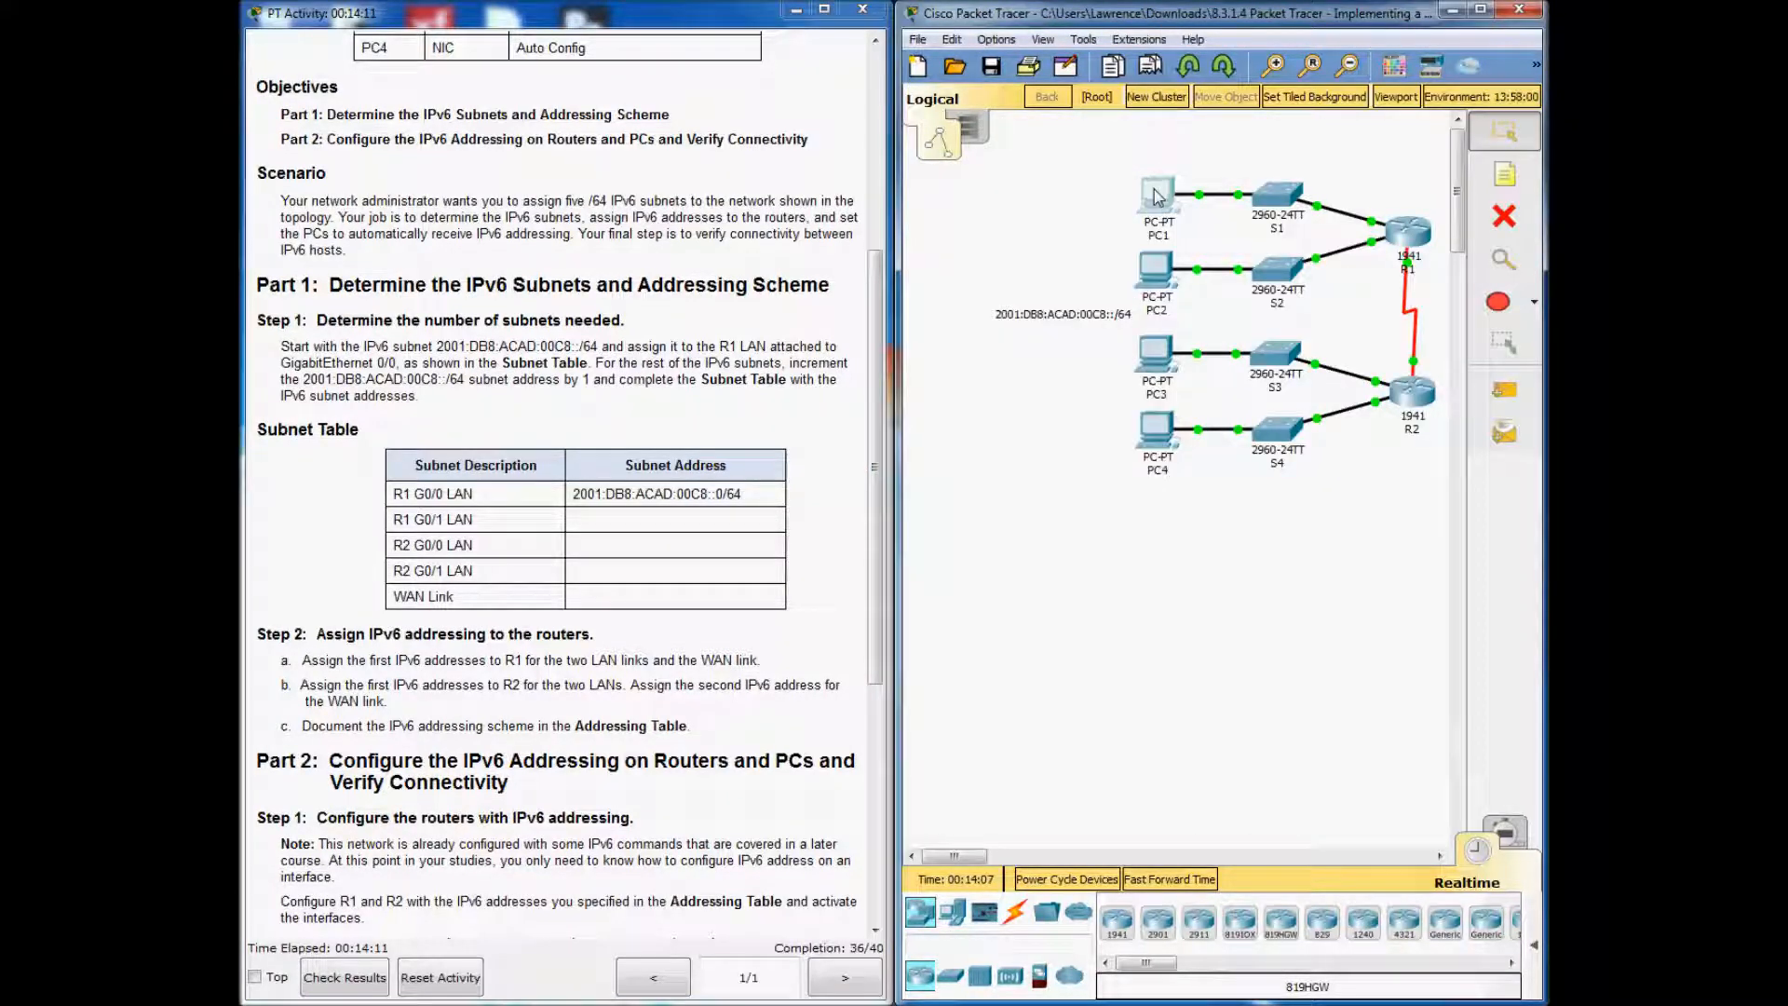
Set PC1 through PC4 to IPv6 Auto Config in IP Configuration, reaching 40/40.
double_click(1158, 194)
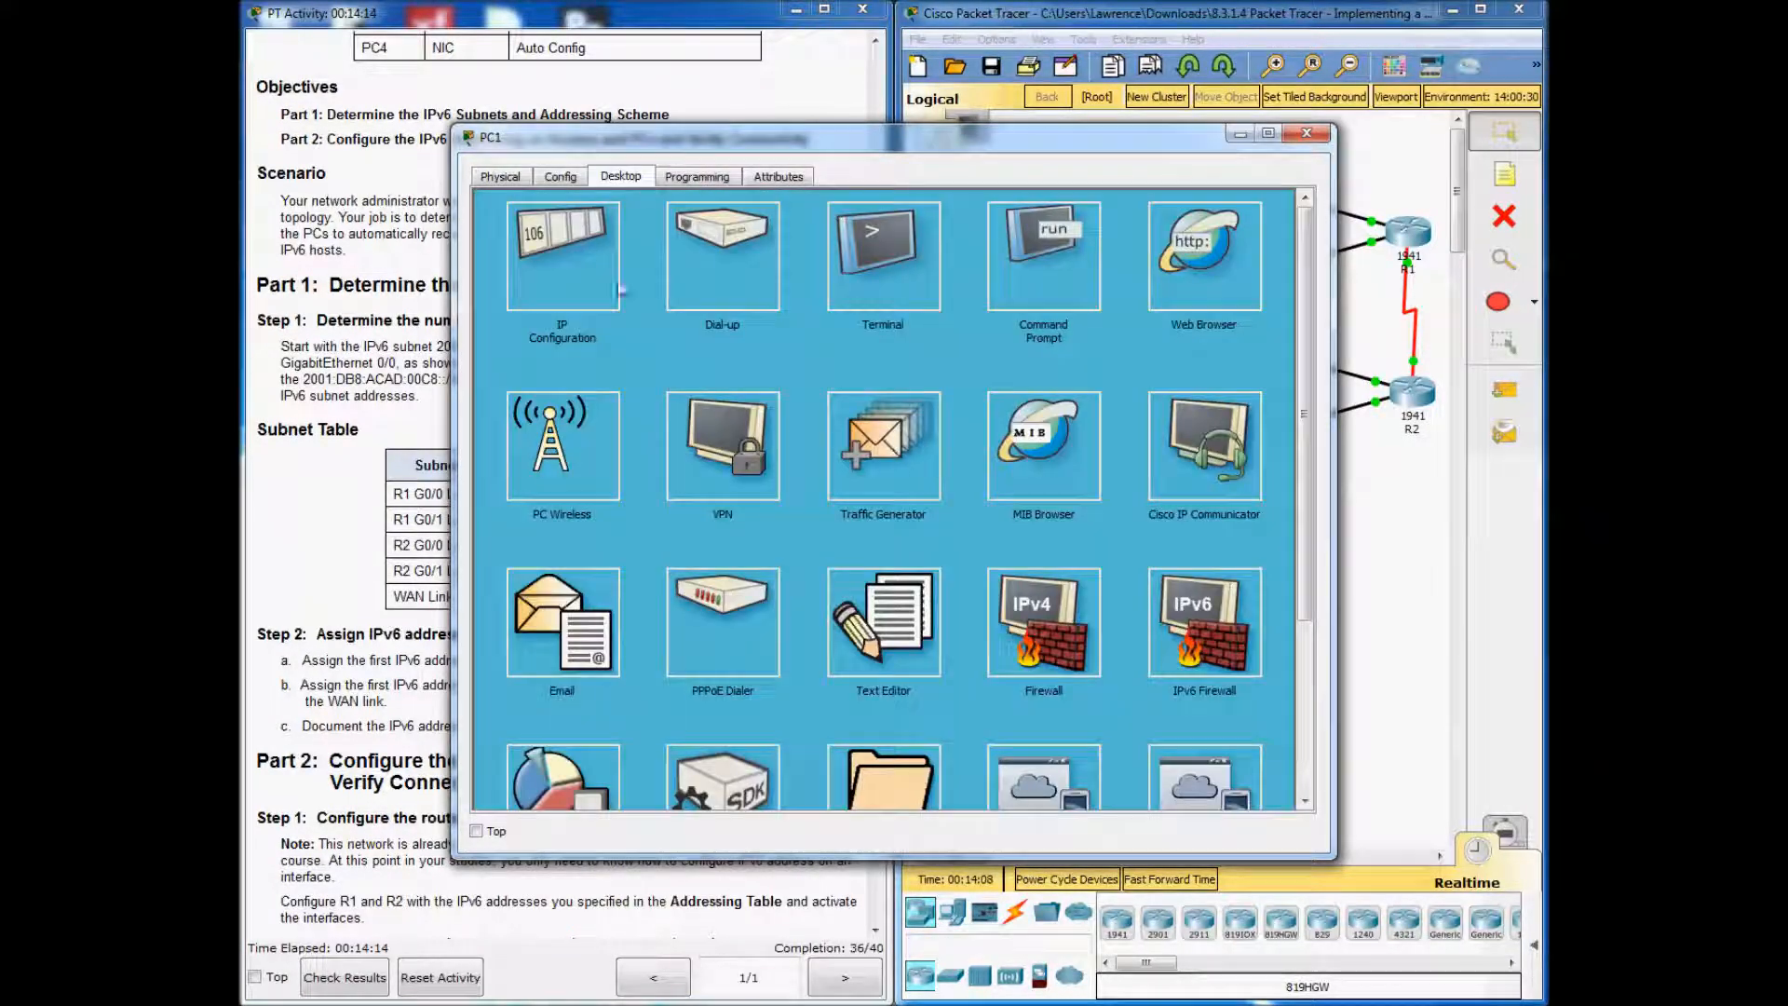
left_click(561, 253)
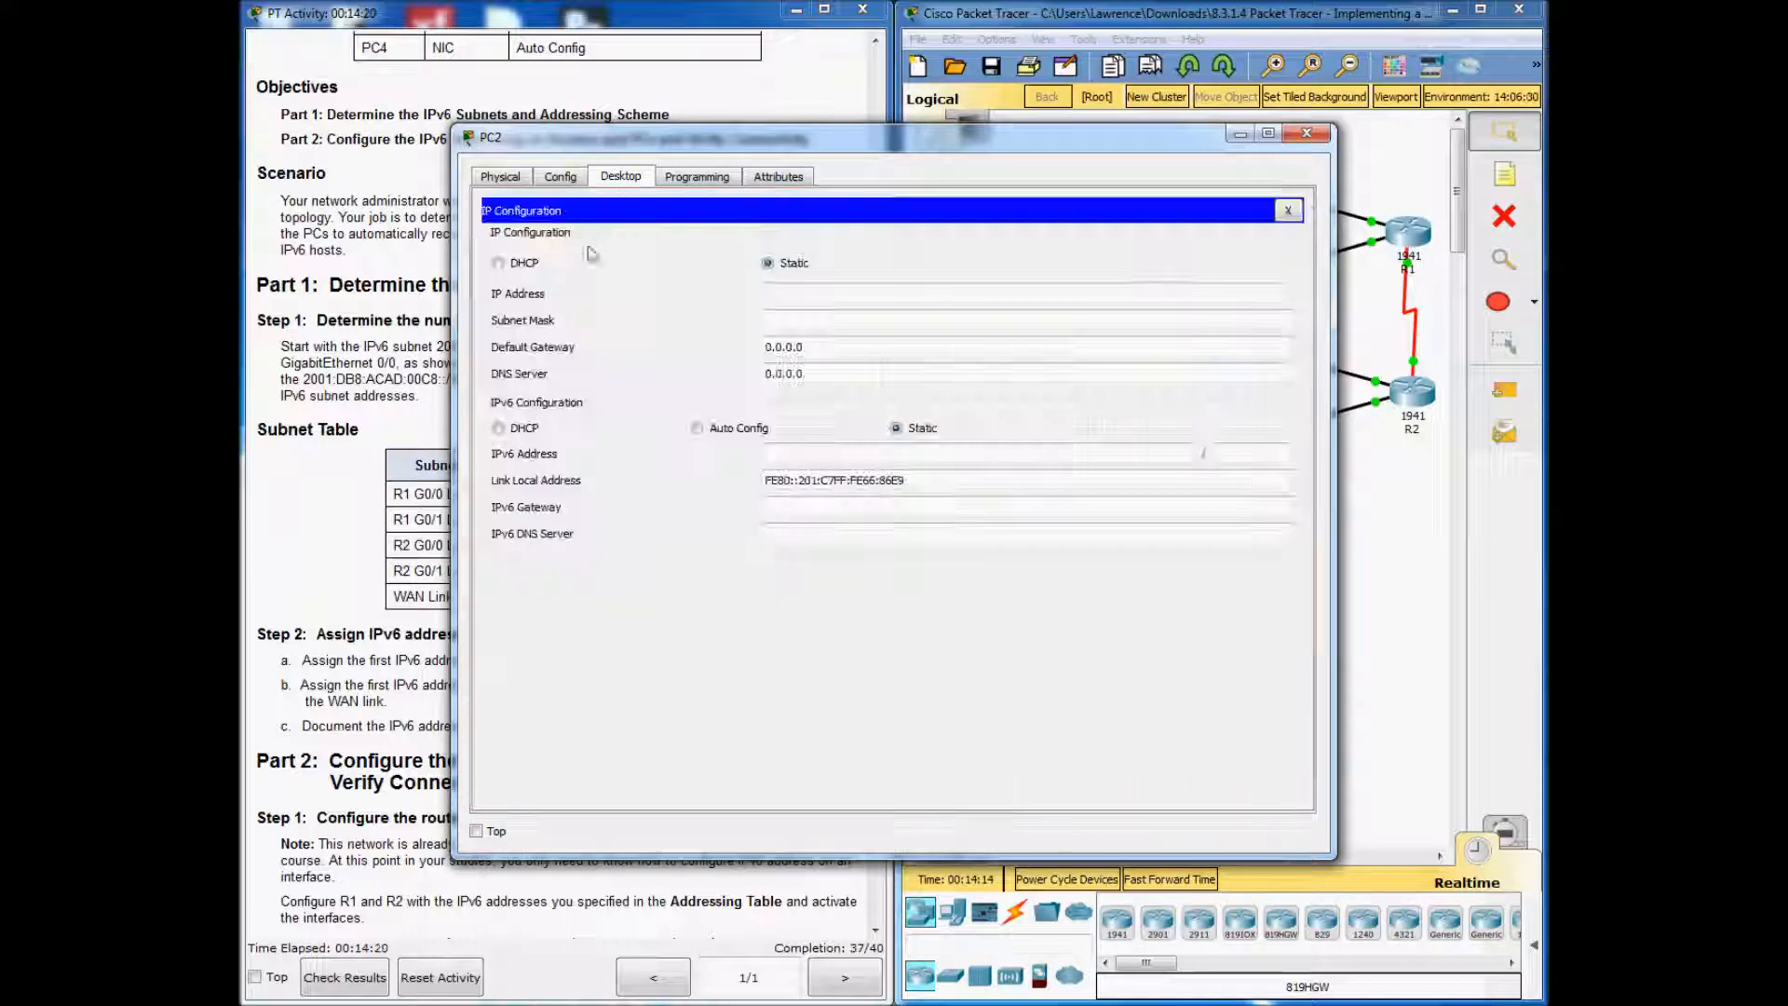
left_click(697, 428)
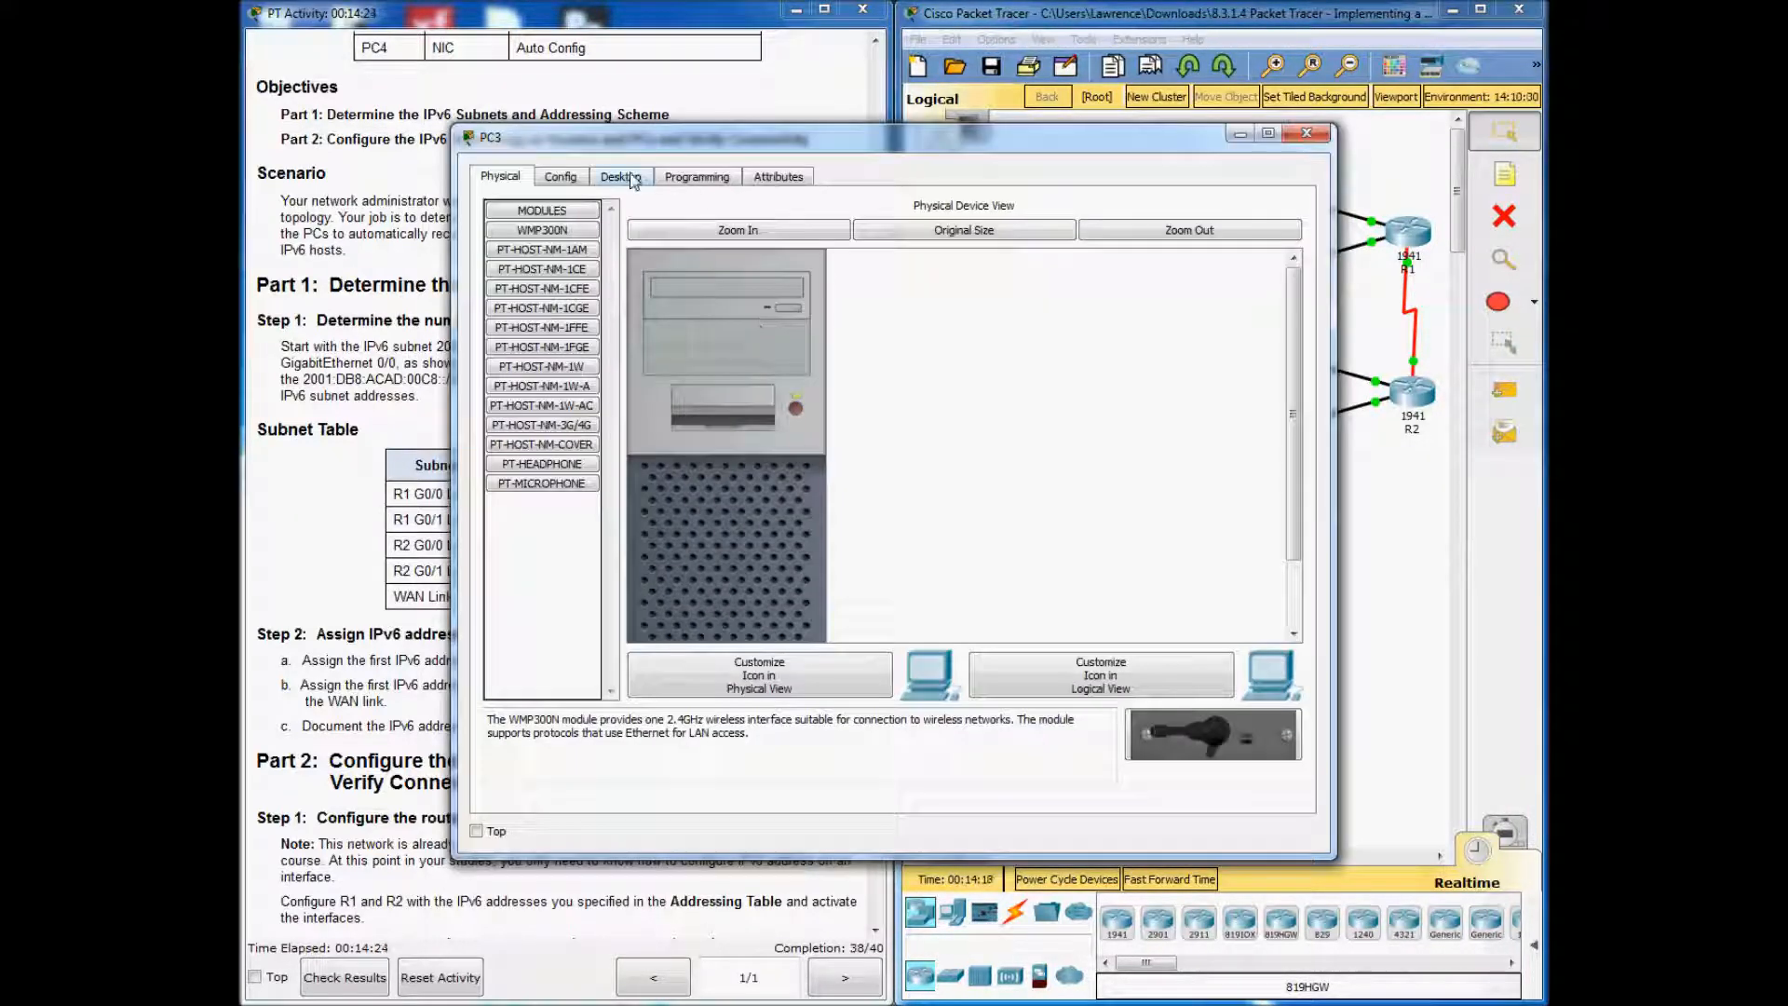
left_click(621, 176)
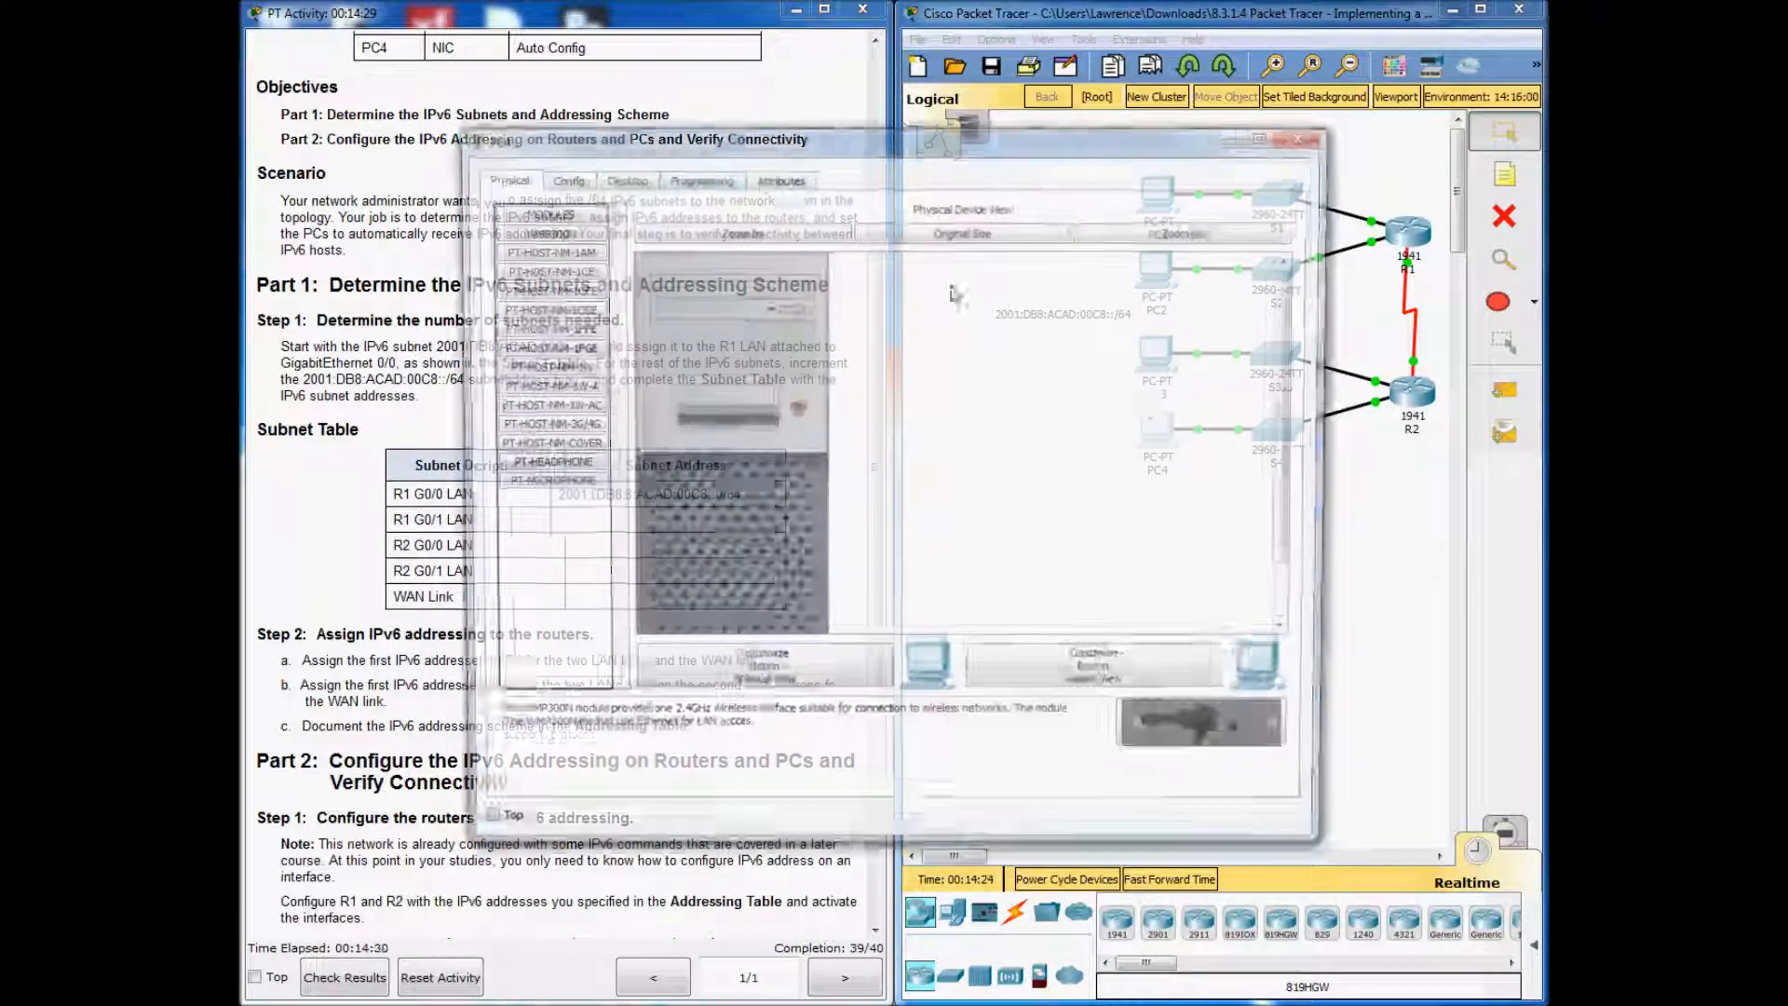
left_click(620, 176)
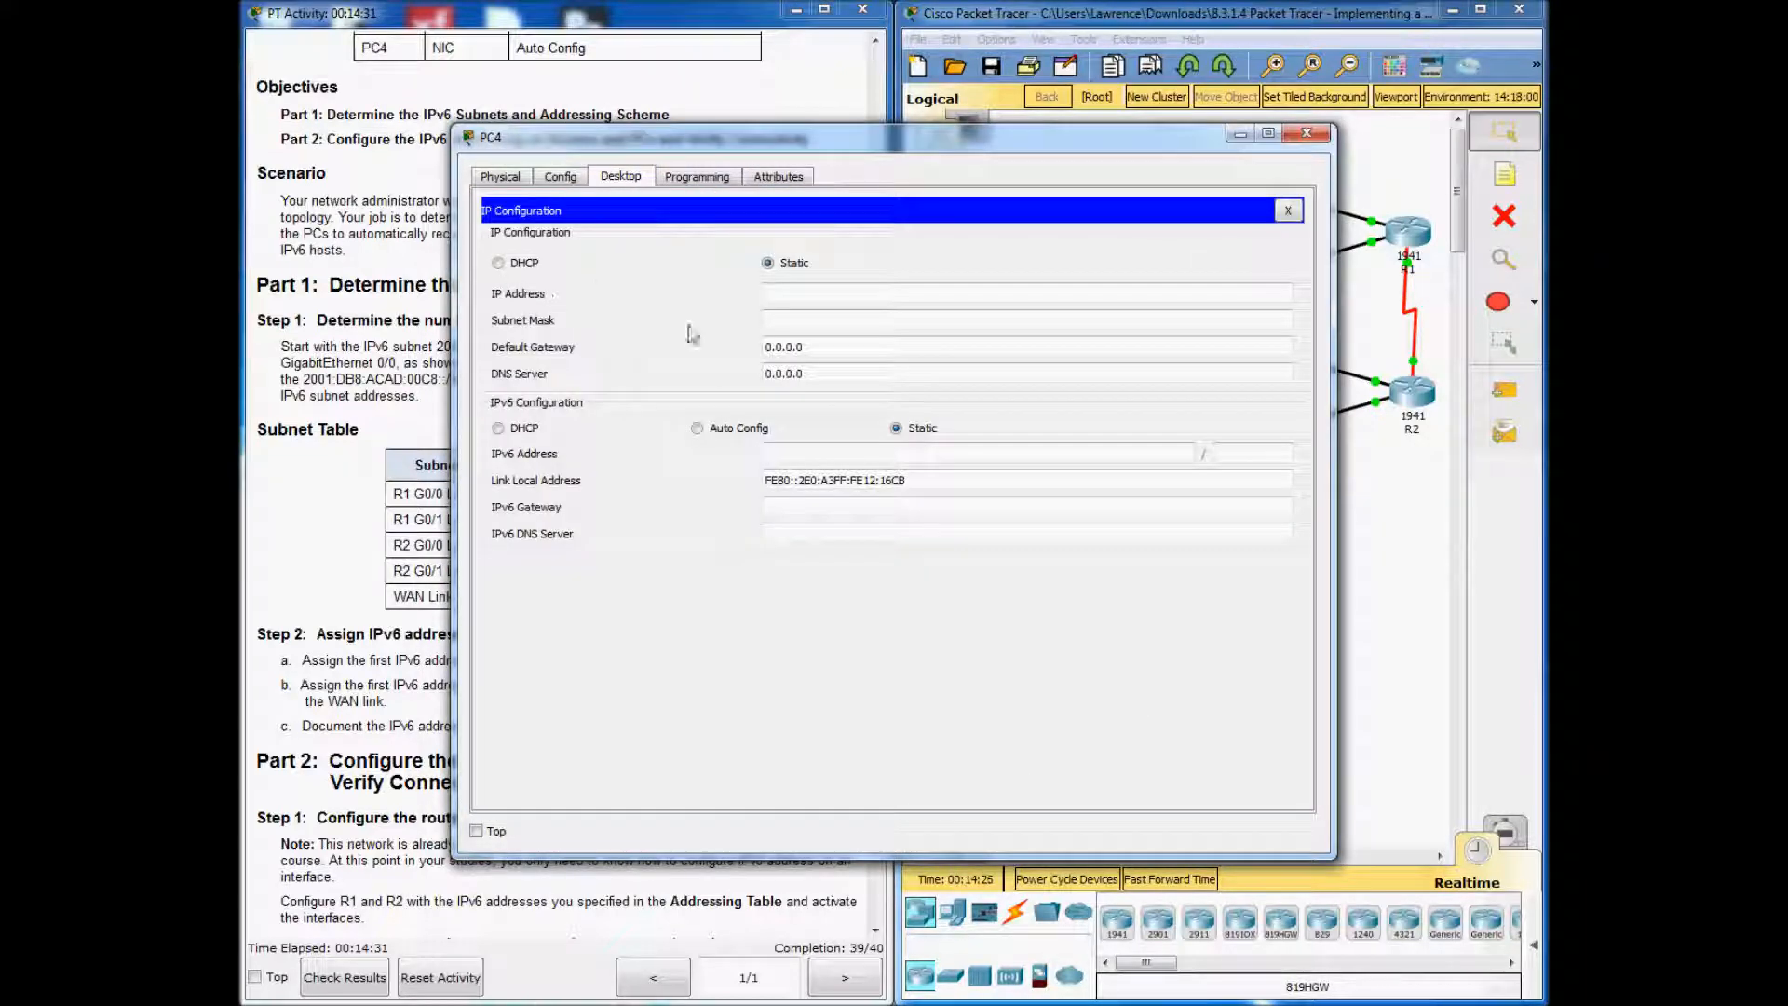
left_click(696, 428)
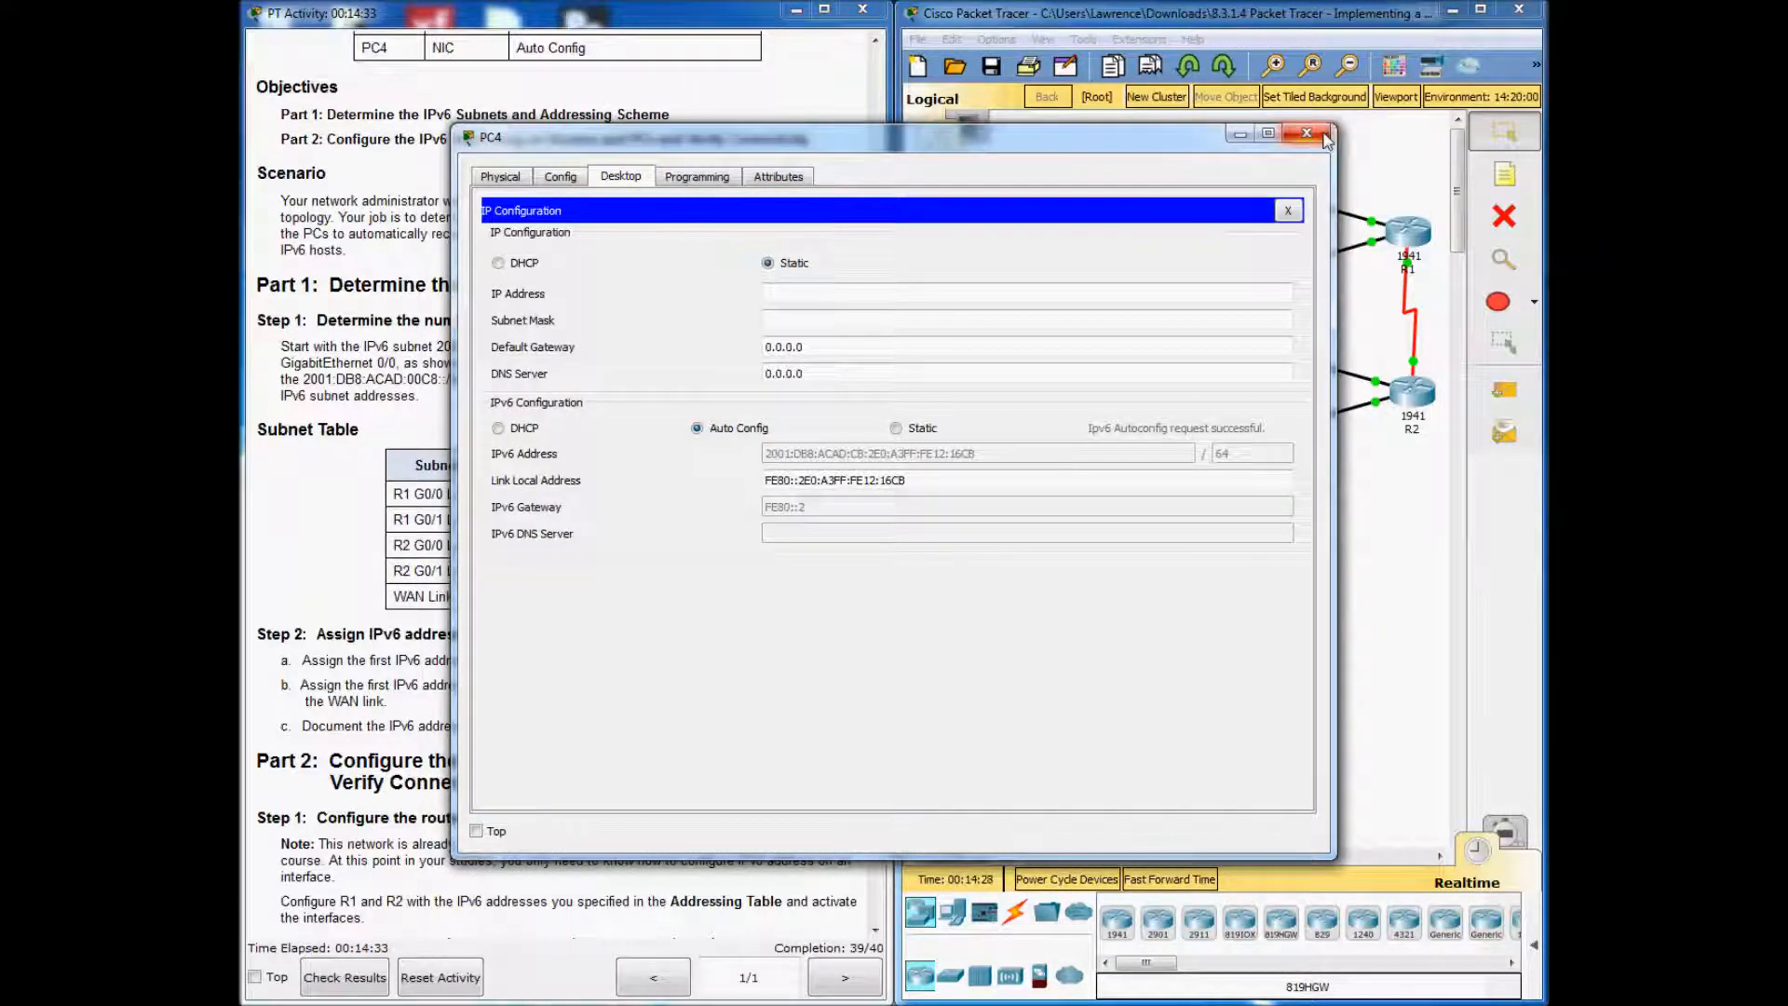
left_click(1307, 133)
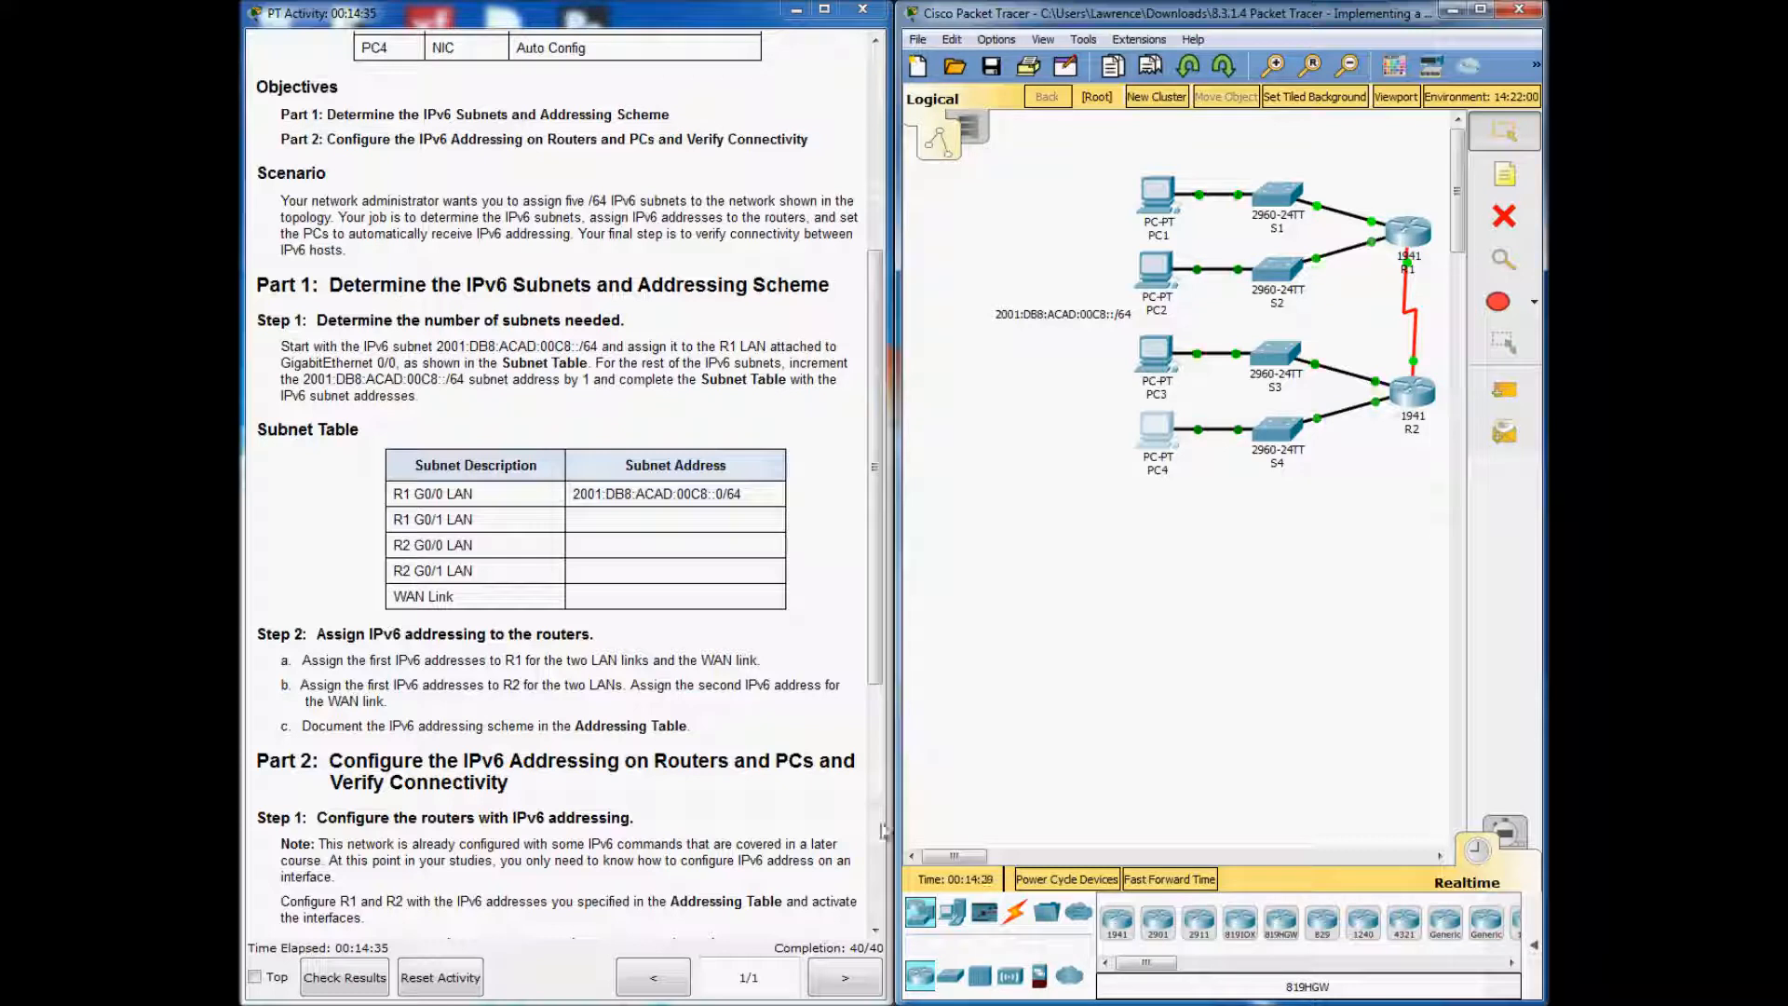